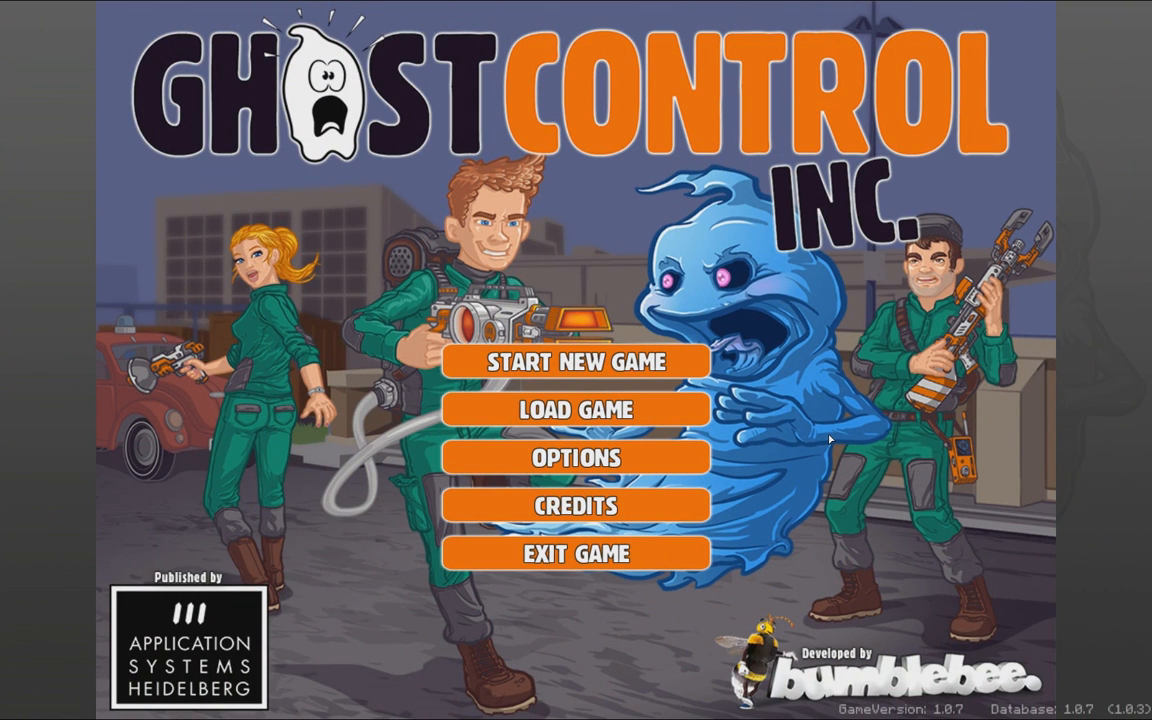
{"action": "mouse_move", "coordinate": [840, 436]}
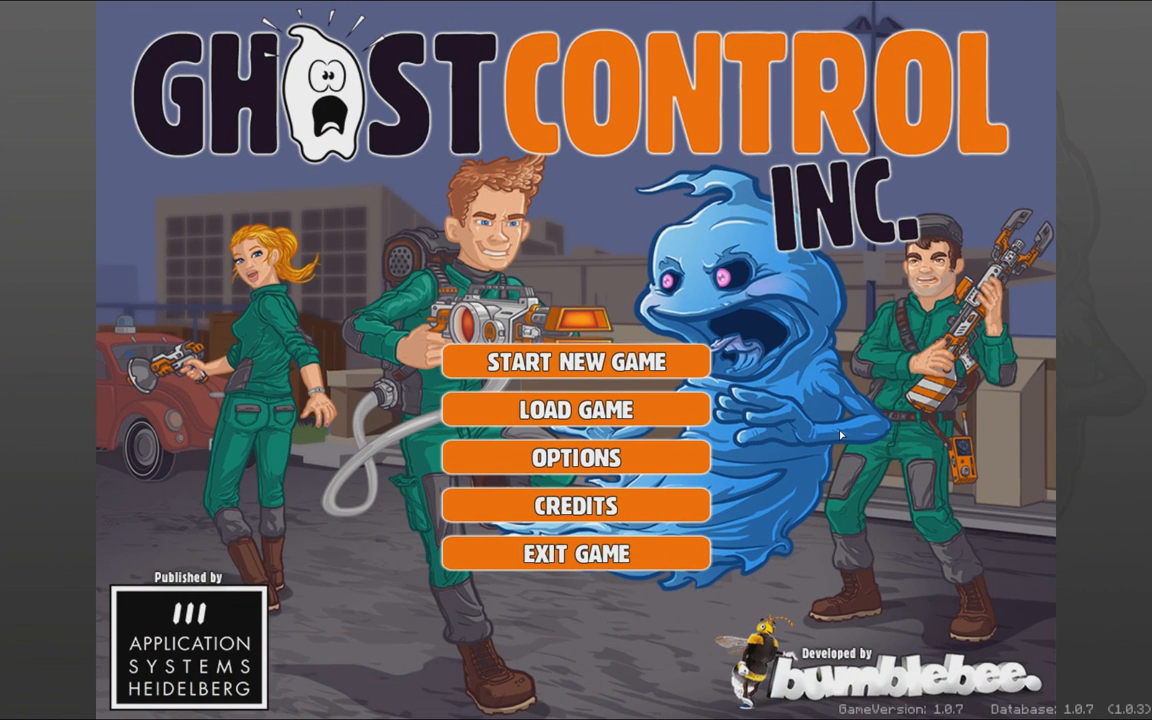
{"action": "mouse_move", "coordinate": [796, 434]}
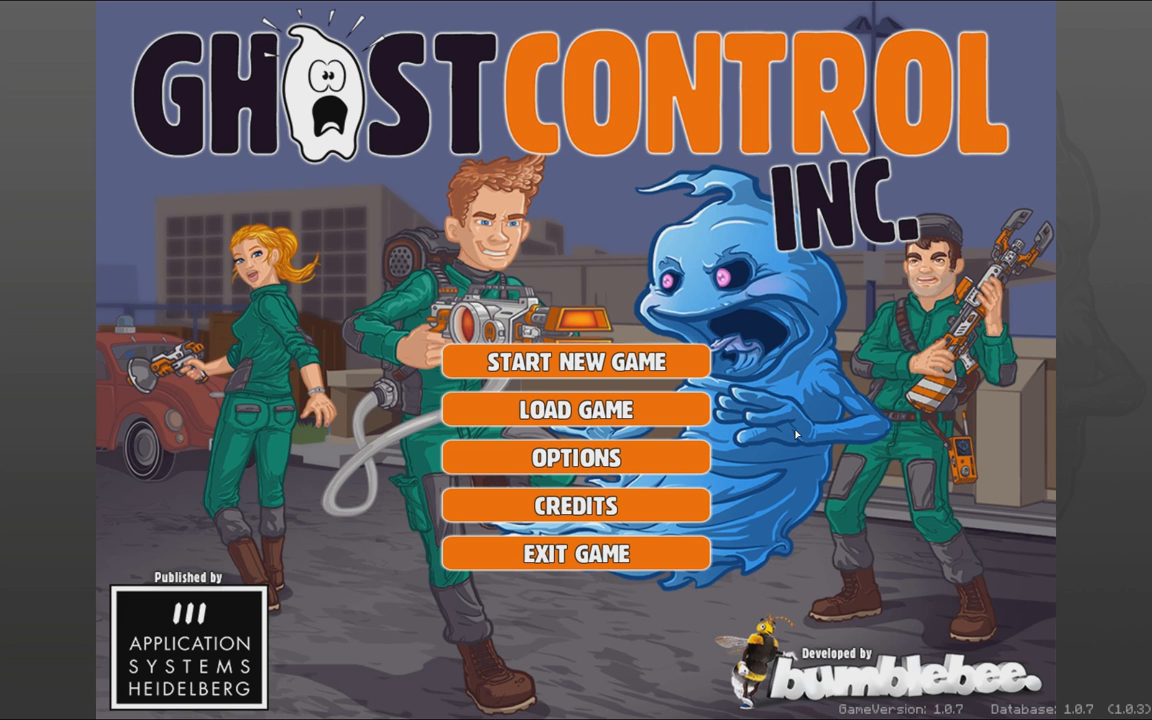
{"action": "mouse_move", "coordinate": [796, 434]}
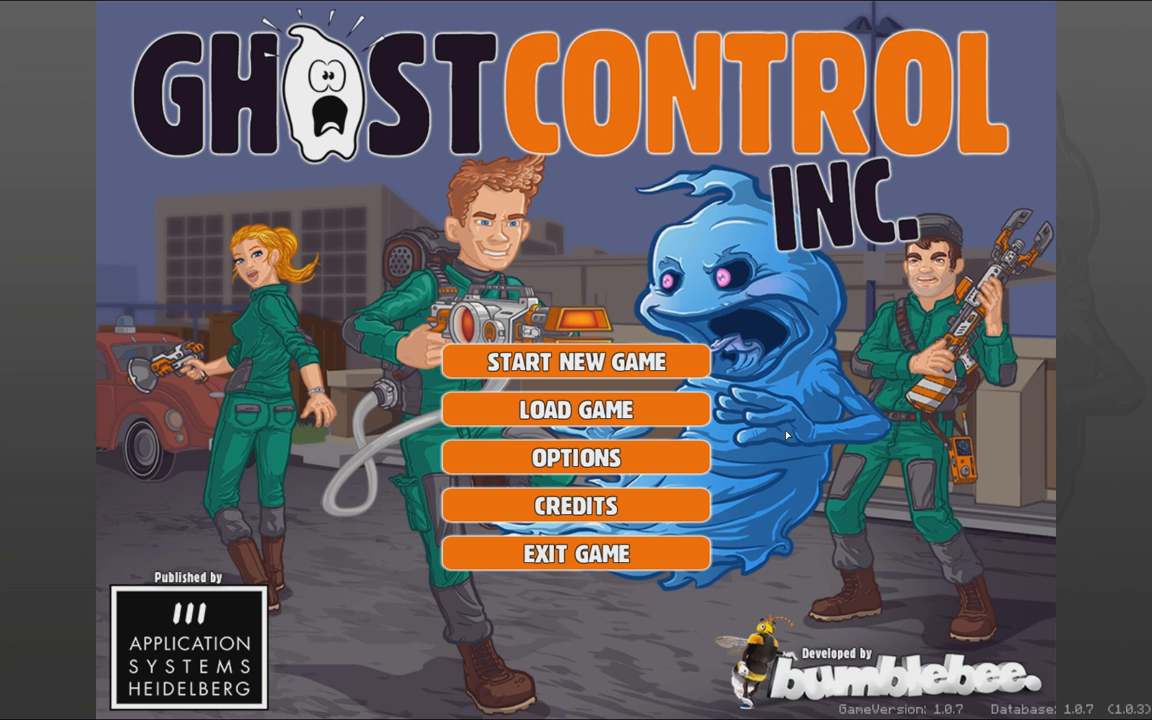
{"action": "mouse_move", "coordinate": [812, 446]}
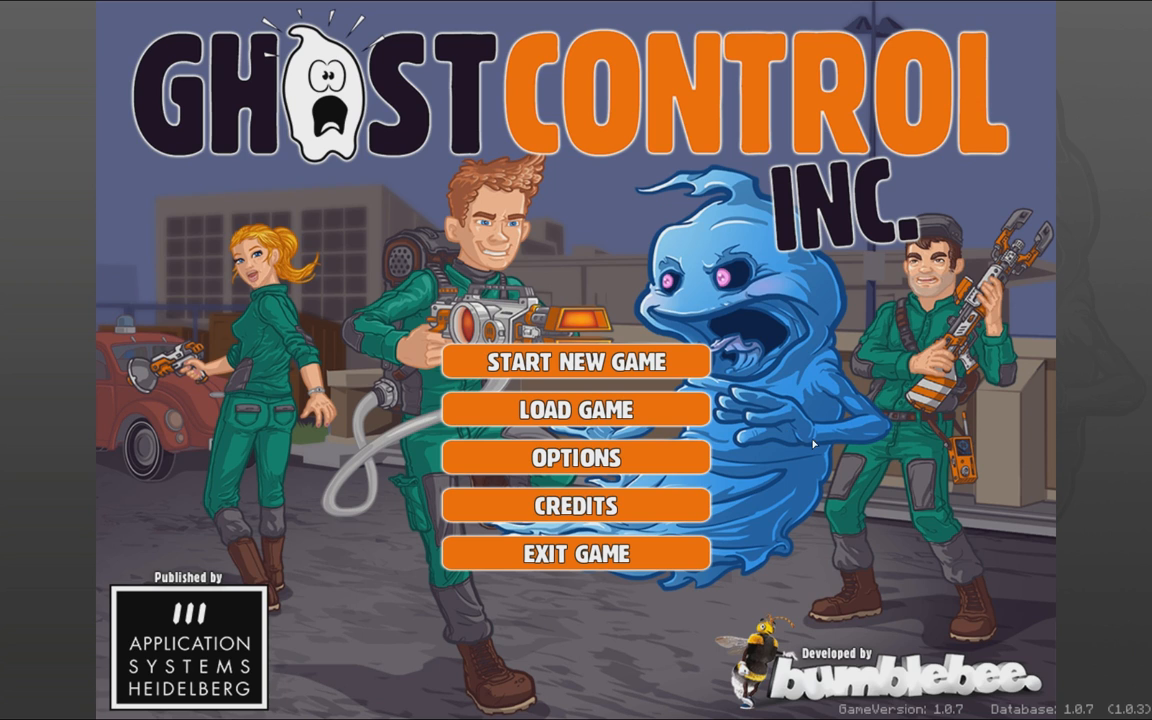
{"action": "mouse_move", "coordinate": [804, 448]}
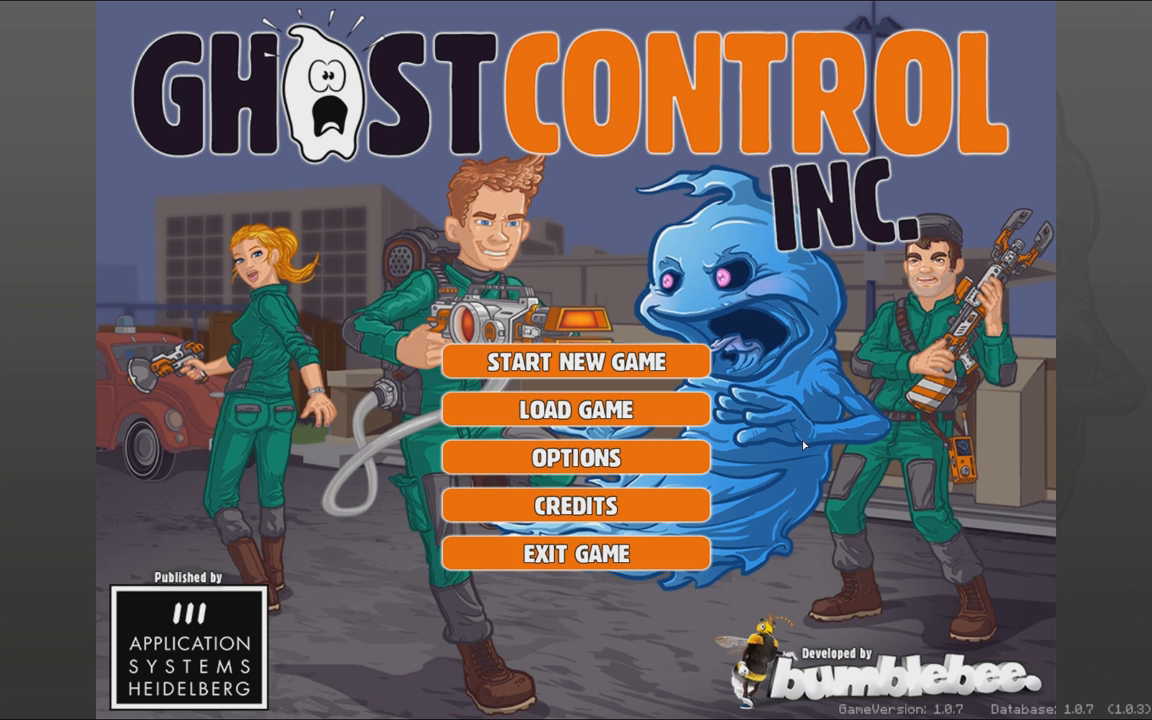
{"action": "mouse_move", "coordinate": [796, 444]}
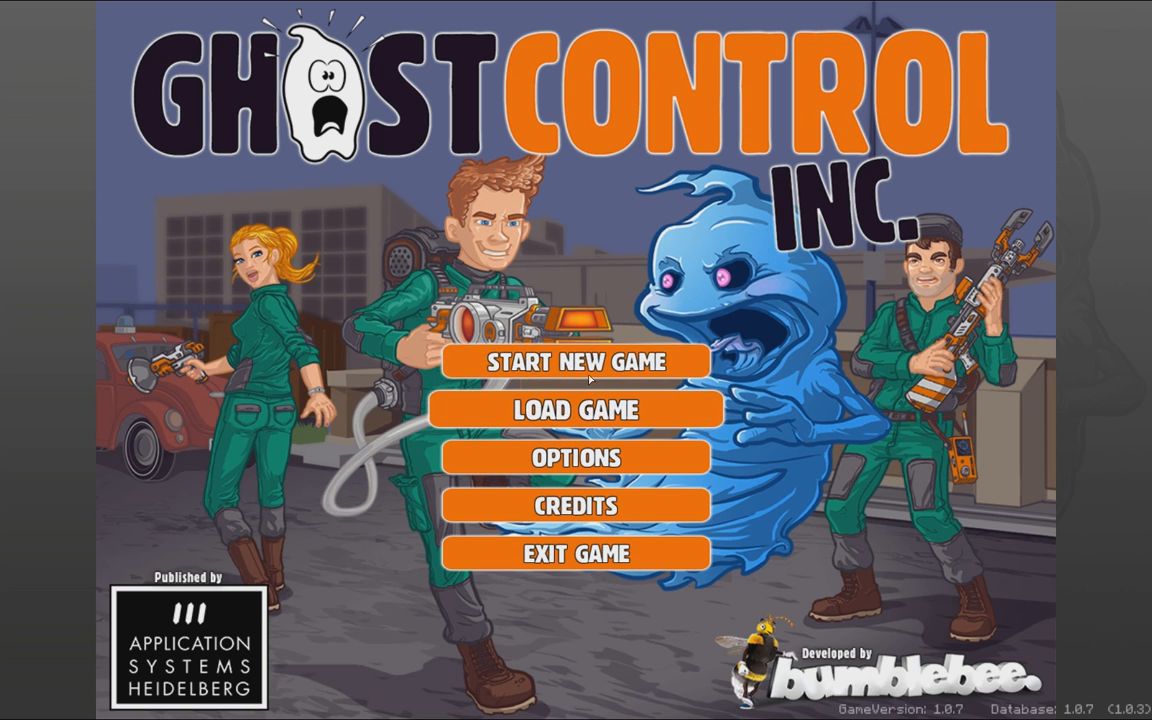
- Begin a brand new game set in London
{"action": "left_click", "coordinate": [576, 360]}
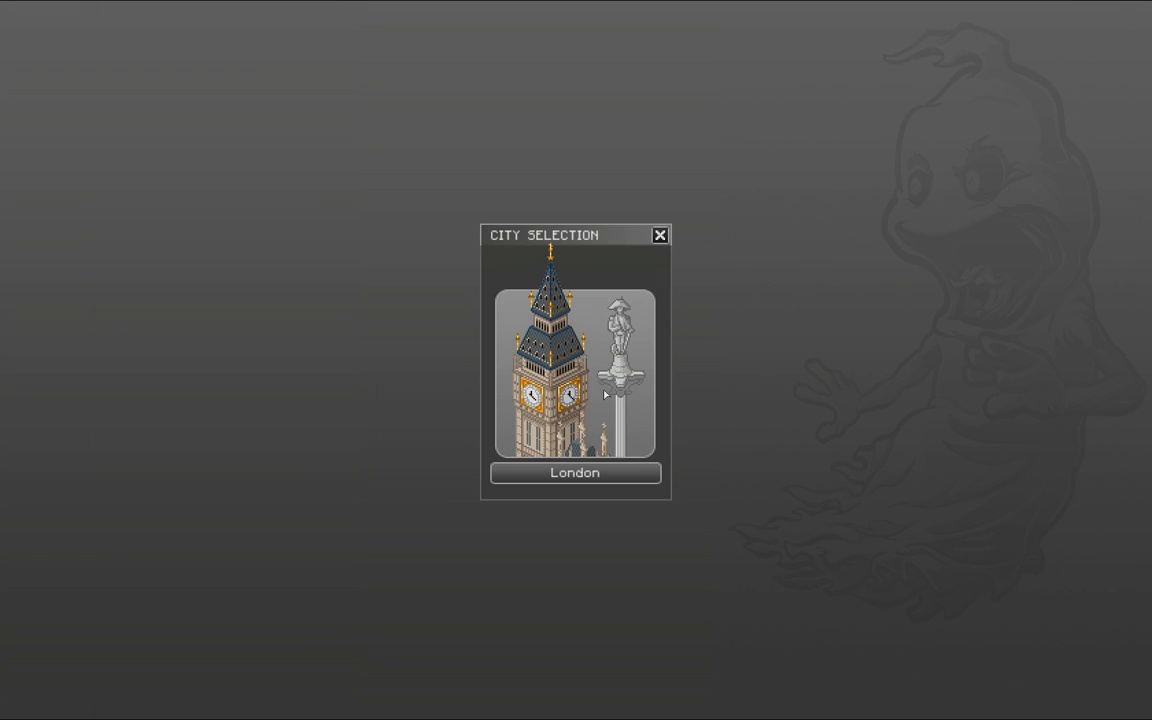
{"action": "mouse_move", "coordinate": [588, 460]}
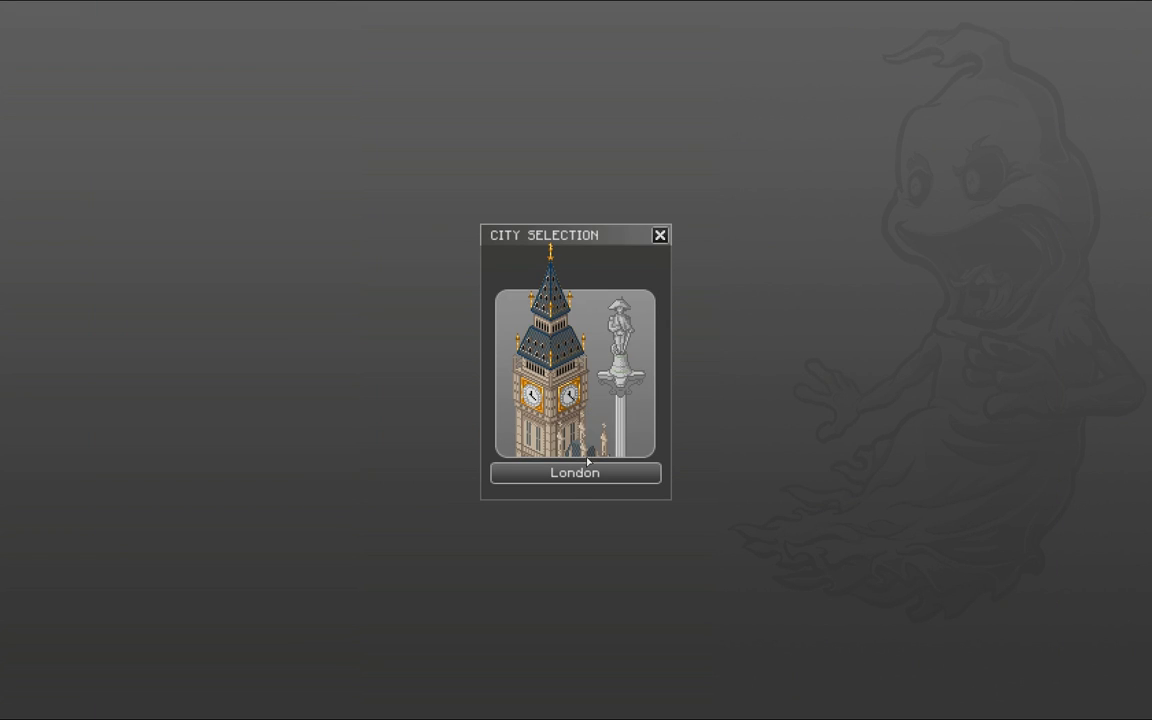
{"action": "left_click", "coordinate": [576, 472]}
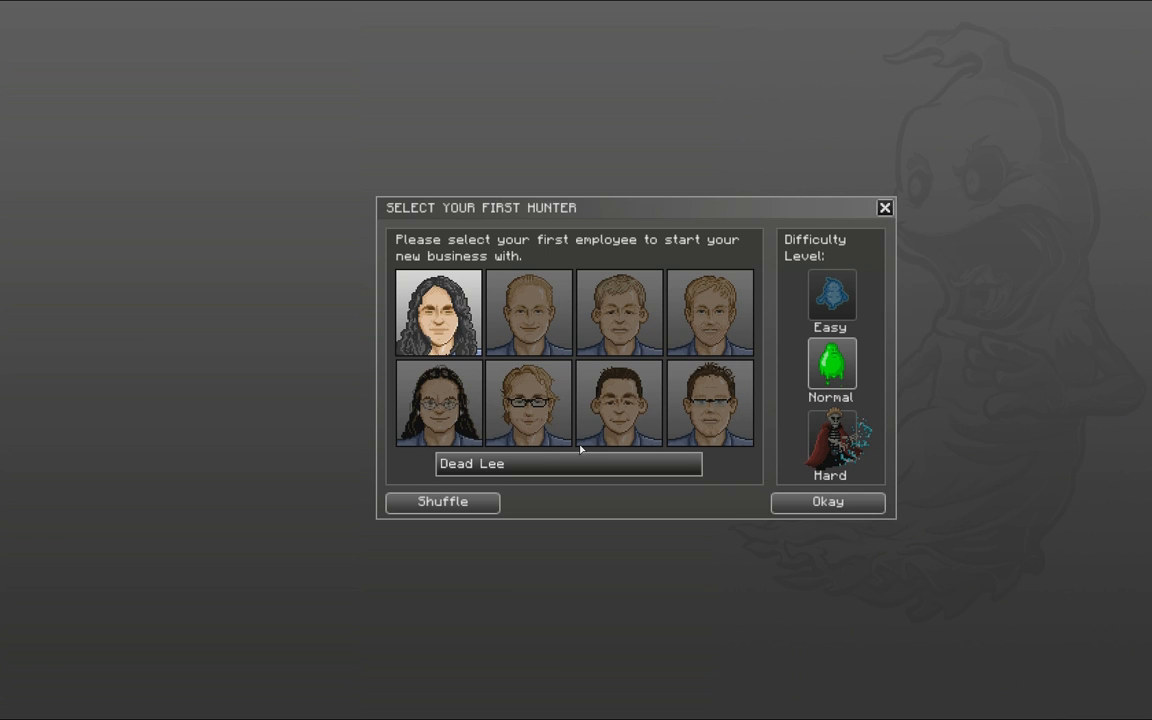
{"action": "mouse_move", "coordinate": [518, 408]}
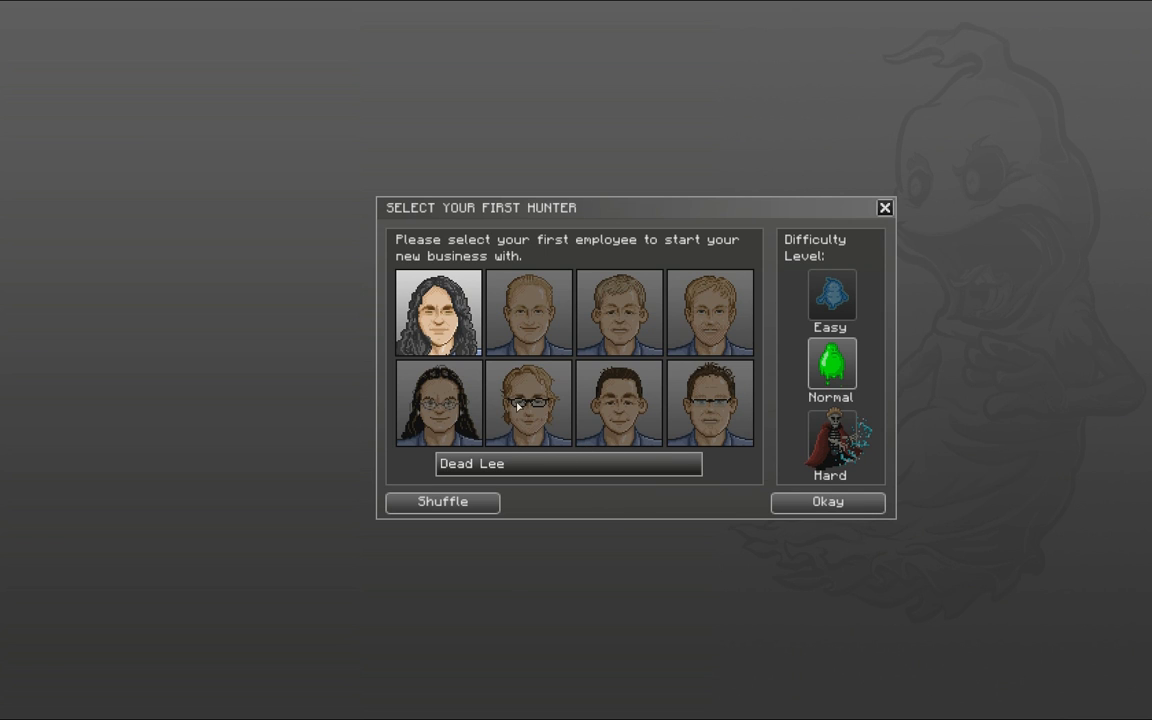
{"action": "mouse_move", "coordinate": [456, 326]}
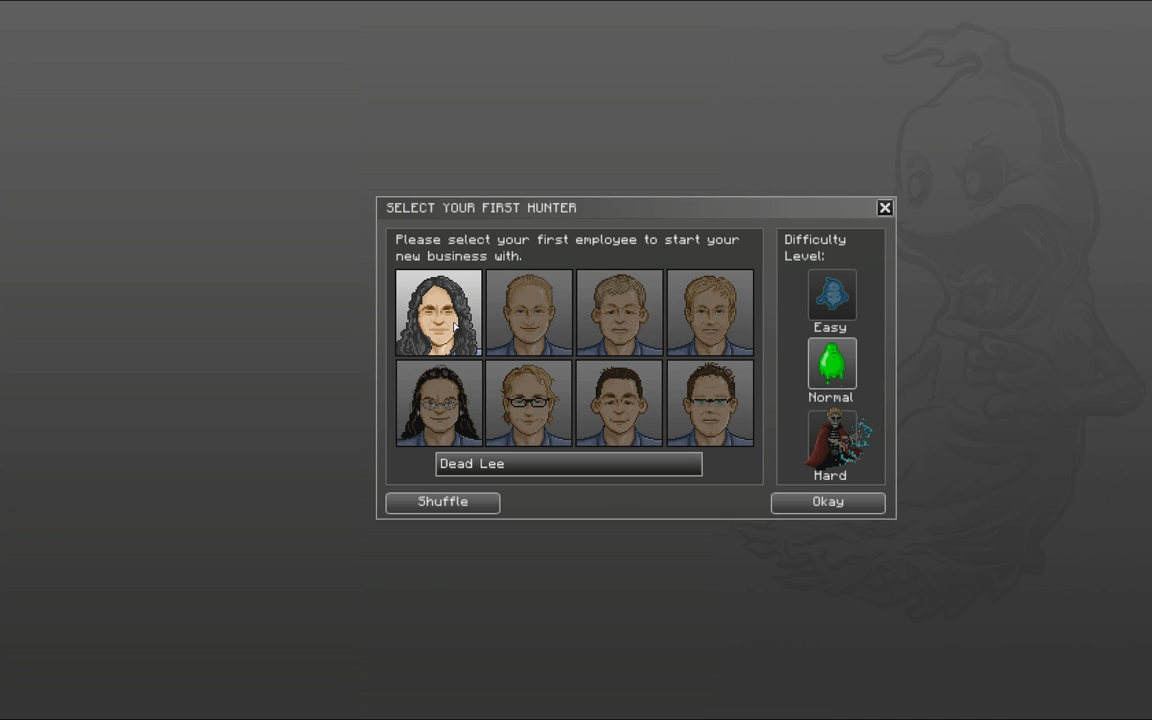
- Preview the hunter candidates, choose the blond one with glasses and confirm on Hard difficulty
{"action": "left_click", "coordinate": [528, 312]}
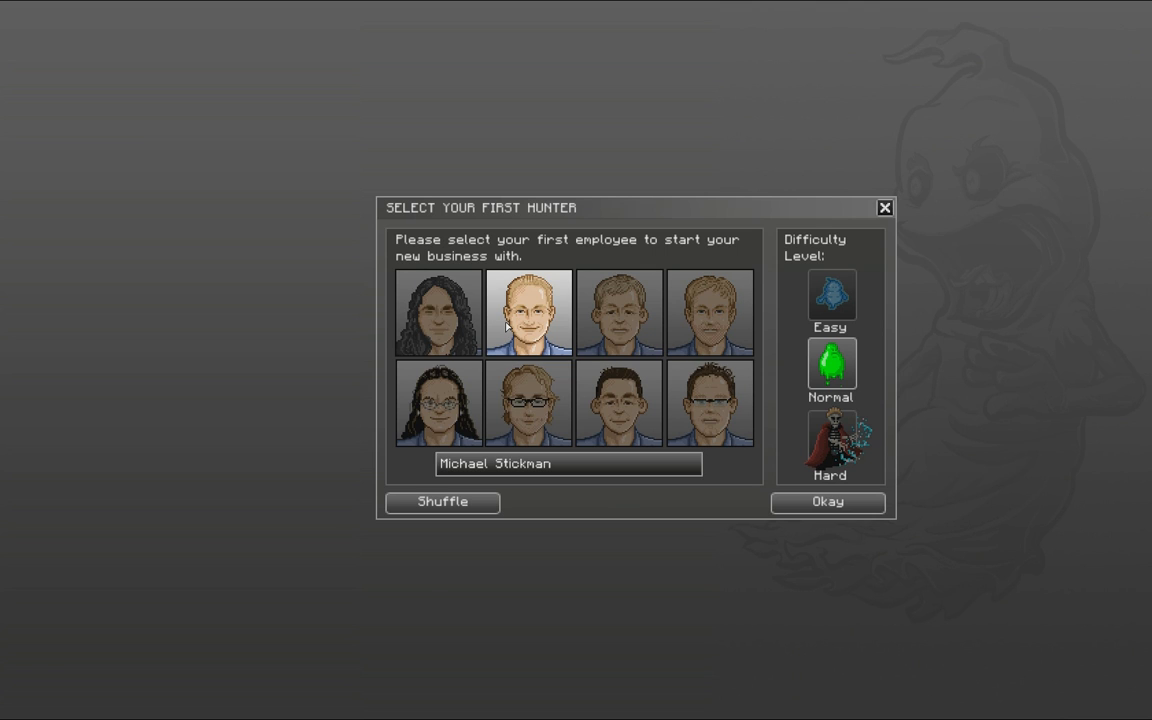
{"action": "left_click", "coordinate": [710, 312]}
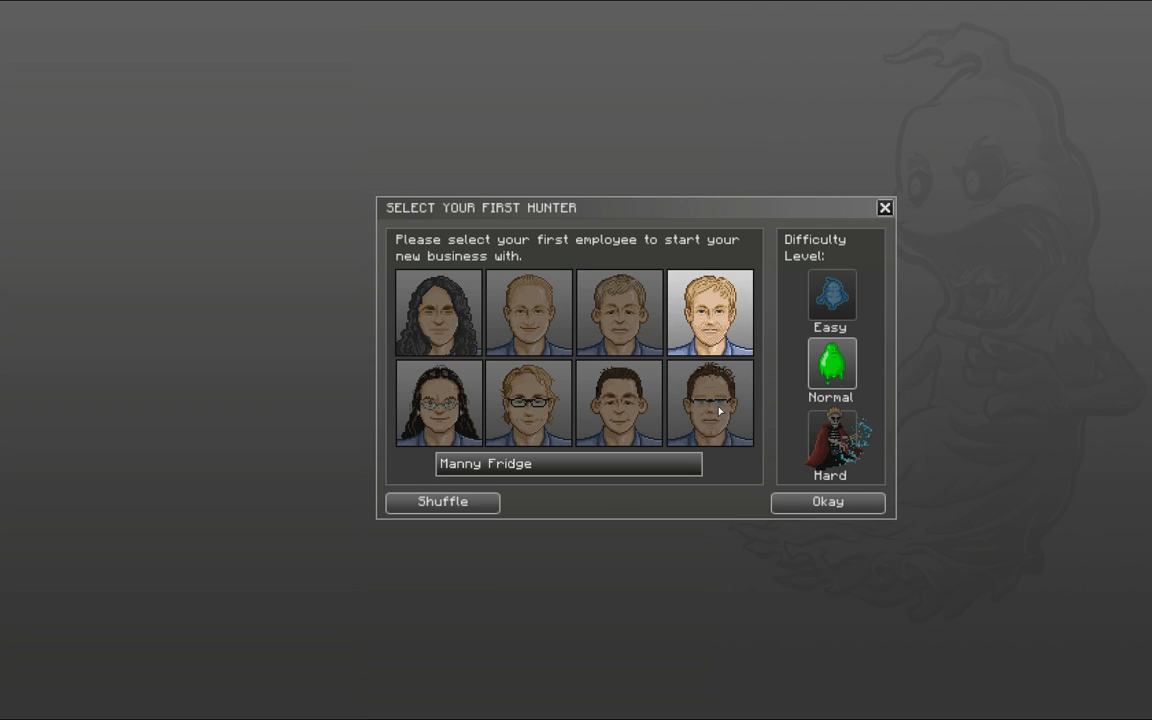
{"action": "left_click", "coordinate": [528, 404]}
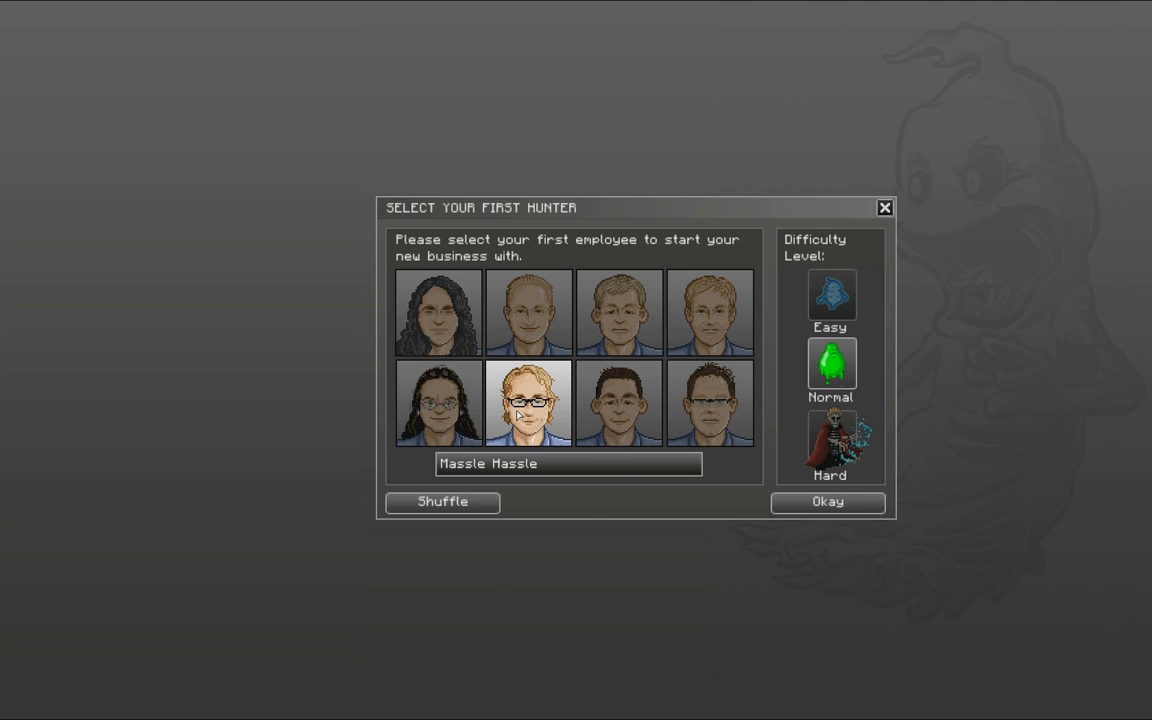
{"action": "mouse_move", "coordinate": [540, 422]}
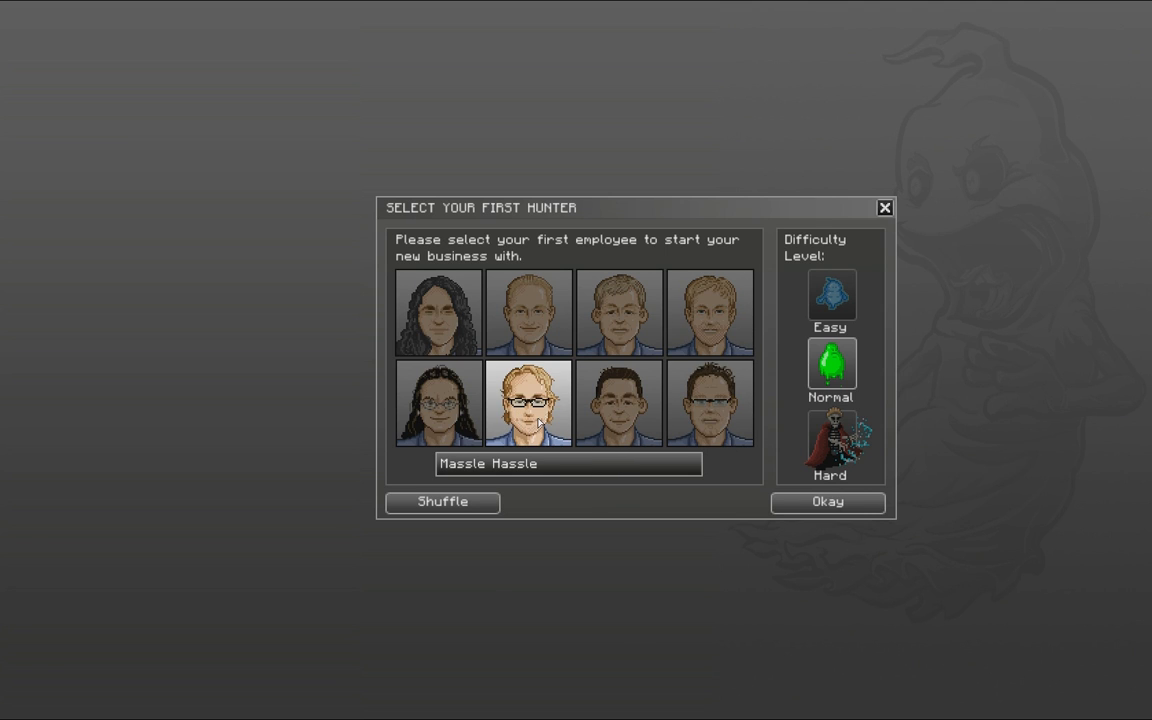
{"action": "mouse_move", "coordinate": [560, 412]}
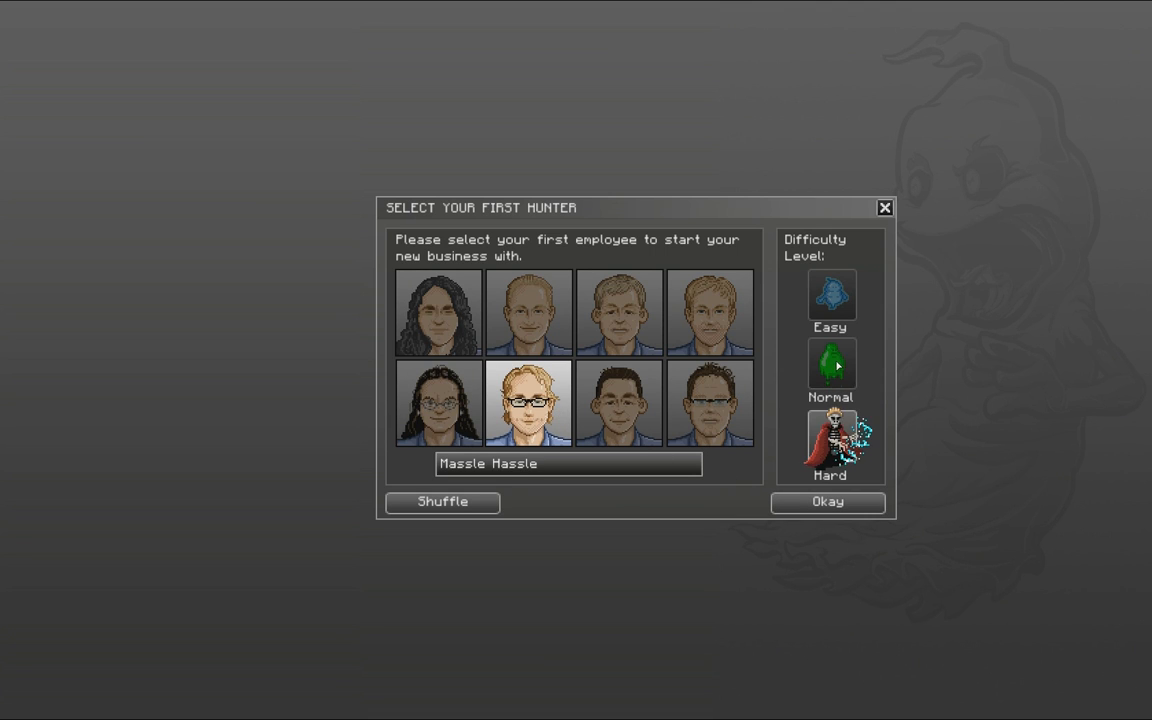
{"action": "left_click", "coordinate": [828, 502]}
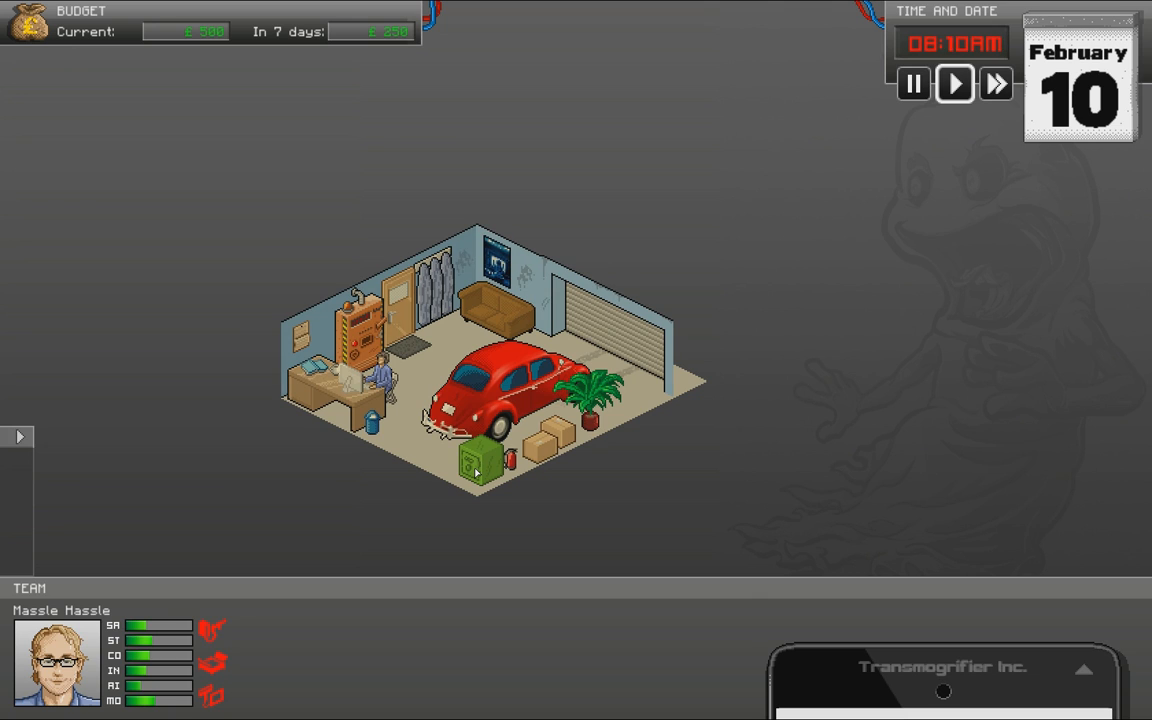
- Bring up the team and hiring overview, dismissing the hiring tutorial message
{"action": "left_click", "coordinate": [912, 84]}
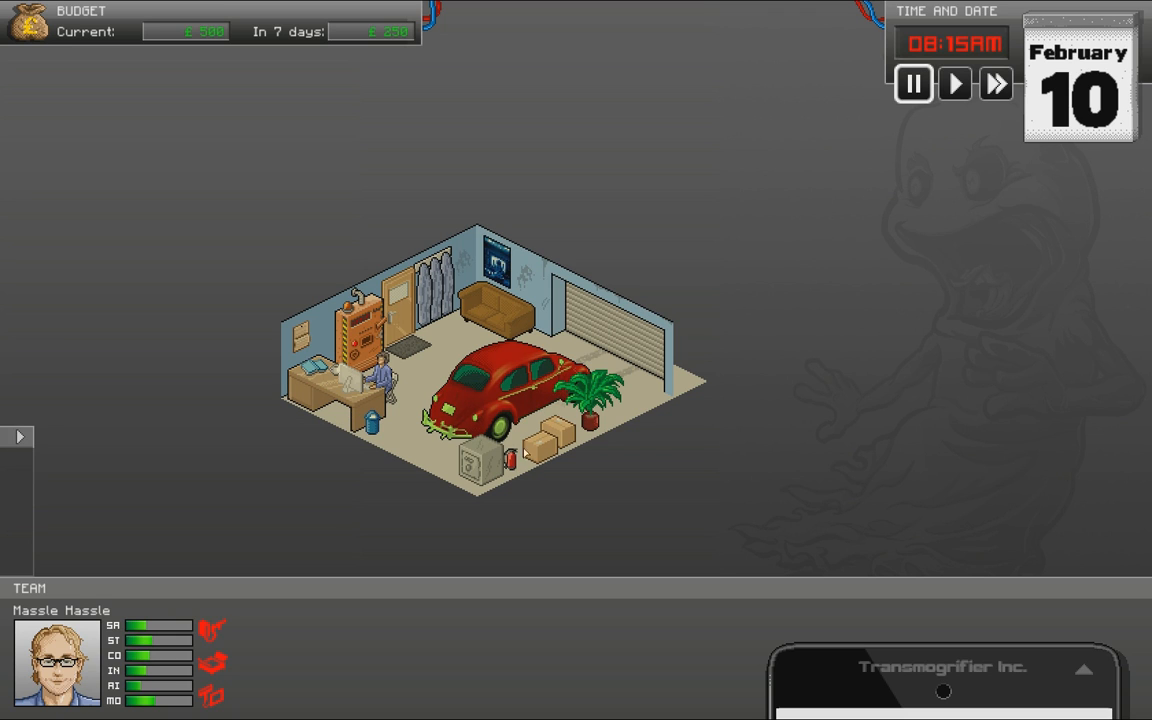
{"action": "mouse_move", "coordinate": [502, 388]}
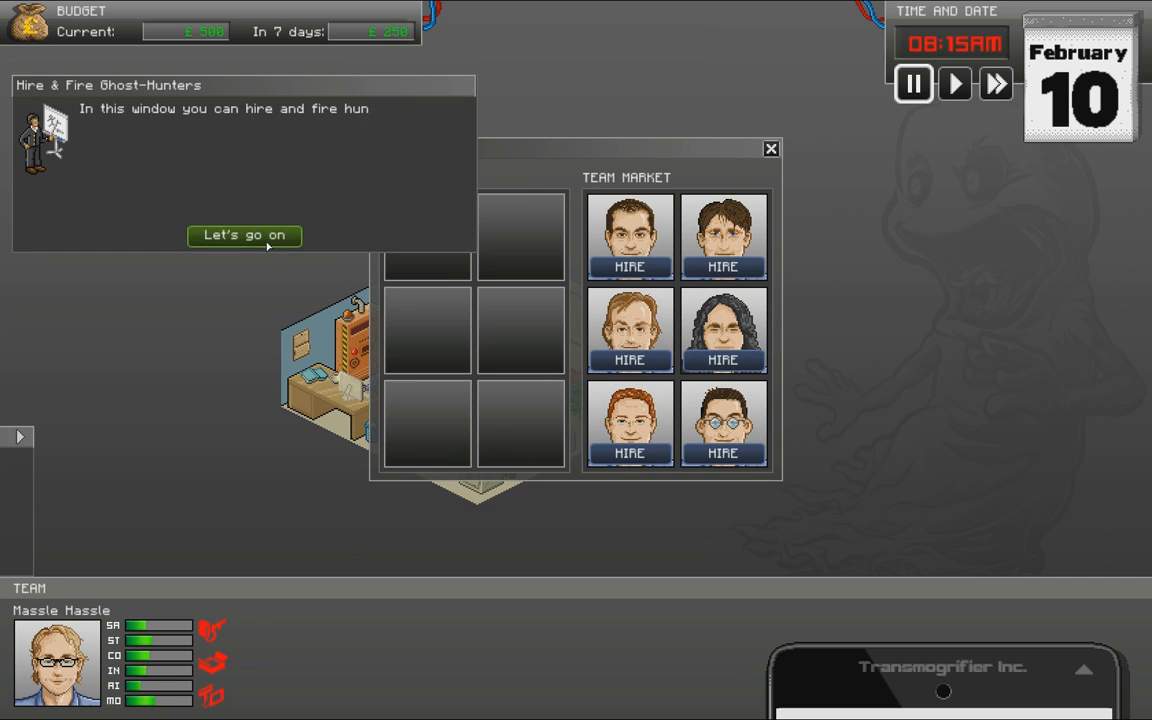
{"action": "left_click", "coordinate": [244, 236]}
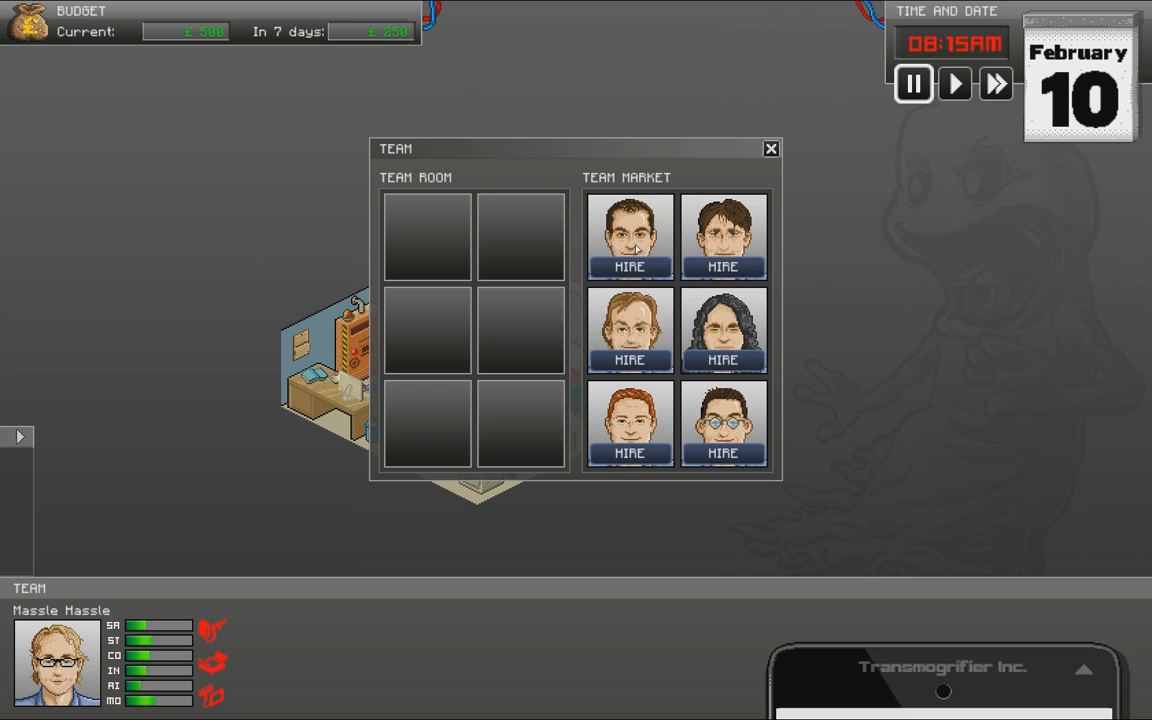
{"action": "mouse_move", "coordinate": [728, 226]}
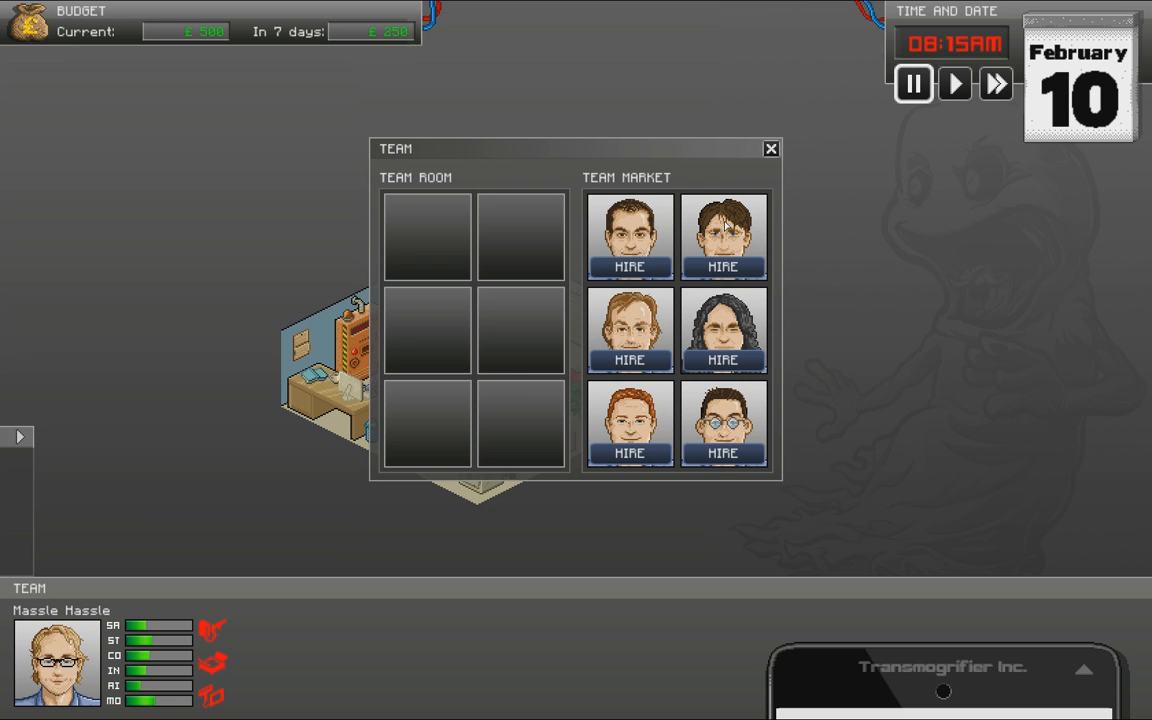
{"action": "mouse_move", "coordinate": [630, 320]}
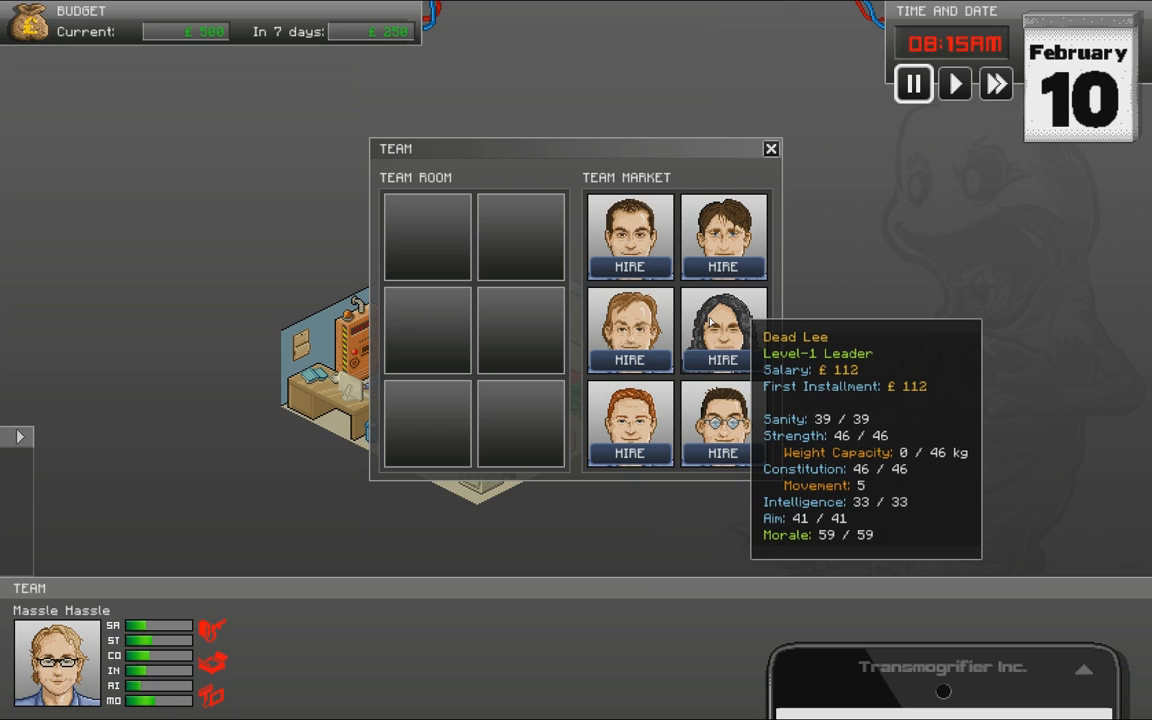
{"action": "mouse_move", "coordinate": [636, 436]}
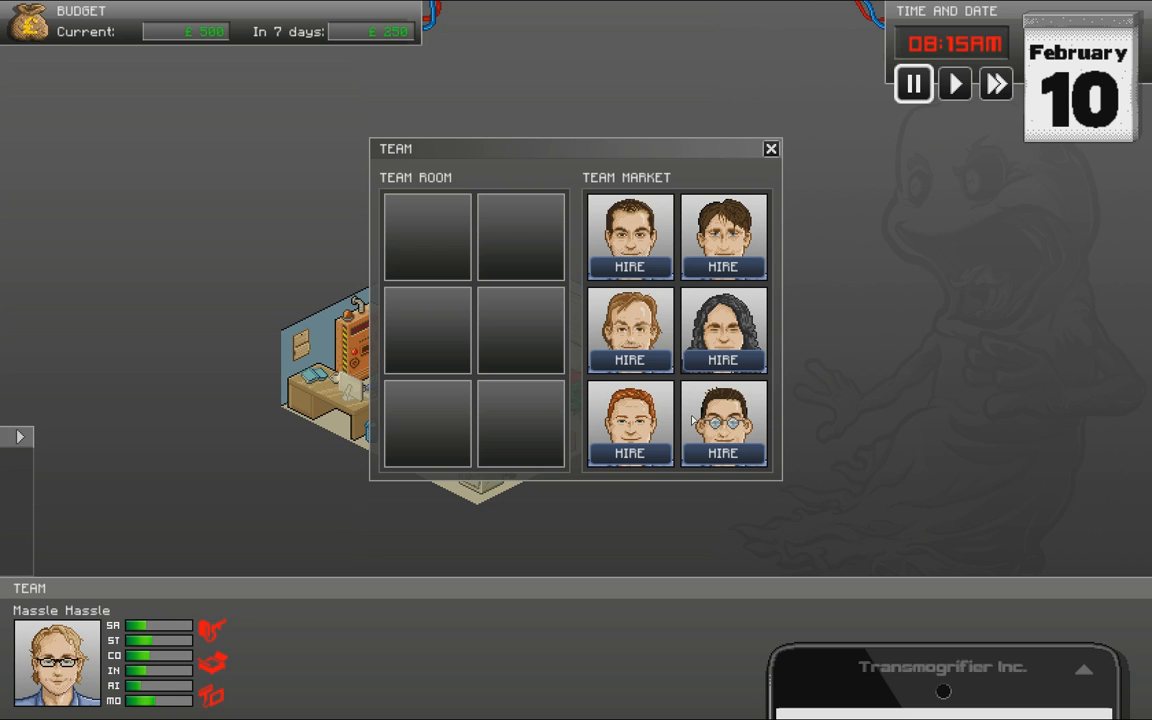
{"action": "mouse_move", "coordinate": [722, 420]}
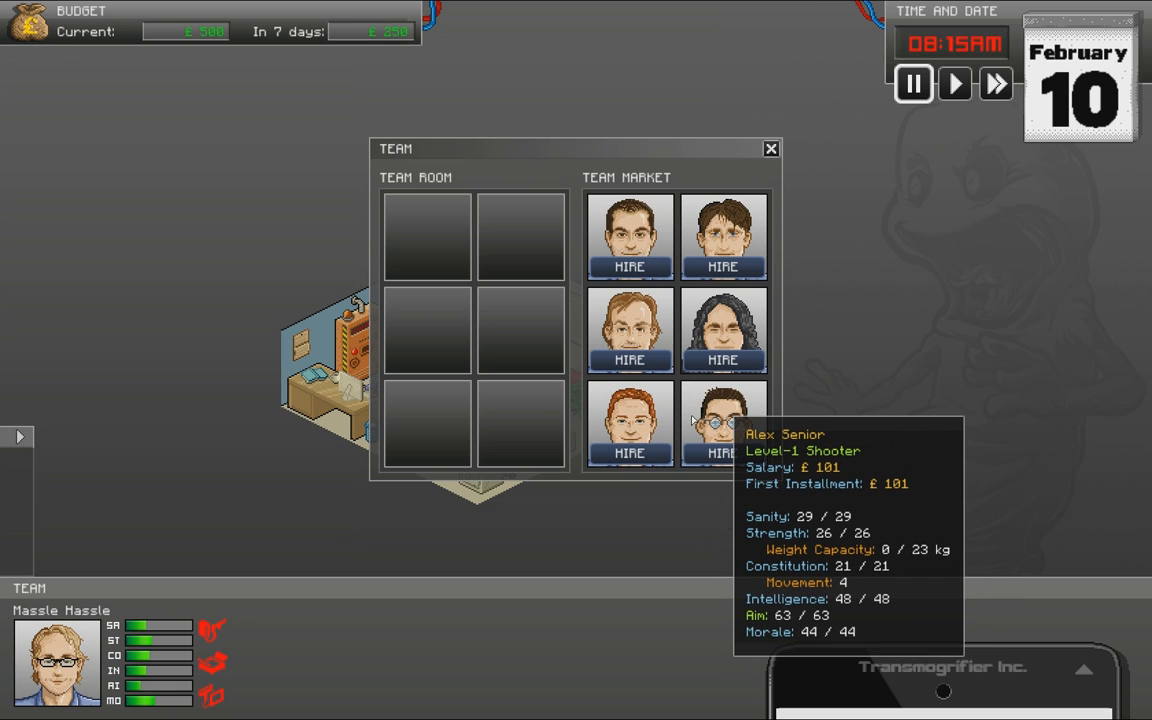
{"action": "mouse_move", "coordinate": [722, 328]}
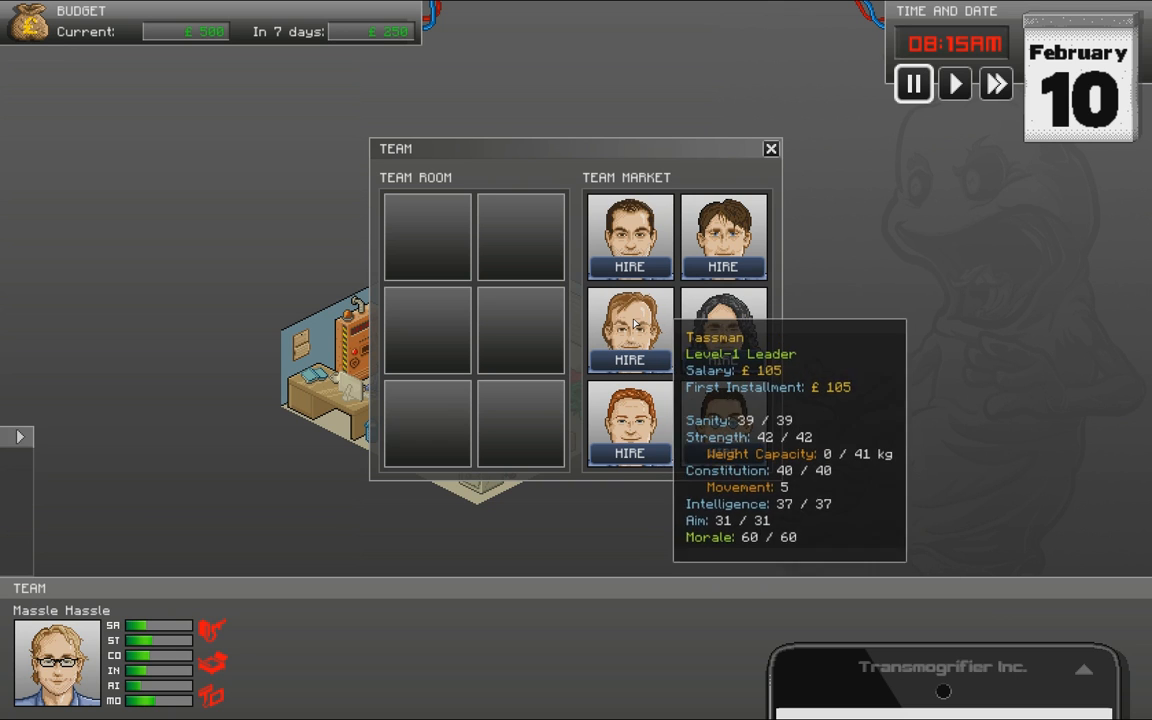
{"action": "mouse_move", "coordinate": [724, 236]}
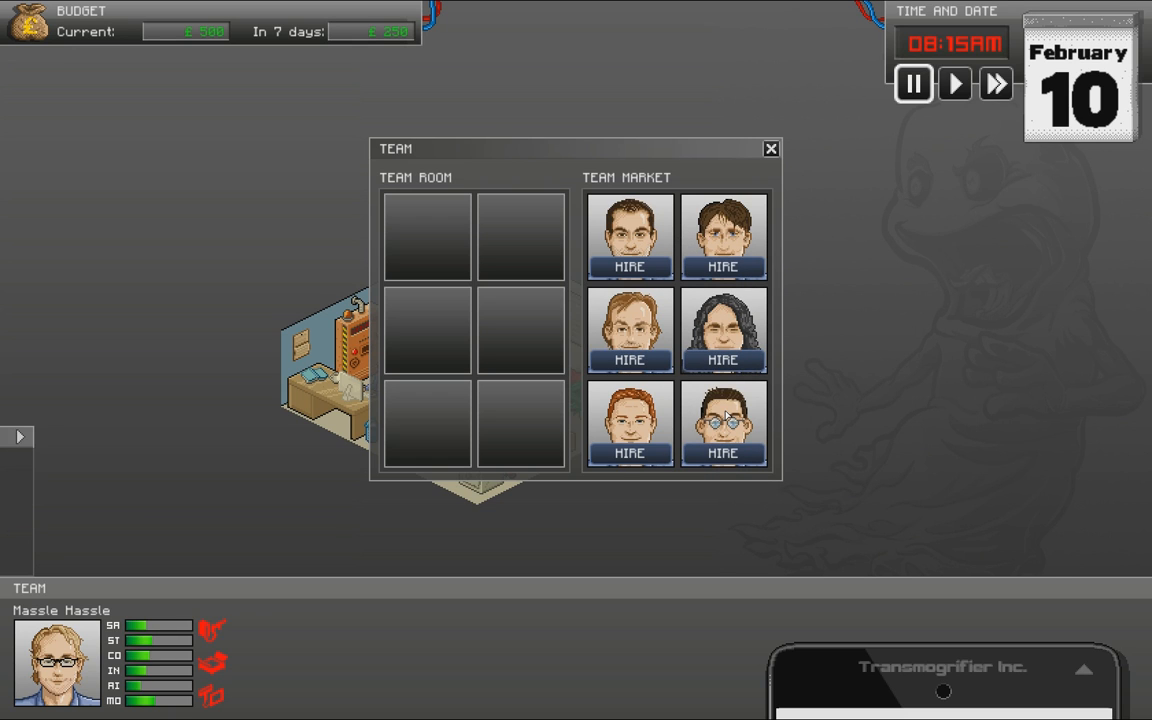
{"action": "mouse_move", "coordinate": [724, 424]}
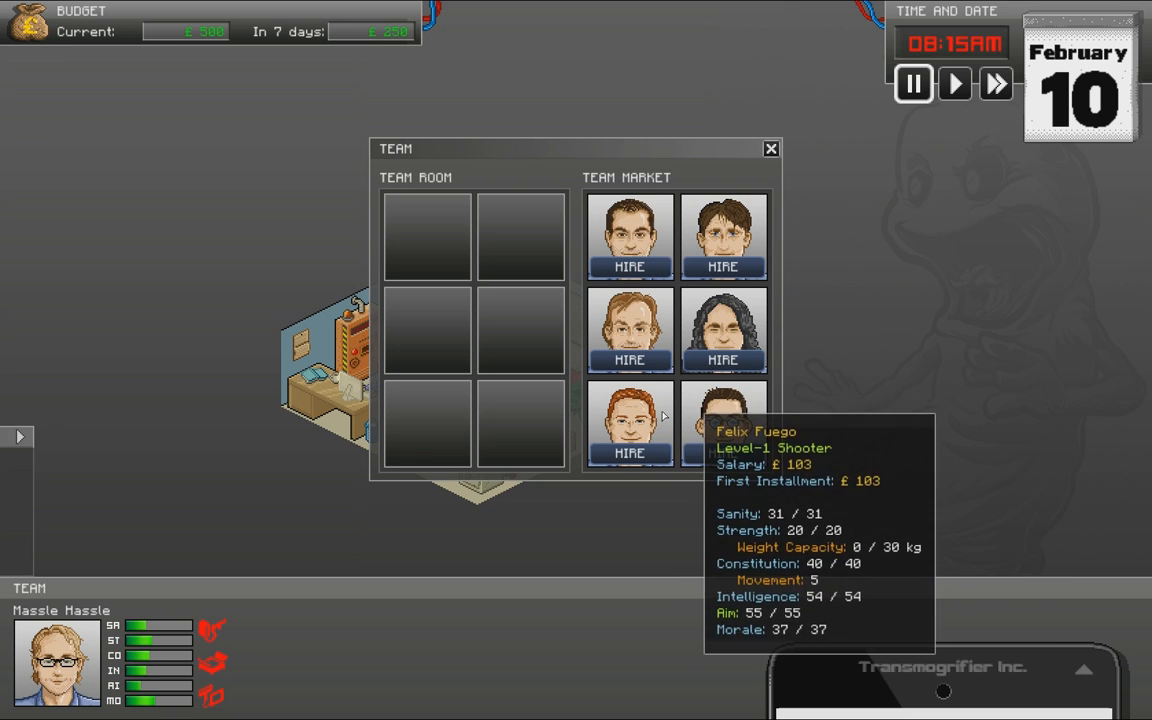
- Hire the bottom-right market candidate as the second hunter
{"action": "left_click", "coordinate": [722, 456]}
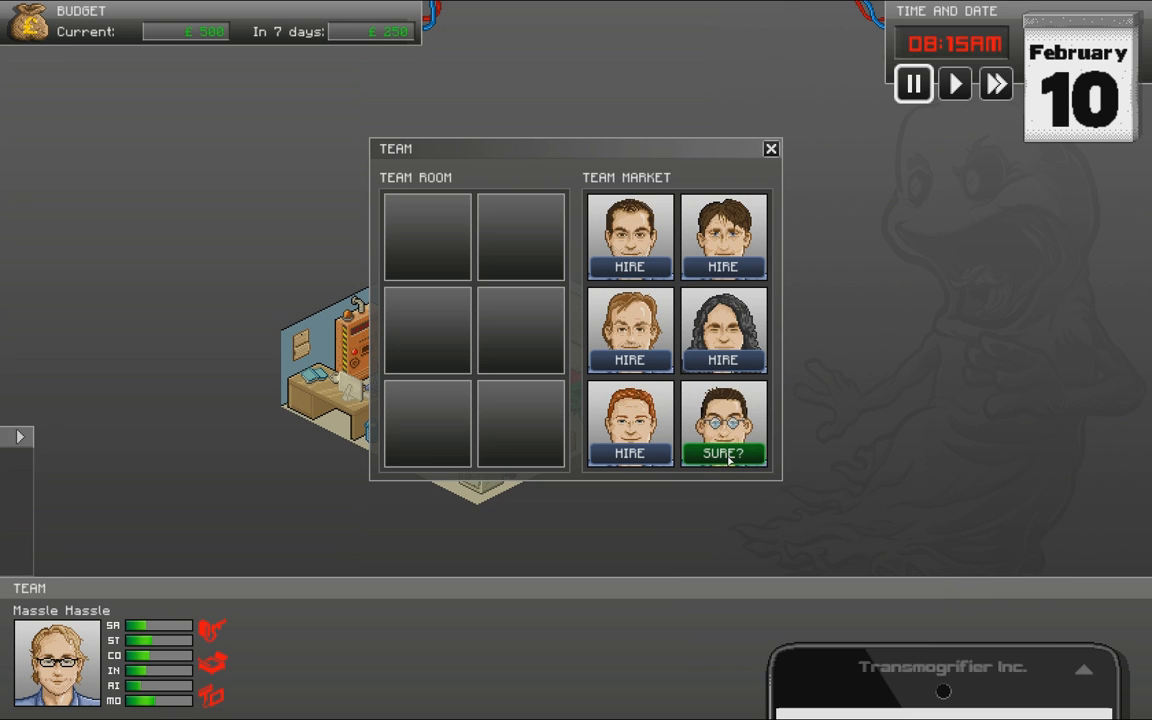
{"action": "left_click", "coordinate": [724, 456]}
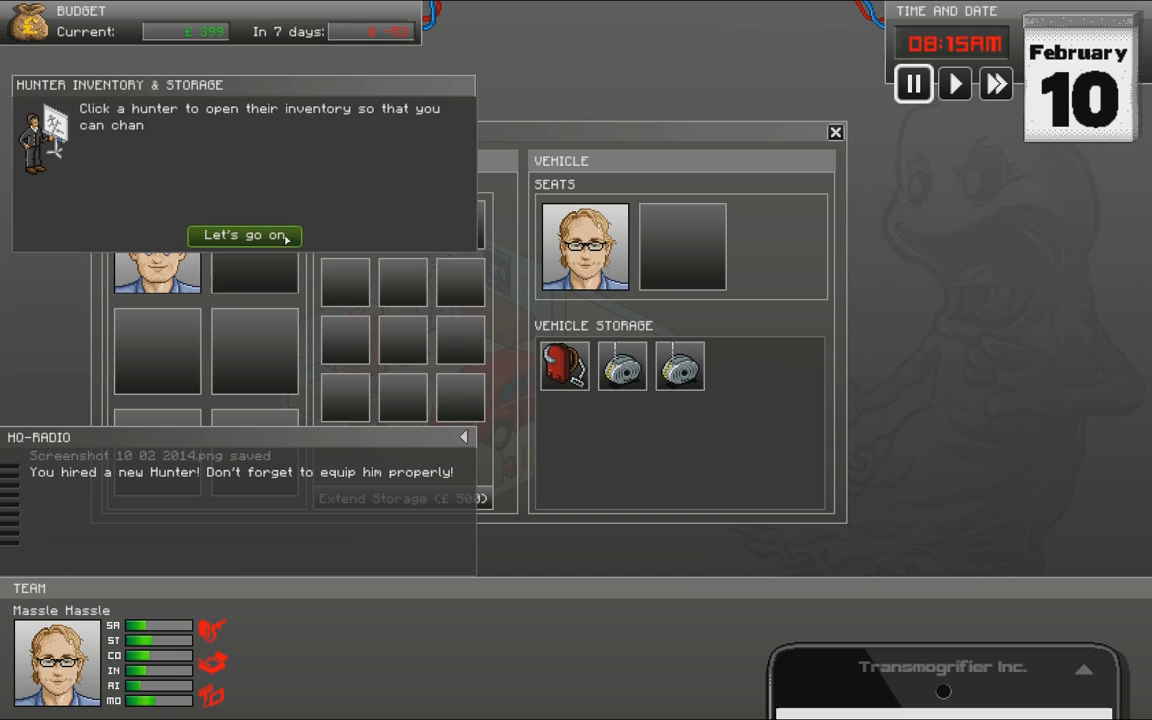
- Dismiss the inventory tip and show both hunters' inventories
{"action": "left_click", "coordinate": [244, 236]}
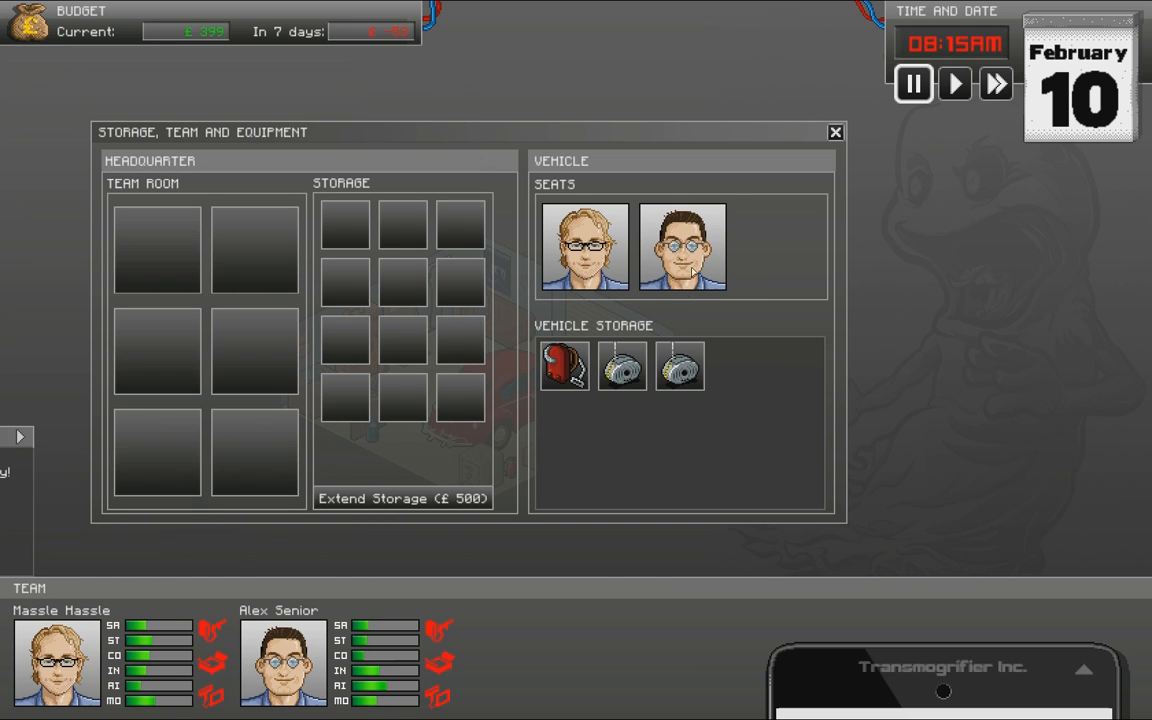
{"action": "left_click", "coordinate": [680, 246]}
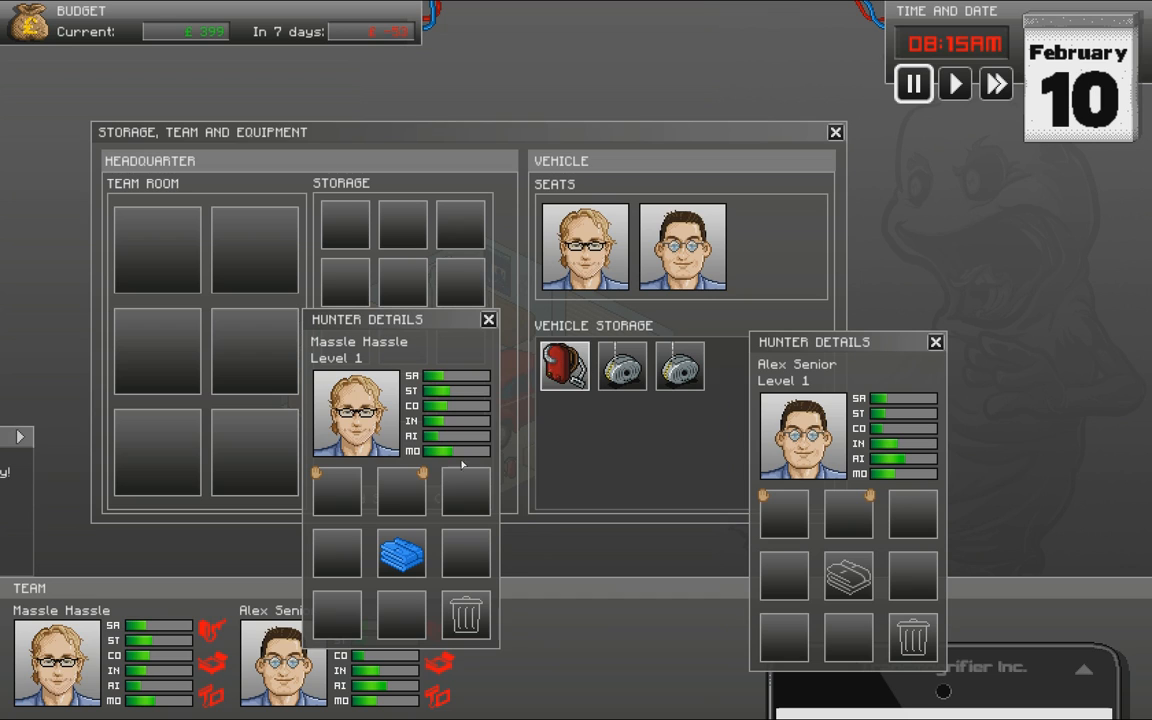
- Give the red vacuum to the first hunter and the traps to the second, then leave the overview
{"action": "left_click_drag", "start_coordinate": [564, 364], "coordinate": [336, 490]}
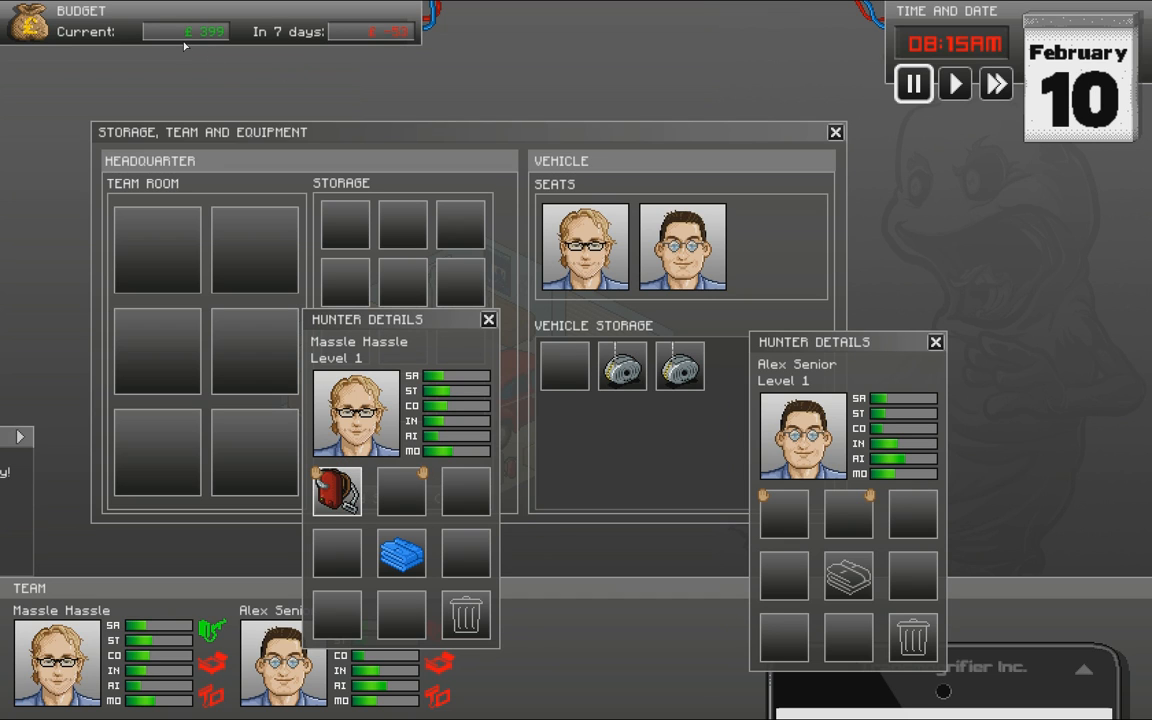
{"action": "left_click_drag", "start_coordinate": [622, 364], "coordinate": [816, 512]}
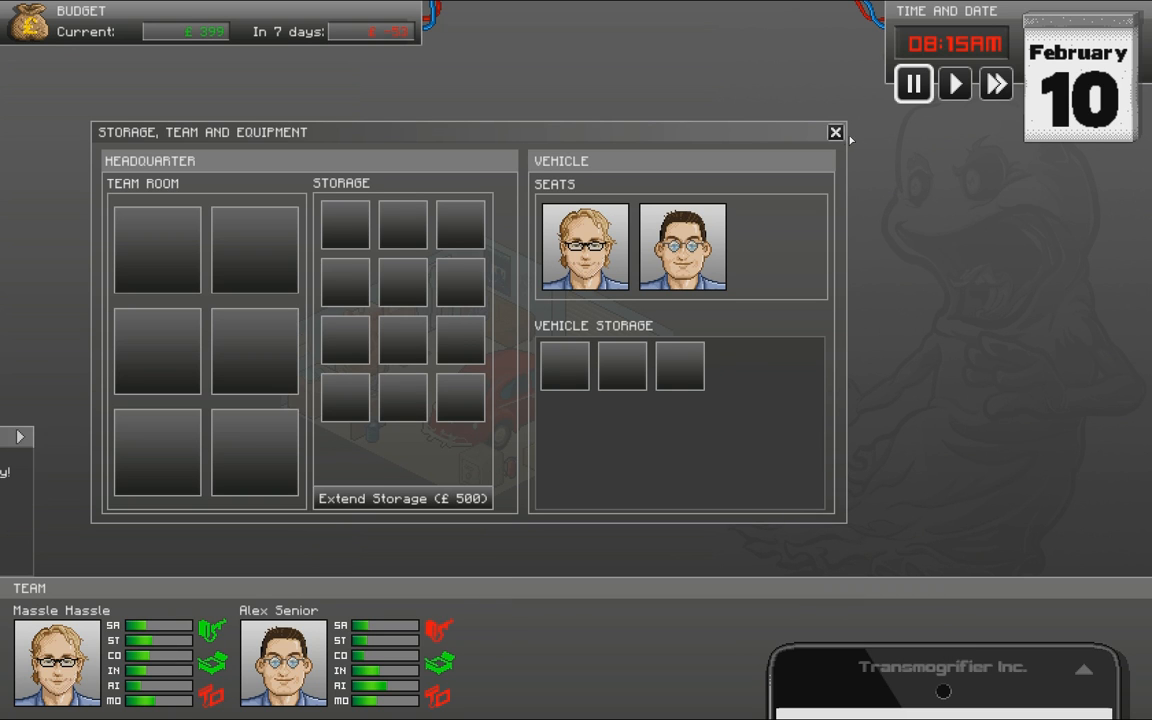
{"action": "left_click", "coordinate": [836, 132]}
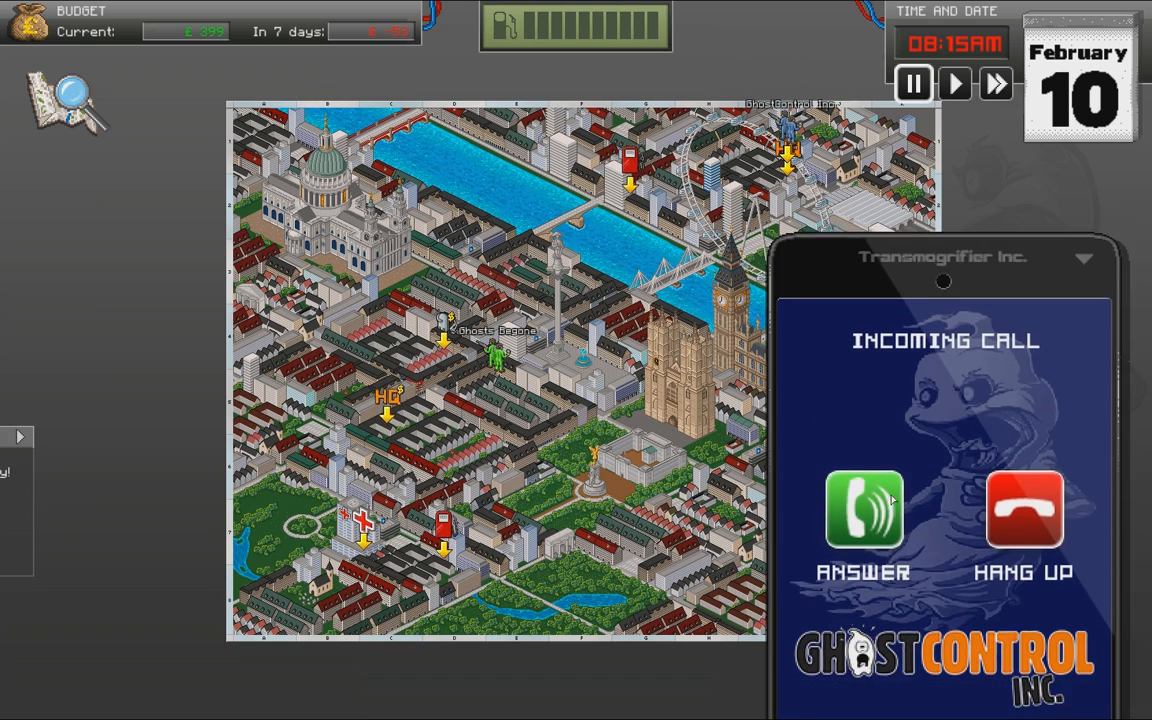
- Answer the training-mission call, ask what to do, and send the team to the mission marker
{"action": "left_click", "coordinate": [864, 512]}
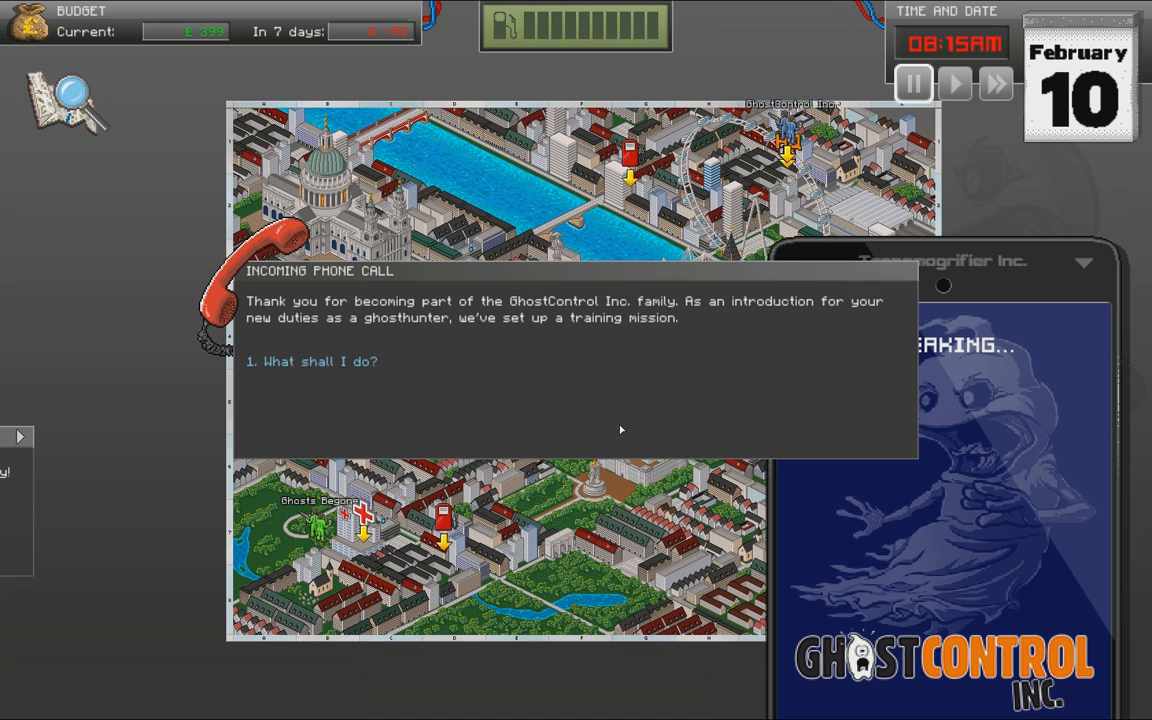
{"action": "mouse_move", "coordinate": [494, 412]}
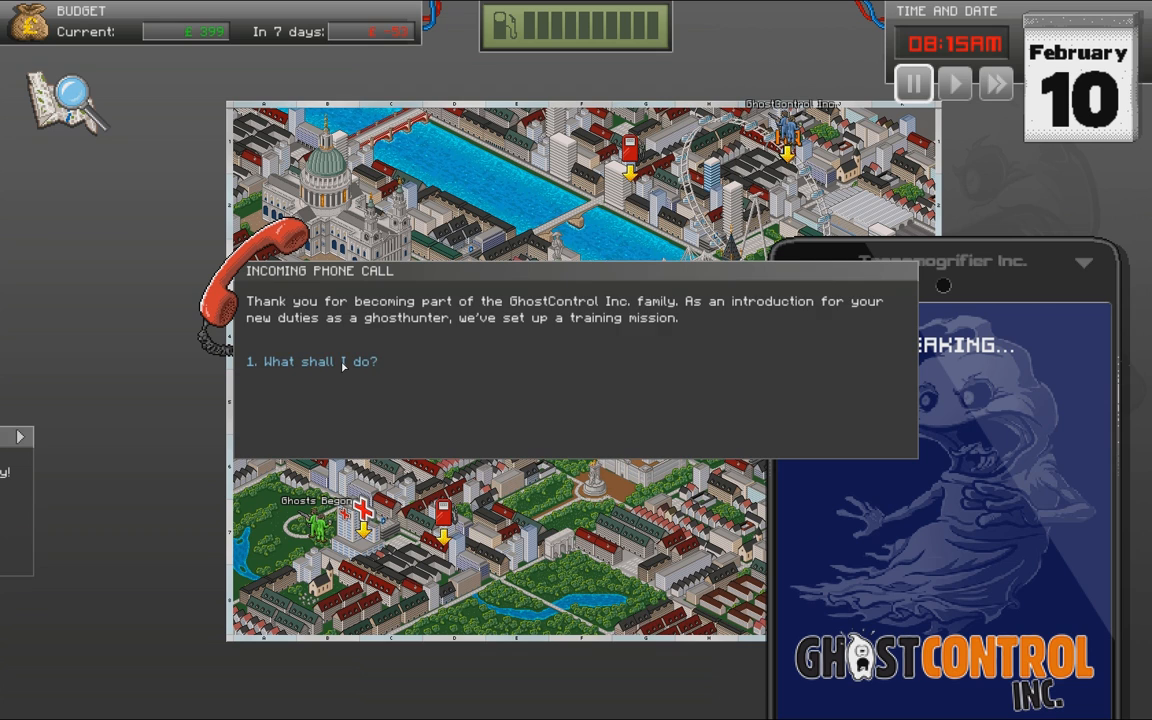
{"action": "left_click", "coordinate": [312, 360]}
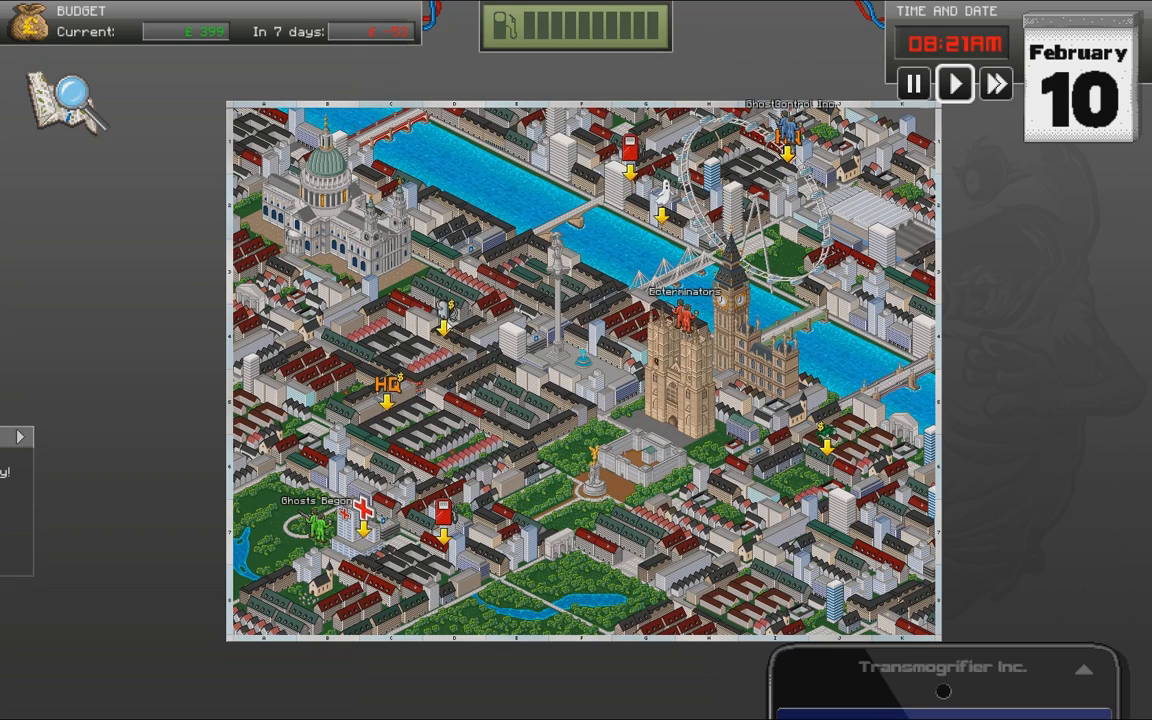
{"action": "left_click", "coordinate": [954, 84]}
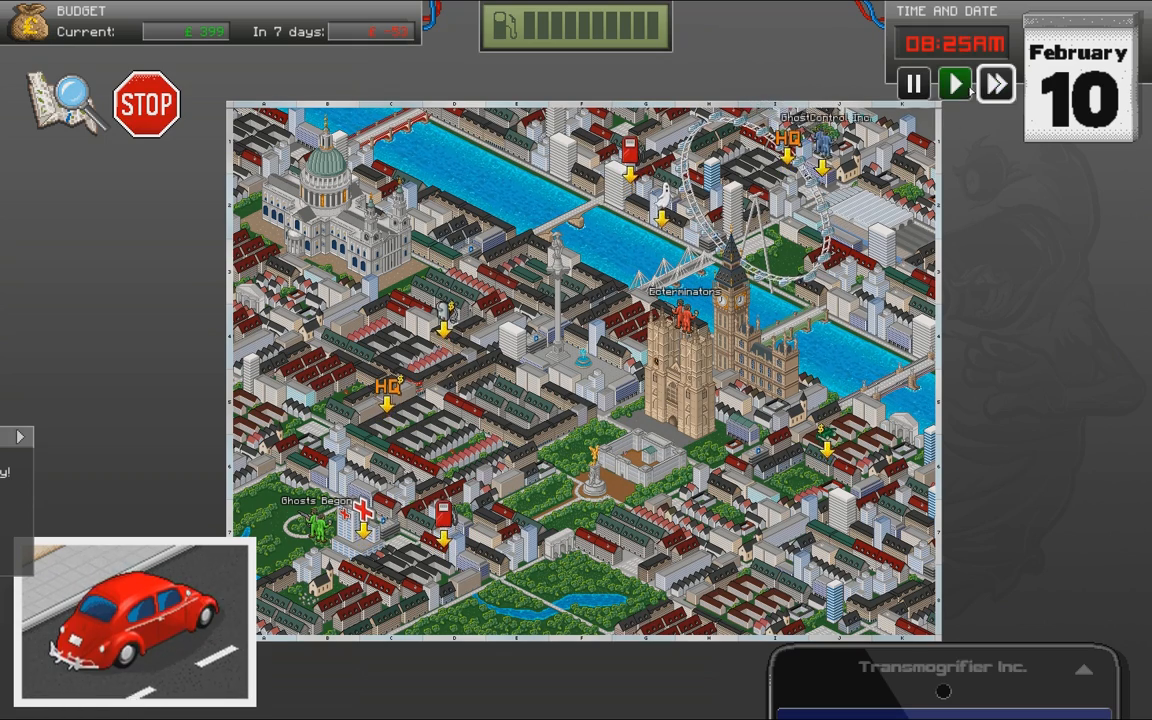
- Arrive at the client's house and launch the mission with Let's go!
{"action": "left_click", "coordinate": [954, 84]}
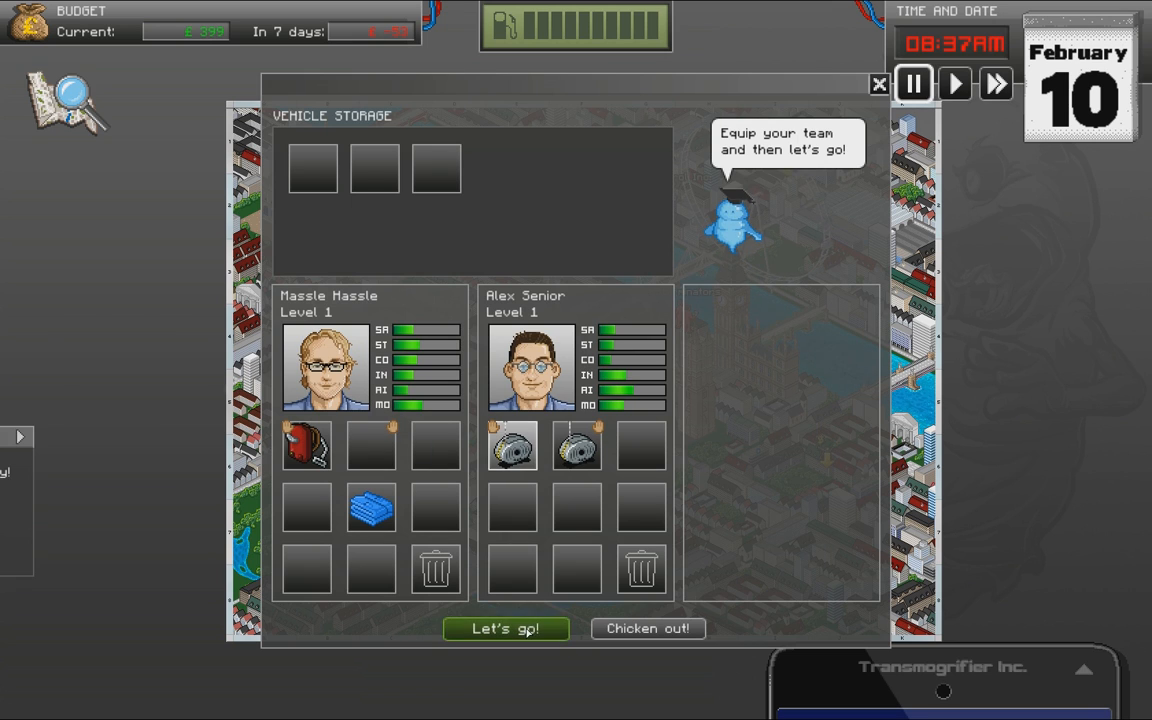
{"action": "left_click", "coordinate": [504, 628]}
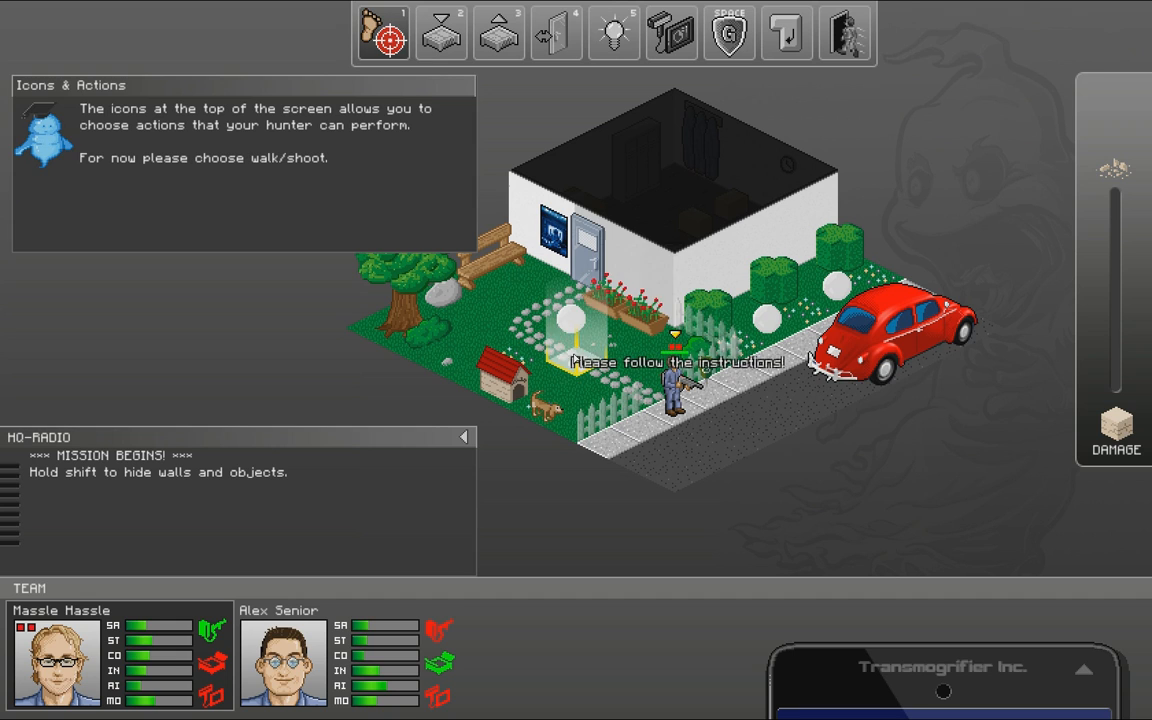
- Walk the hunter to the front door, light the room to reveal the ghost and end the turn
{"action": "left_click", "coordinate": [384, 32]}
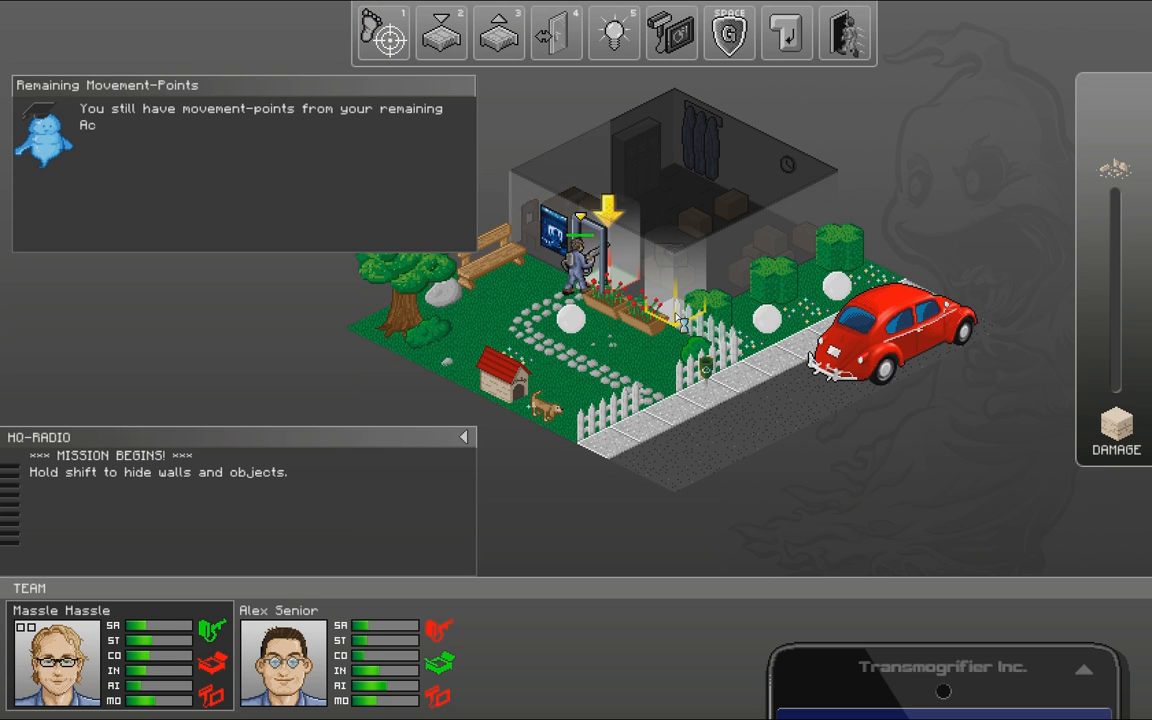
{"action": "left_click", "coordinate": [612, 32]}
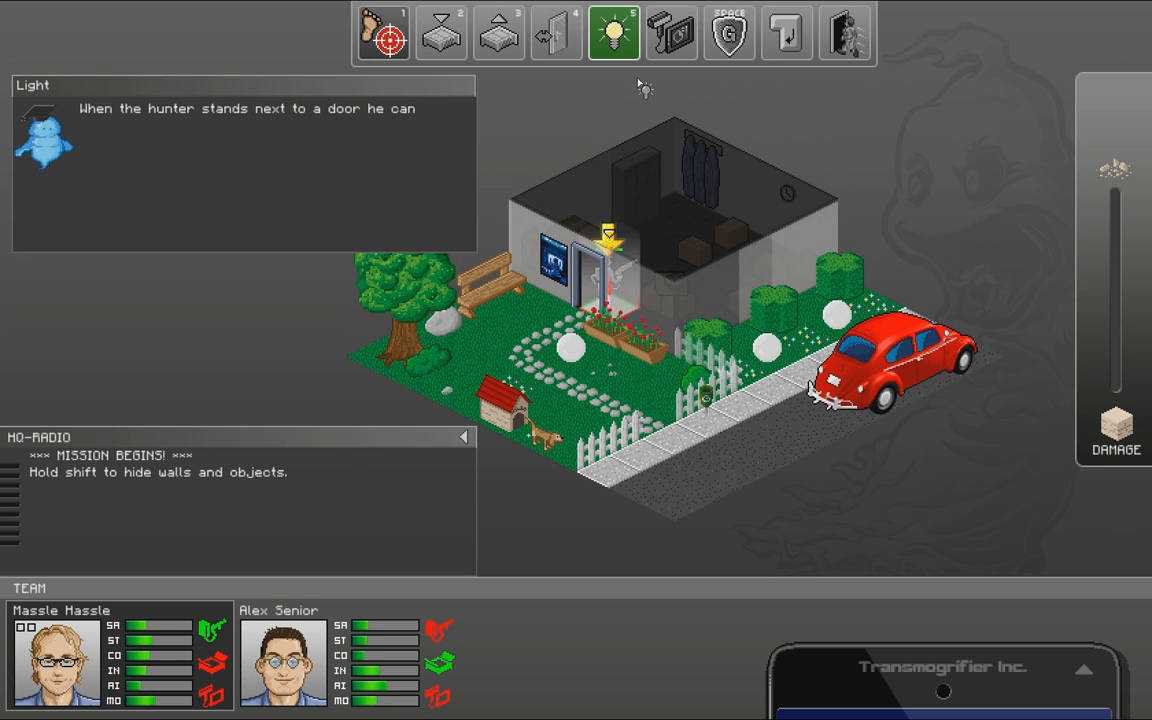
{"action": "left_click", "coordinate": [788, 32]}
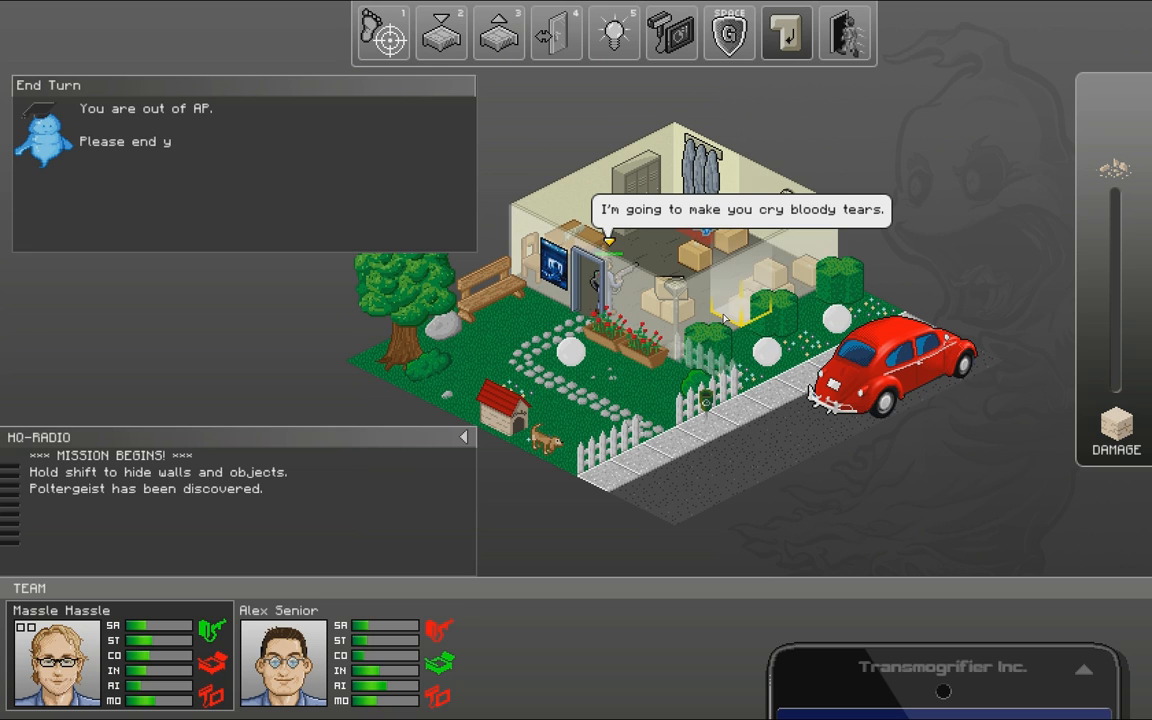
{"action": "left_click", "coordinate": [788, 32]}
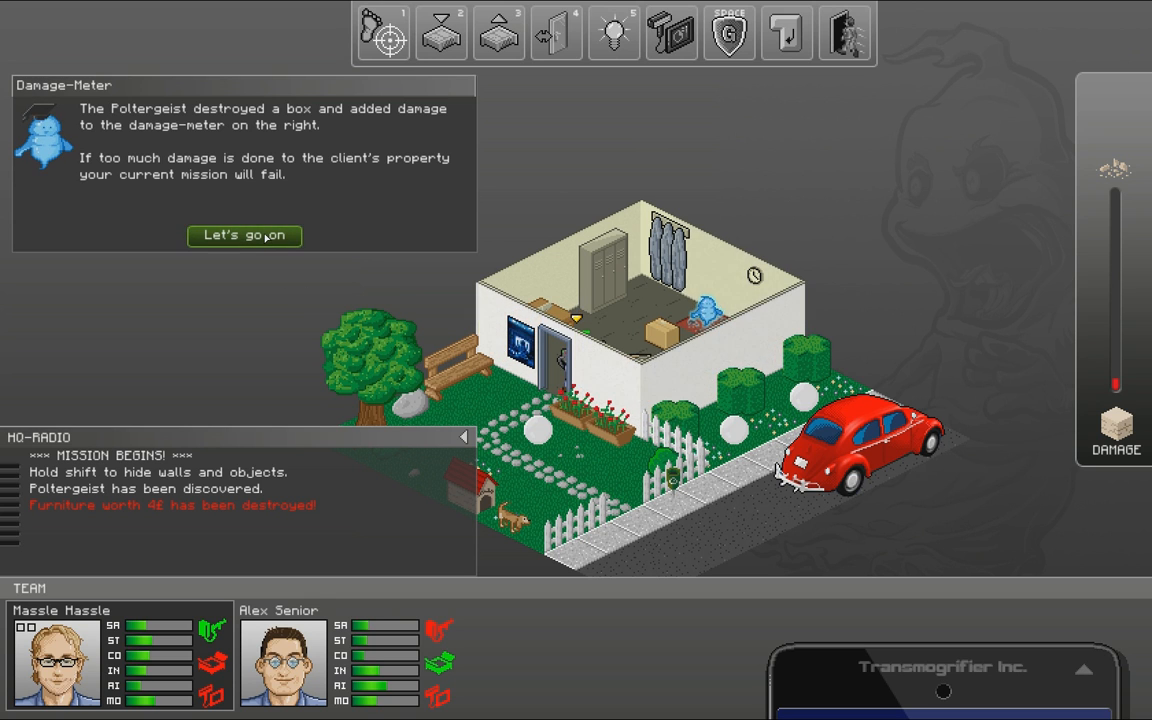
{"action": "left_click", "coordinate": [244, 236]}
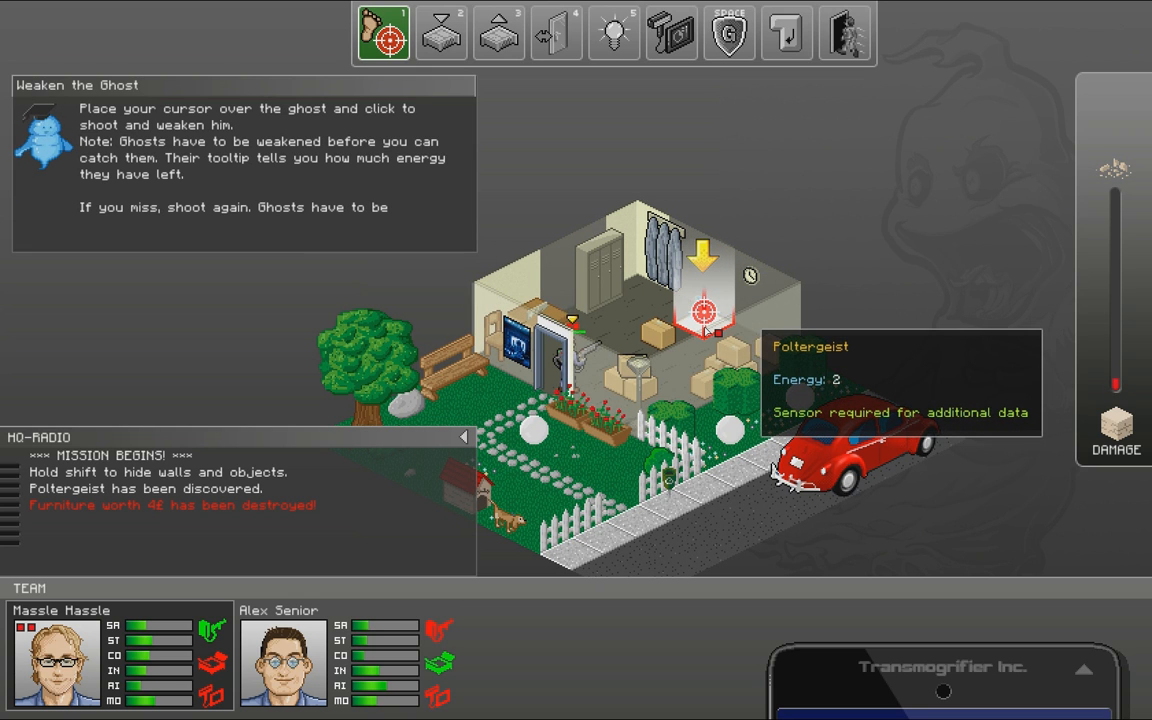
- Shoot the Poltergeist to weaken it and catch it in a trap placed beneath it
{"action": "left_click", "coordinate": [704, 304]}
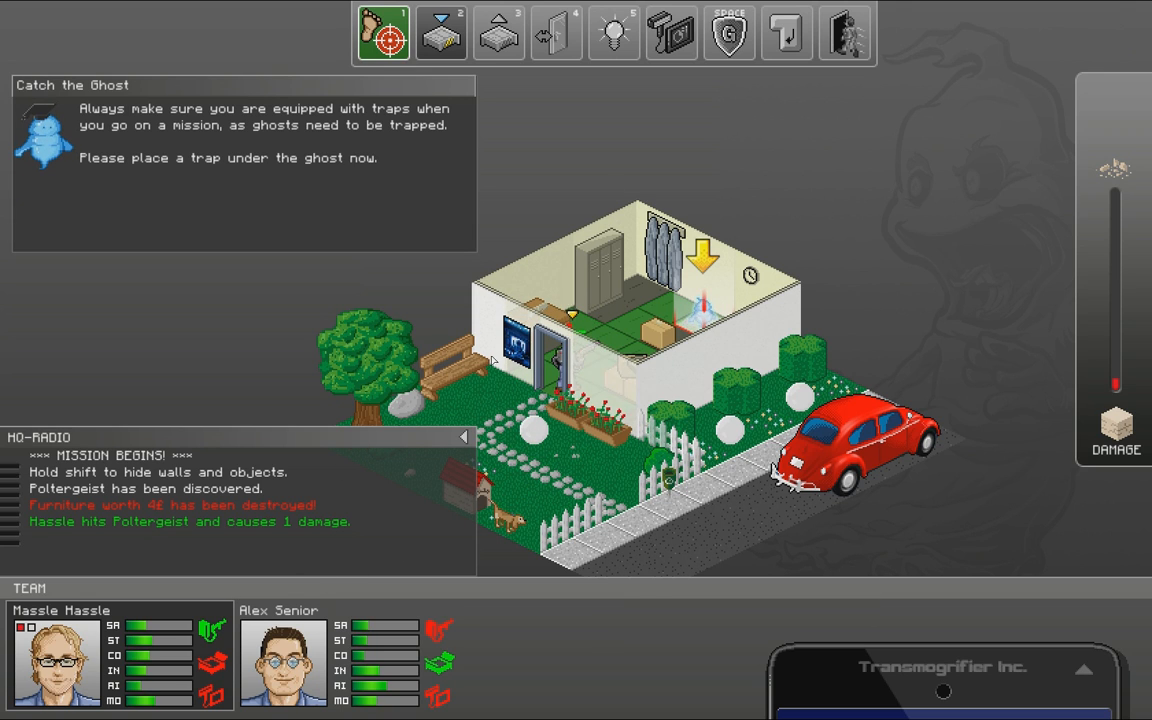
{"action": "left_click", "coordinate": [440, 32]}
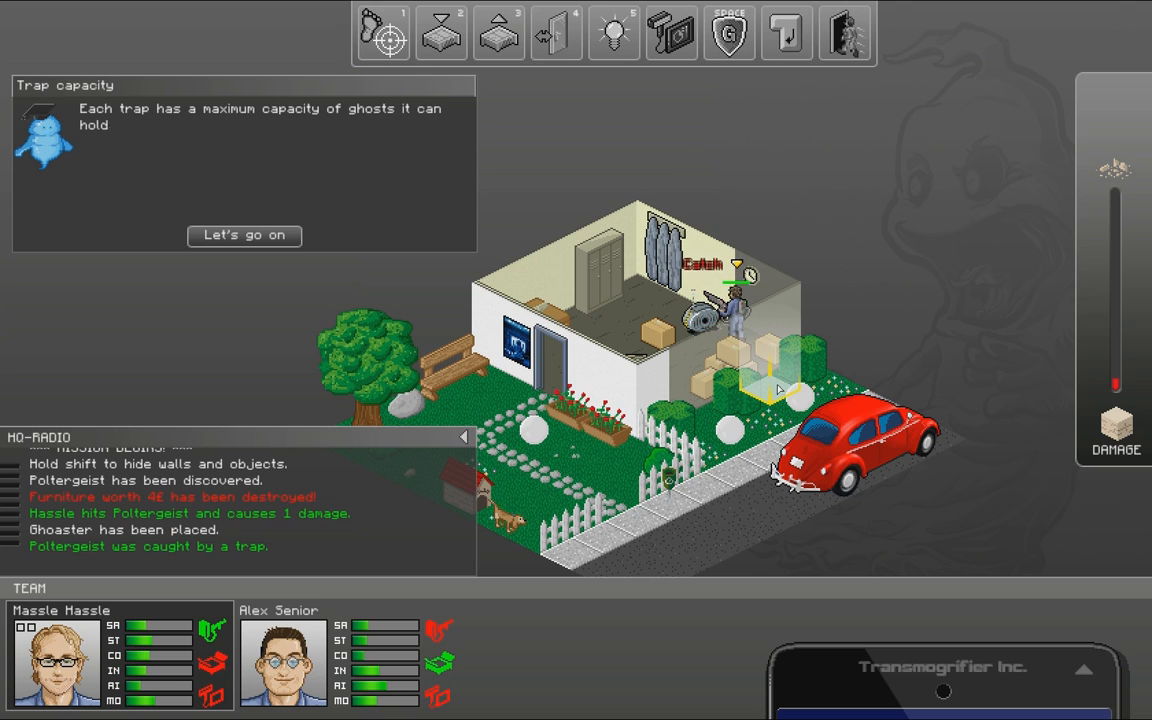
{"action": "left_click", "coordinate": [244, 236]}
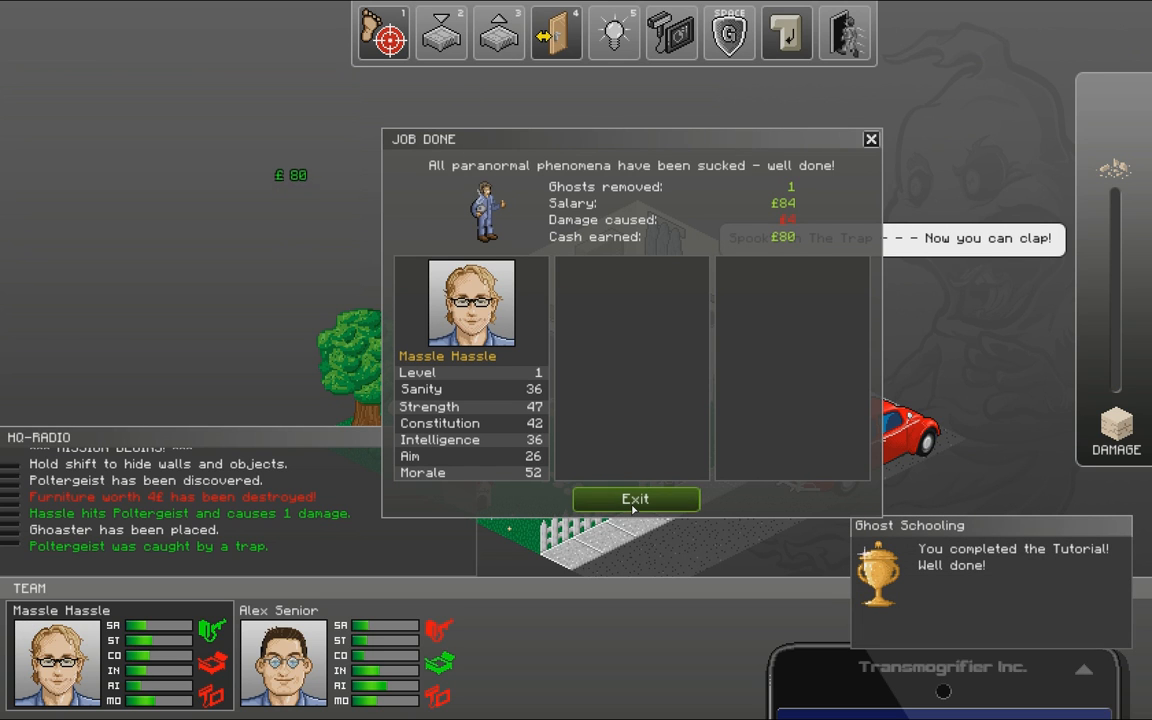
- Leave the job results and acknowledge the completed tutorial objective
{"action": "left_click", "coordinate": [636, 500]}
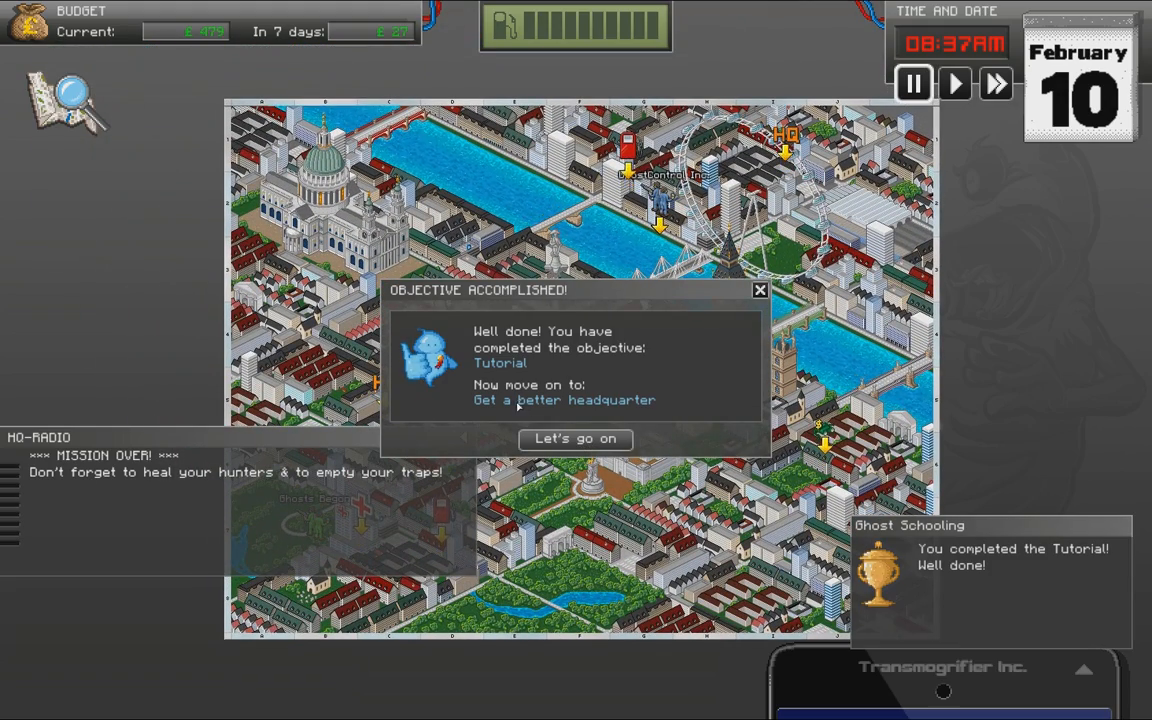
{"action": "left_click", "coordinate": [576, 438]}
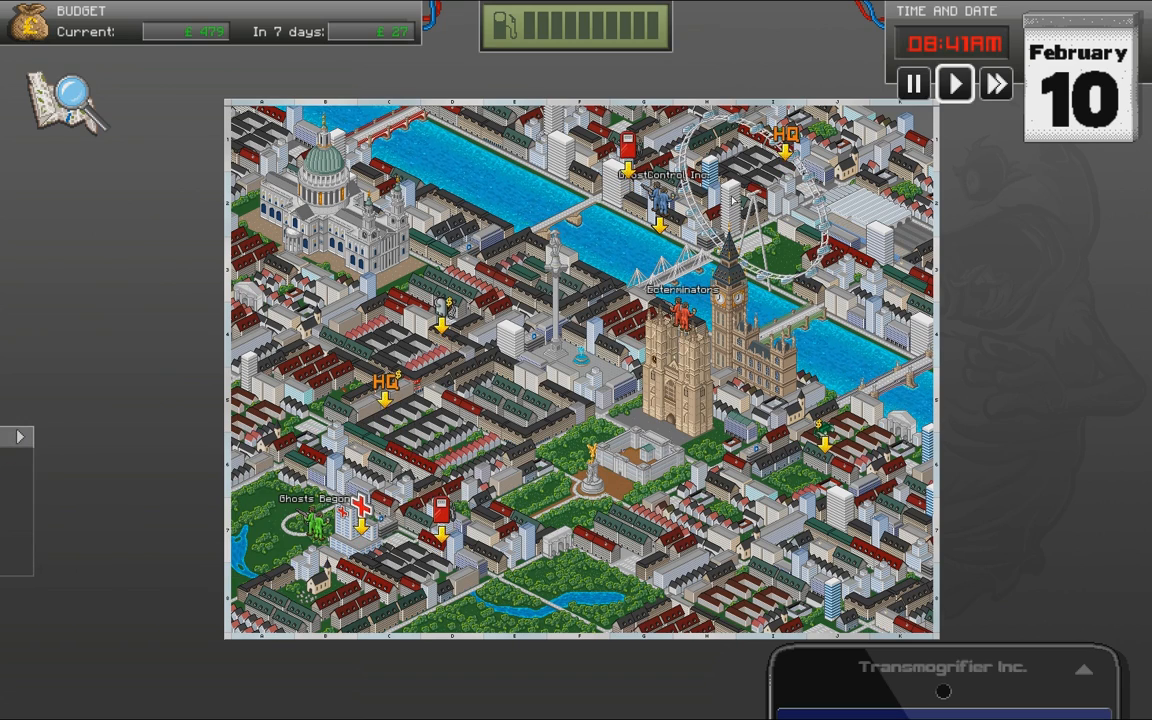
- Drive the team across the city to the equipment store
{"action": "left_click", "coordinate": [954, 84]}
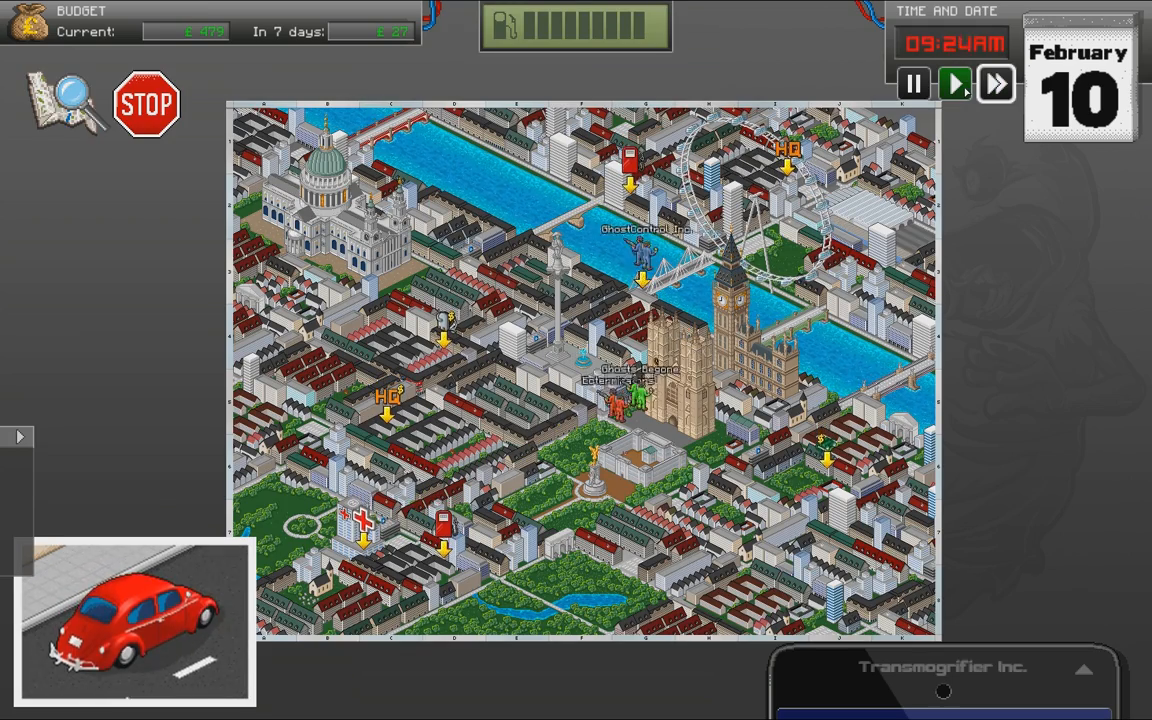
{"action": "left_click", "coordinate": [954, 84]}
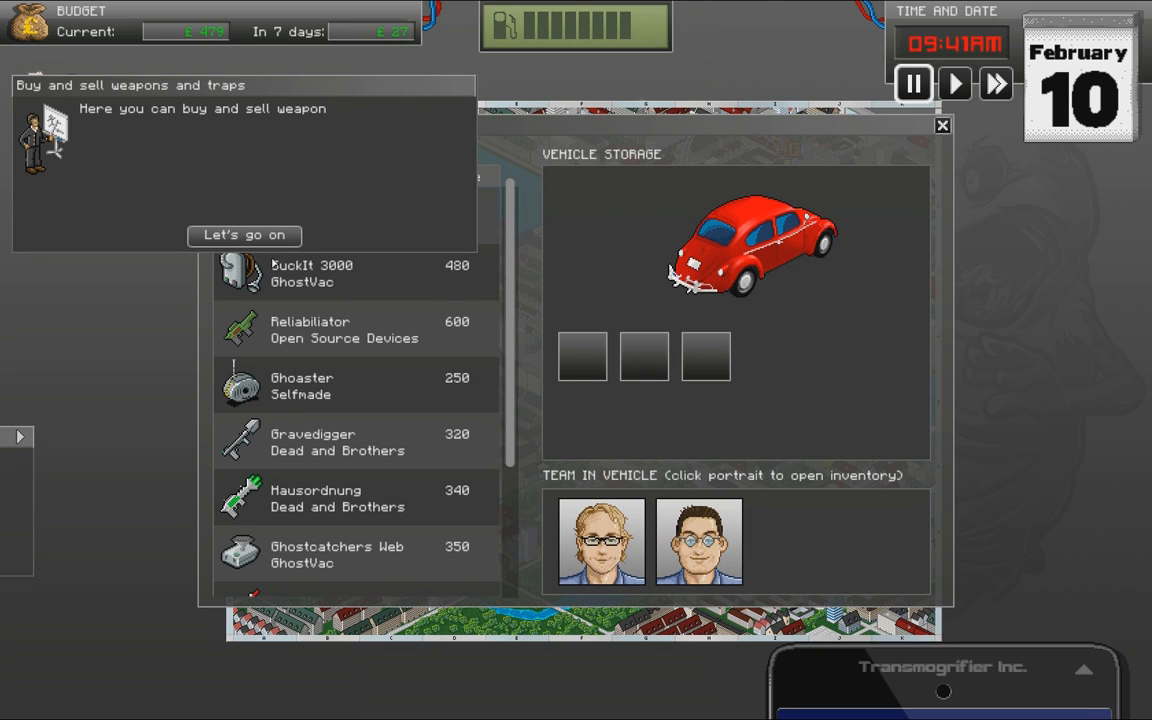
- Dismiss the buy-and-sell tip, browse the store's weapon list, and close the store
{"action": "left_click", "coordinate": [244, 234]}
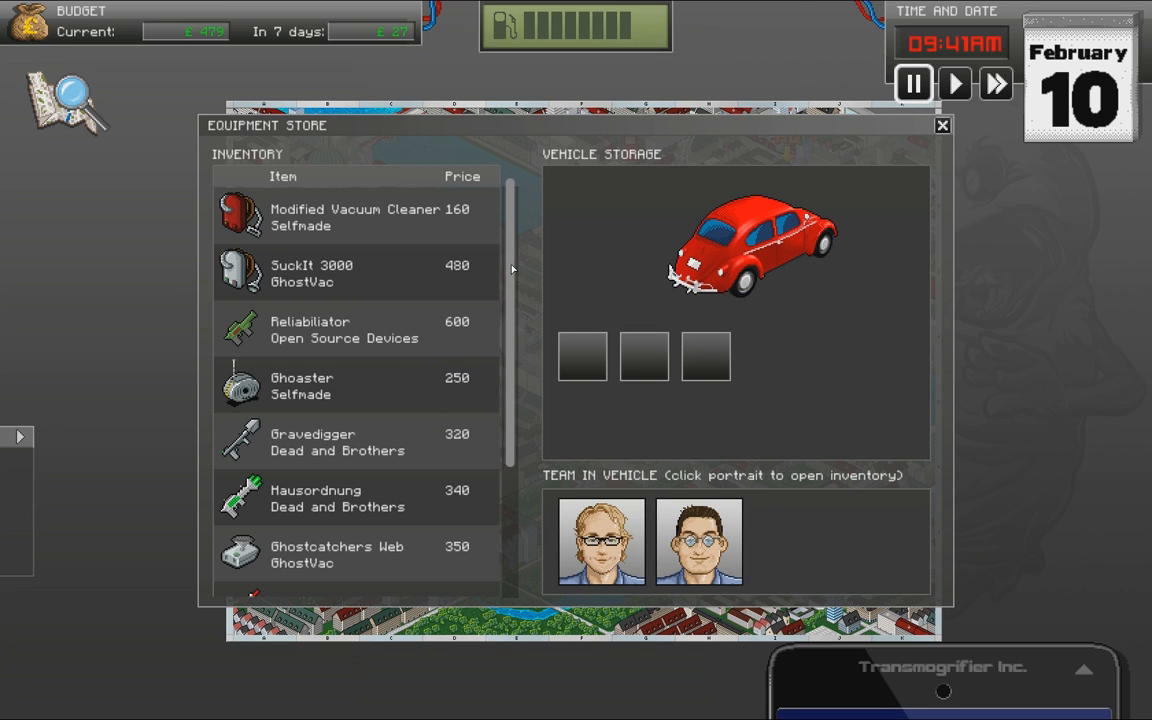
{"action": "scroll", "scroll_direction": "down", "scroll_amount": 3}
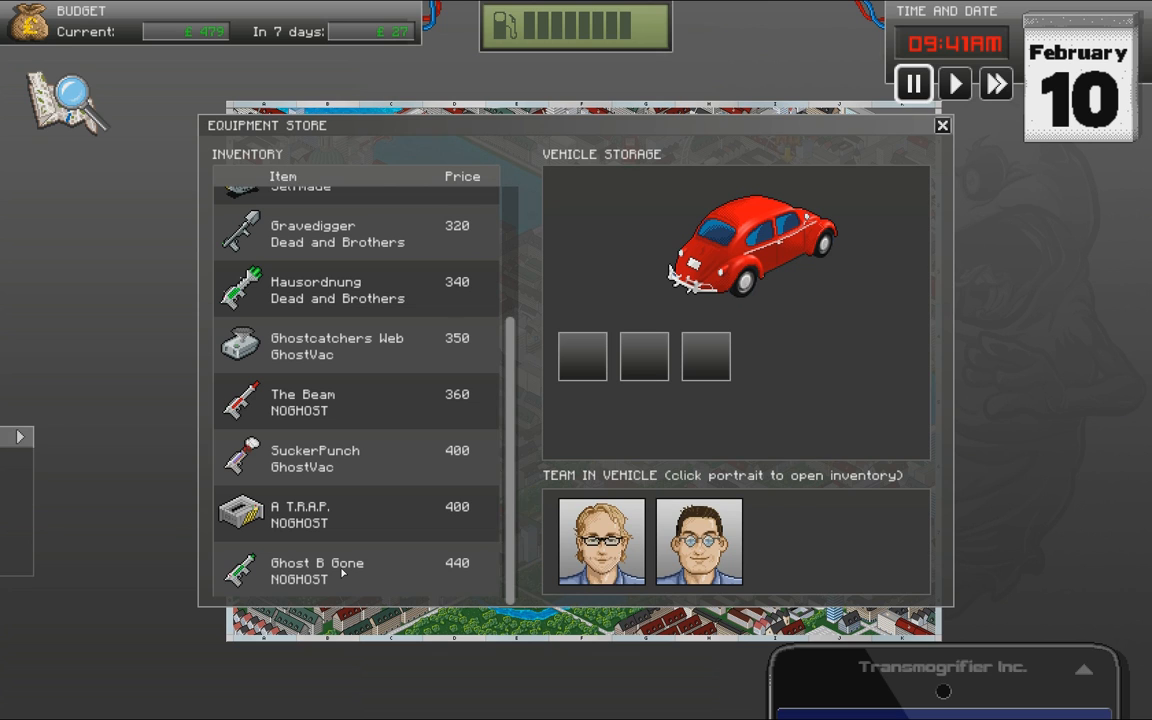
{"action": "mouse_move", "coordinate": [316, 570]}
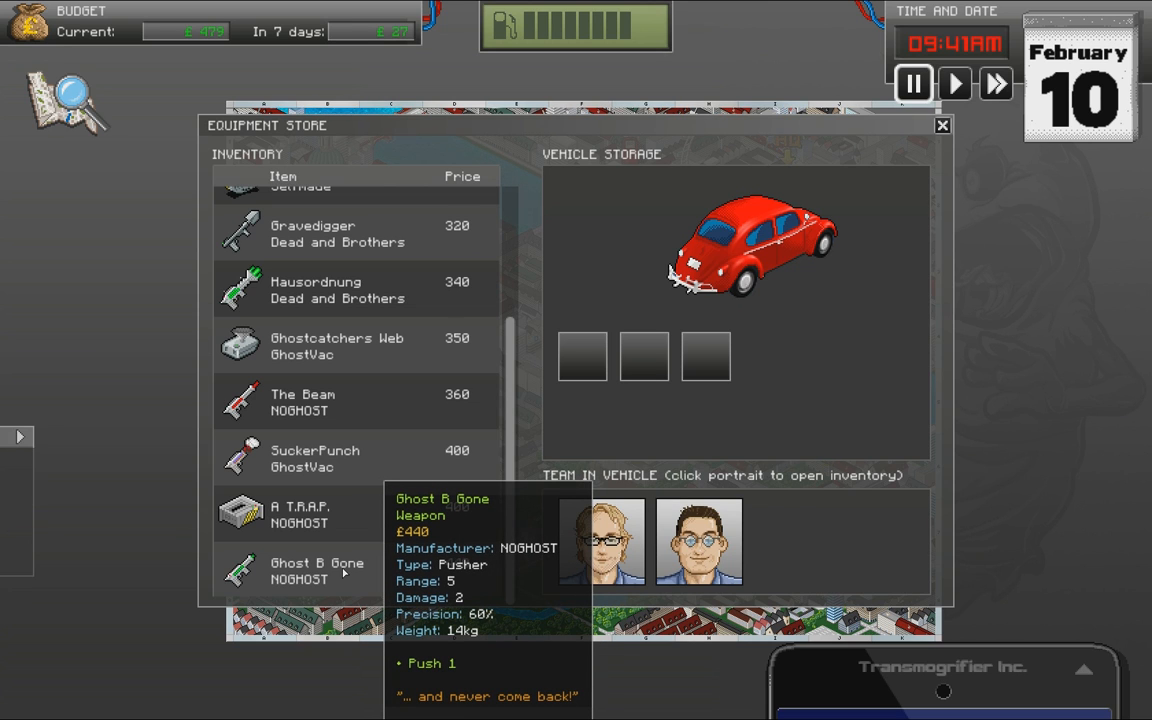
{"action": "mouse_move", "coordinate": [316, 458]}
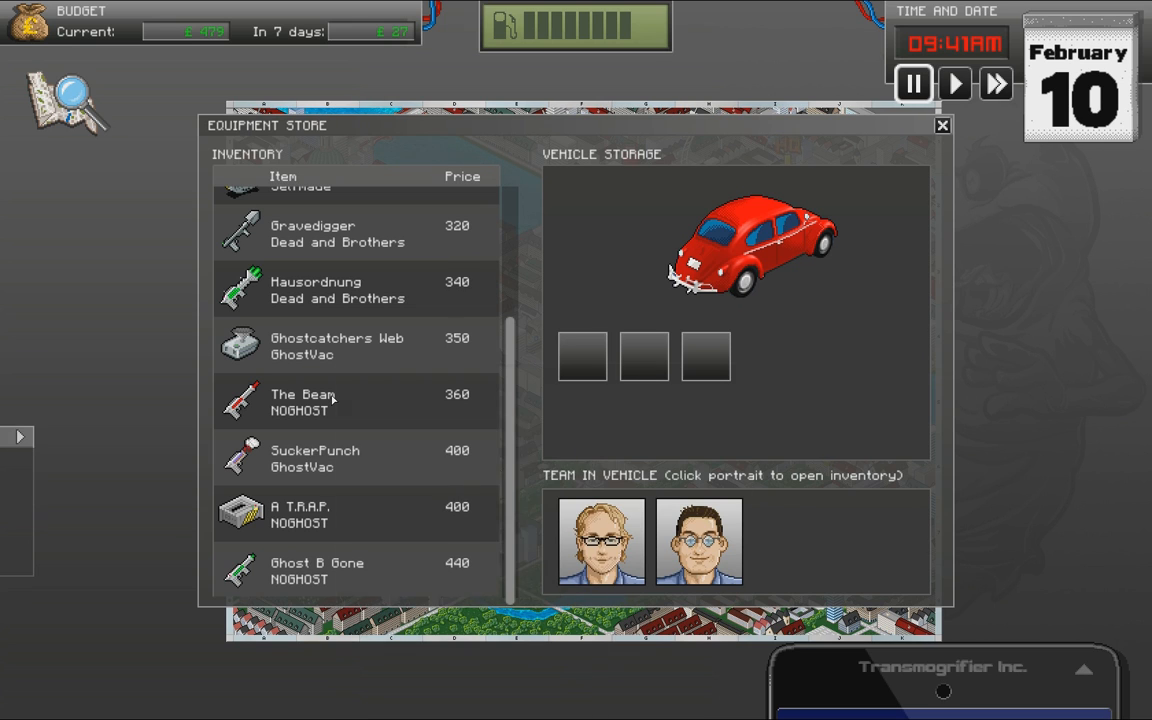
{"action": "mouse_move", "coordinate": [304, 400]}
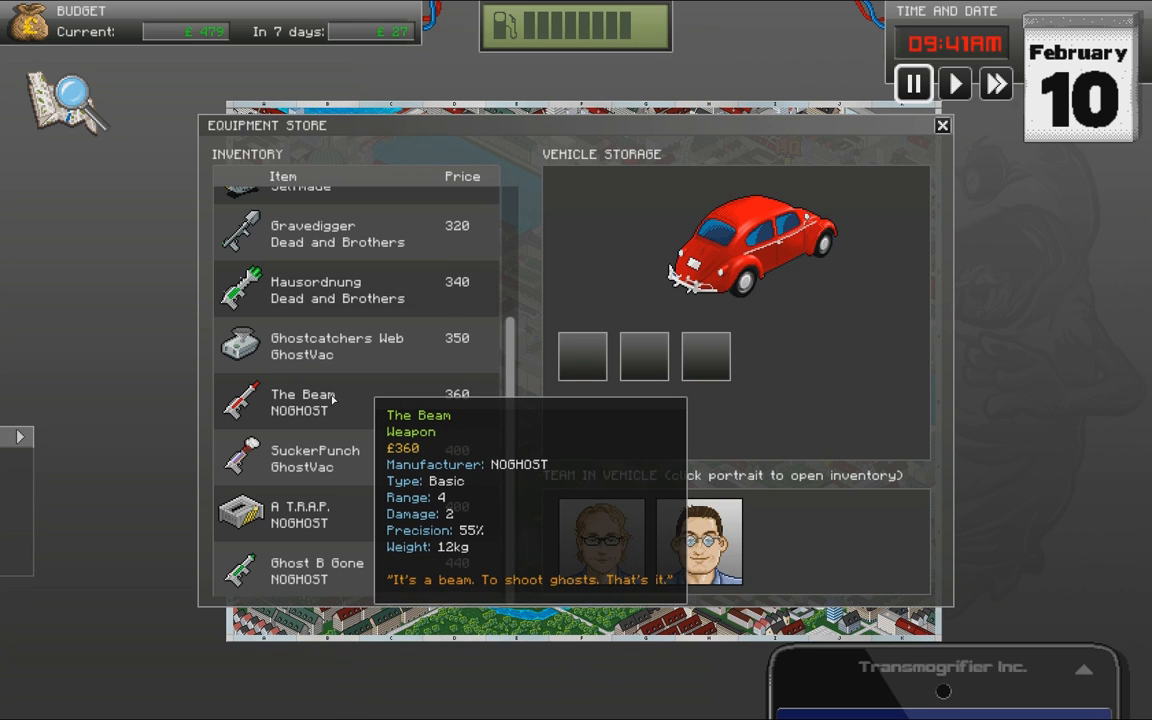
{"action": "mouse_move", "coordinate": [378, 400]}
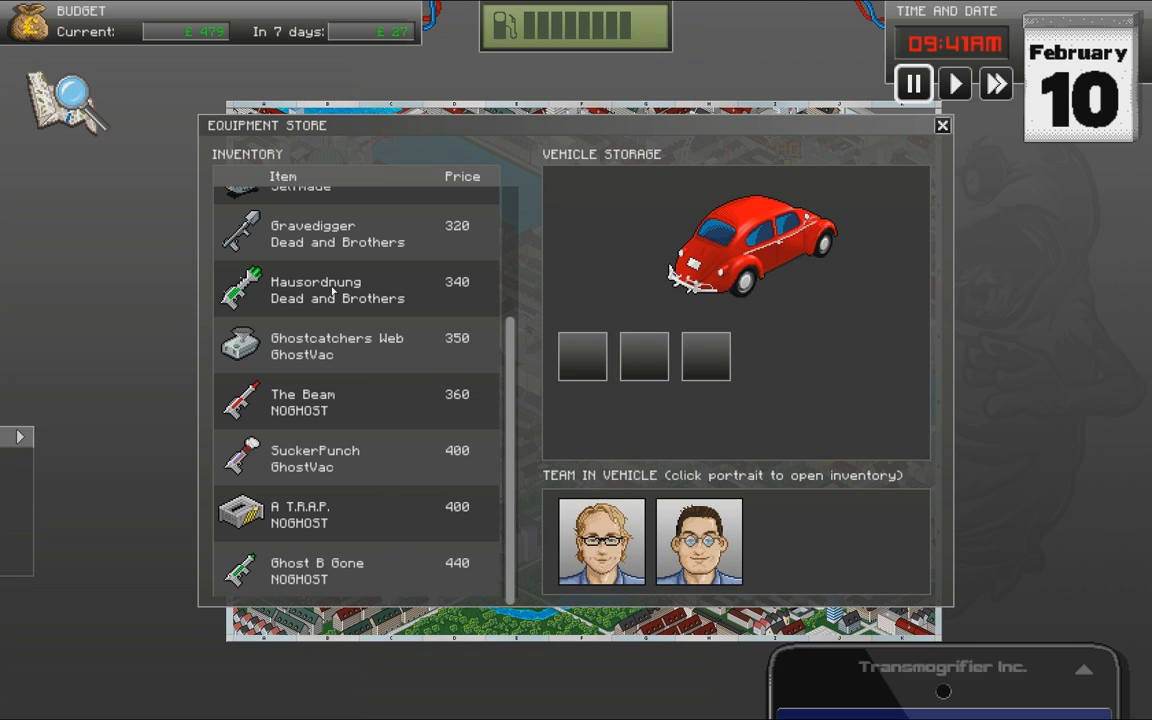
{"action": "mouse_move", "coordinate": [316, 290]}
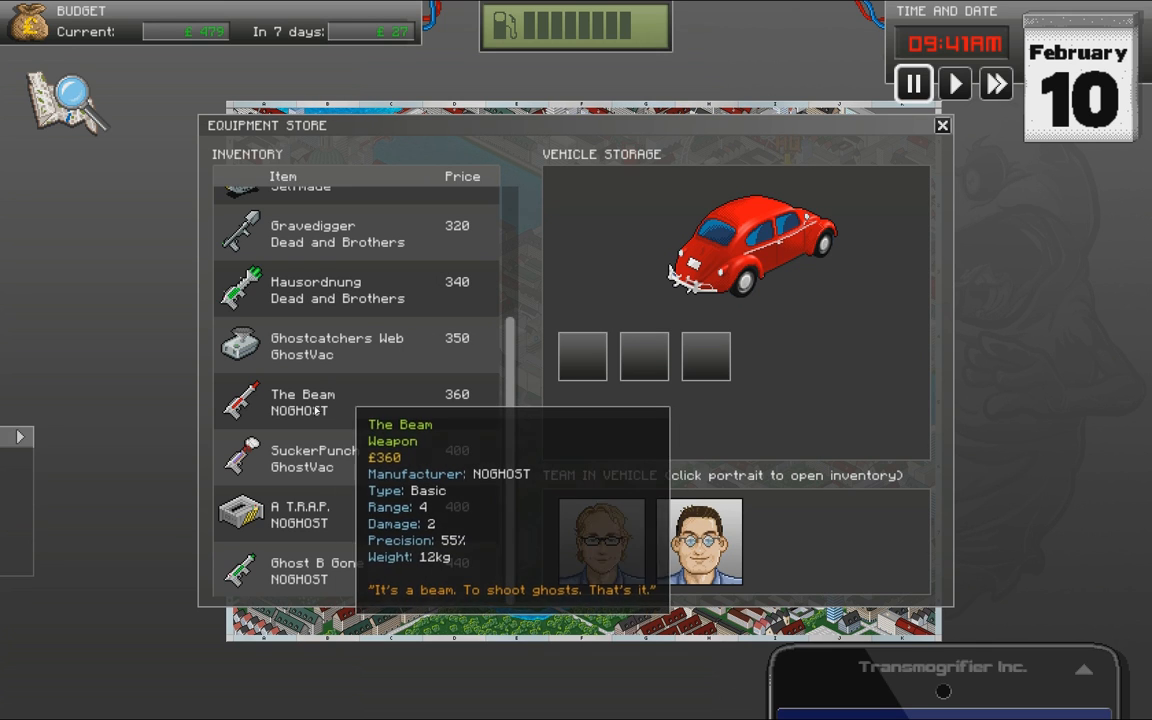
{"action": "mouse_move", "coordinate": [310, 490]}
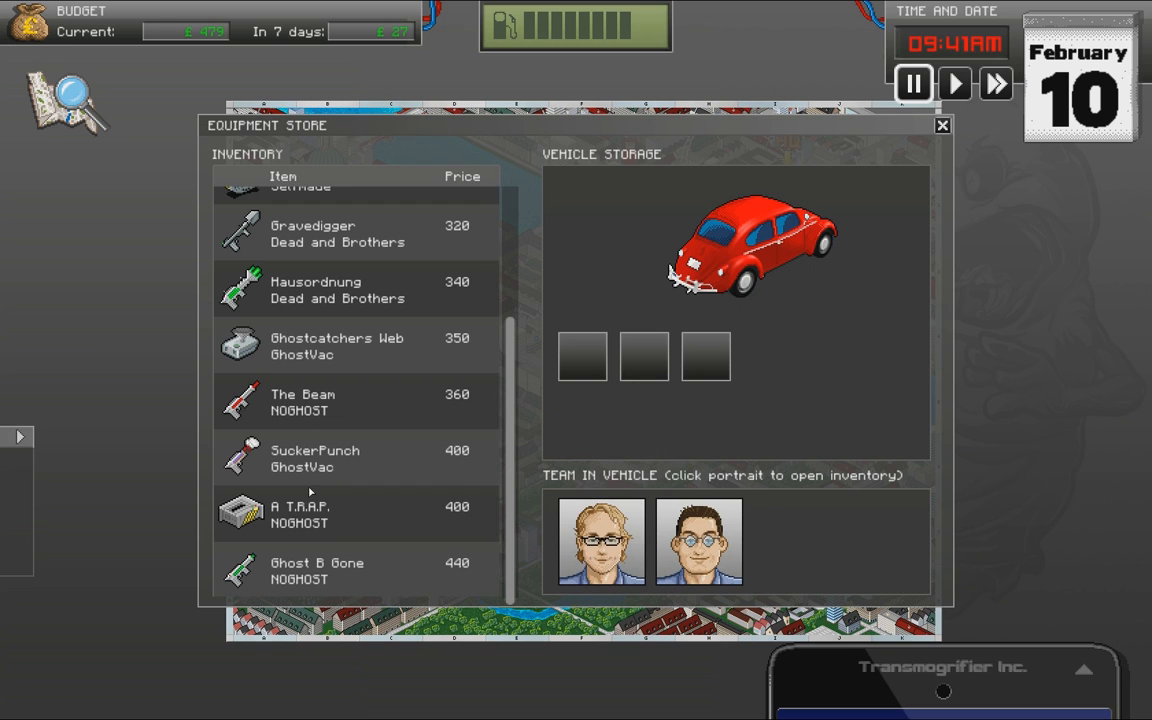
{"action": "mouse_move", "coordinate": [316, 456]}
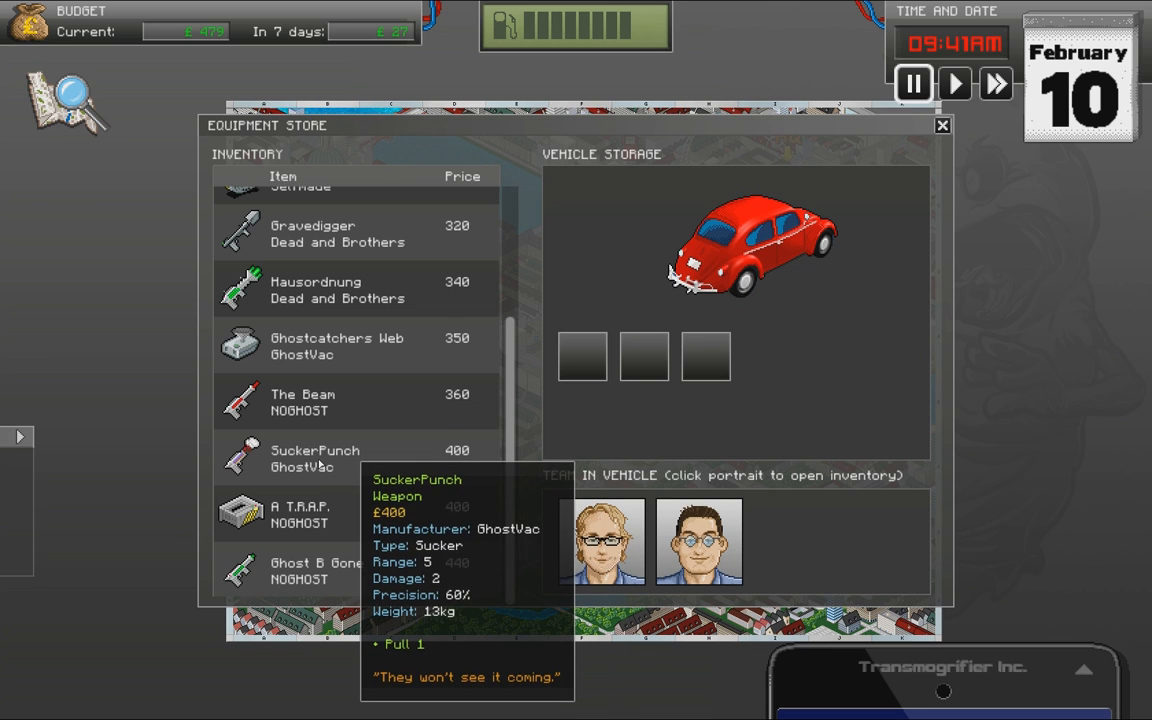
{"action": "mouse_move", "coordinate": [300, 570]}
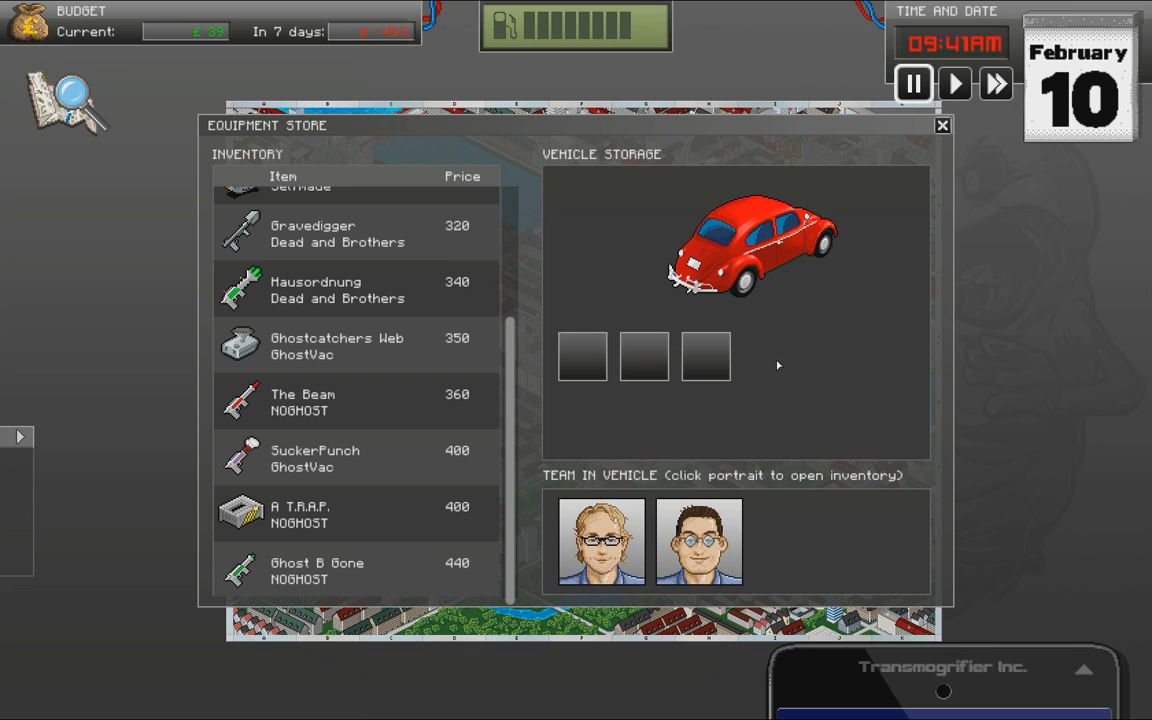
{"action": "left_click", "coordinate": [940, 124]}
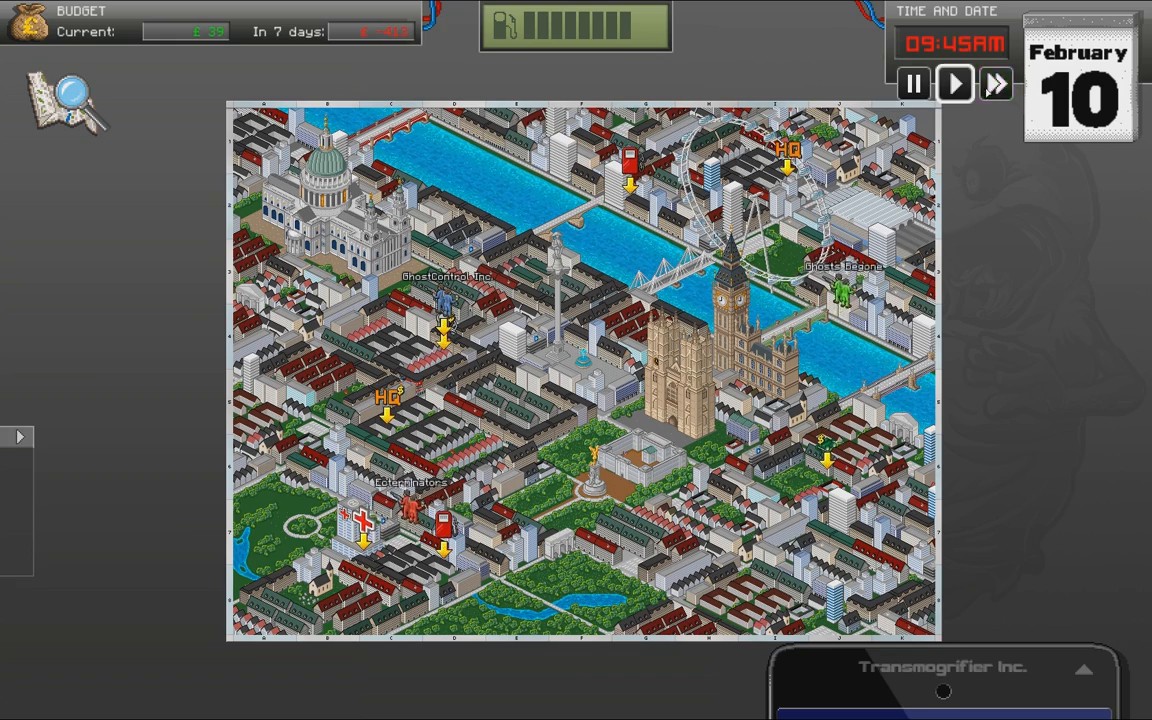
- Let time run until the graveyard call is taken, then start the cemetery mission with Let's go!
{"action": "left_click", "coordinate": [912, 84]}
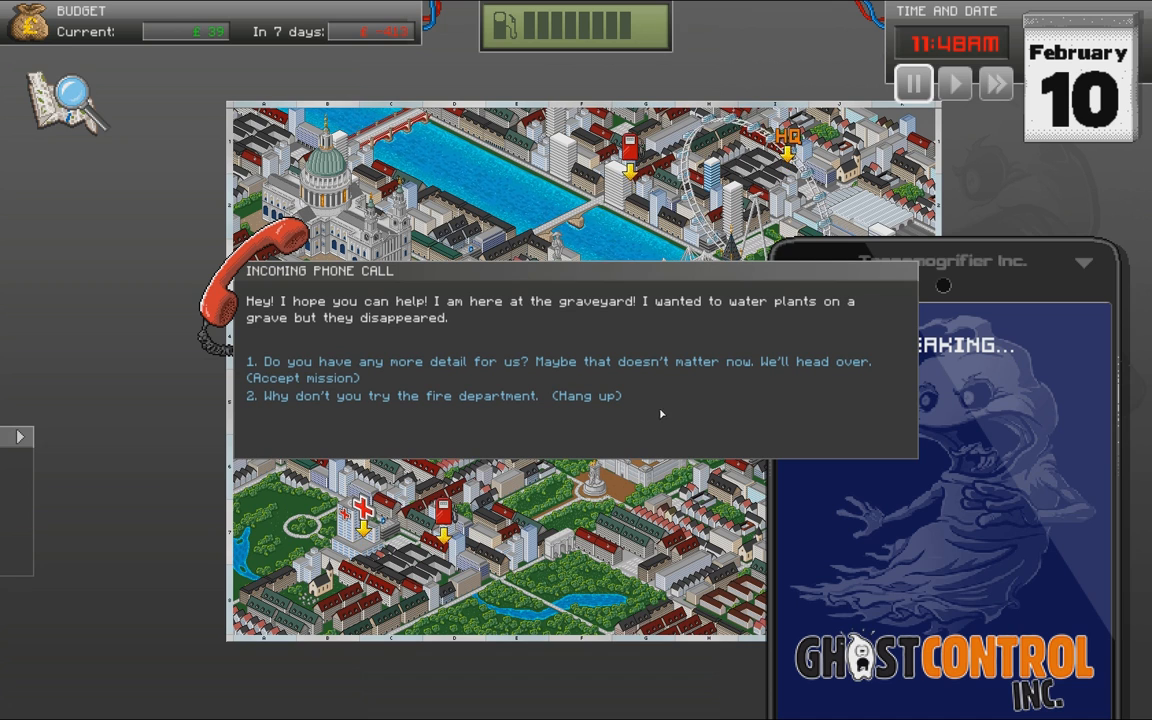
{"action": "mouse_move", "coordinate": [496, 374]}
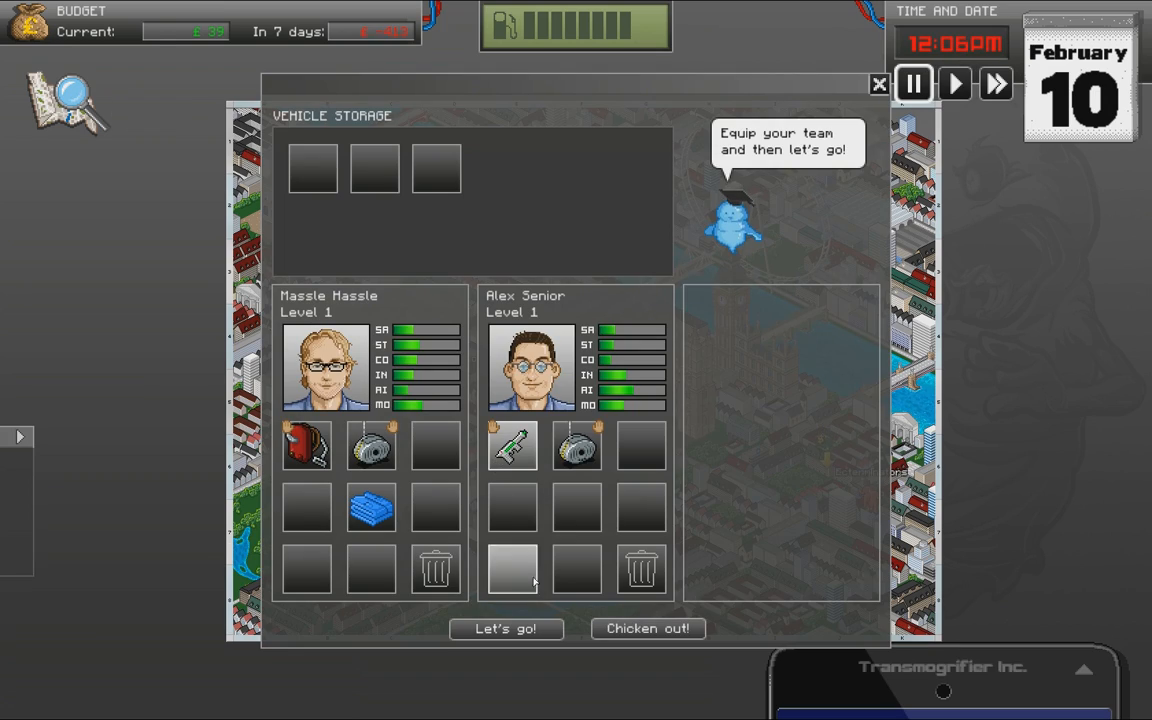
{"action": "left_click", "coordinate": [506, 628]}
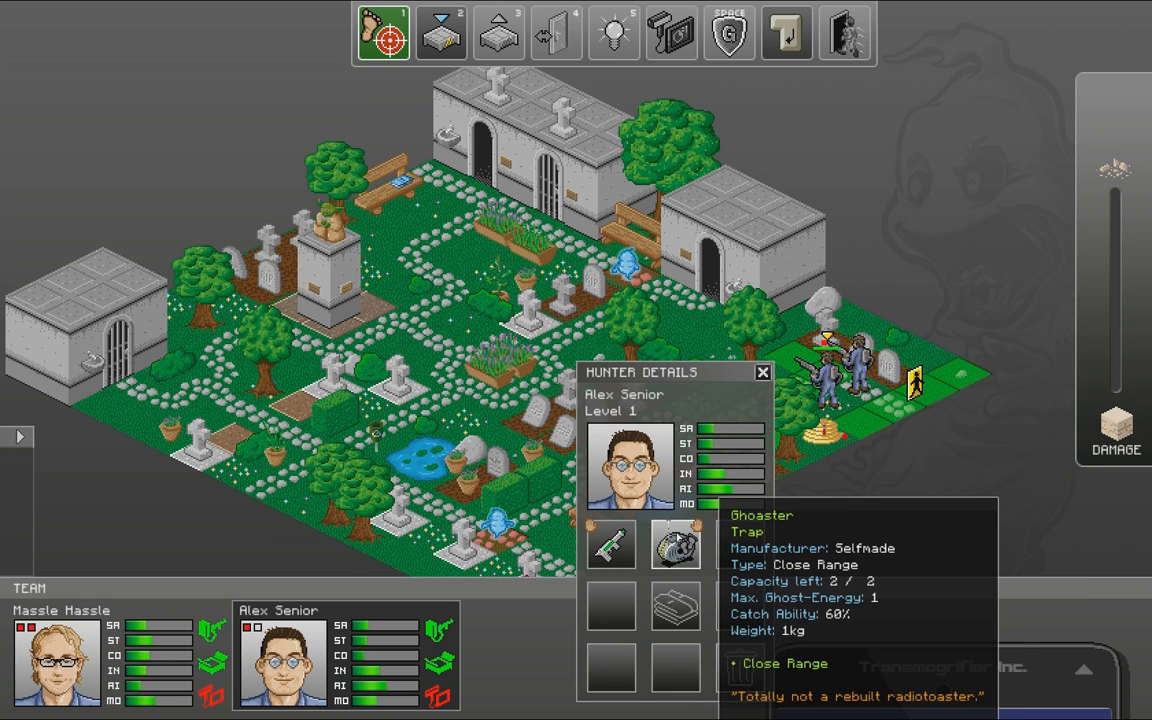
- Close the hunter details and select the hunter near the gate for orders
{"action": "left_click", "coordinate": [762, 372]}
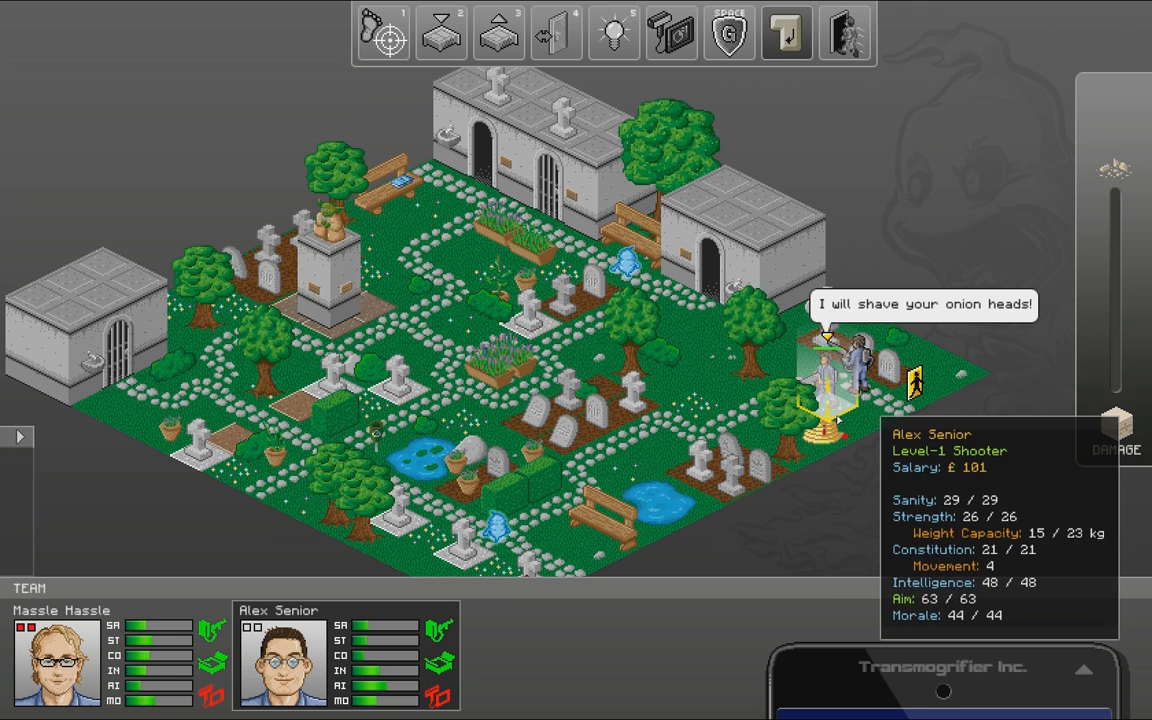
{"action": "left_click", "coordinate": [384, 32]}
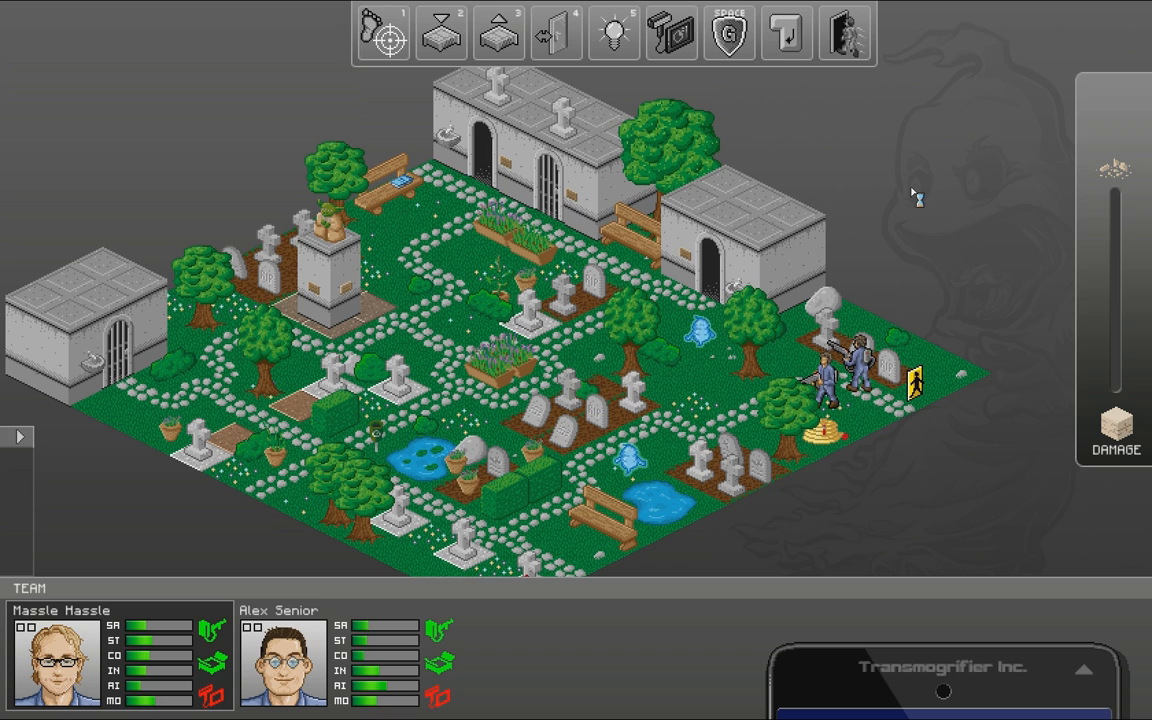
{"action": "left_click", "coordinate": [382, 32]}
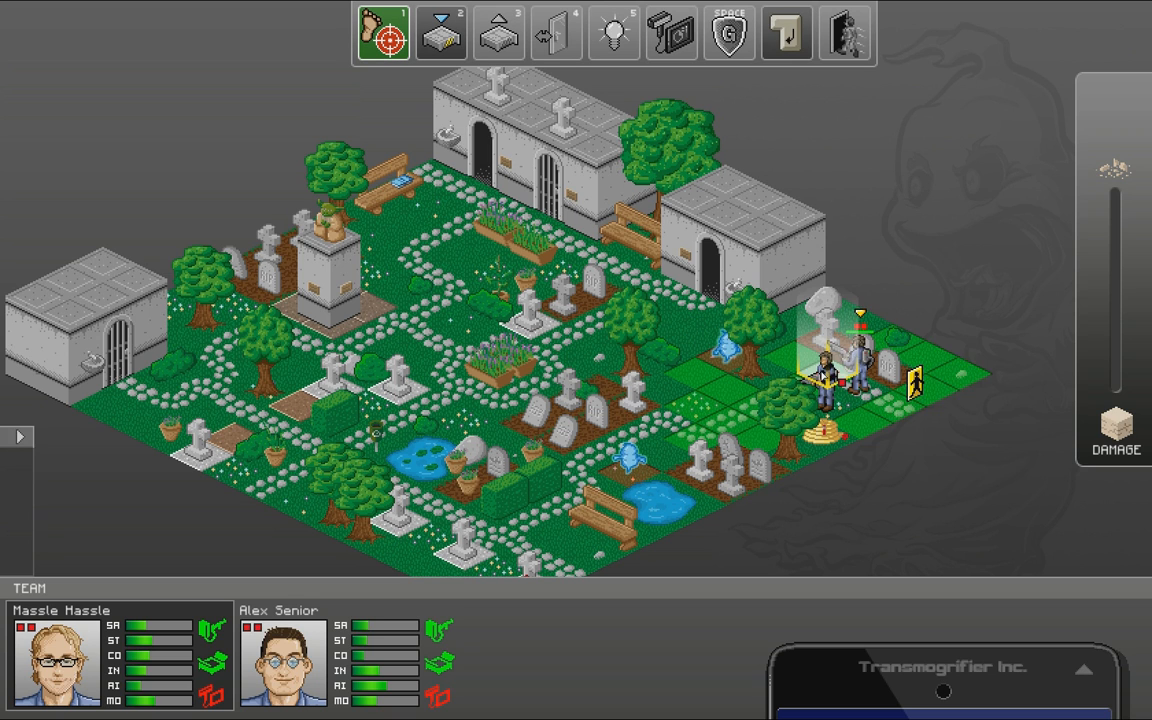
- Move the hunter up the path toward the trees and switch to placing traps
{"action": "left_click", "coordinate": [440, 32]}
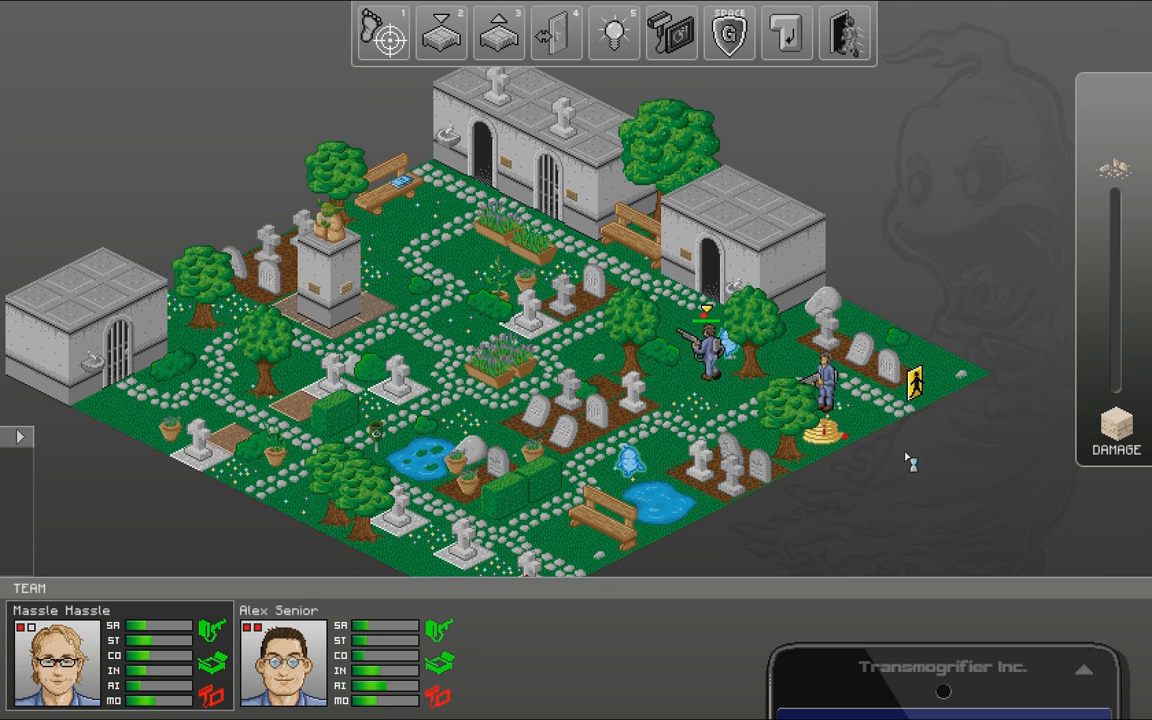
{"action": "left_click", "coordinate": [440, 32]}
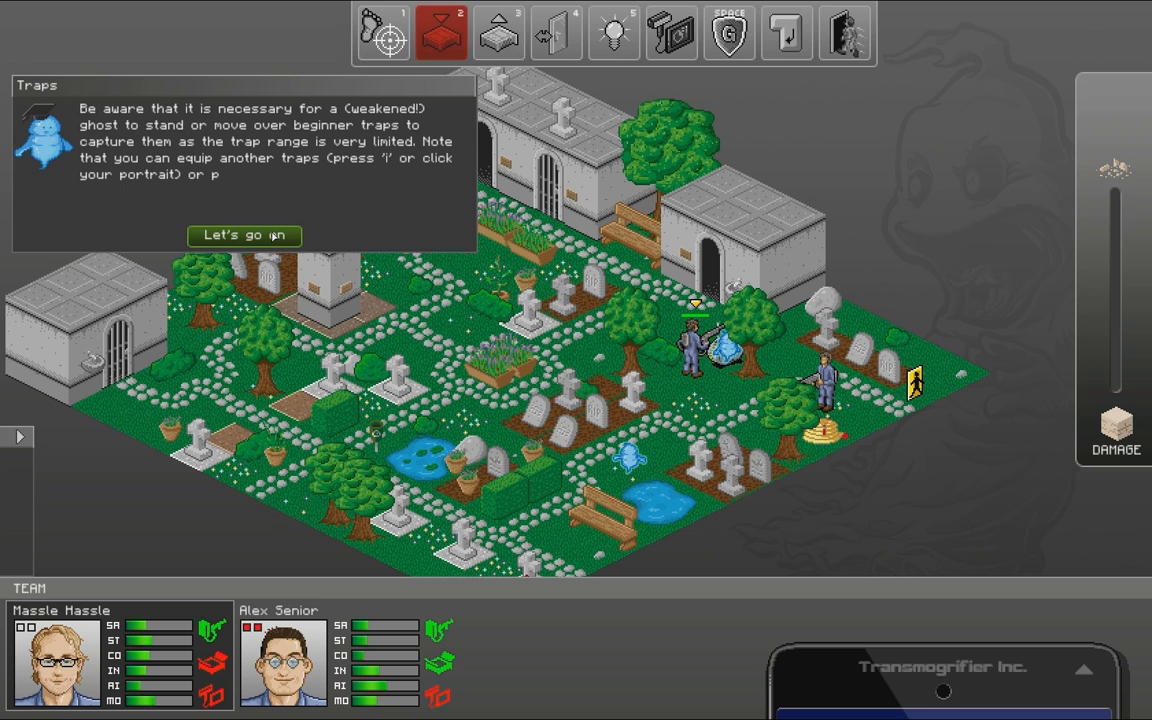
- Dismiss the trap and catch-the-ghost tips and fire the beam at the Poltergeist near the pond
{"action": "left_click", "coordinate": [244, 236]}
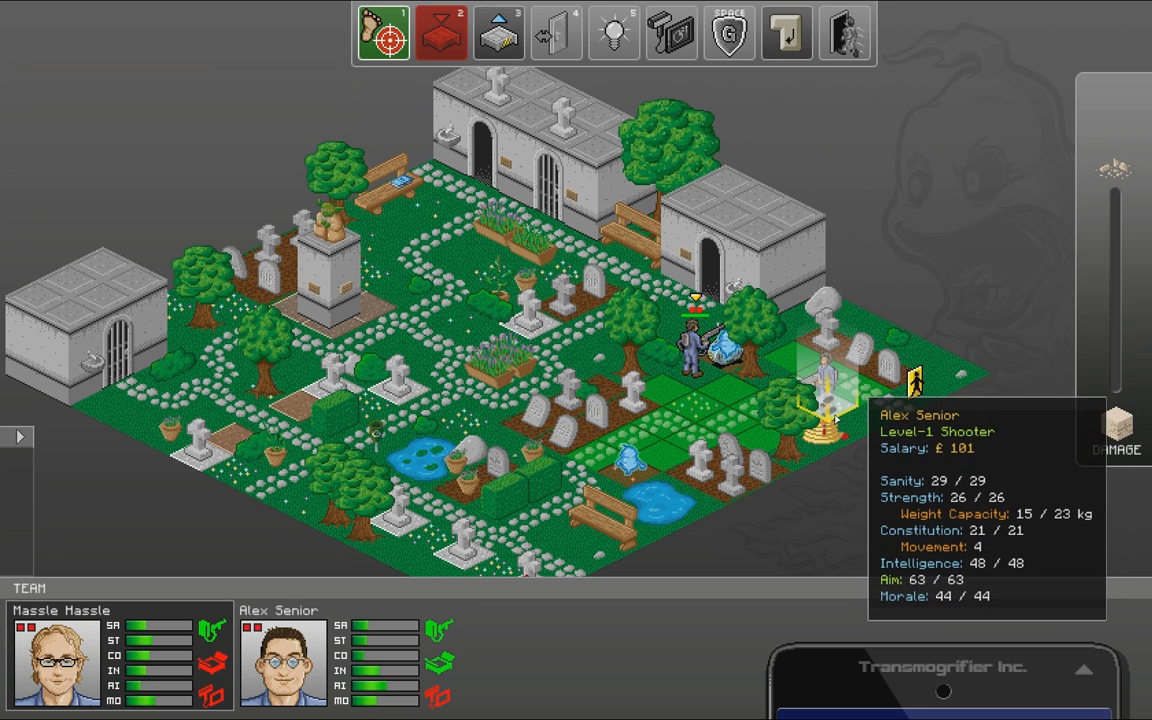
{"action": "mouse_move", "coordinate": [730, 344]}
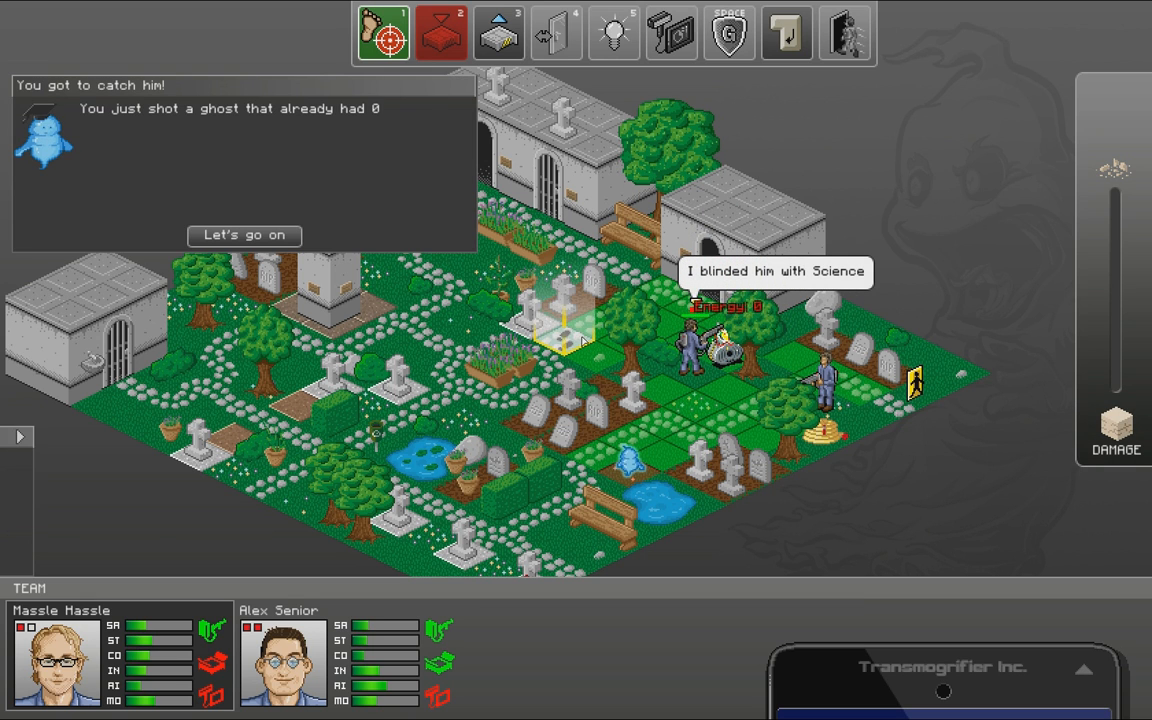
{"action": "left_click", "coordinate": [244, 236]}
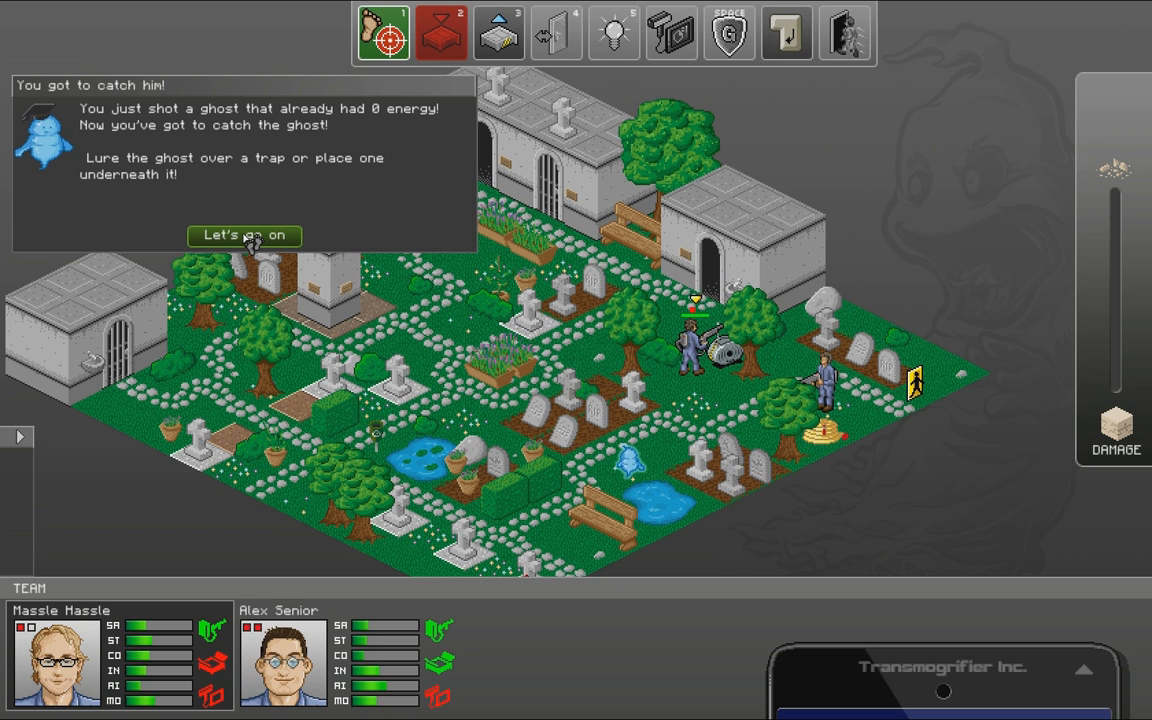
{"action": "left_click", "coordinate": [244, 236]}
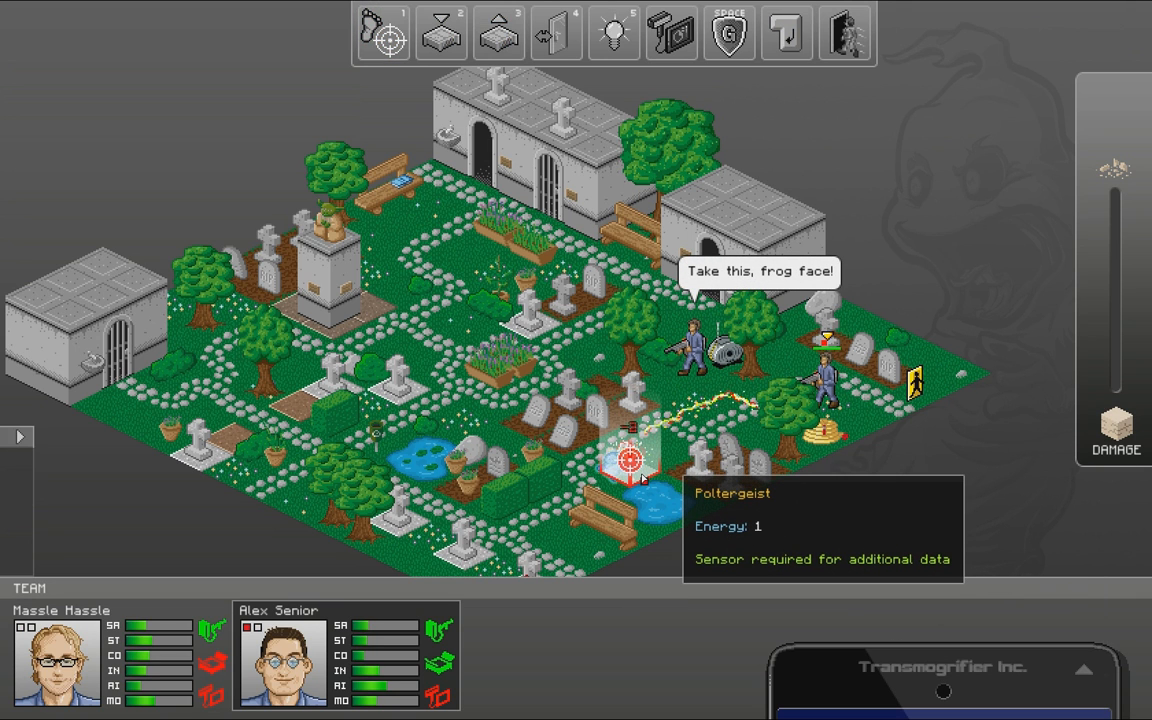
{"action": "left_click", "coordinate": [384, 32]}
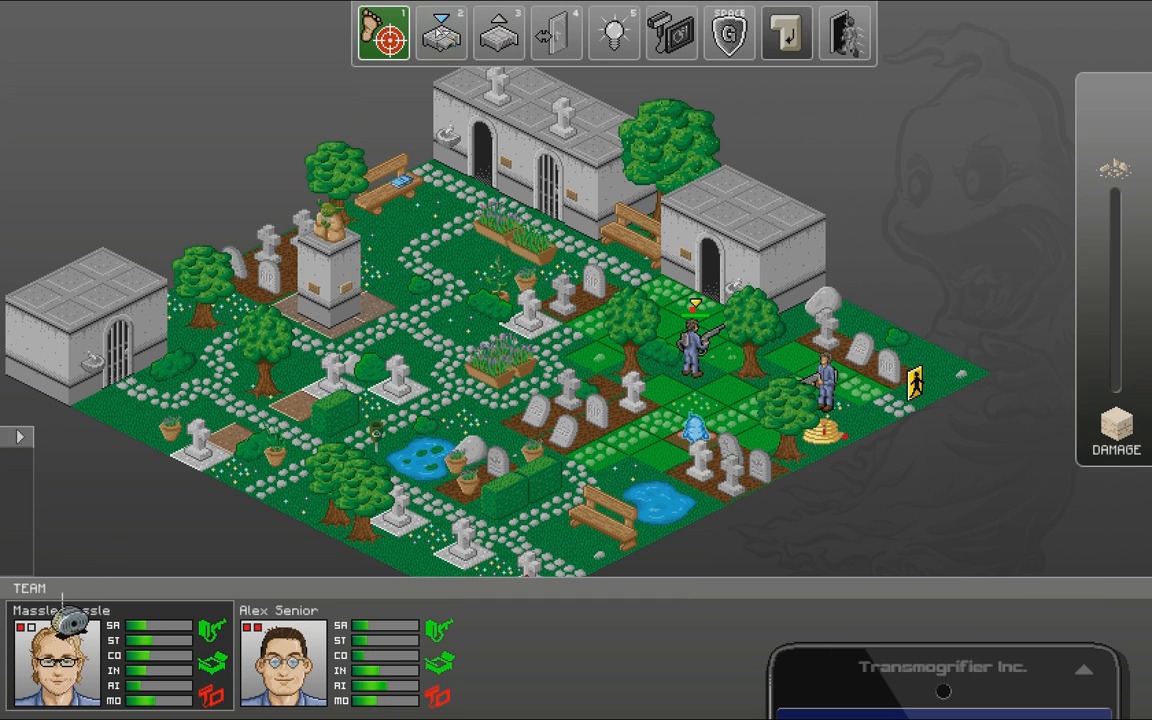
- Place Massle's trap on the path beside the hunter and end the turn so the ghost is caught
{"action": "left_click", "coordinate": [440, 32]}
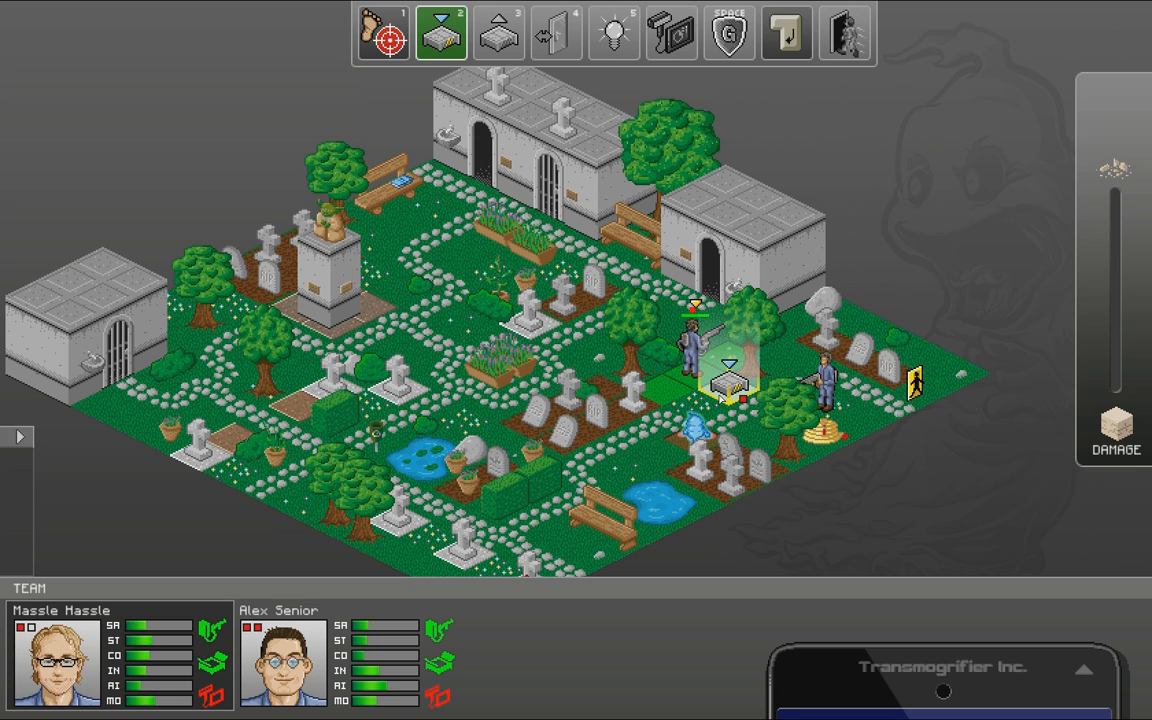
{"action": "left_click", "coordinate": [700, 424]}
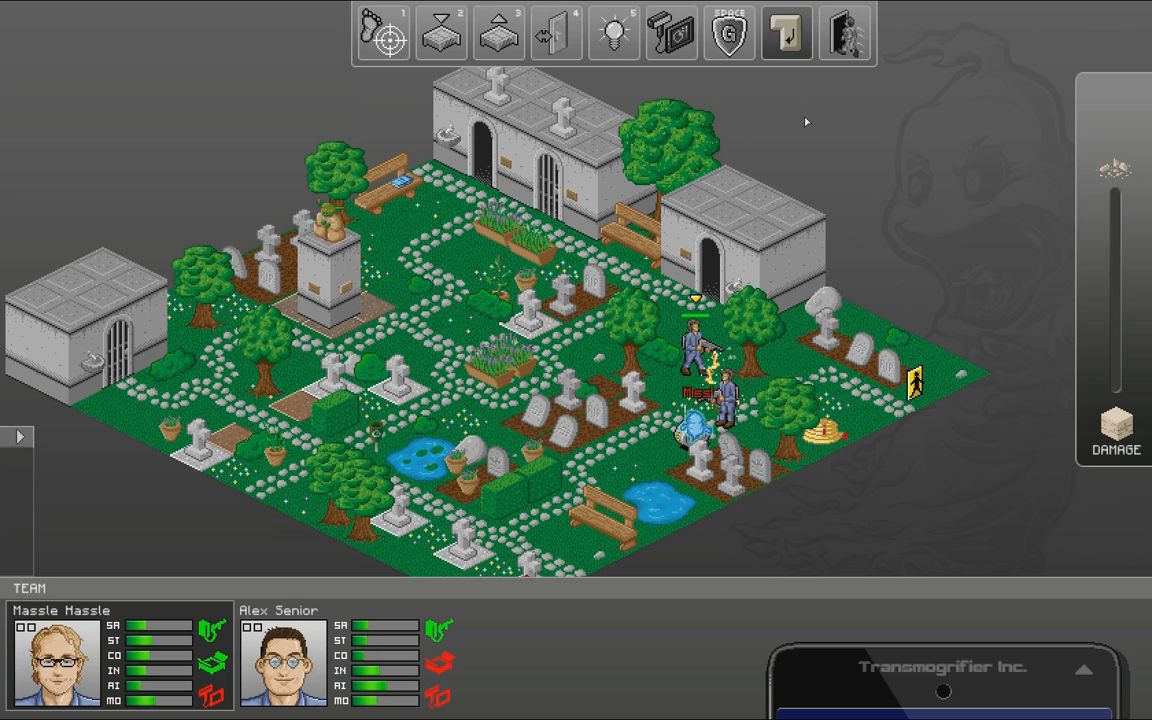
{"action": "left_click", "coordinate": [384, 32]}
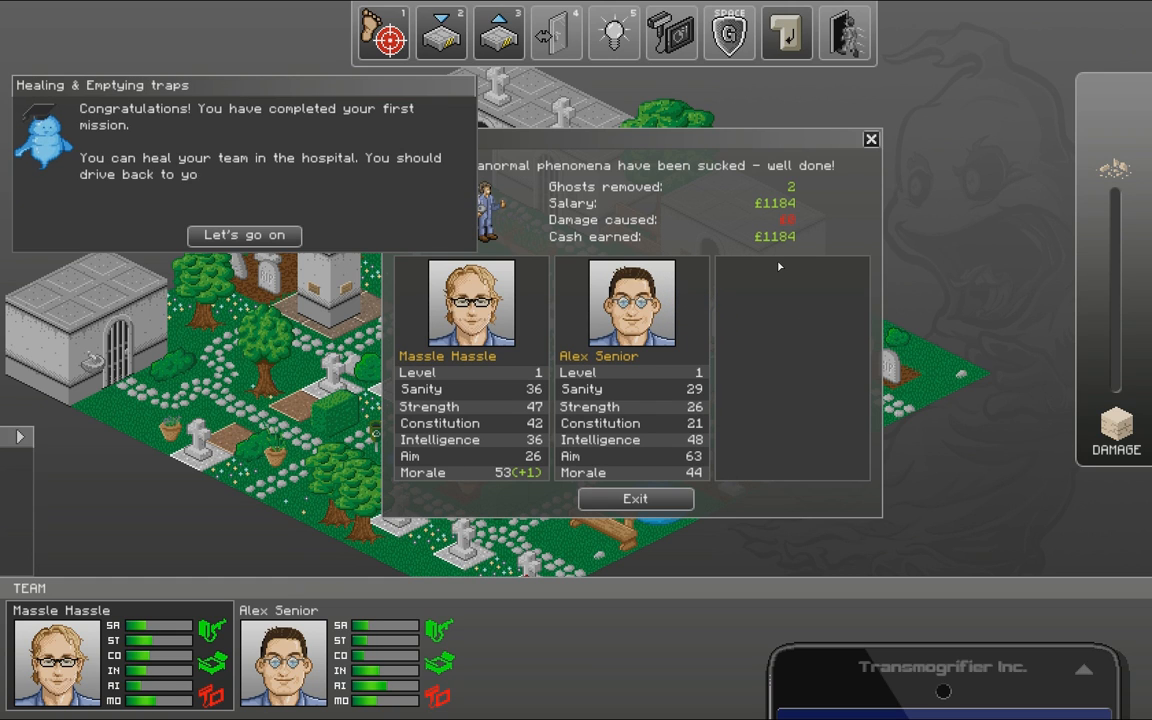
- Dismiss the mission-complete tip, exit the Job Done window and reopen the equipment store on the London map
{"action": "left_click", "coordinate": [244, 234]}
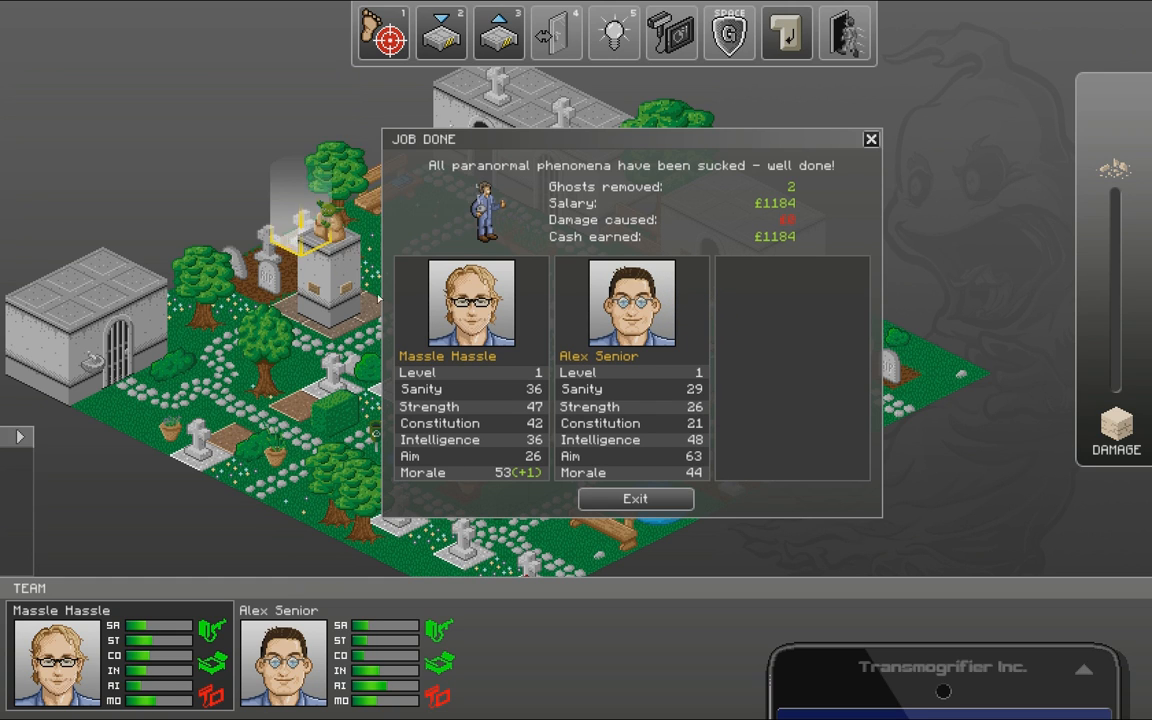
{"action": "mouse_move", "coordinate": [588, 510]}
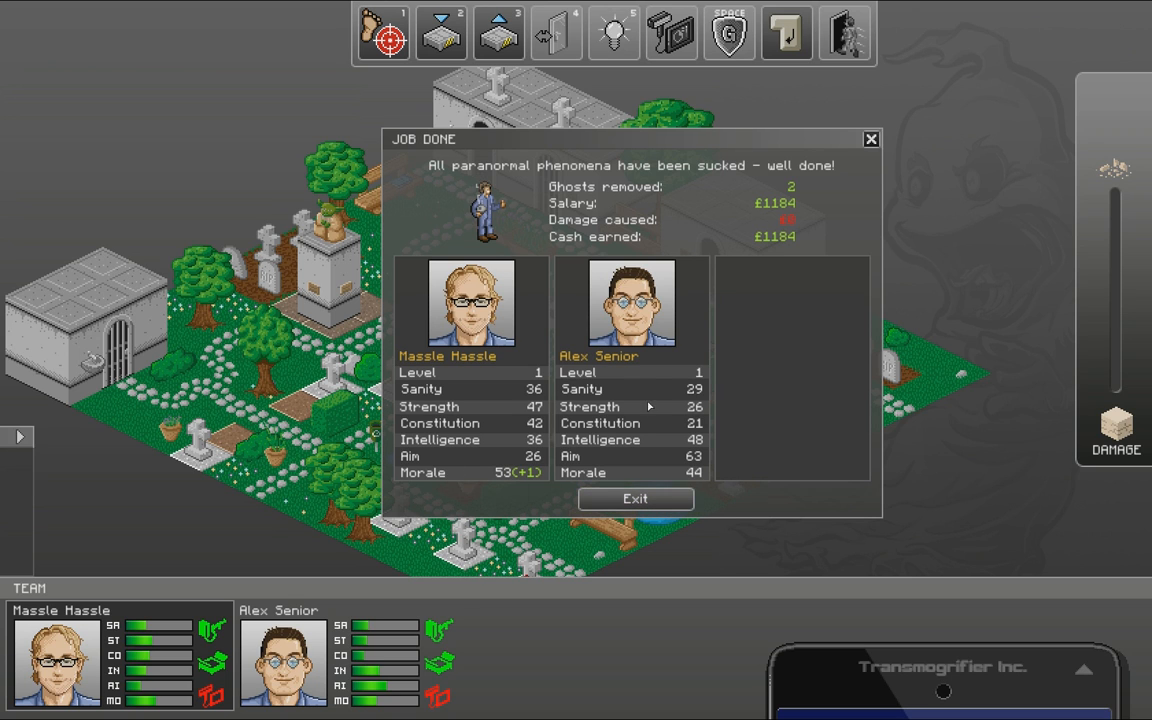
{"action": "left_click", "coordinate": [636, 498]}
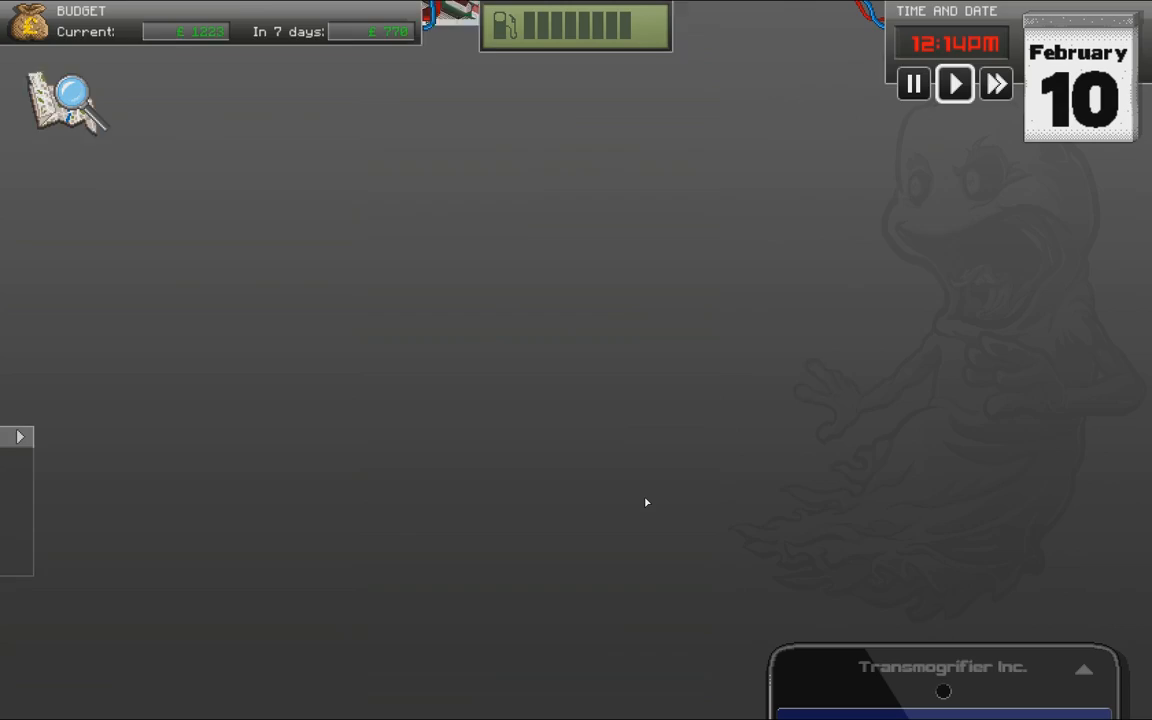
{"action": "left_click", "coordinate": [66, 104]}
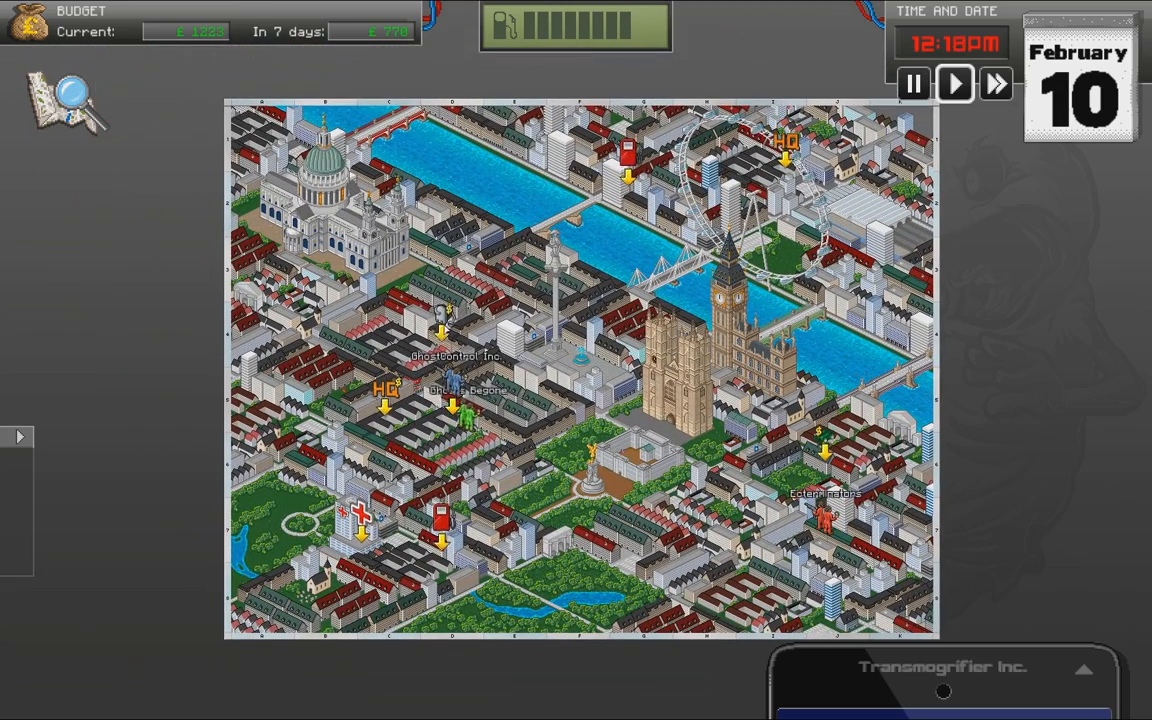
{"action": "left_click", "coordinate": [952, 84]}
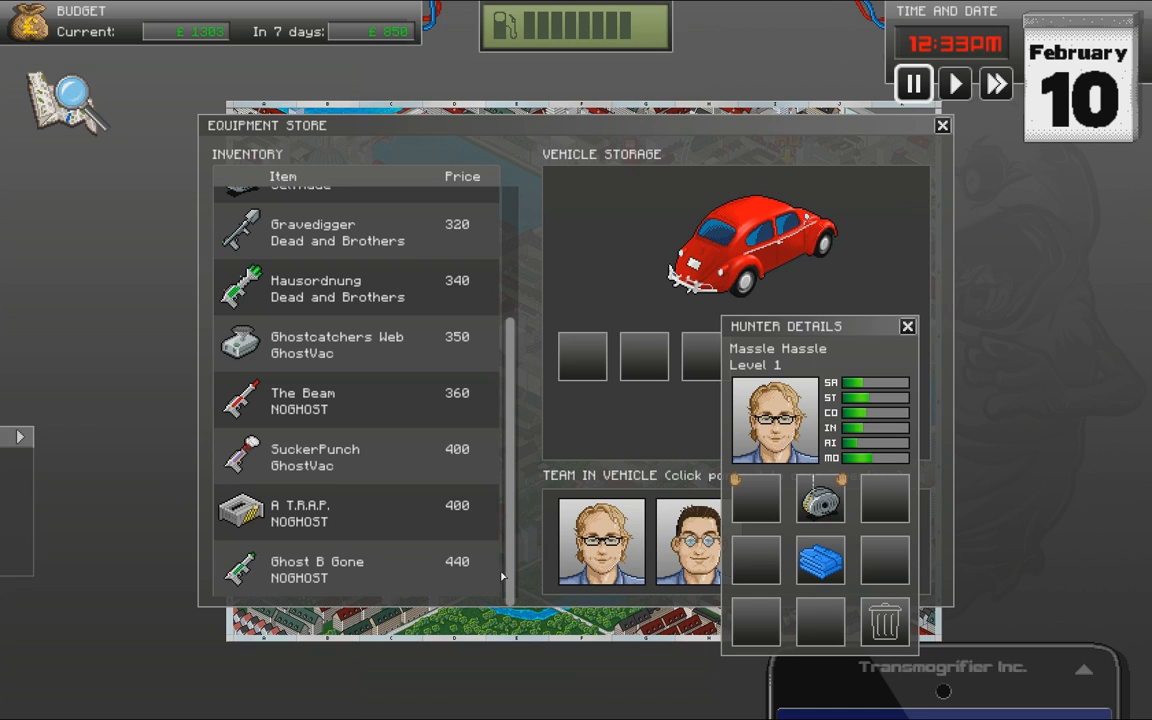
{"action": "mouse_move", "coordinate": [504, 576]}
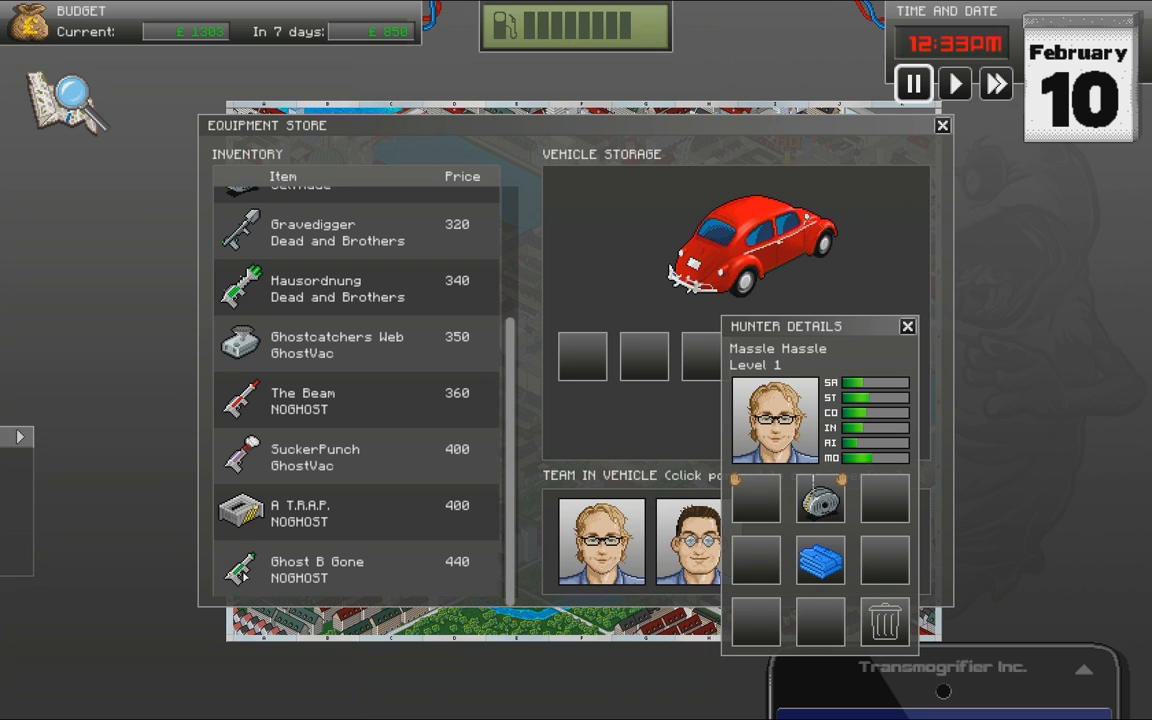
- Move a stored weapon into Massie Massie's slot, then close the store so the car resumes driving
{"action": "left_click", "coordinate": [756, 498]}
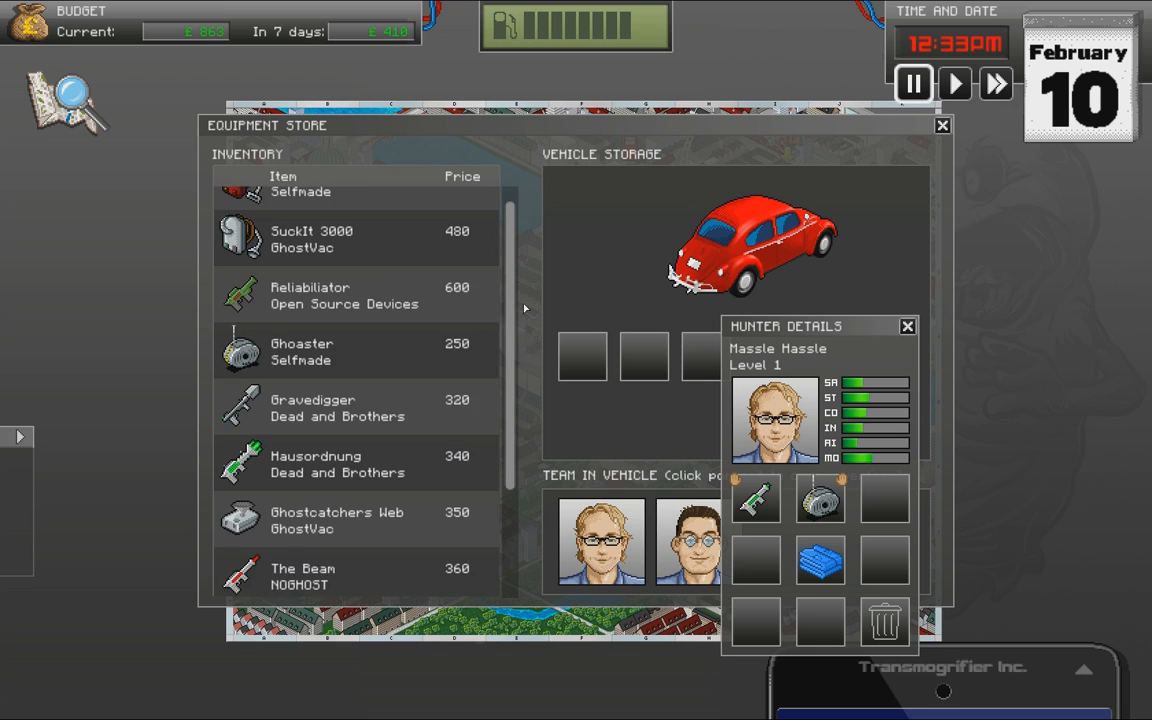
{"action": "scroll", "scroll_direction": "down", "scroll_amount": 3}
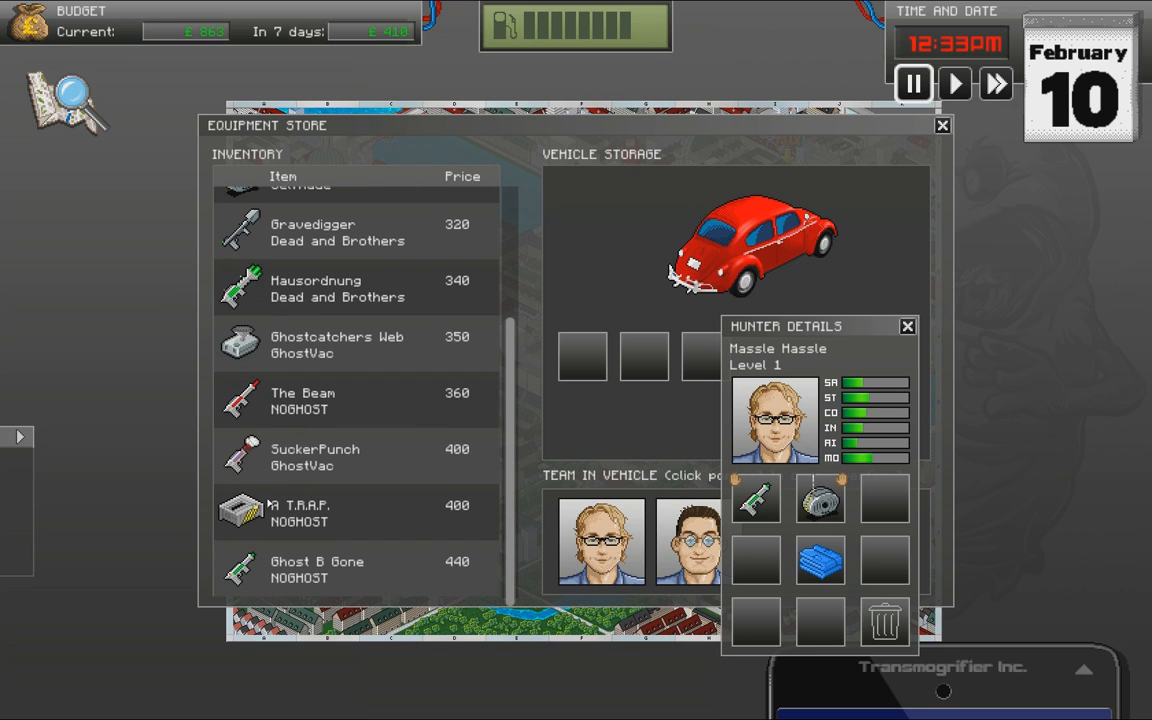
{"action": "left_click", "coordinate": [820, 500]}
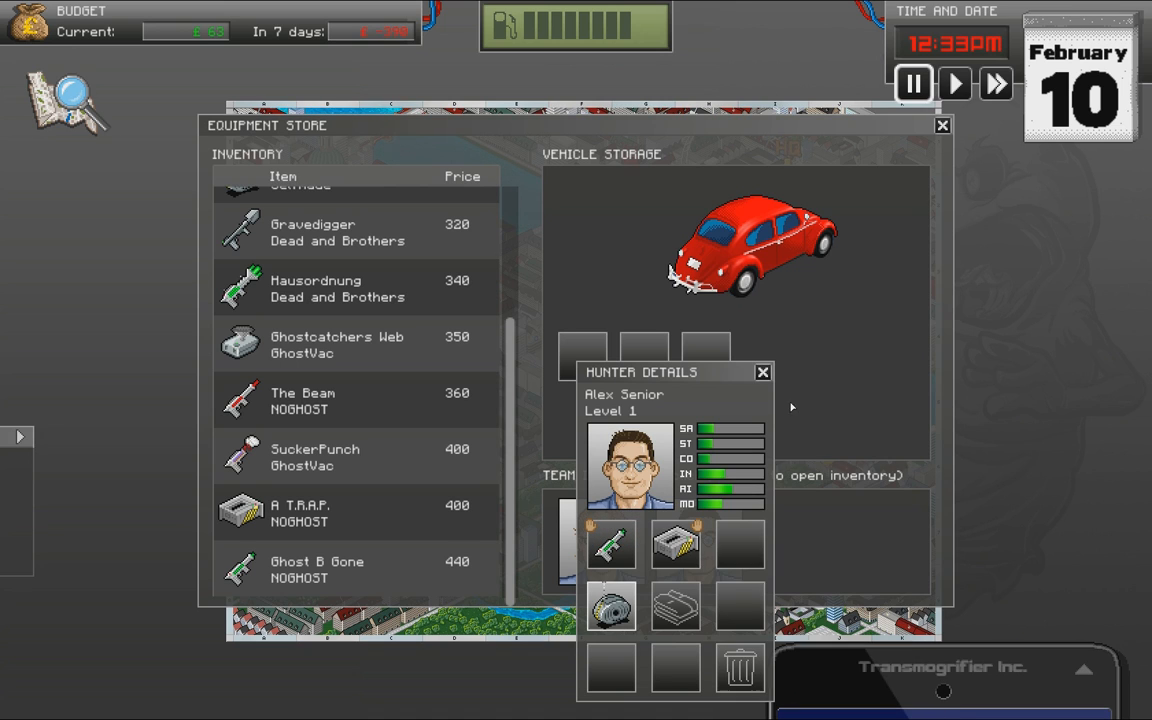
{"action": "left_click", "coordinate": [764, 372]}
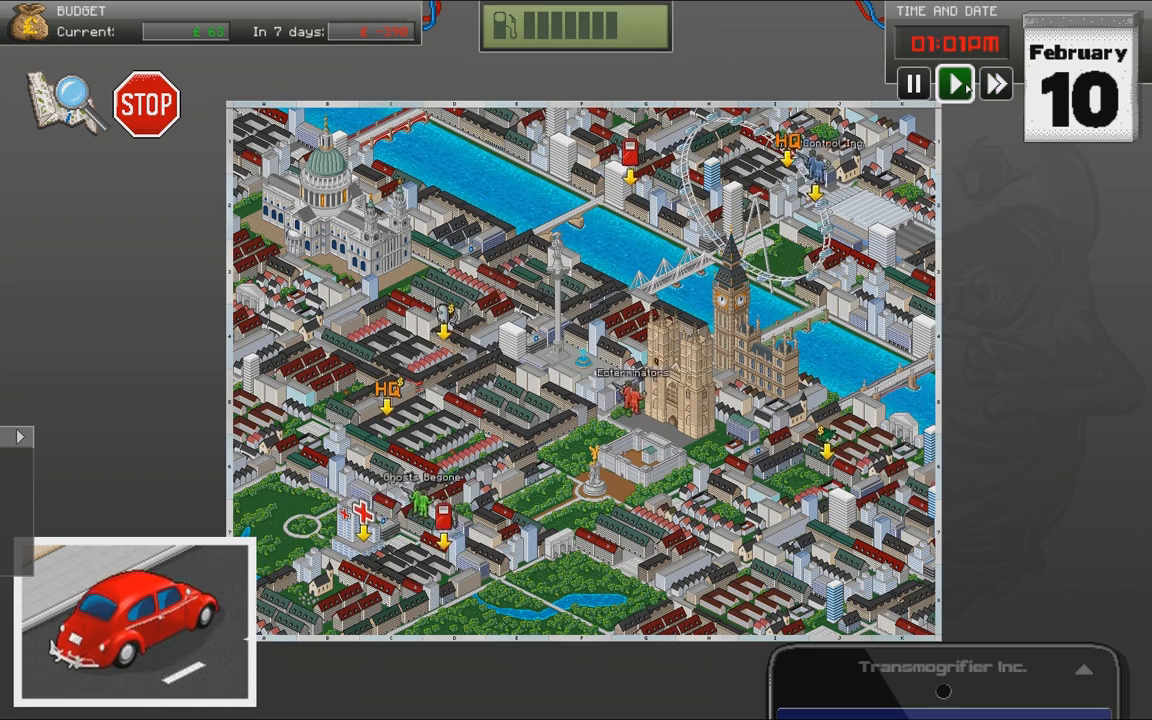
- Drive to headquarters, dismiss the Ectovault tip over its 2 ectoplasm and close the vault to head out again
{"action": "left_click", "coordinate": [956, 84]}
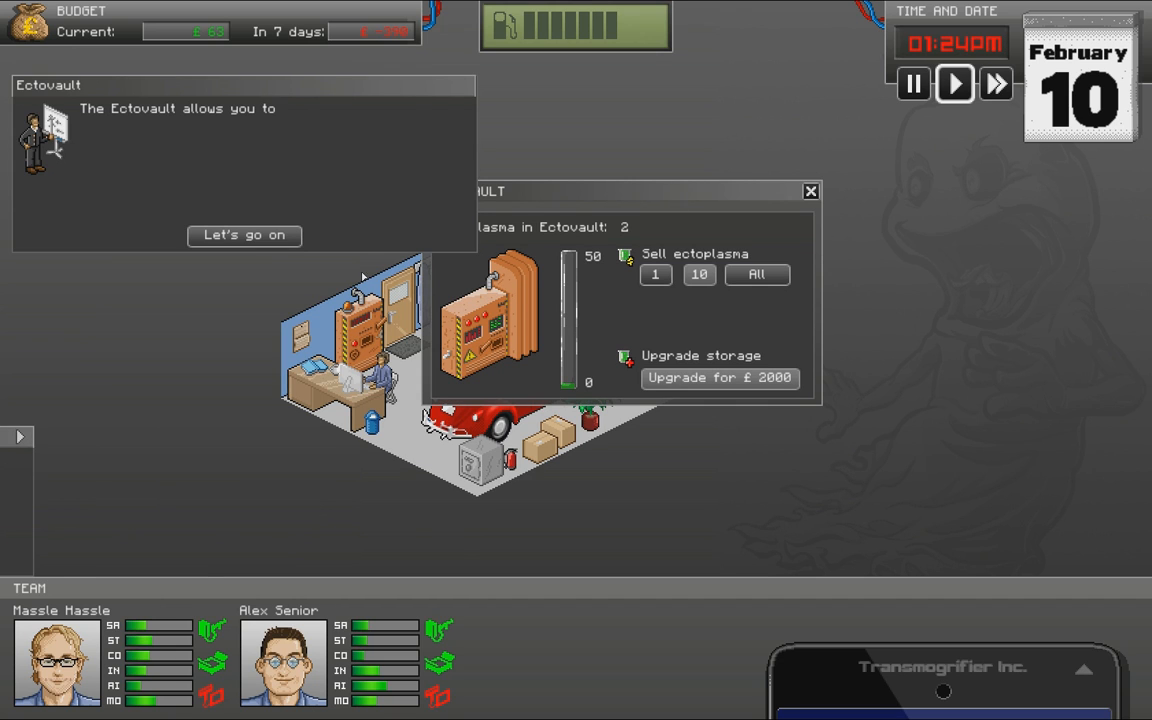
{"action": "left_click", "coordinate": [244, 236]}
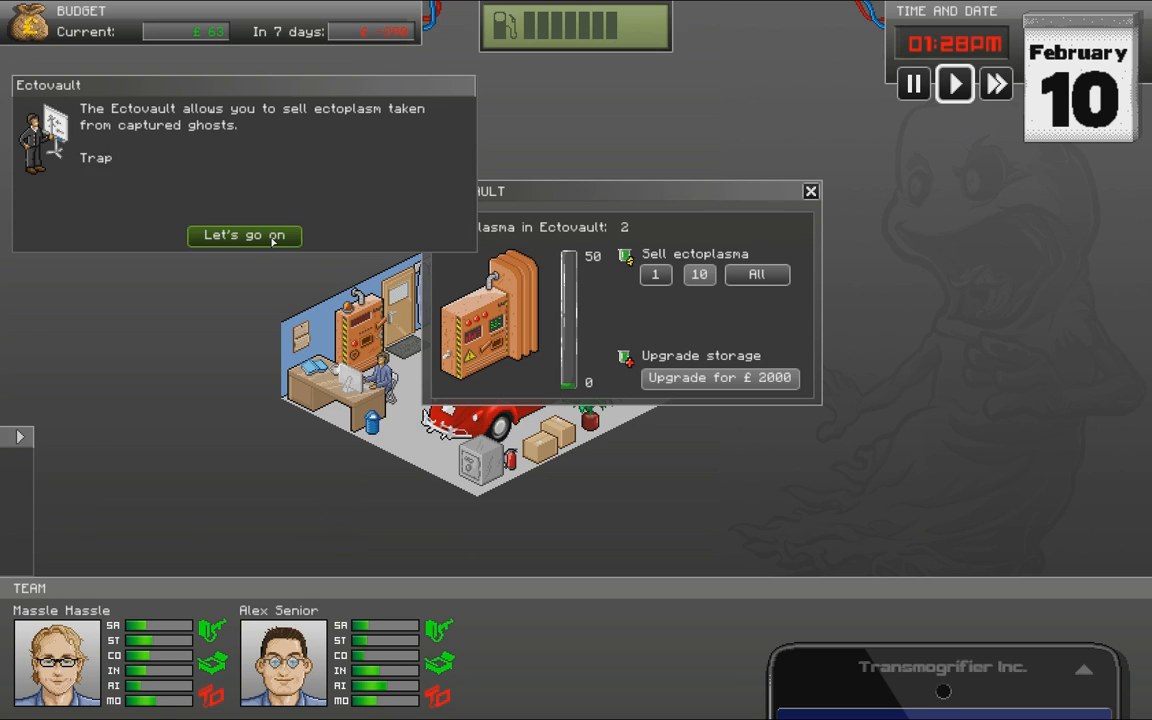
{"action": "left_click", "coordinate": [244, 236]}
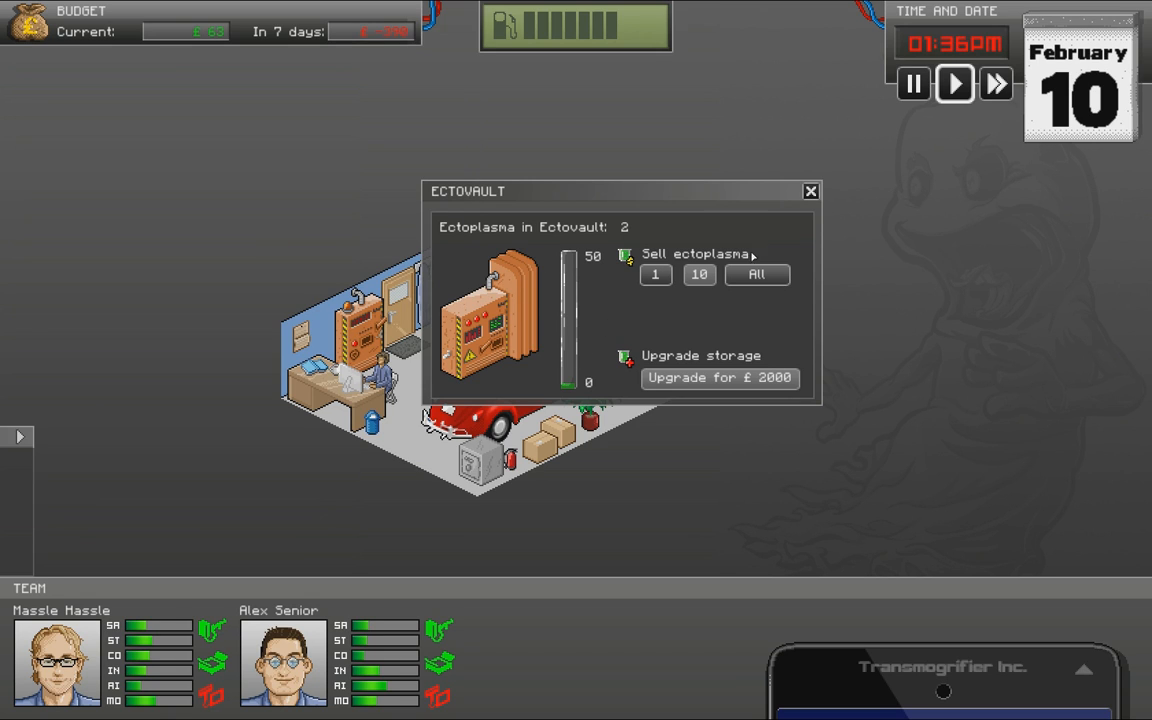
{"action": "left_click", "coordinate": [810, 192]}
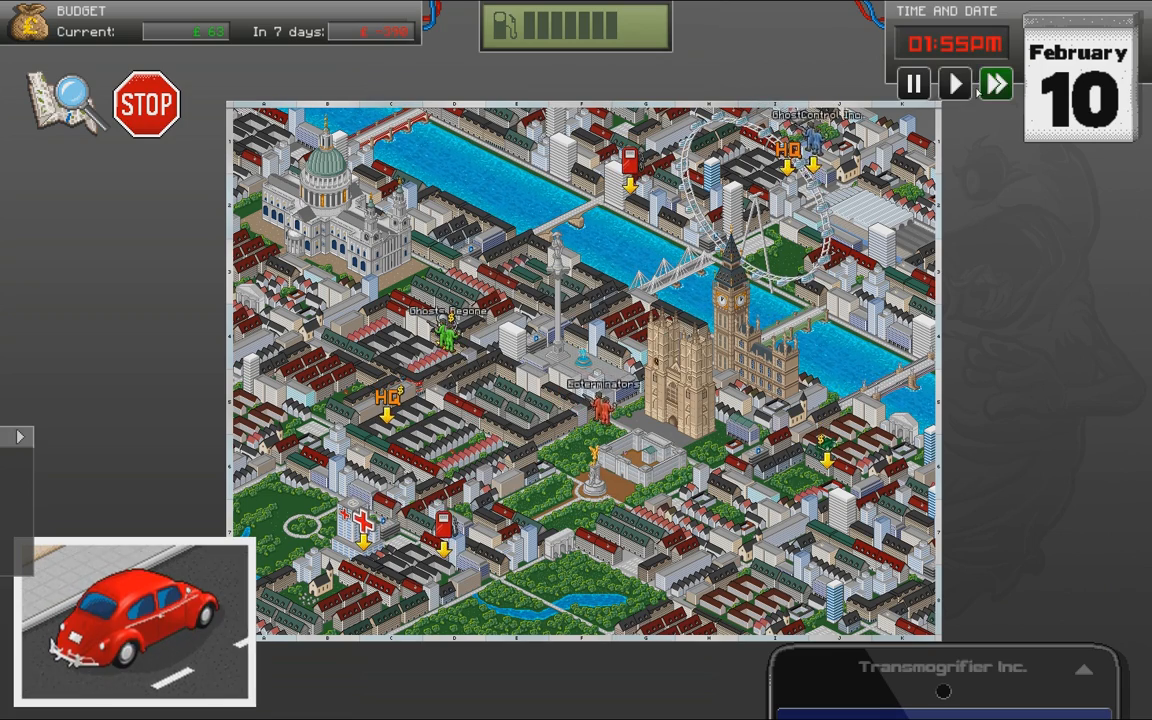
- Speed up the game clock, answer the incoming phone call and pick a reply to the screaming caller
{"action": "left_click", "coordinate": [996, 84]}
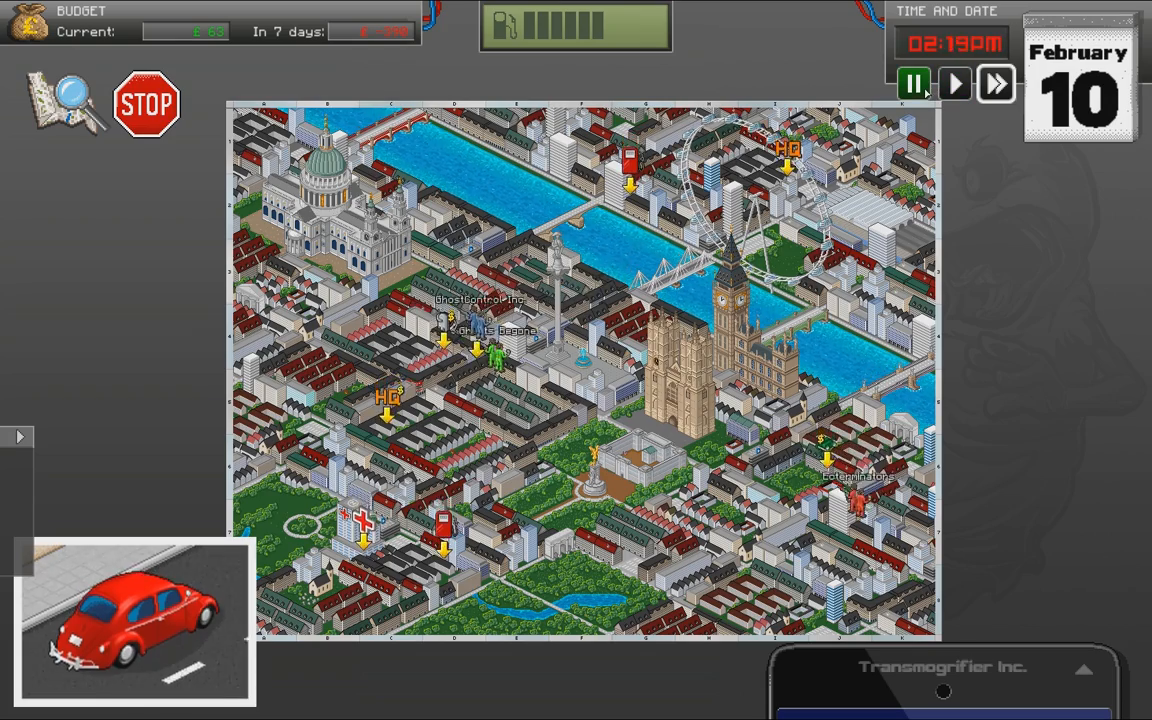
{"action": "left_click", "coordinate": [994, 84]}
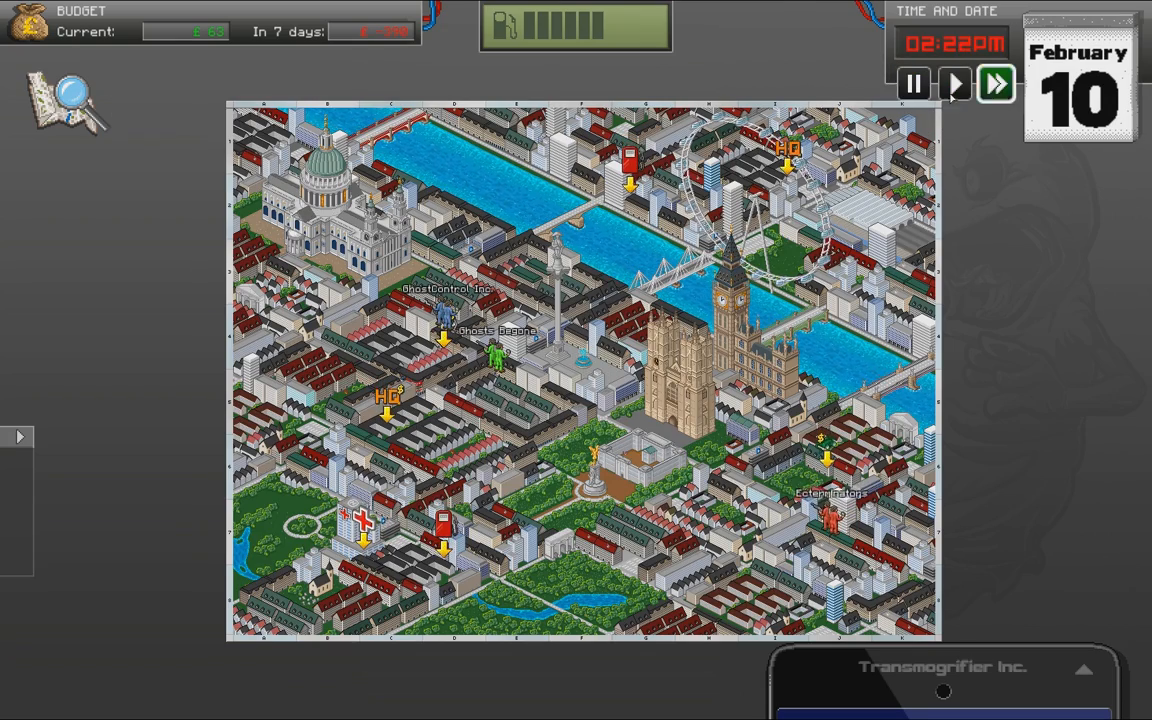
{"action": "left_click", "coordinate": [912, 84]}
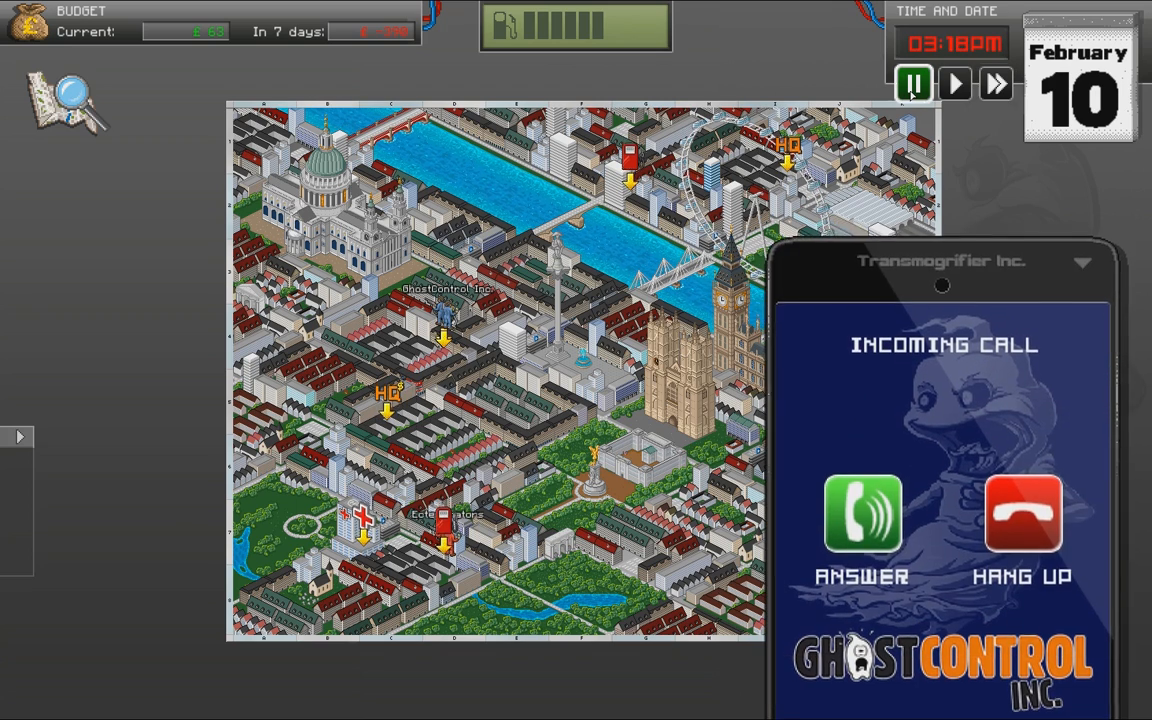
{"action": "left_click", "coordinate": [862, 516]}
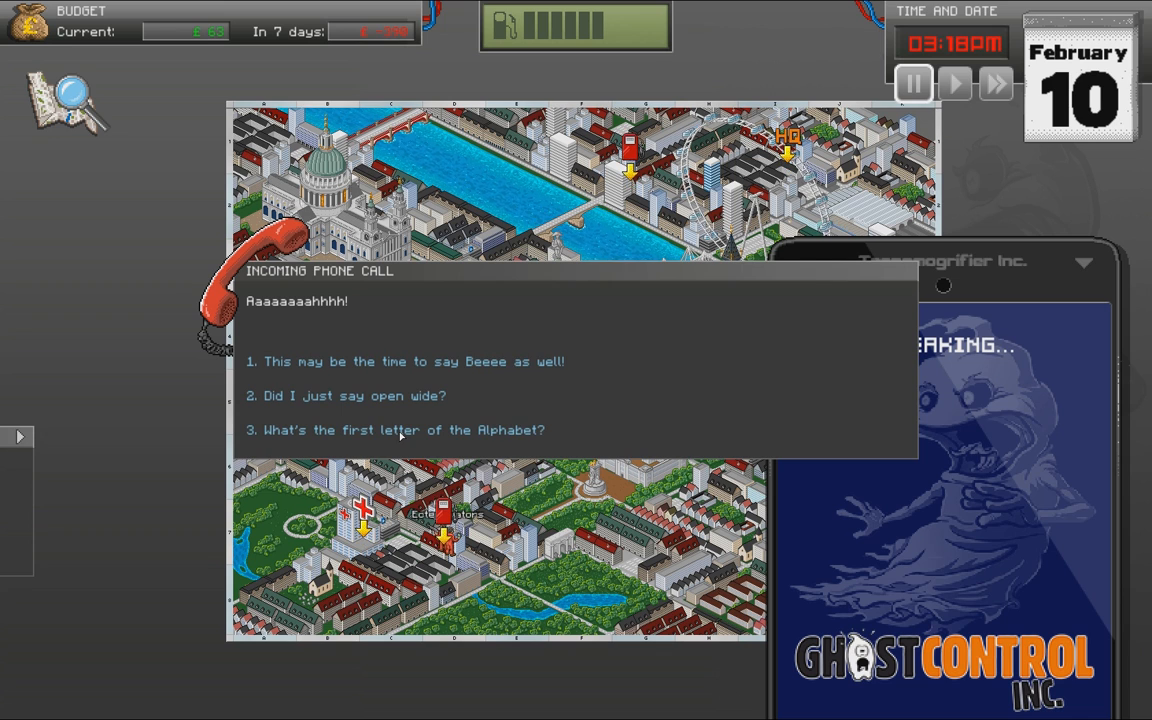
{"action": "left_click", "coordinate": [400, 428]}
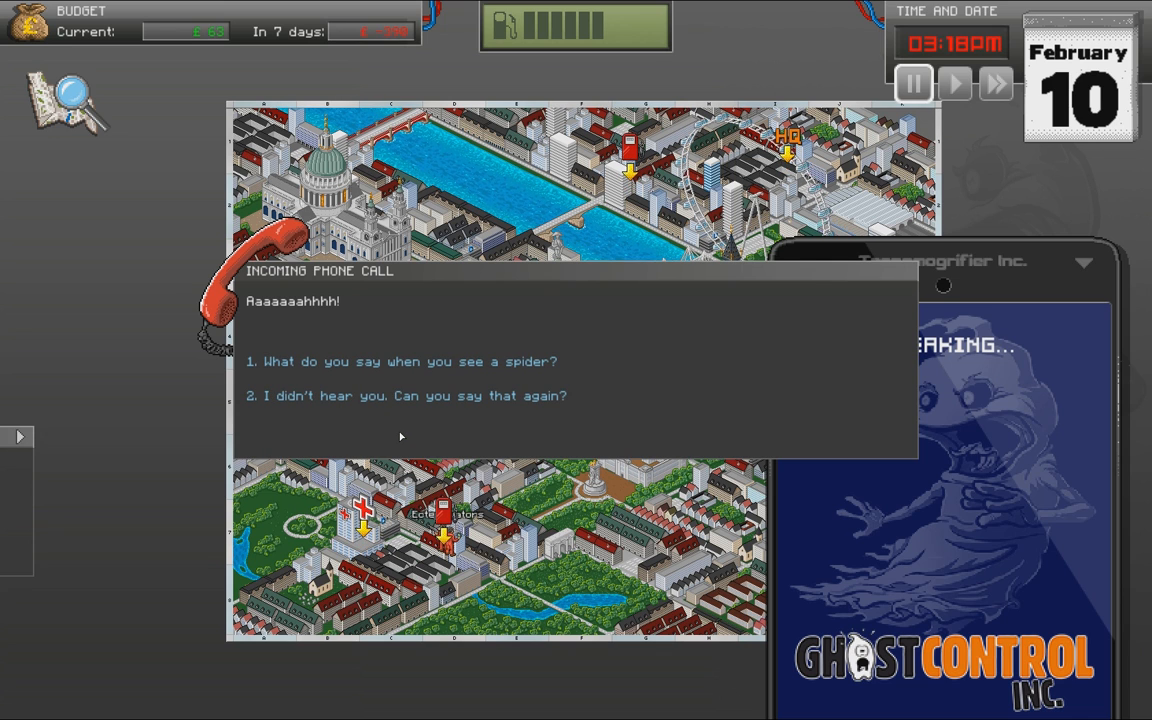
{"action": "mouse_move", "coordinate": [378, 410]}
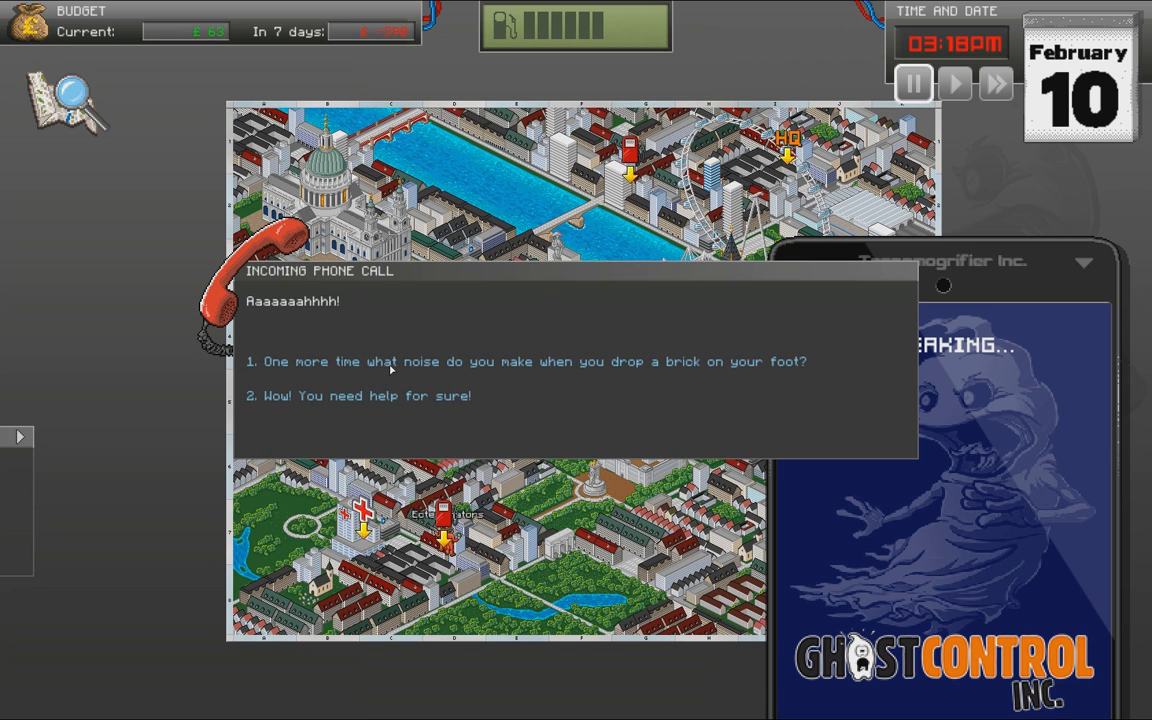
{"action": "mouse_move", "coordinate": [424, 440]}
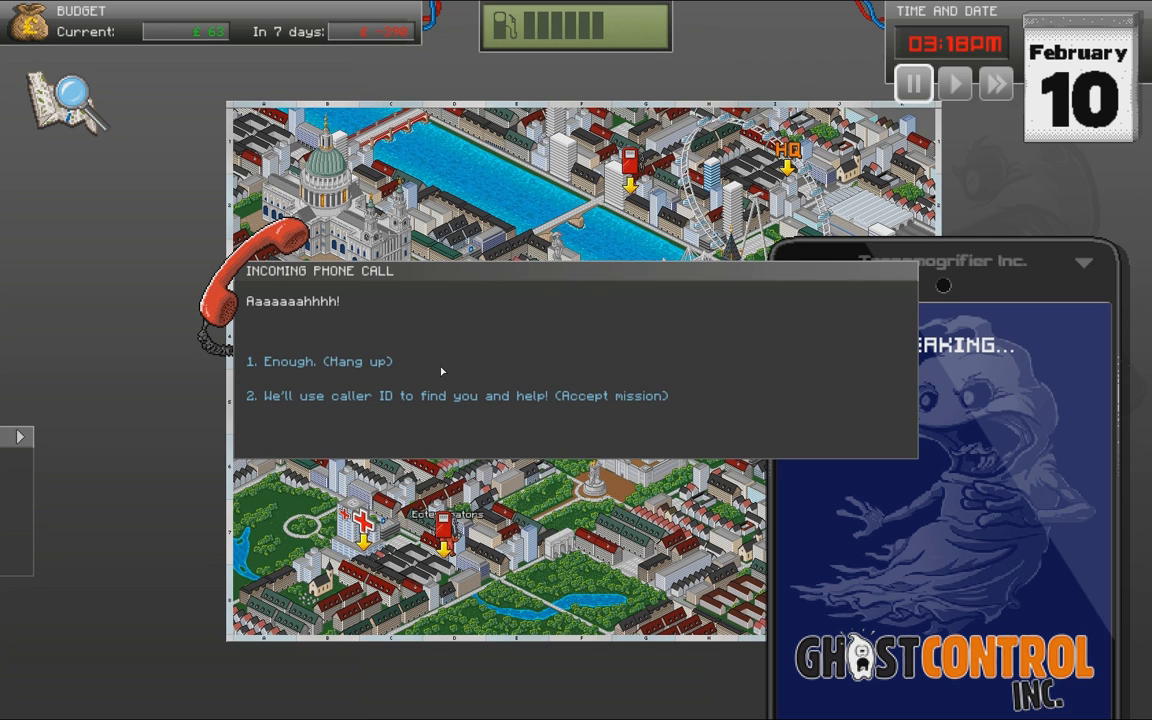
{"action": "mouse_move", "coordinate": [412, 408]}
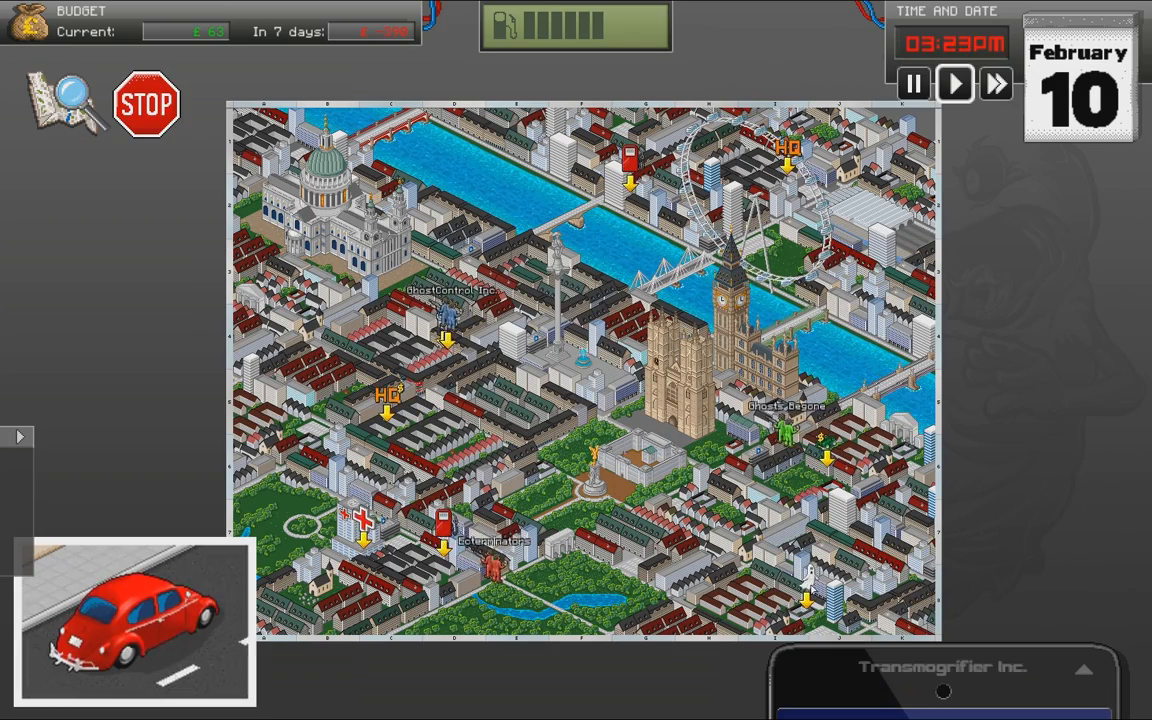
- Send the team to the new mission marker and answer the call on the way into the building
{"action": "left_click", "coordinate": [952, 84]}
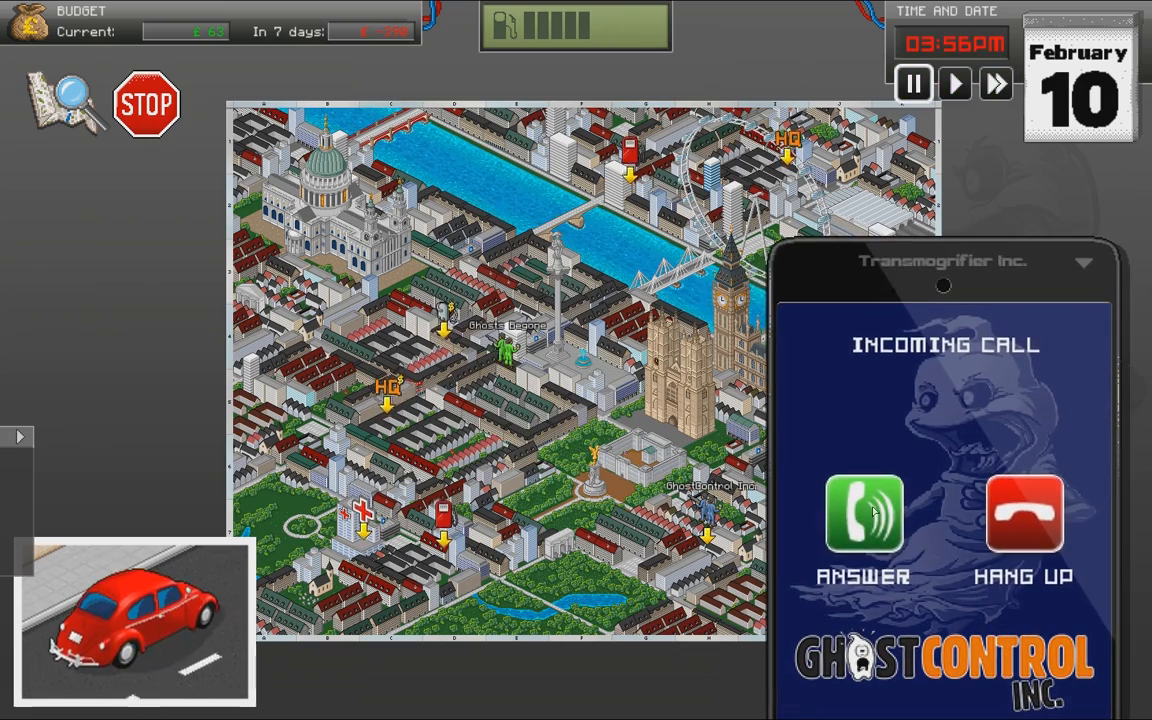
{"action": "left_click", "coordinate": [862, 518]}
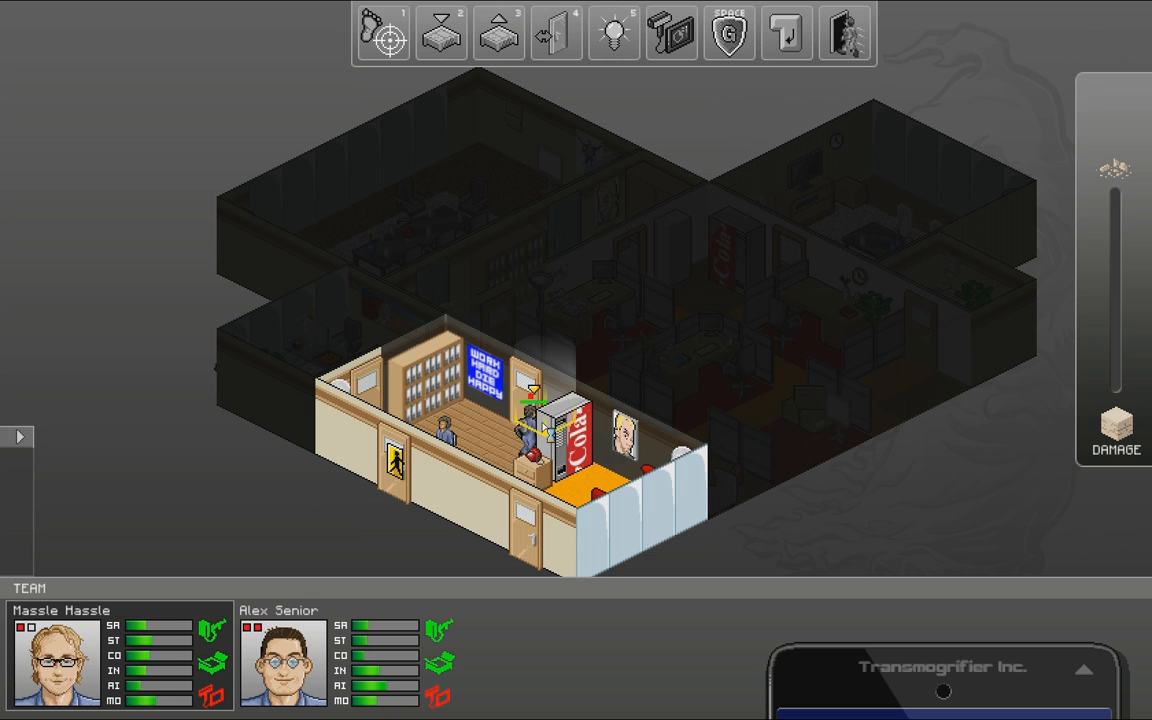
- Open the door, walk the hunters into the office and left rooms and make a first attack on a ghost
{"action": "left_click", "coordinate": [382, 32]}
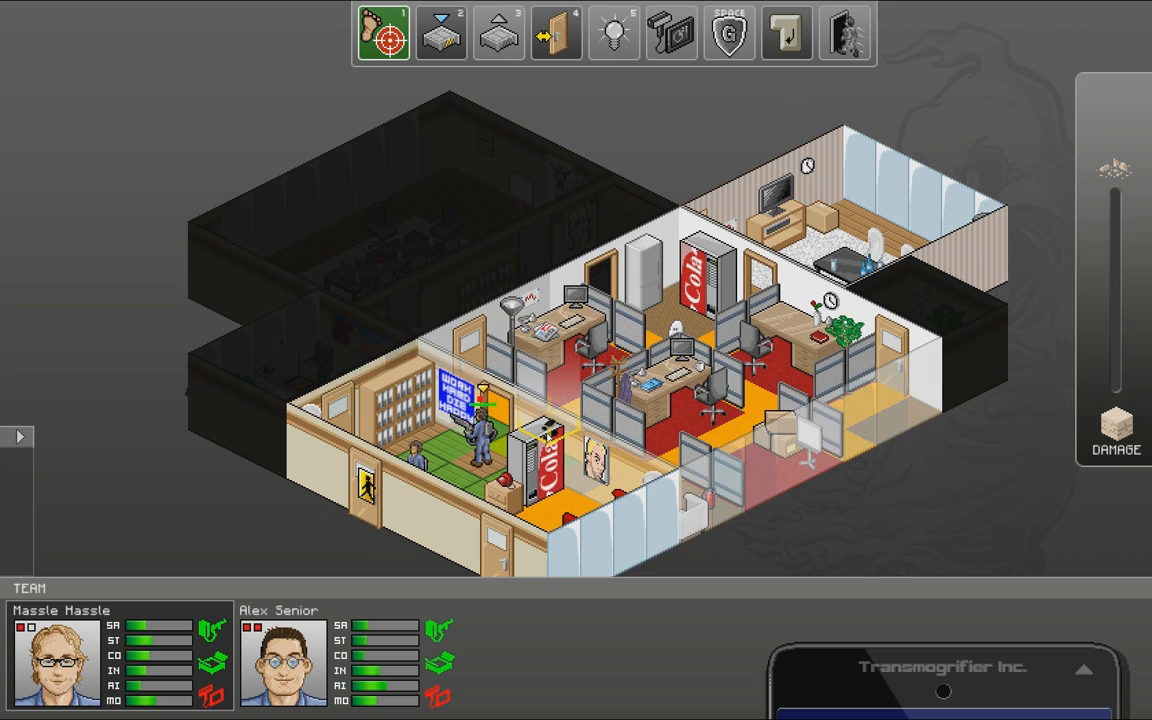
{"action": "left_click", "coordinate": [382, 32]}
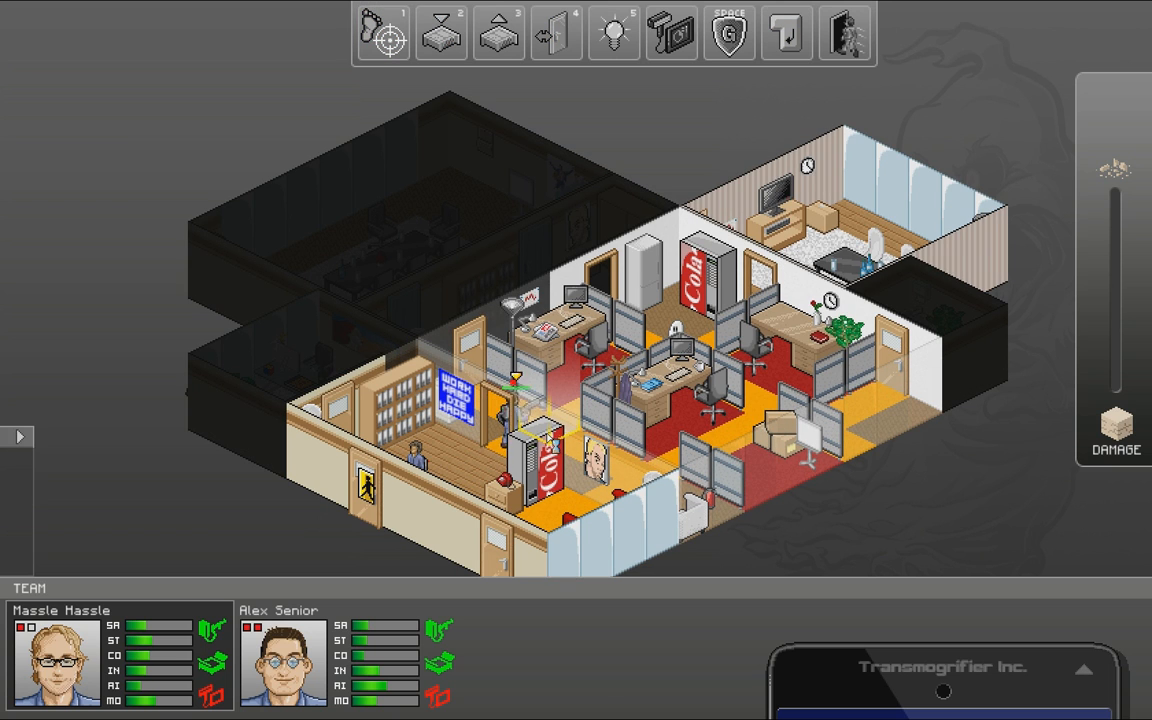
{"action": "left_click", "coordinate": [382, 32]}
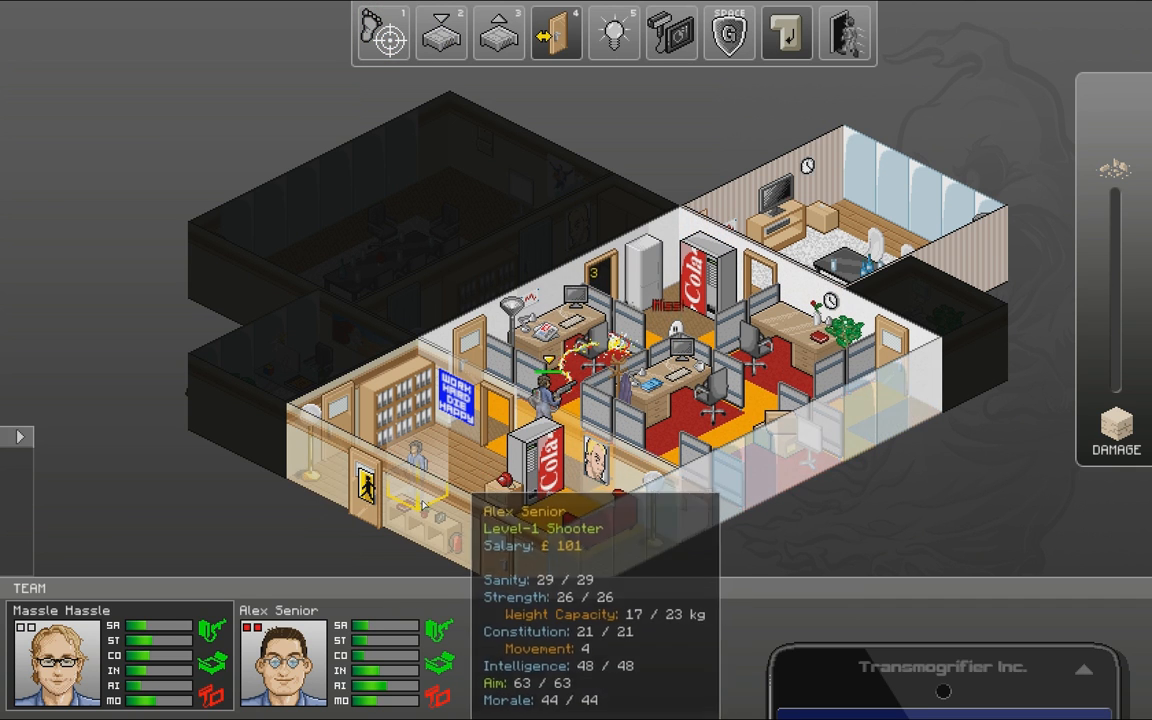
{"action": "left_click", "coordinate": [382, 32]}
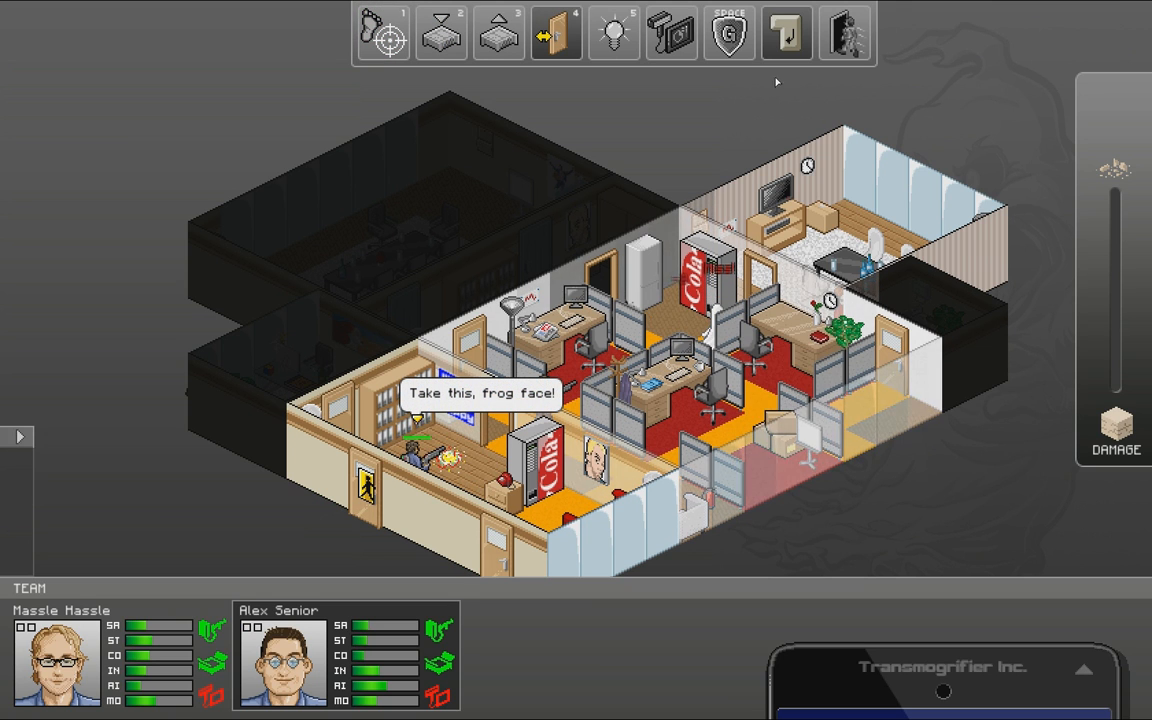
{"action": "left_click", "coordinate": [788, 32]}
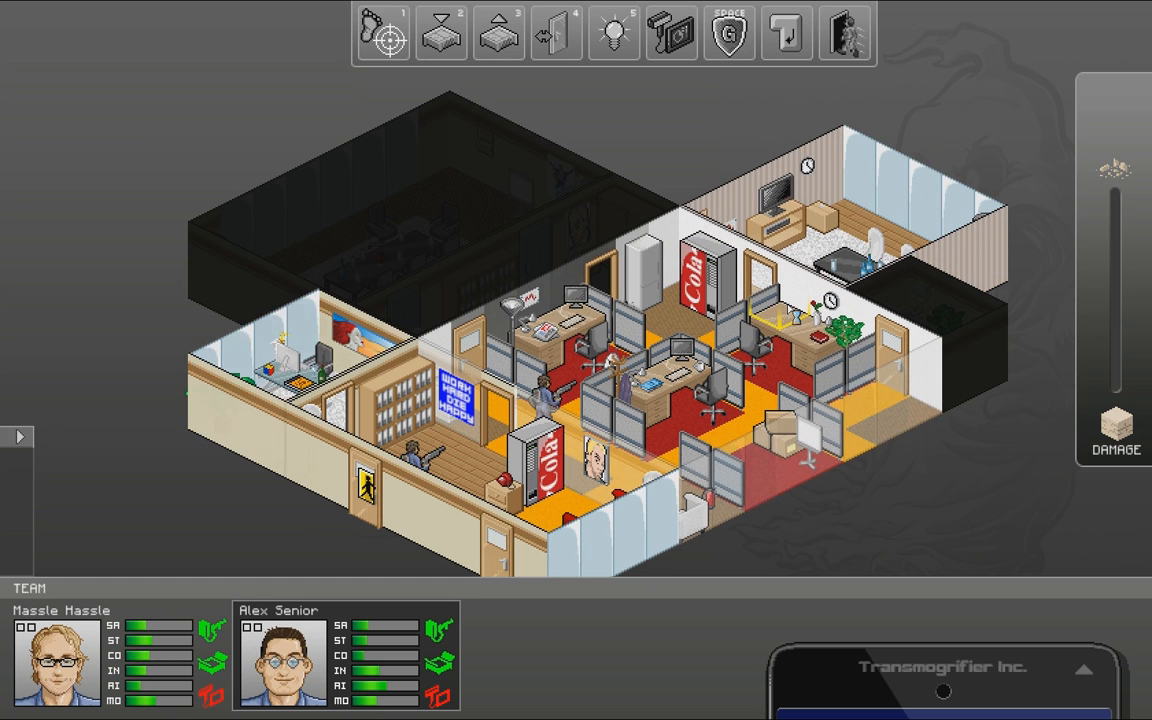
- Inspect the office ghost, ready a weapon and fire at it and the Poltergeist
{"action": "left_click", "coordinate": [384, 32]}
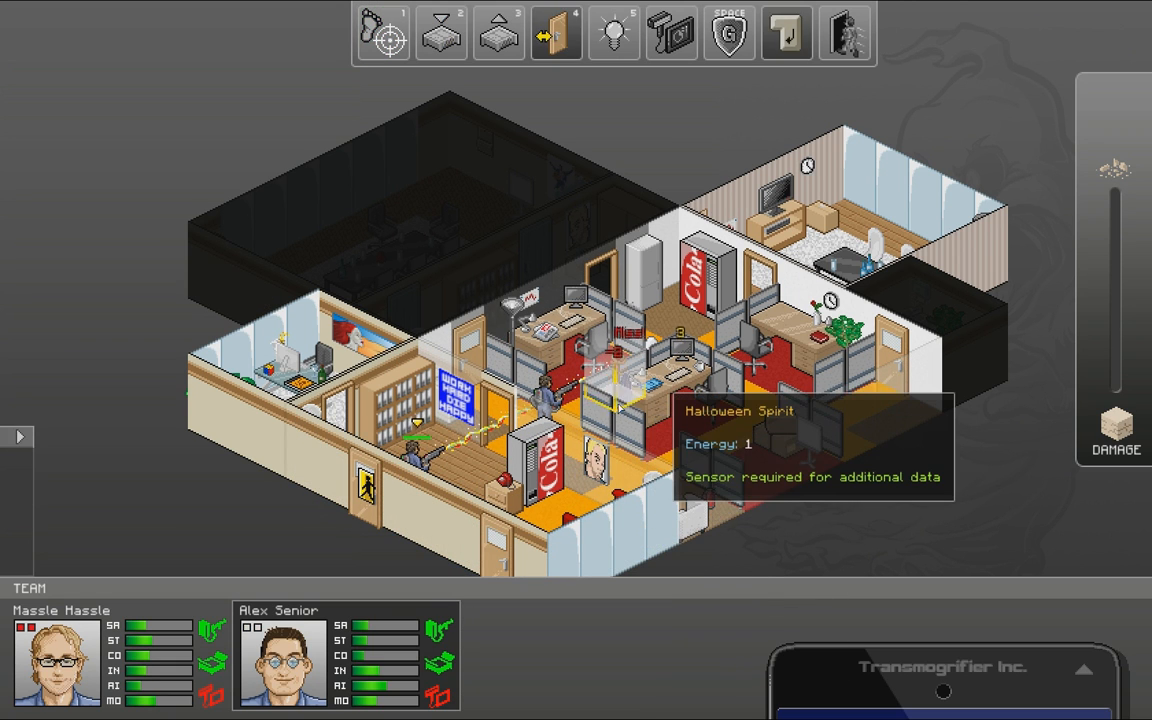
{"action": "left_click", "coordinate": [440, 32]}
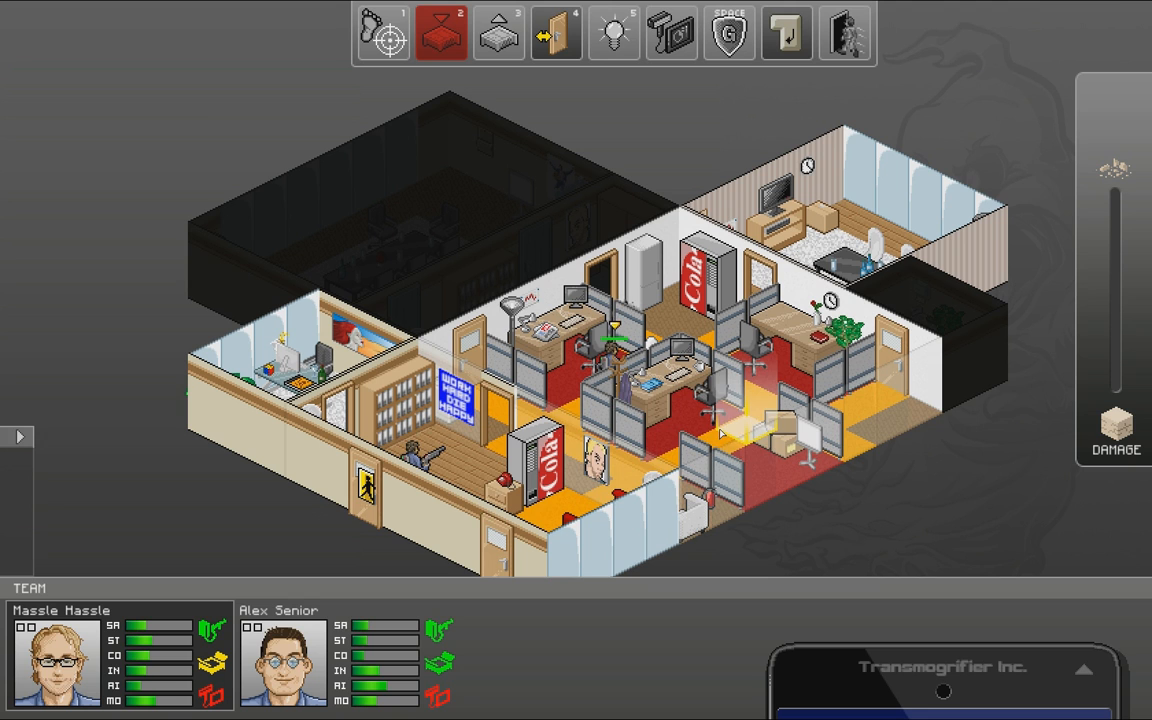
{"action": "left_click", "coordinate": [786, 32]}
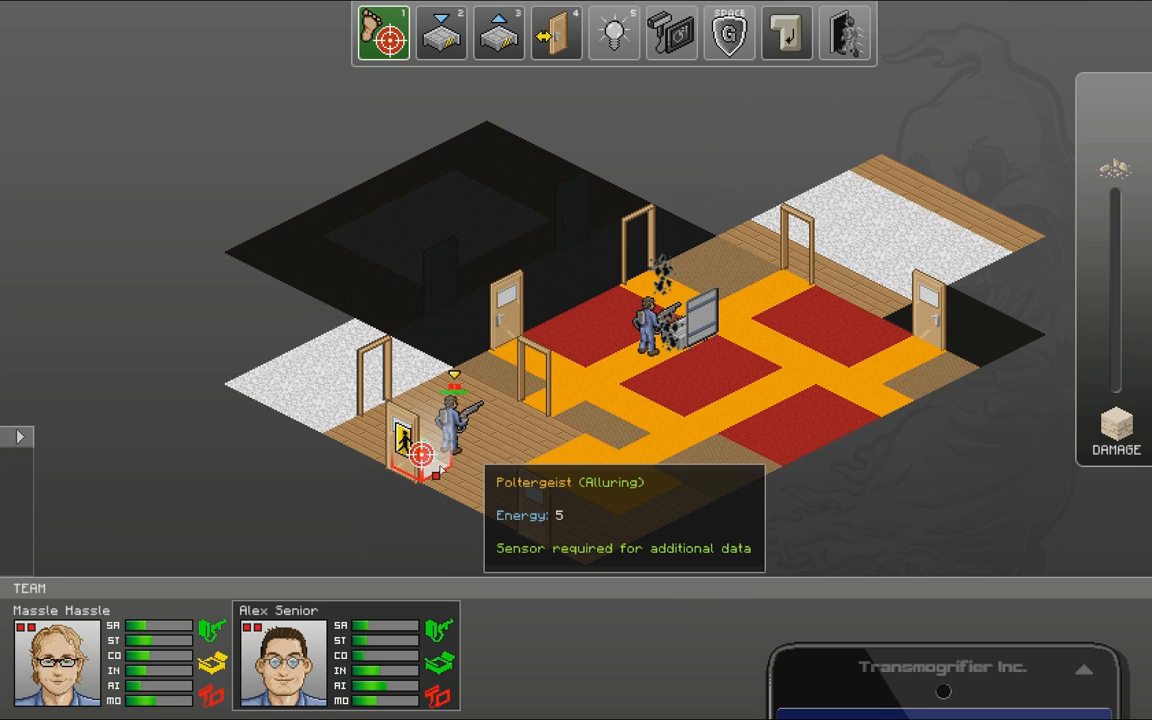
{"action": "left_click", "coordinate": [440, 32]}
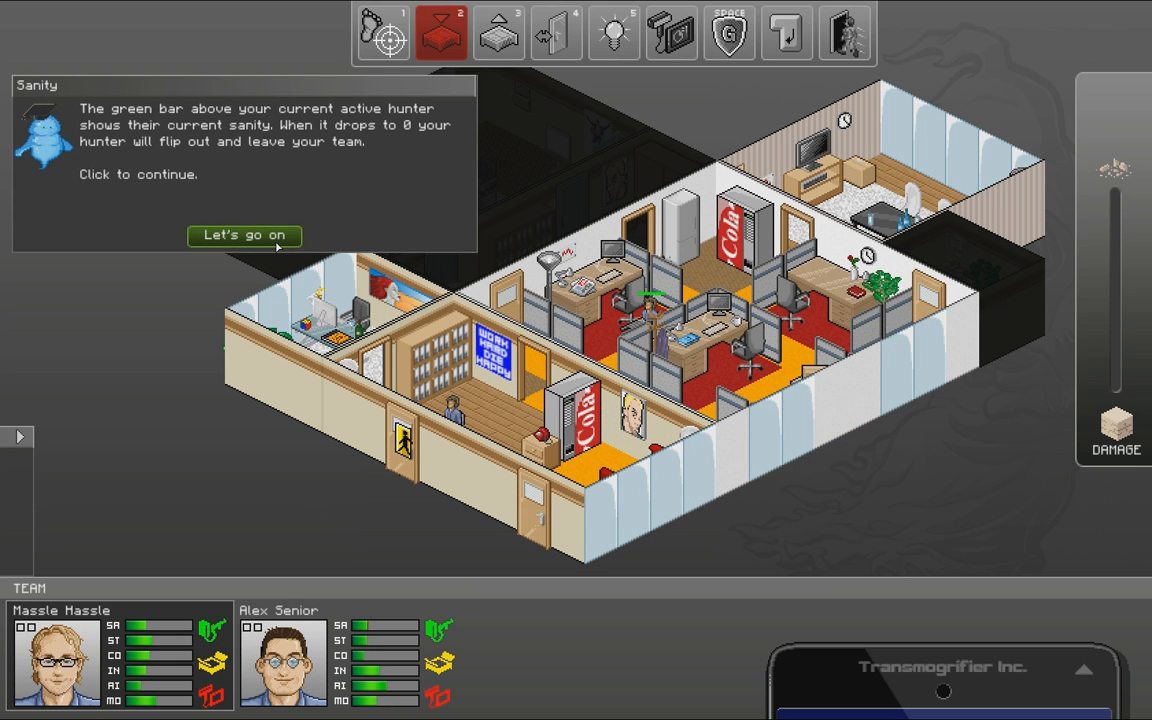
- Continue past the Sanity and Morale tutorials so the office ghosts are finished and Job Done appears
{"action": "left_click", "coordinate": [244, 236]}
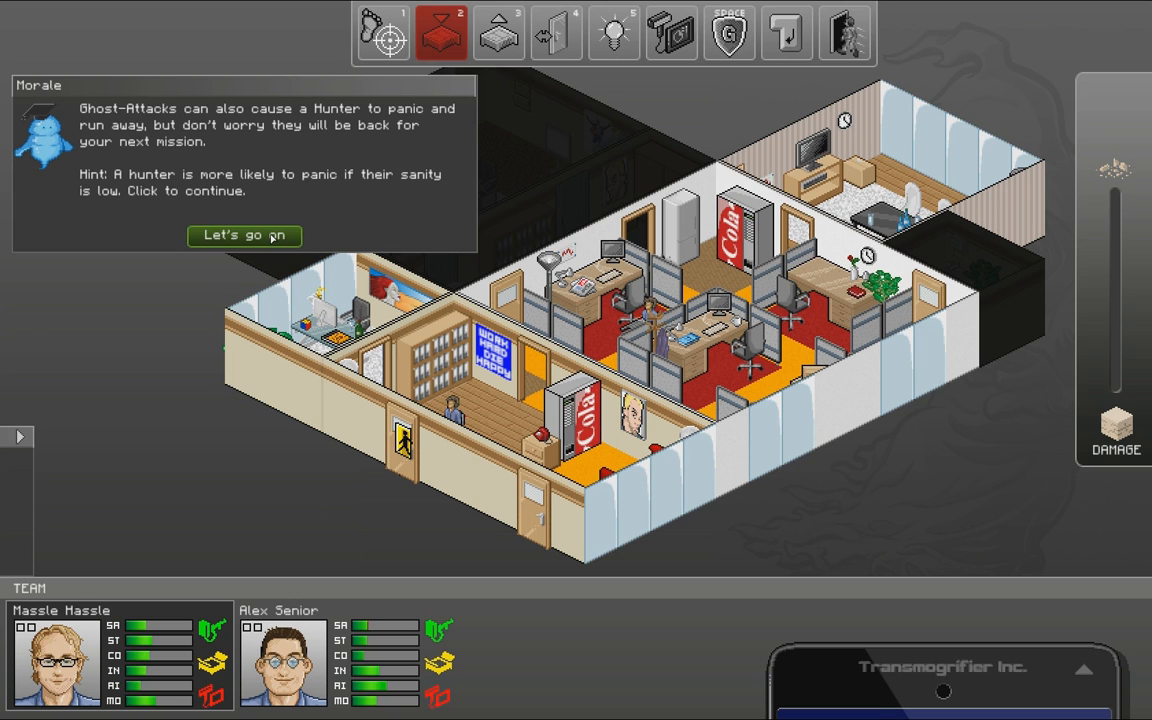
{"action": "left_click", "coordinate": [244, 236]}
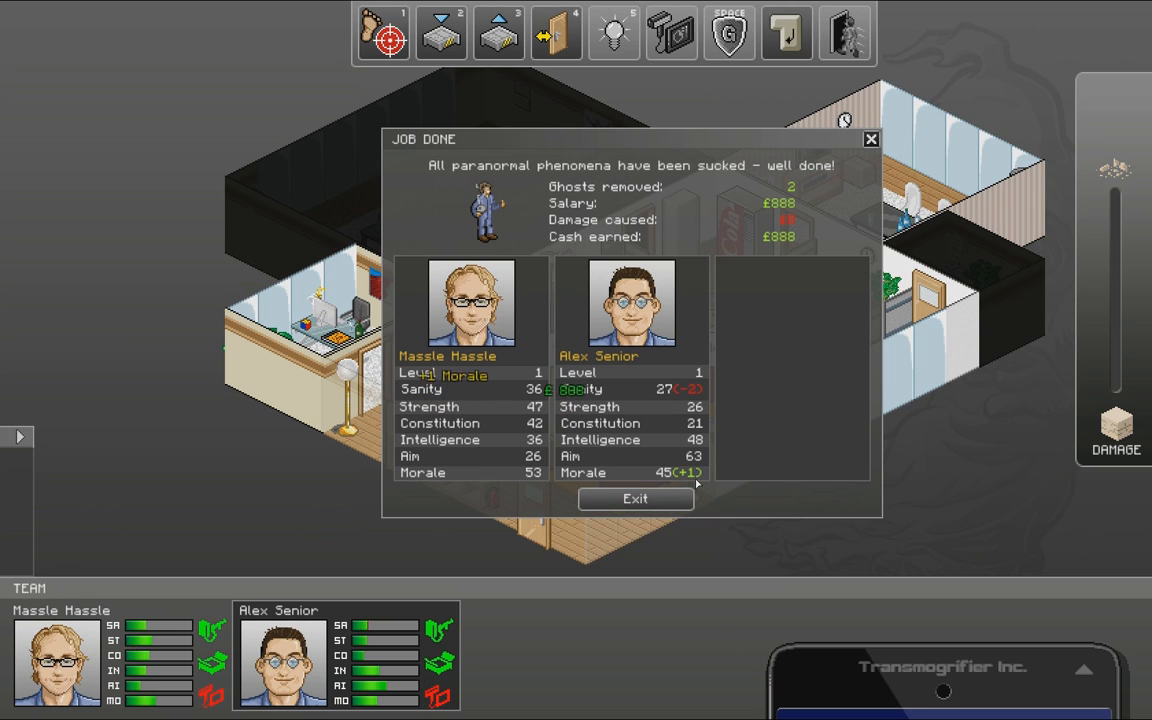
{"action": "mouse_move", "coordinate": [624, 370]}
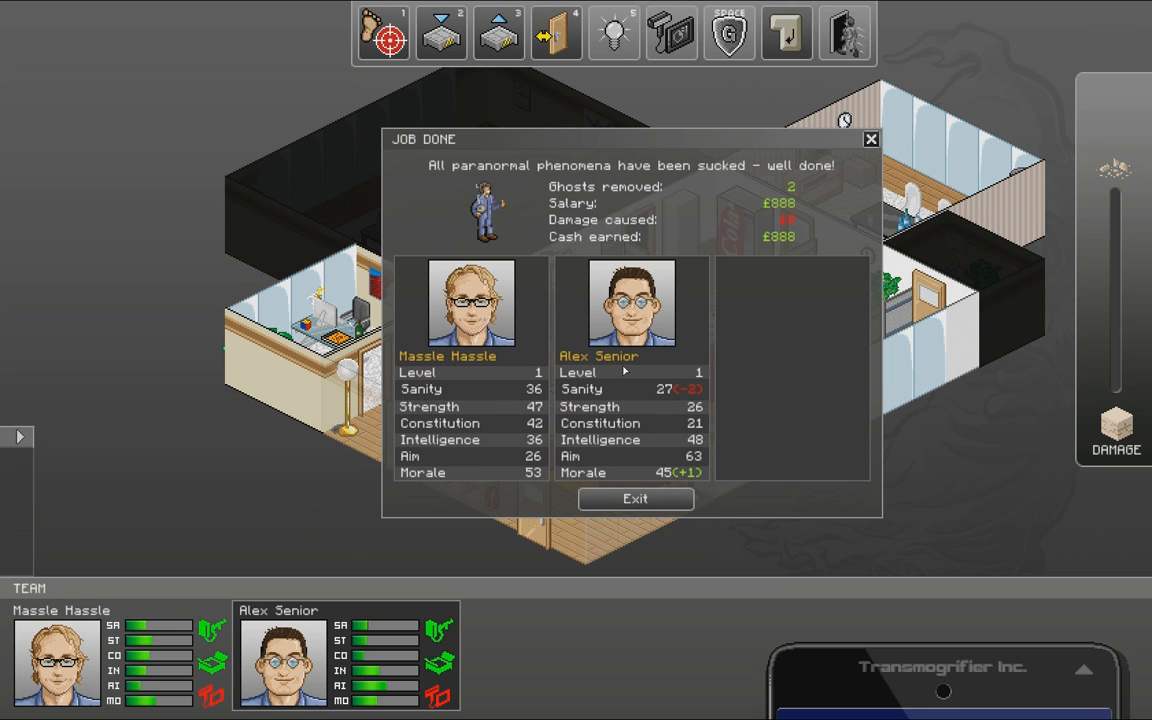
{"action": "mouse_move", "coordinate": [680, 404]}
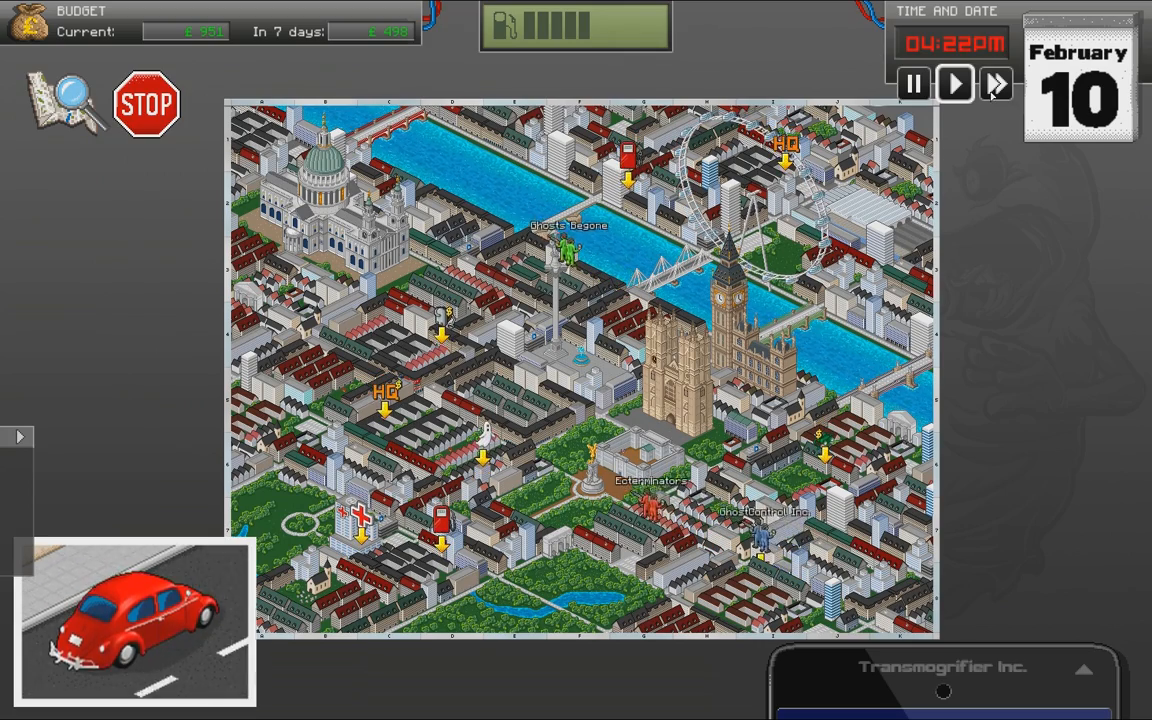
- Choose the underground station marker on the city map and launch the mission with Let's go!
{"action": "left_click", "coordinate": [954, 84]}
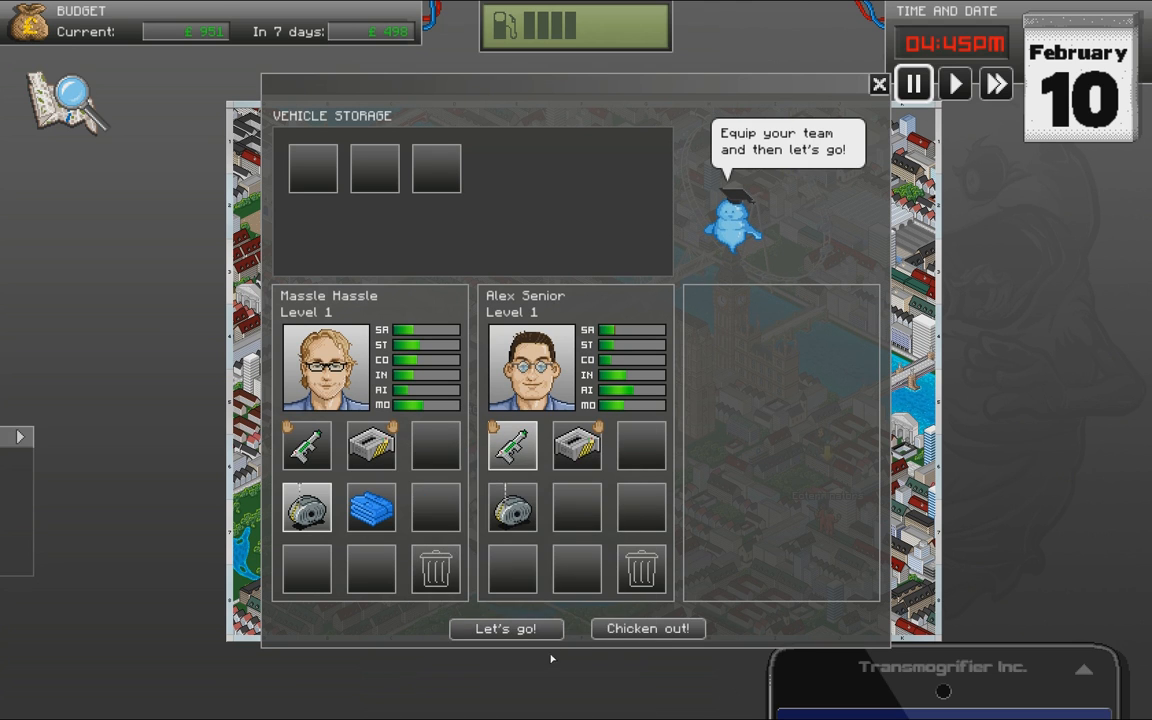
{"action": "left_click", "coordinate": [504, 628]}
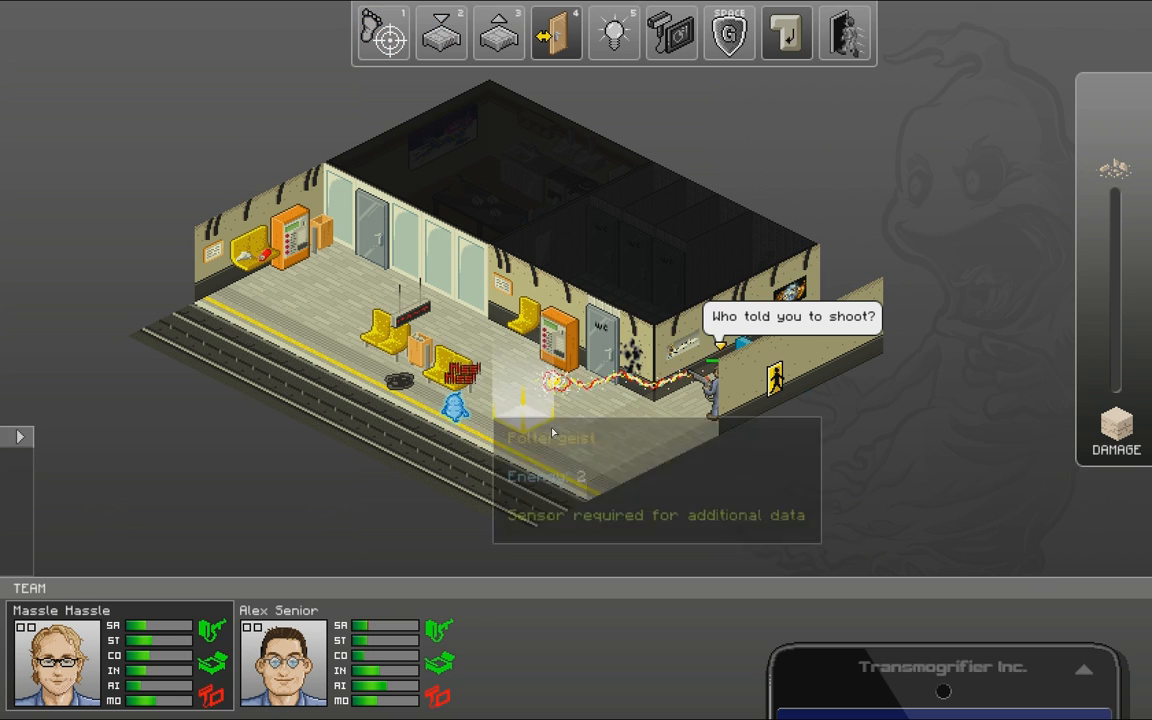
- Dismiss the speech bubble and walk the first hunter along the platform toward the Poltergeist with a trap ready
{"action": "left_click", "coordinate": [788, 32]}
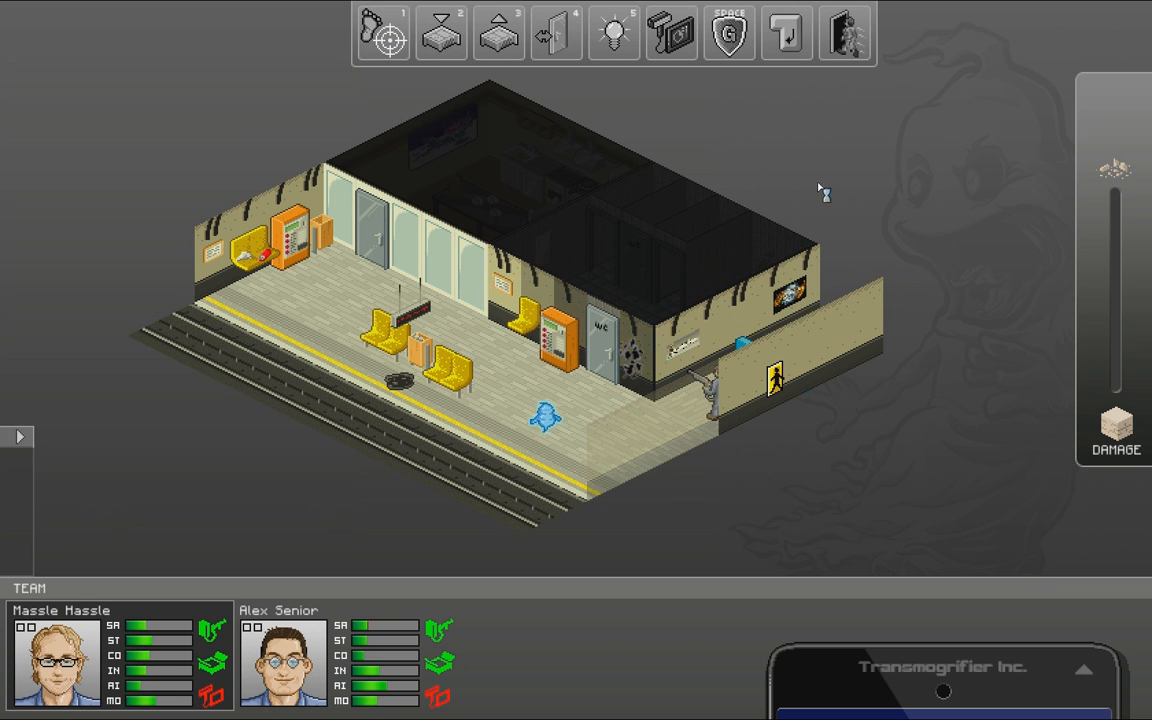
{"action": "left_click", "coordinate": [384, 32]}
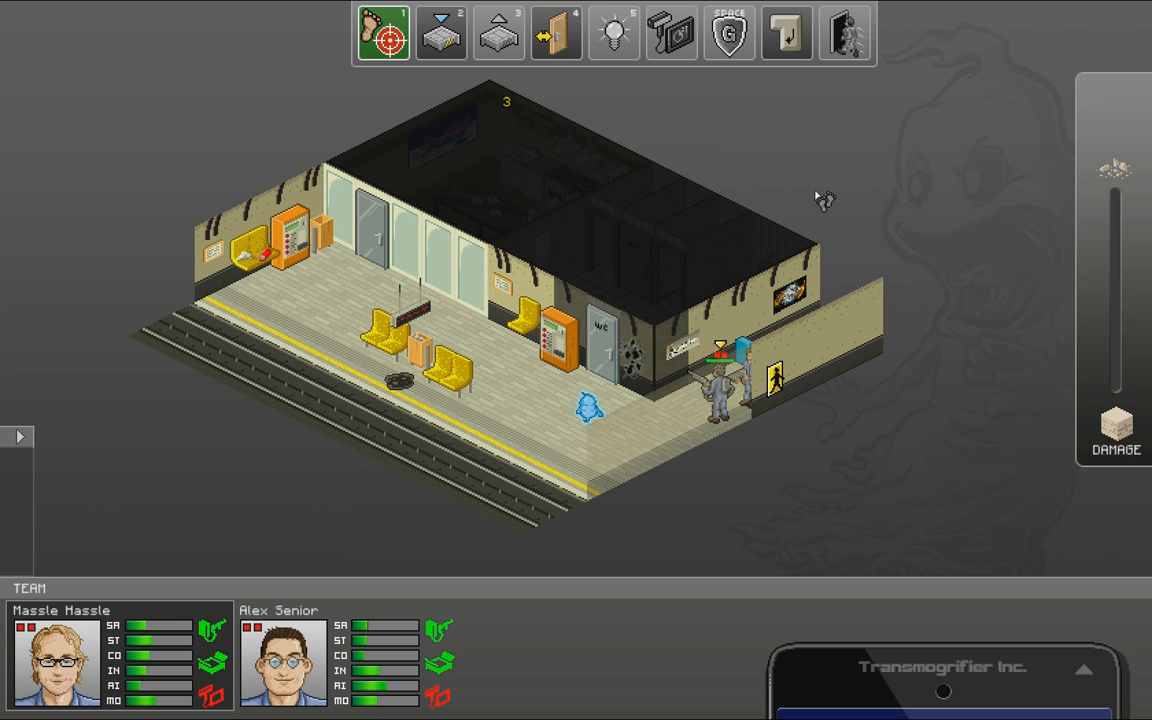
{"action": "mouse_move", "coordinate": [730, 384]}
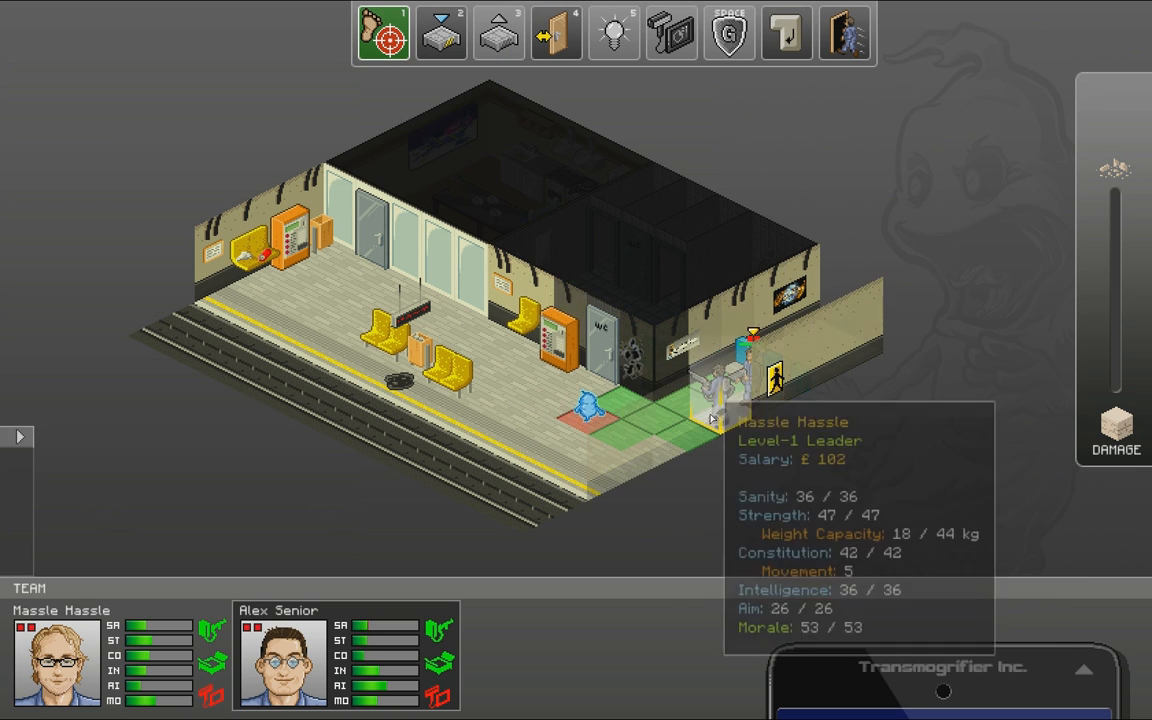
{"action": "left_click", "coordinate": [440, 32]}
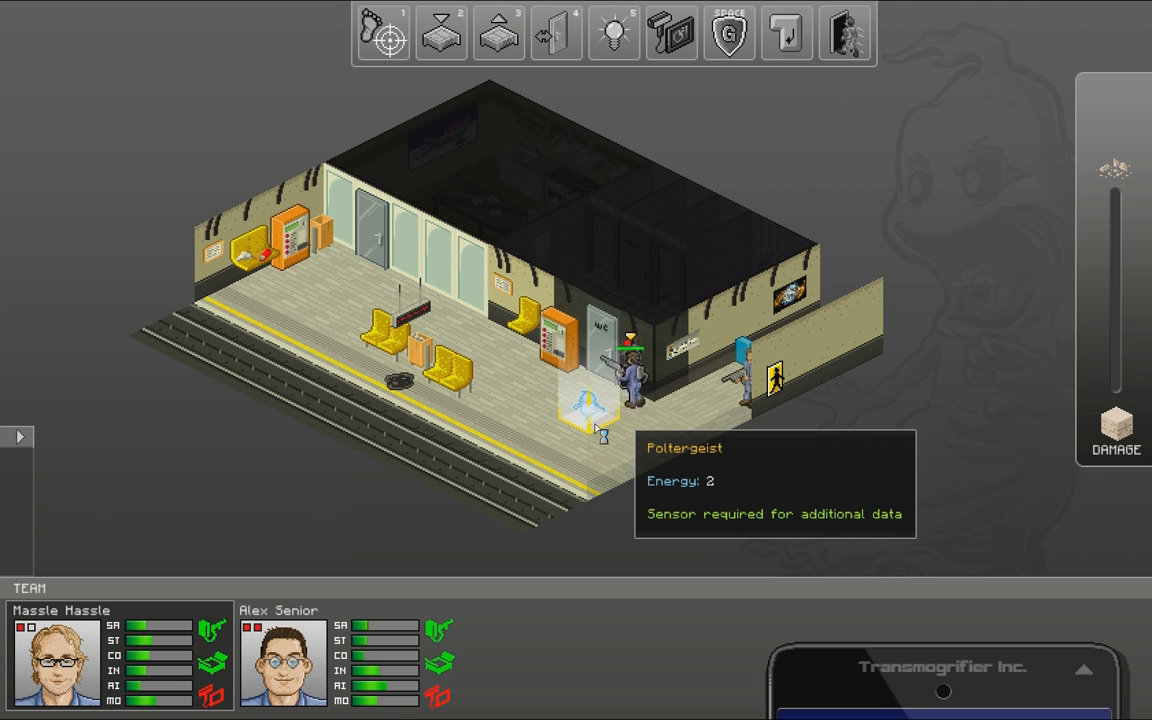
{"action": "left_click", "coordinate": [384, 32]}
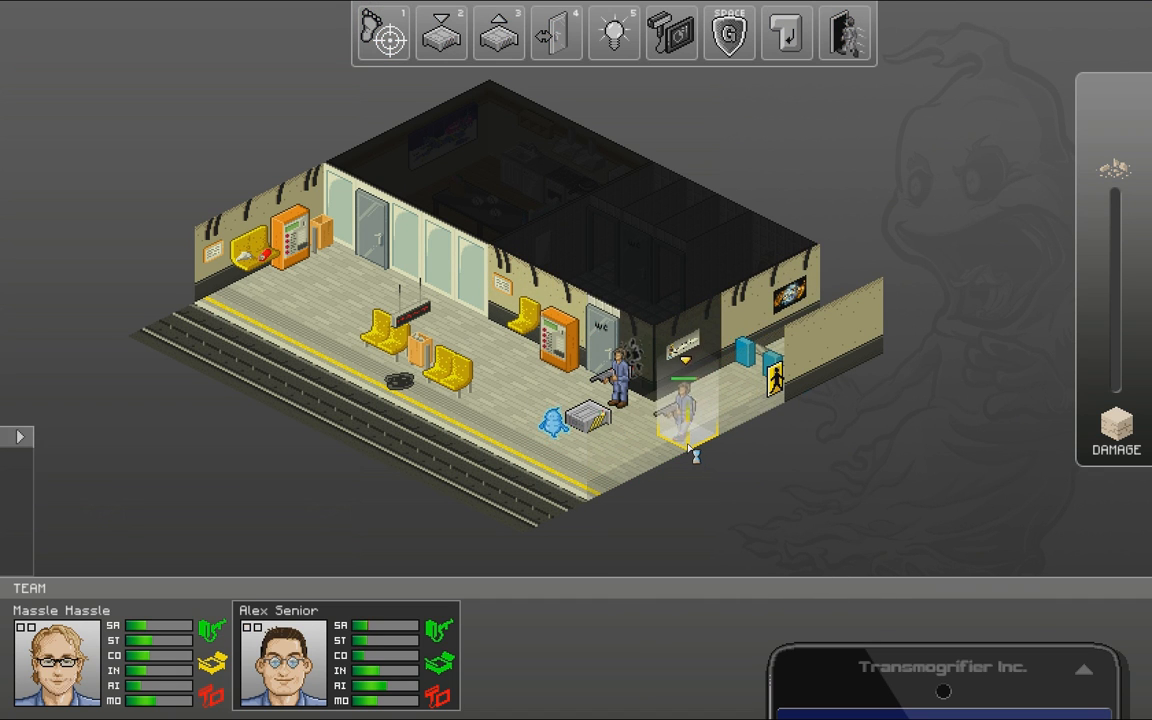
{"action": "left_click", "coordinate": [788, 32]}
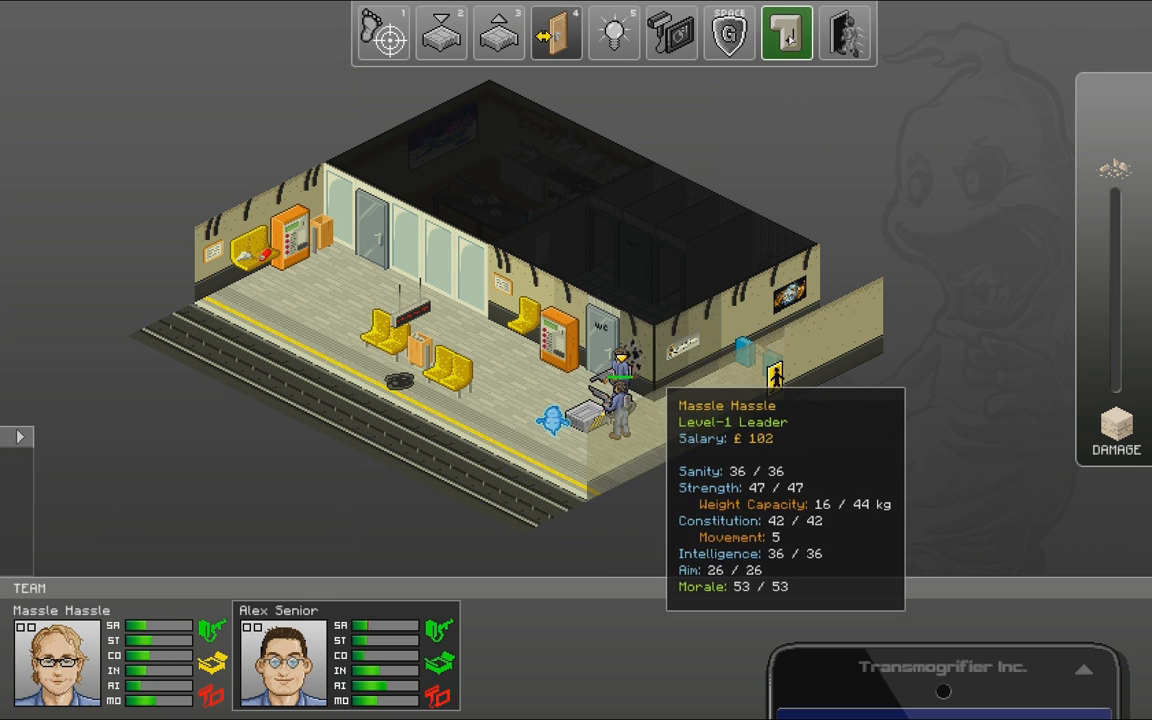
{"action": "left_click", "coordinate": [382, 32]}
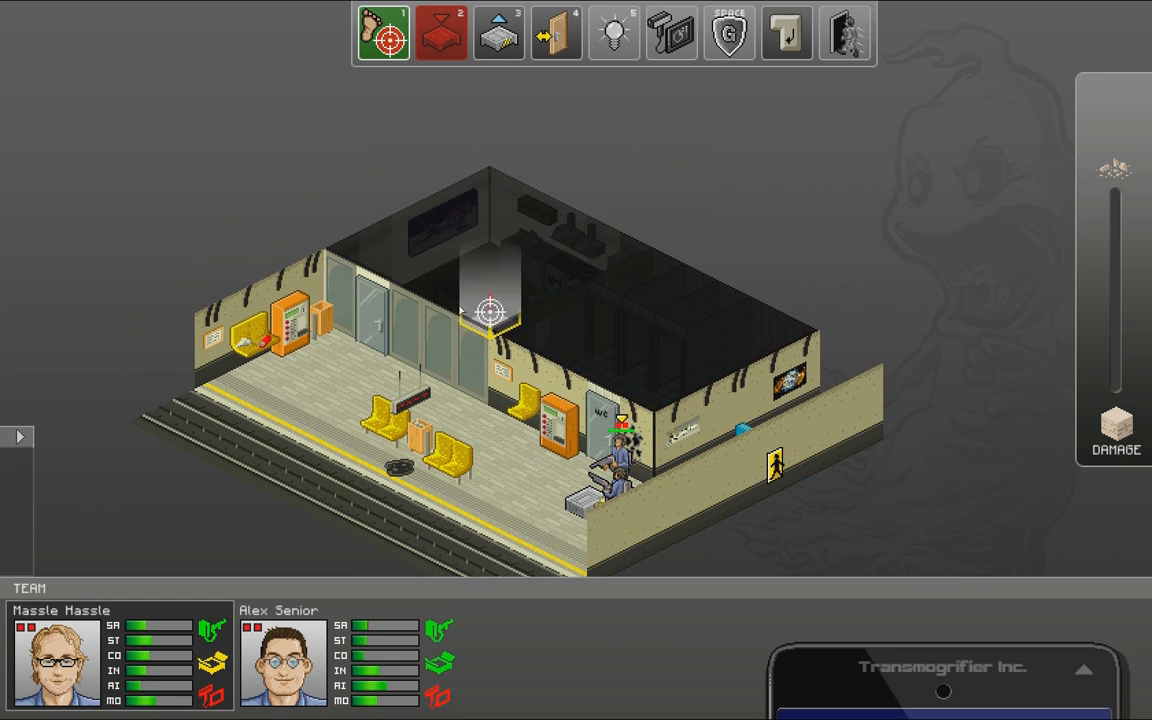
{"action": "left_click", "coordinate": [496, 32]}
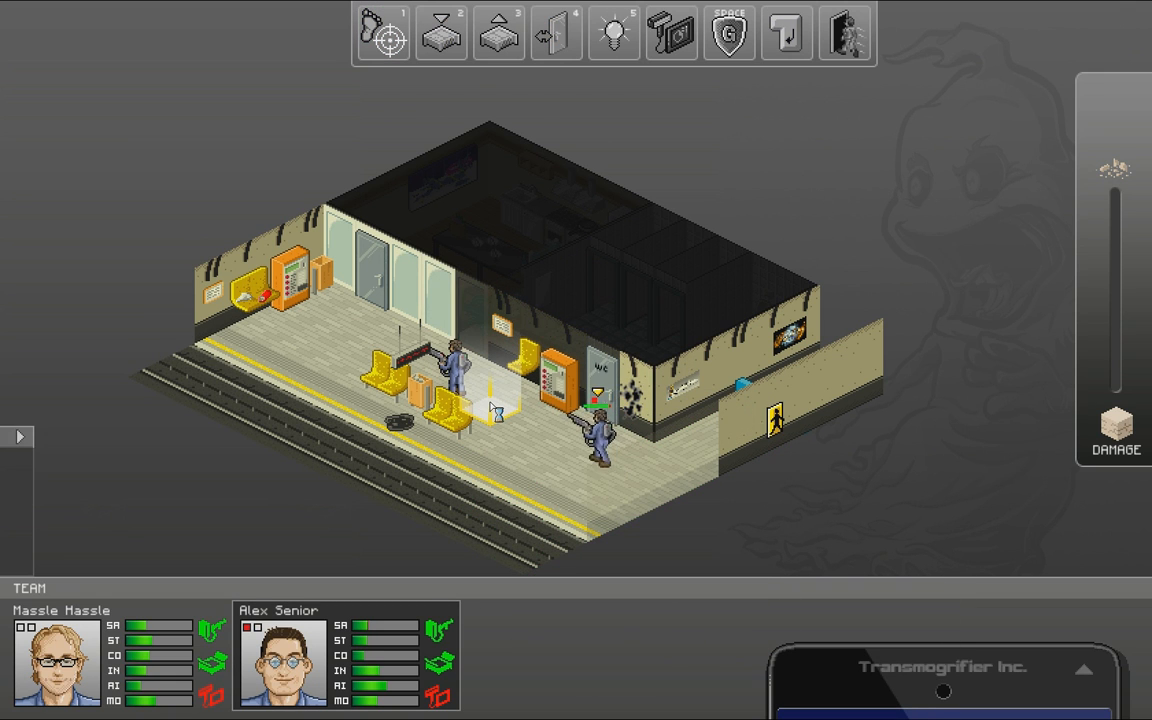
- Bring the hunters through the benches into the kitchen room, attack the ghost and catch it in the trap
{"action": "left_click", "coordinate": [384, 32]}
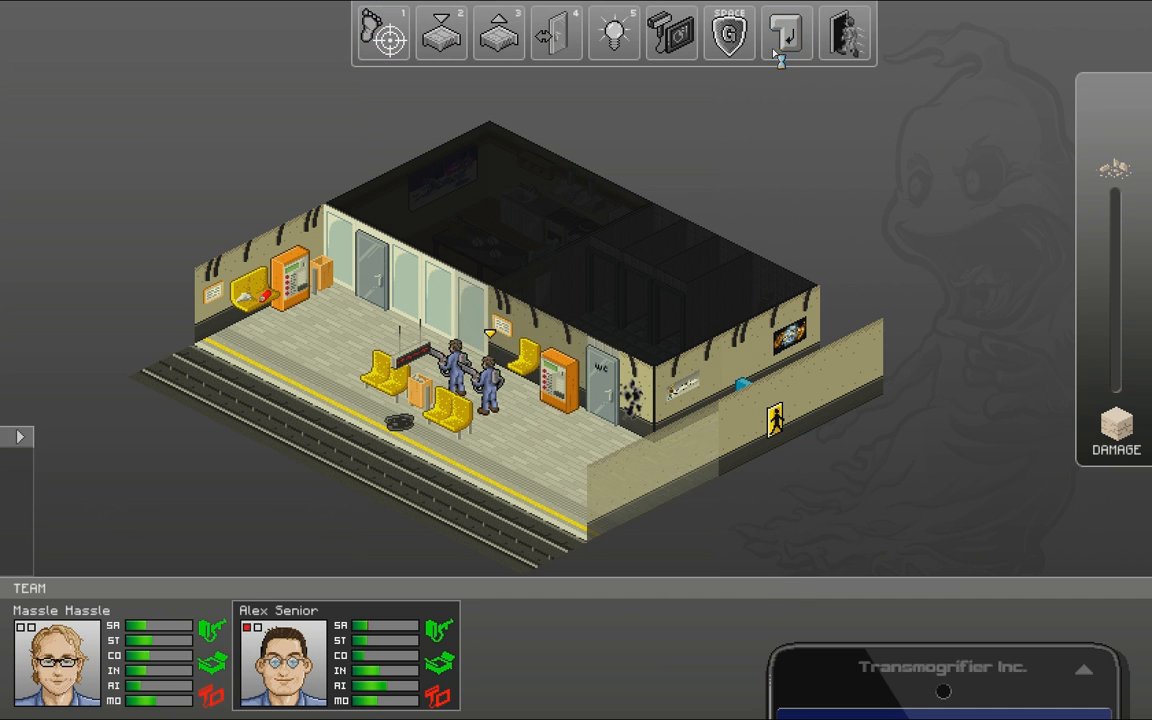
{"action": "left_click", "coordinate": [382, 32]}
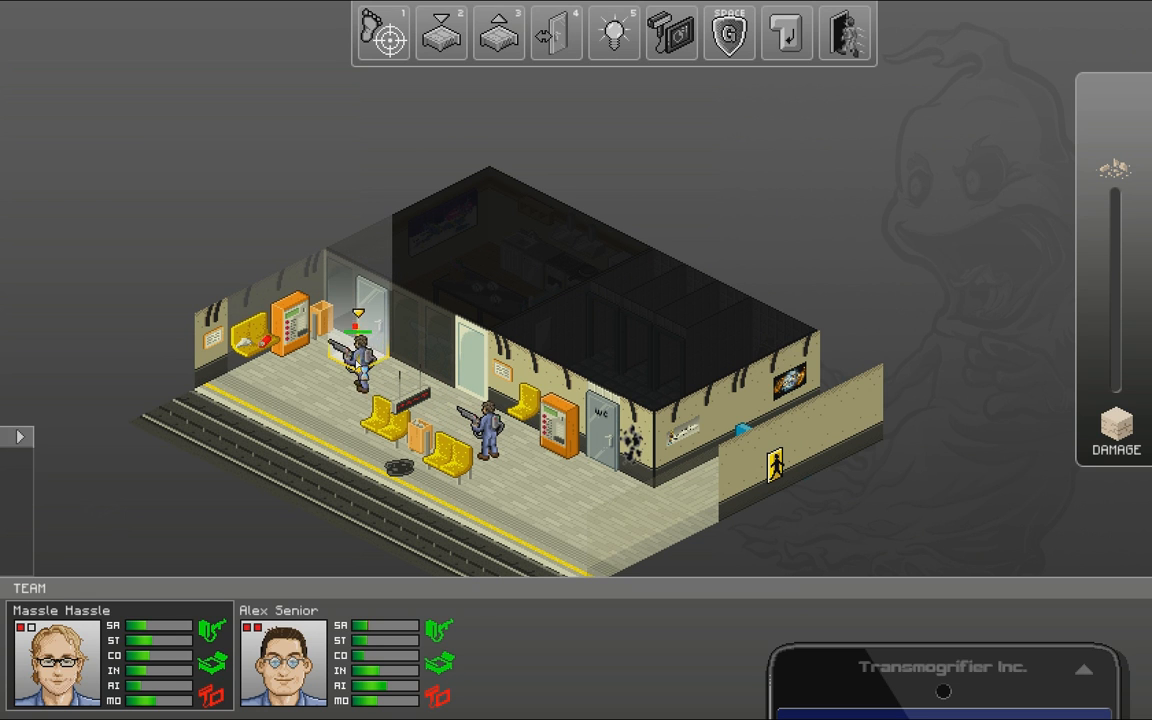
{"action": "left_click", "coordinate": [384, 32]}
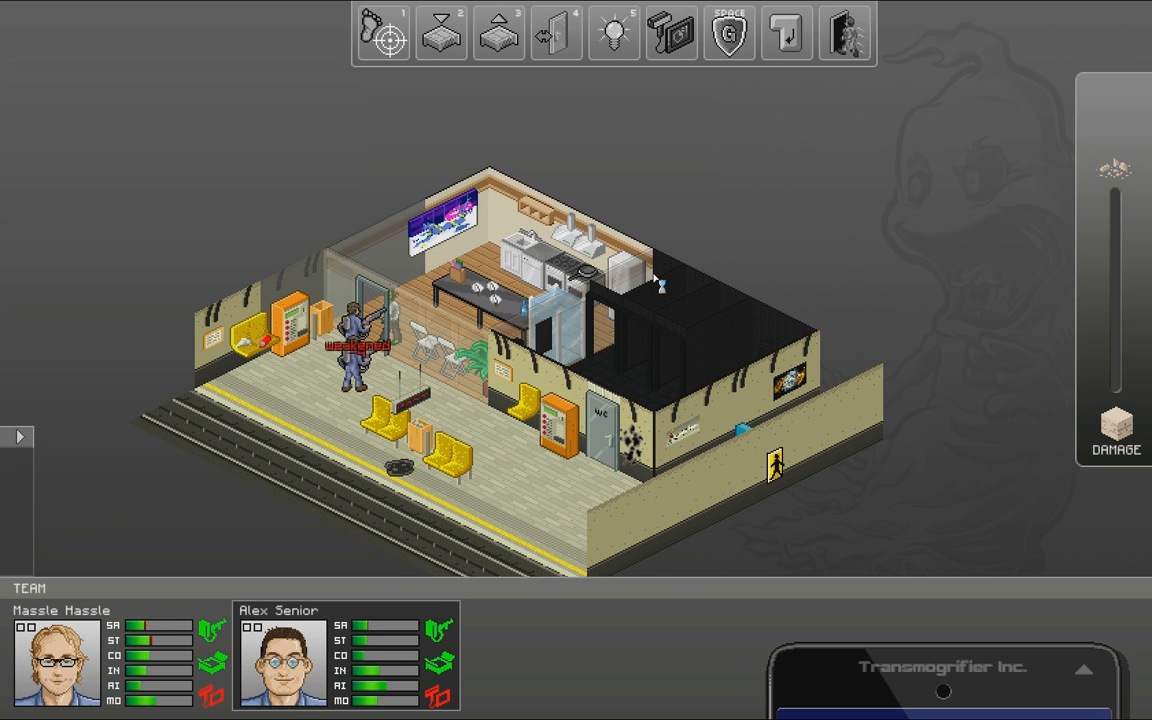
{"action": "left_click", "coordinate": [384, 32]}
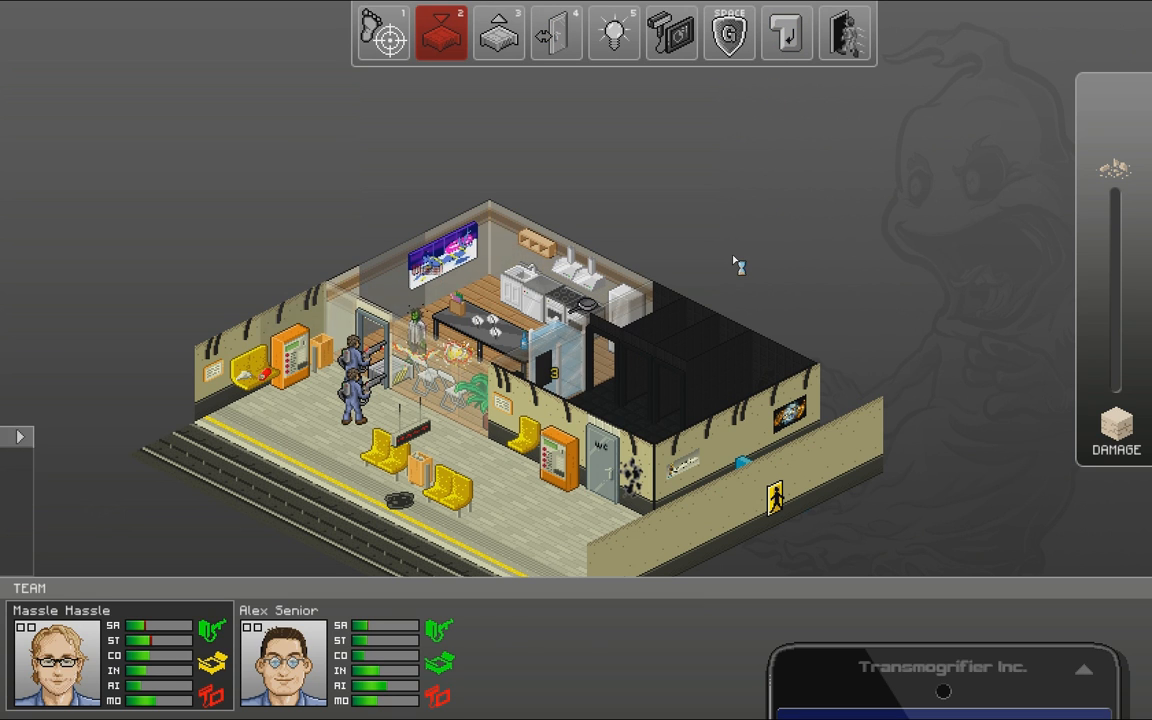
{"action": "left_click", "coordinate": [384, 32]}
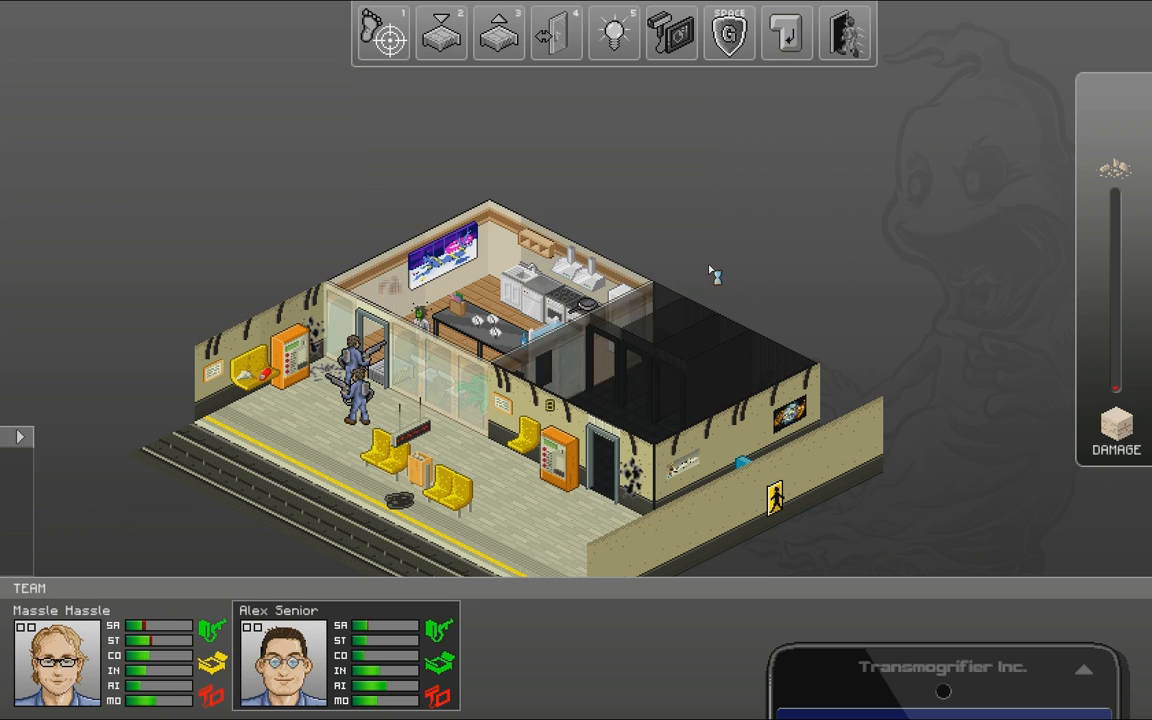
{"action": "left_click", "coordinate": [440, 32]}
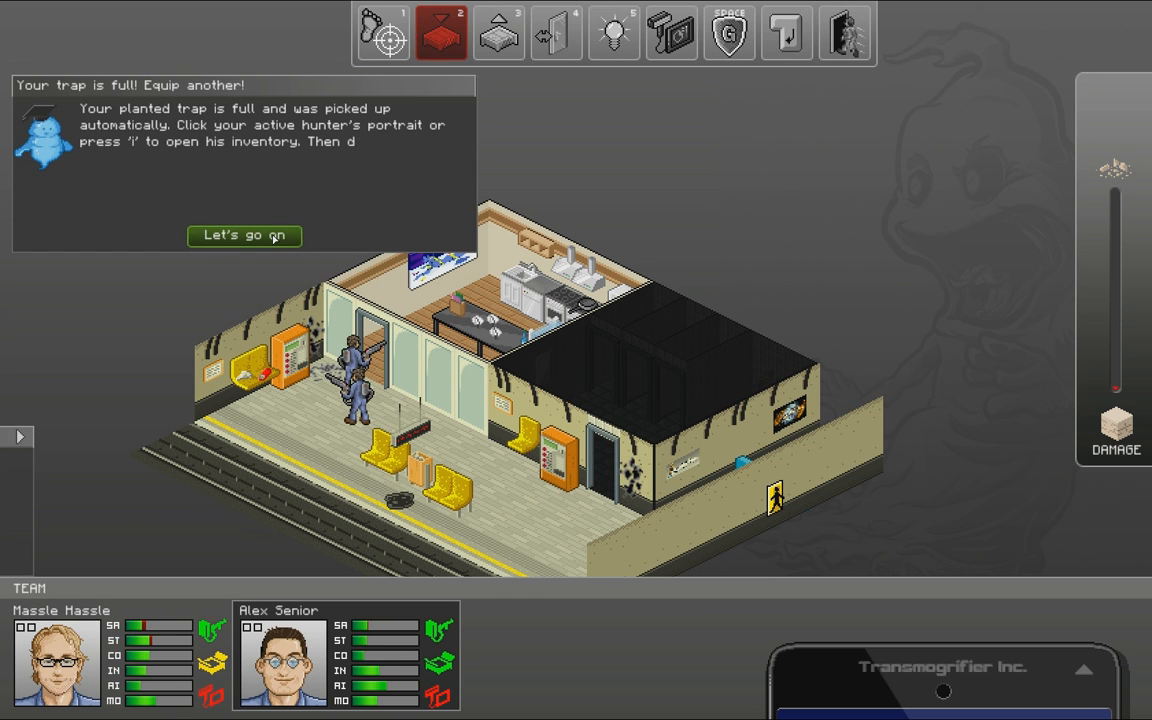
{"action": "left_click", "coordinate": [244, 236]}
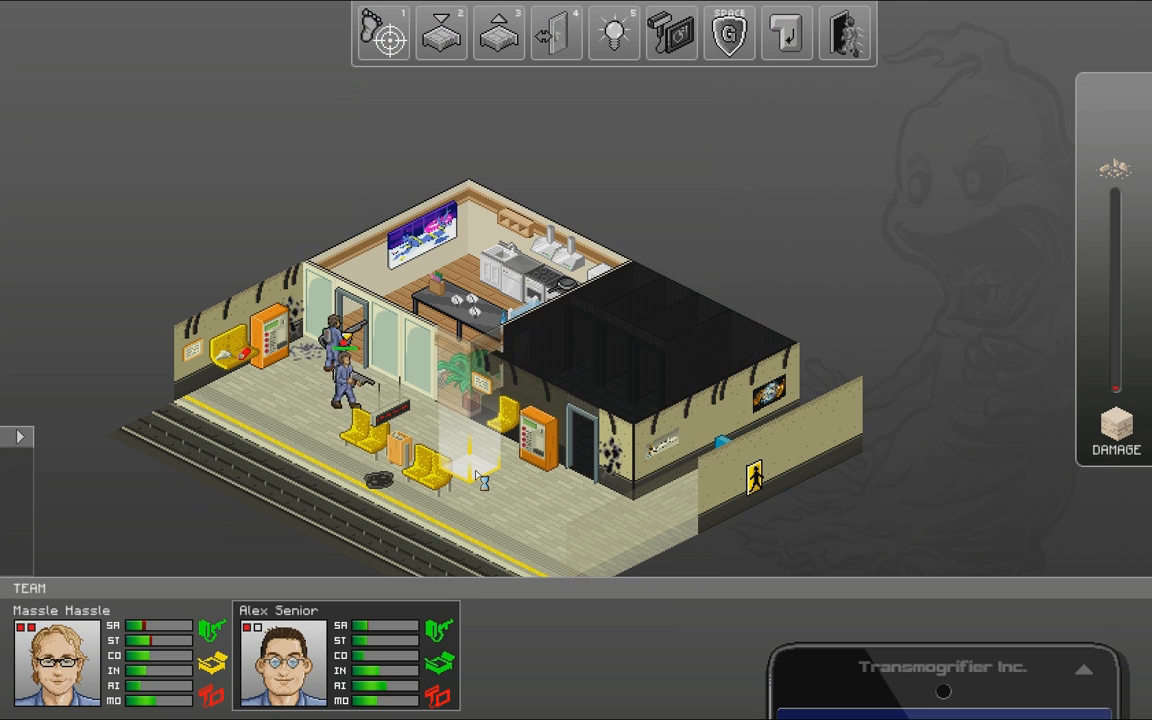
- Open the washroom, hit the ghoul once and move both hunters across the platform toward it
{"action": "left_click", "coordinate": [382, 32]}
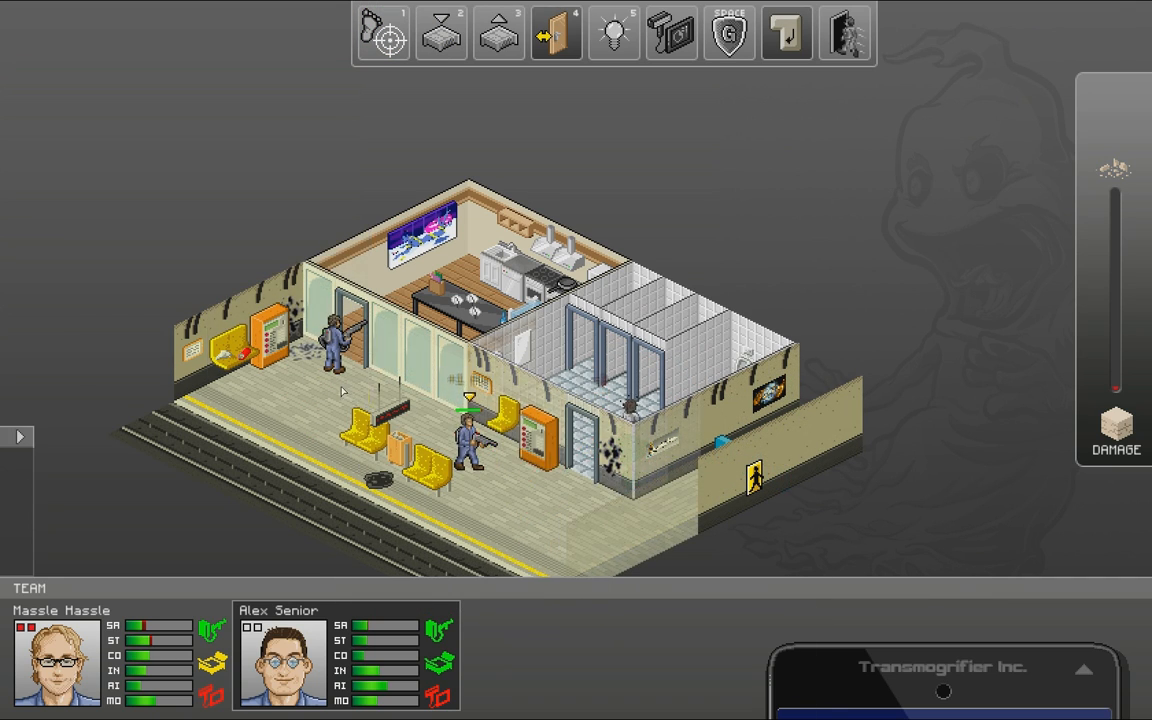
{"action": "left_click", "coordinate": [440, 32]}
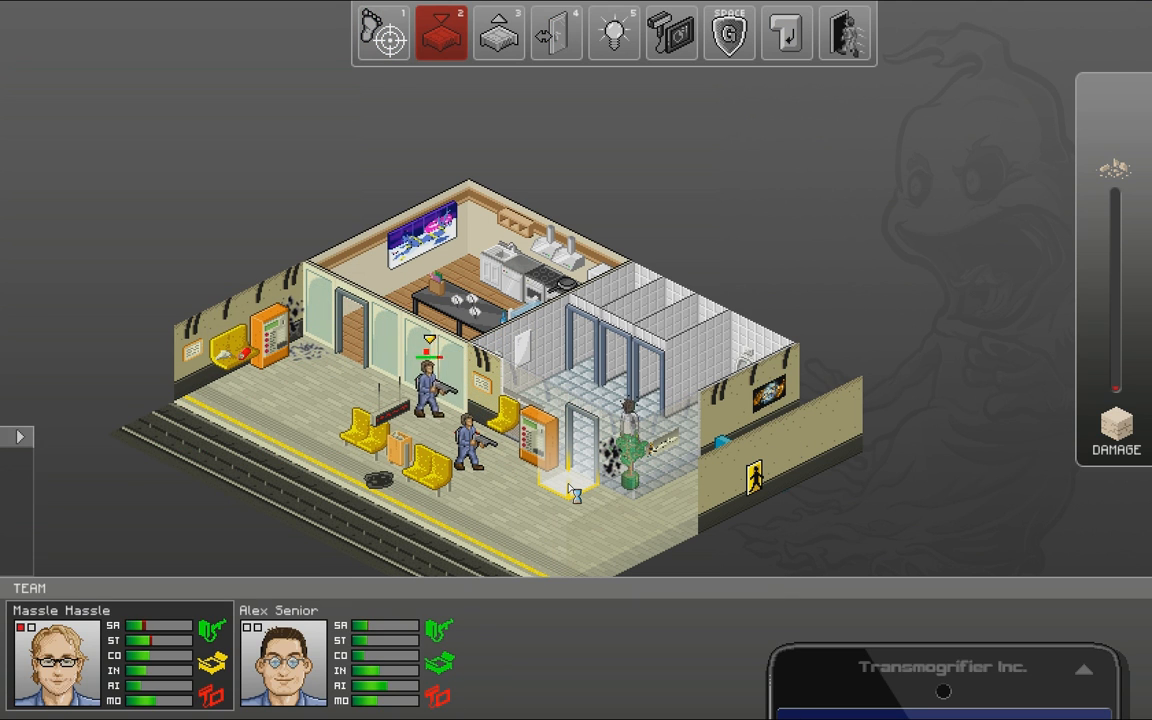
{"action": "left_click", "coordinate": [384, 32]}
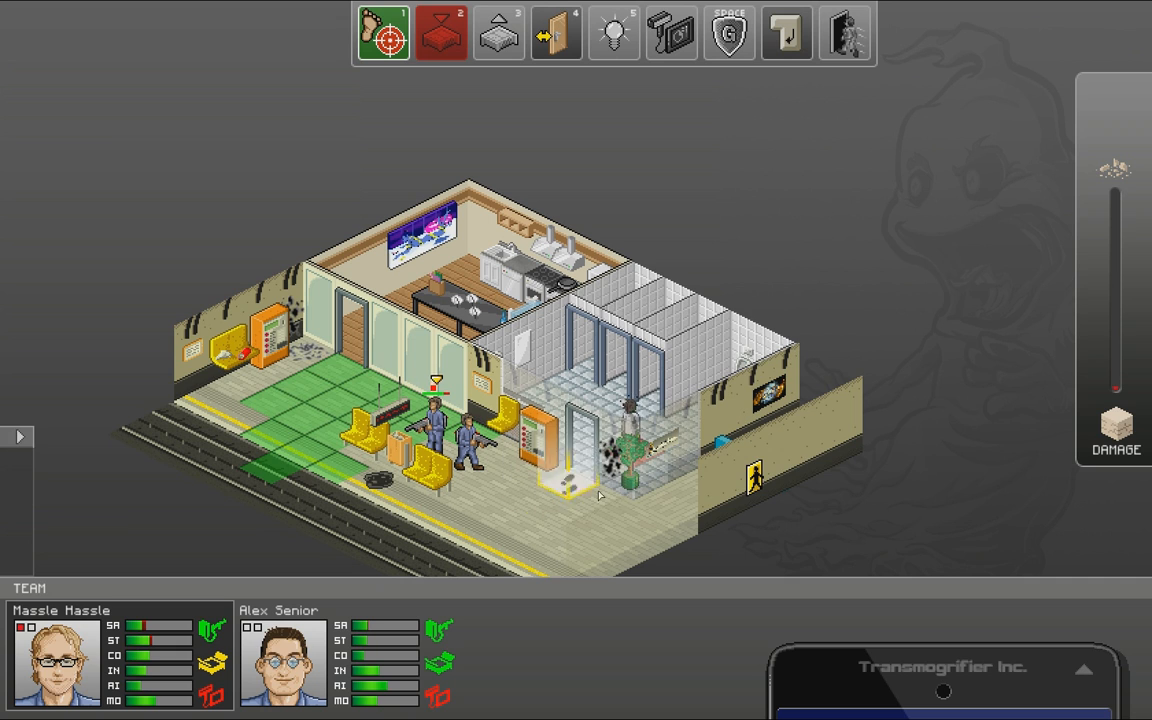
{"action": "left_click", "coordinate": [440, 32]}
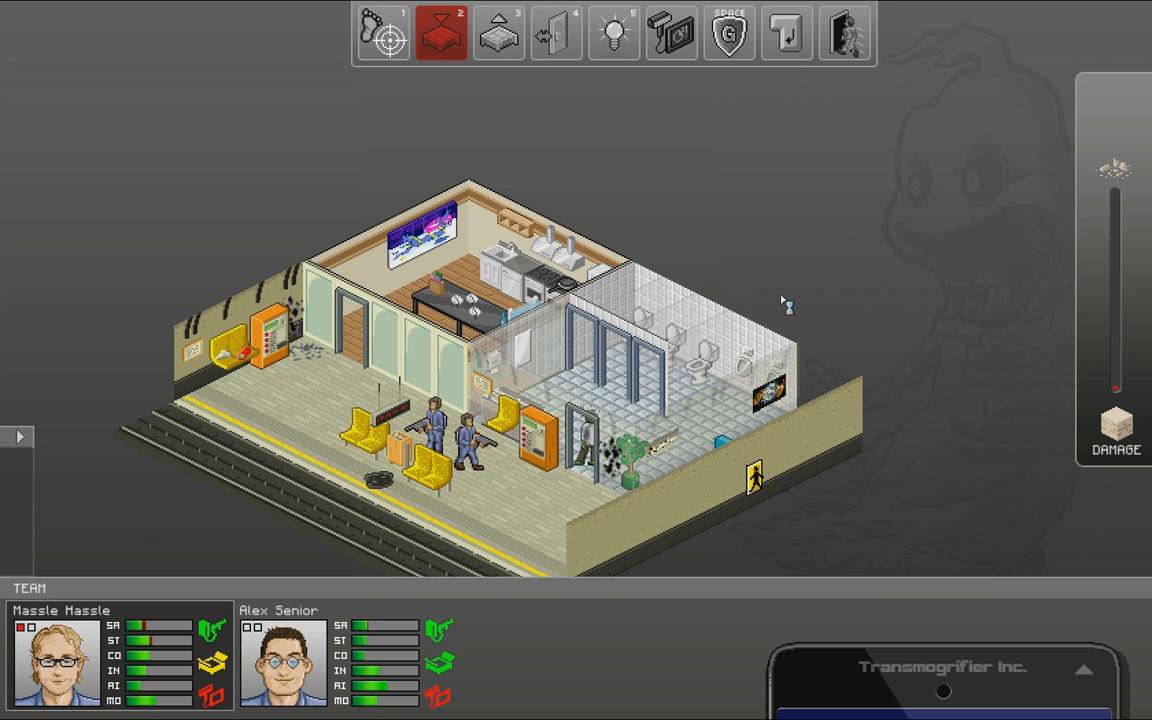
{"action": "left_click", "coordinate": [384, 32]}
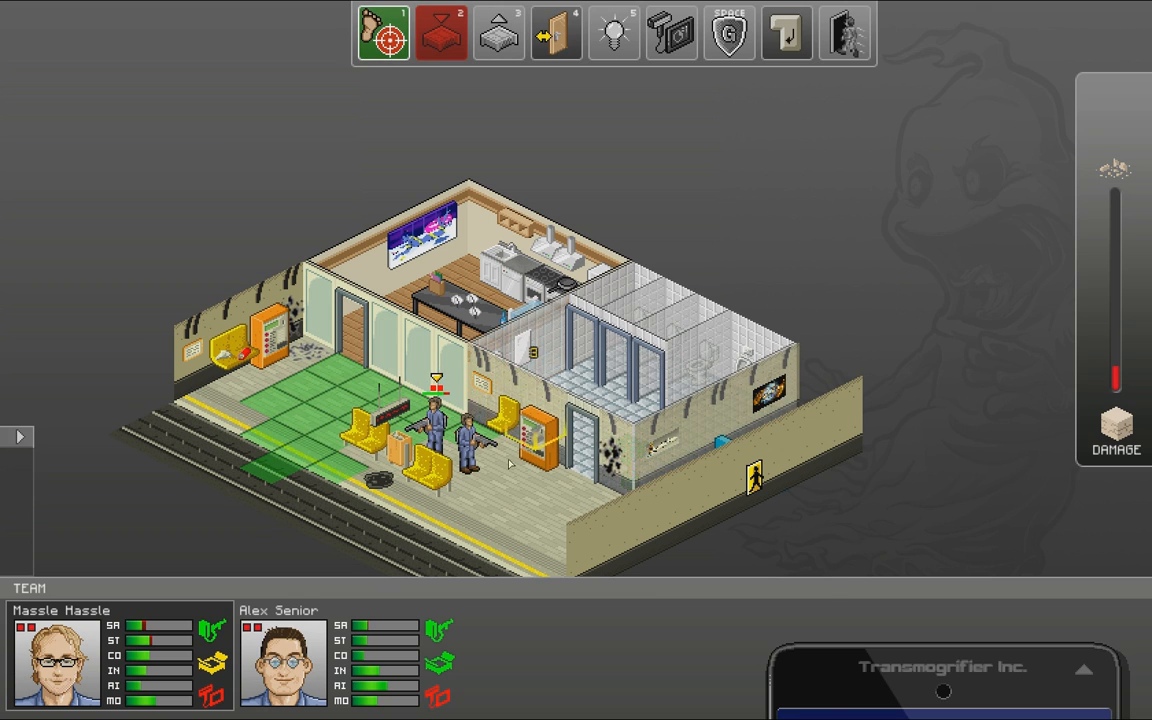
{"action": "left_click", "coordinate": [440, 32]}
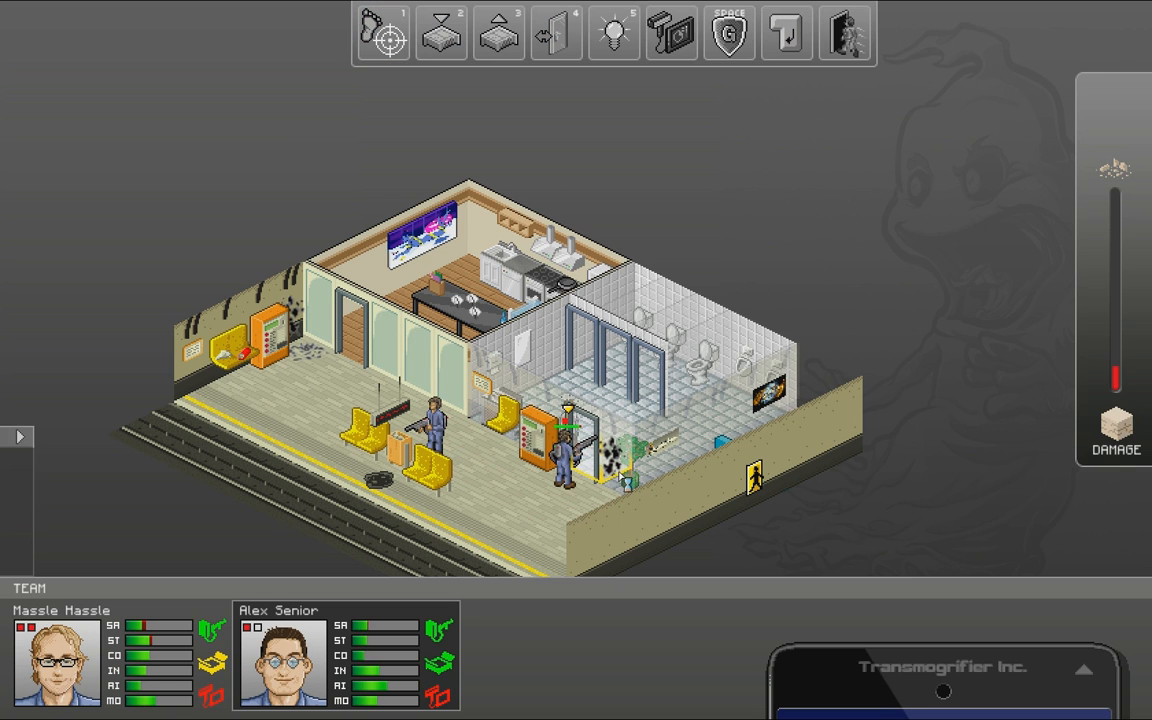
{"action": "mouse_move", "coordinate": [568, 438]}
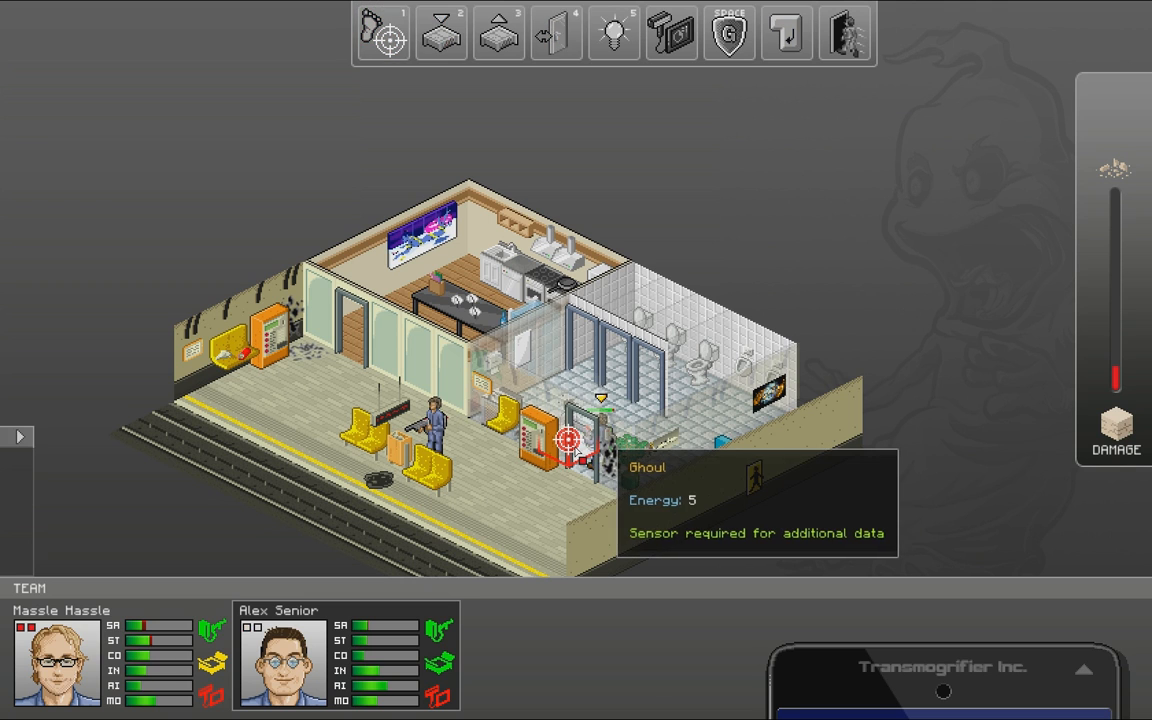
- Target the ghoul from the washroom doorway and keep beaming it
{"action": "left_click", "coordinate": [556, 32]}
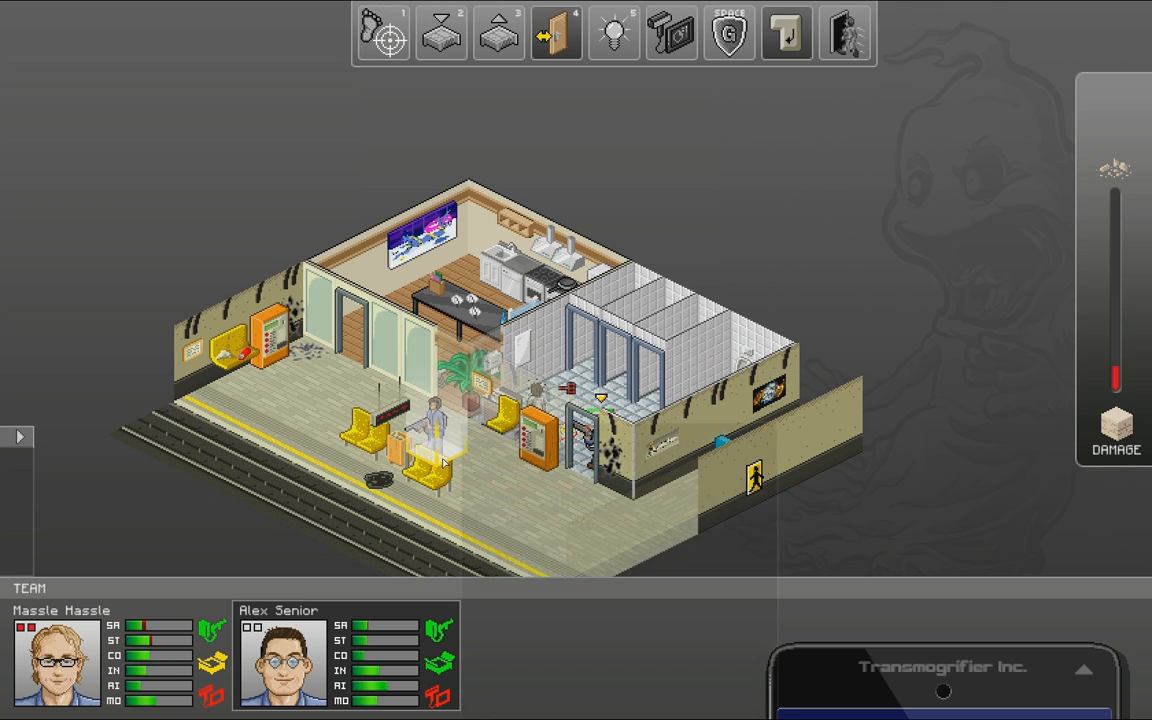
{"action": "left_click", "coordinate": [440, 32]}
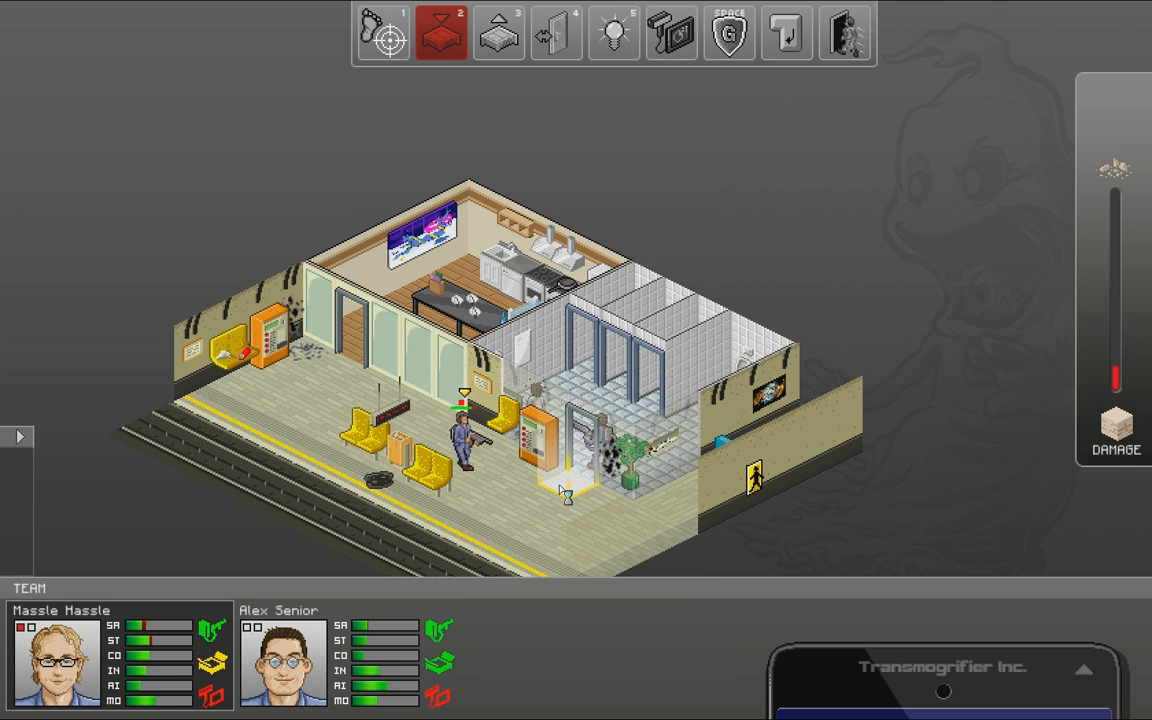
{"action": "left_click", "coordinate": [384, 32]}
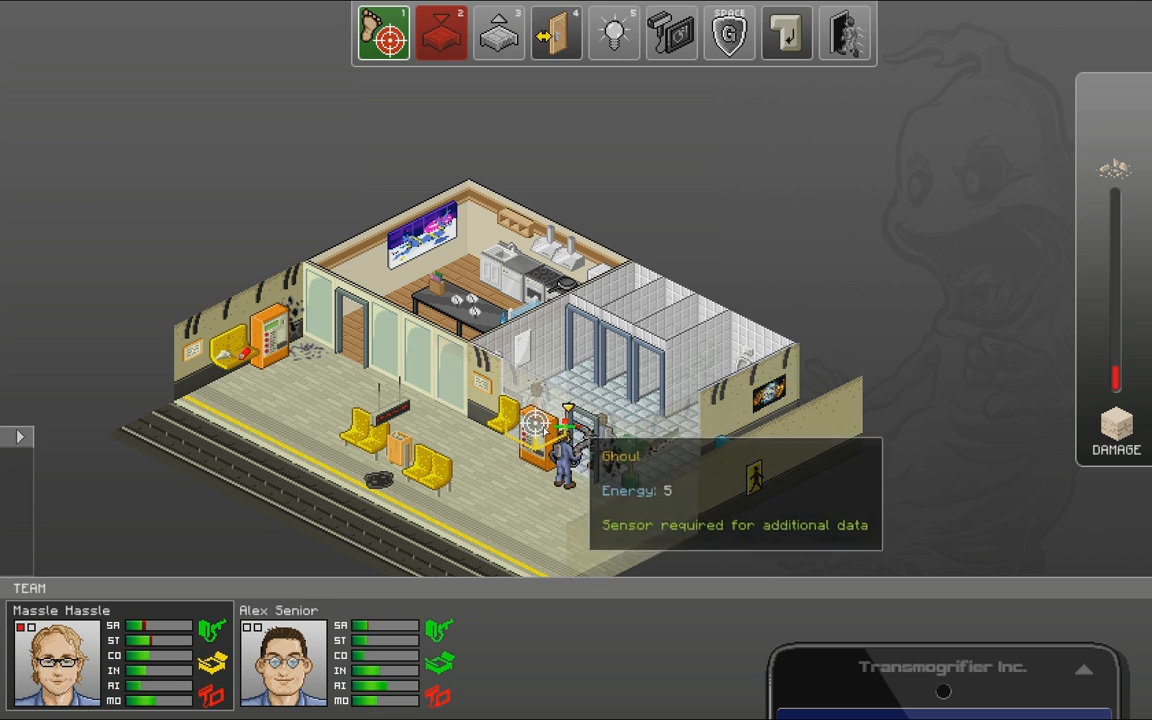
{"action": "left_click", "coordinate": [440, 32]}
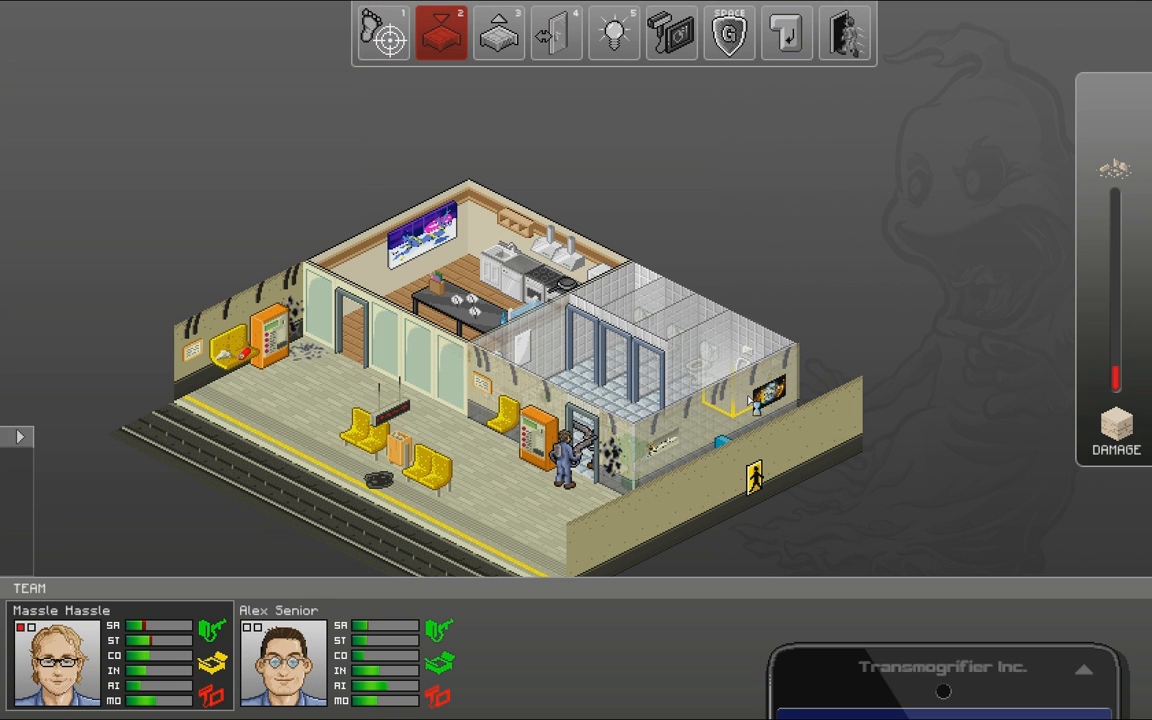
{"action": "left_click", "coordinate": [384, 32]}
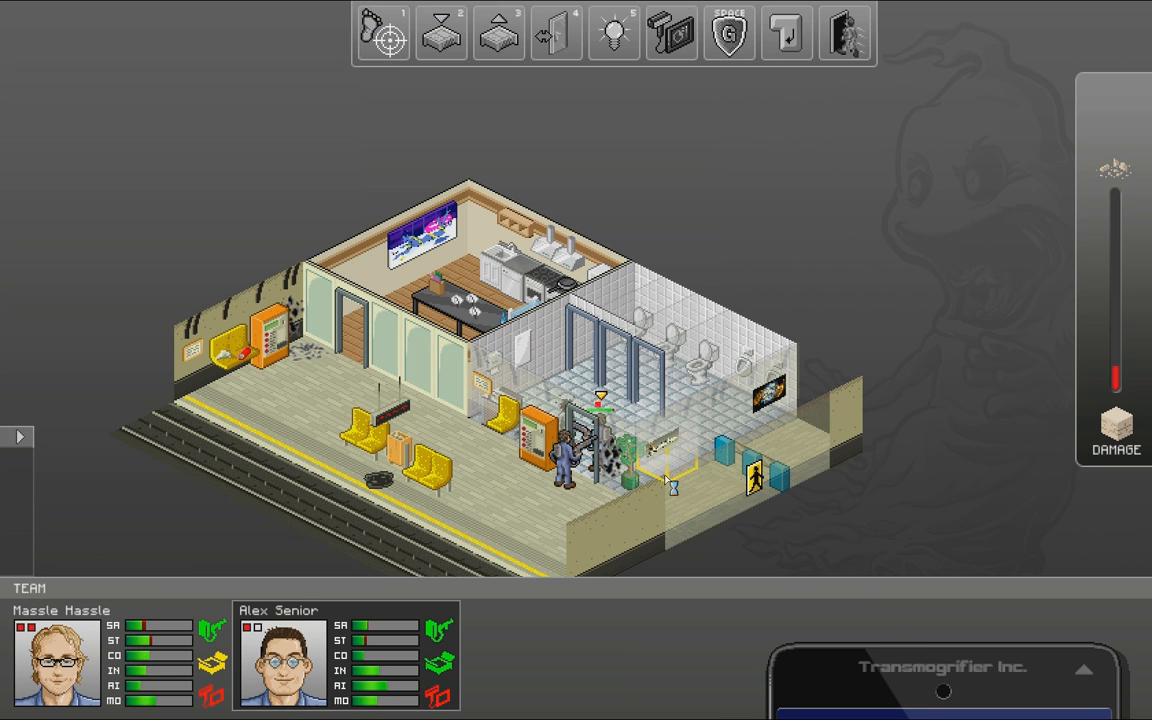
- Have Massle ready a trap while the beams cut the ghoul's energy from 5 to 3, then reposition a hunter
{"action": "left_click", "coordinate": [384, 32]}
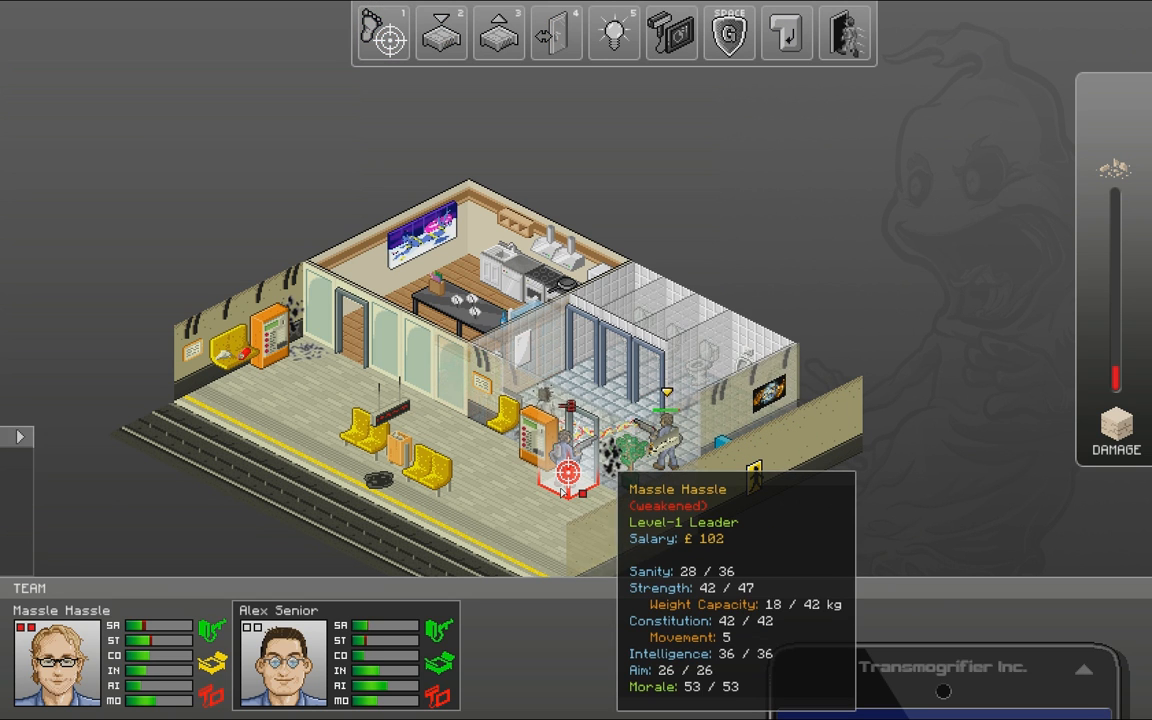
{"action": "left_click", "coordinate": [440, 32]}
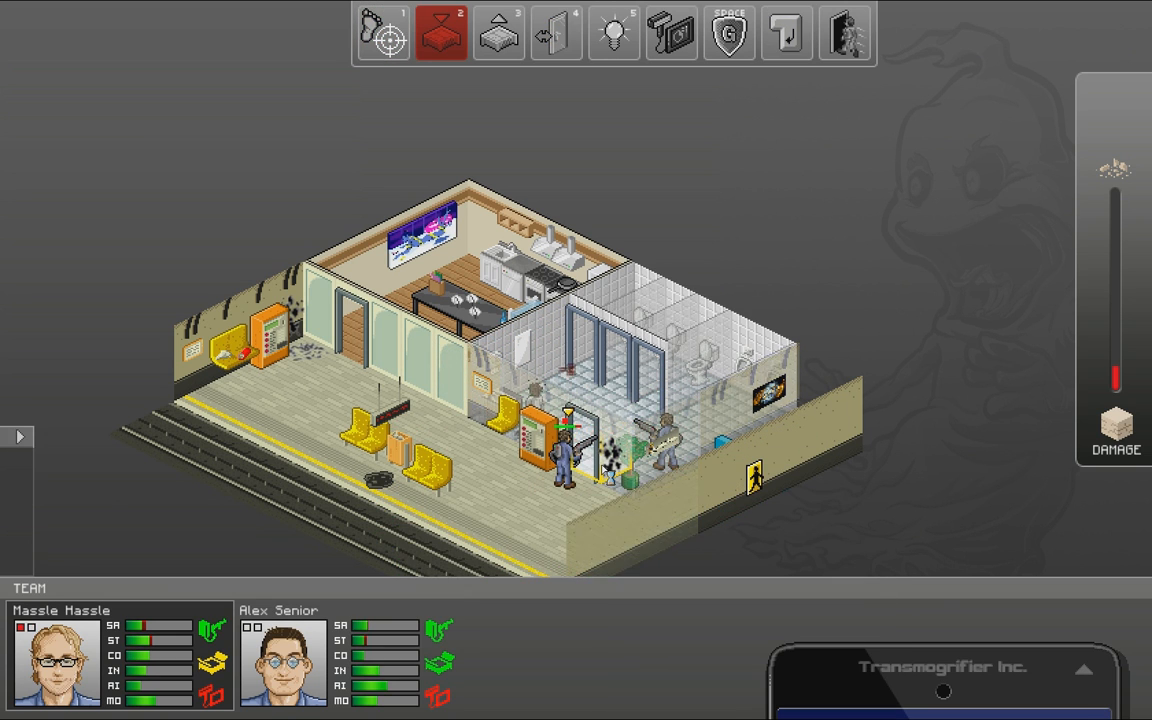
{"action": "left_click", "coordinate": [384, 32]}
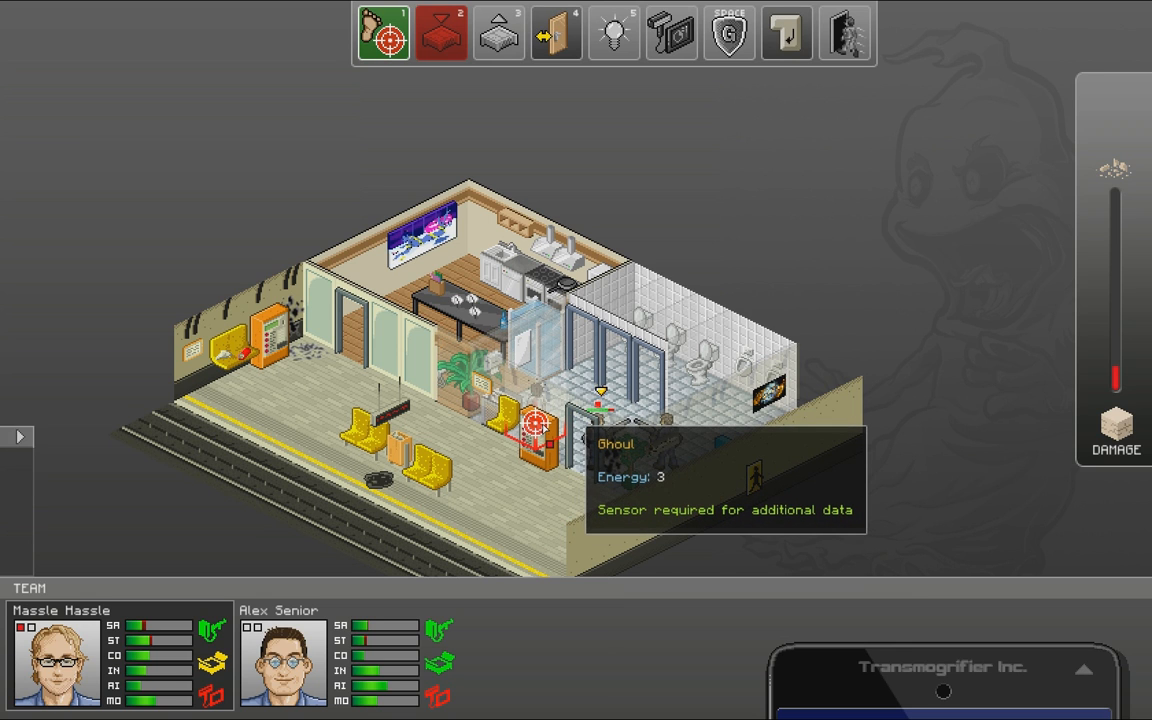
{"action": "left_click", "coordinate": [440, 32]}
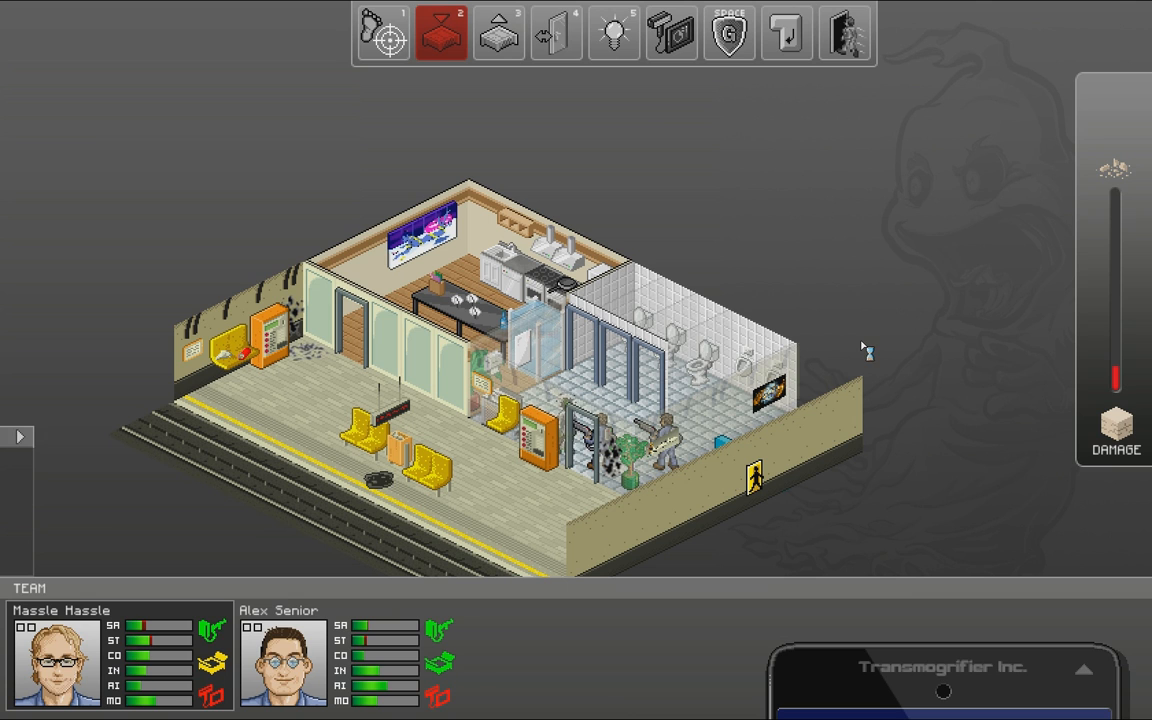
{"action": "left_click", "coordinate": [384, 32]}
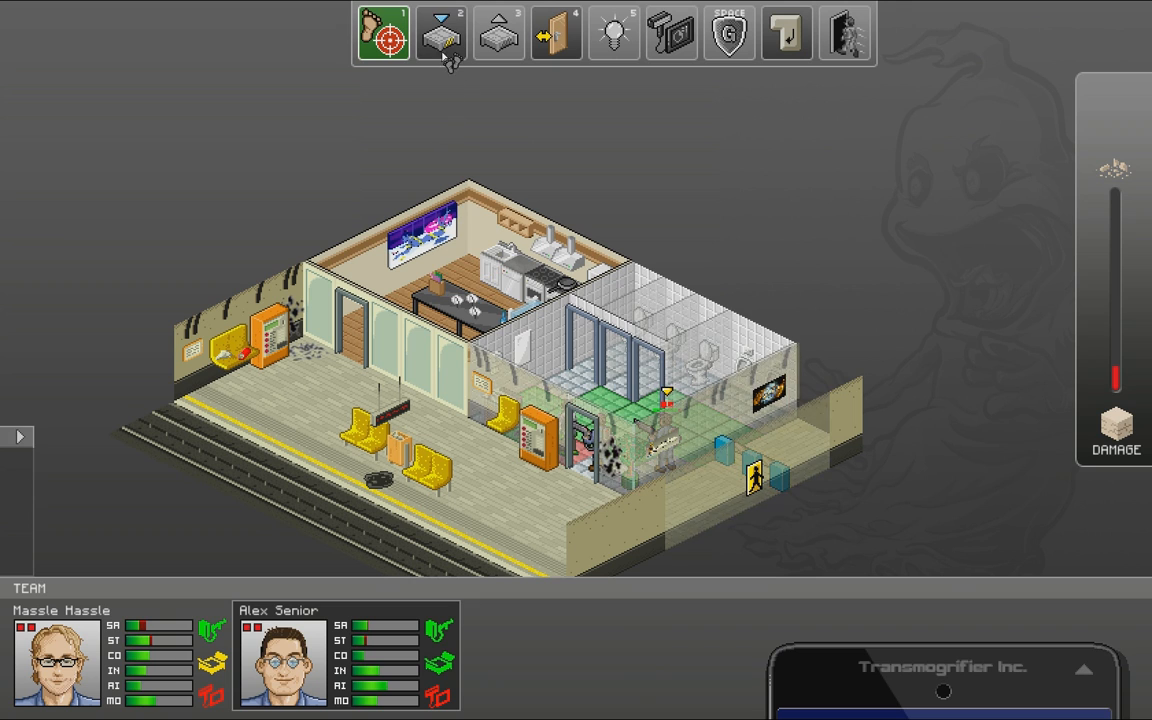
- Set a trap on the restroom floor, drive the last ghost into it and collect it to end the job
{"action": "left_click", "coordinate": [440, 32]}
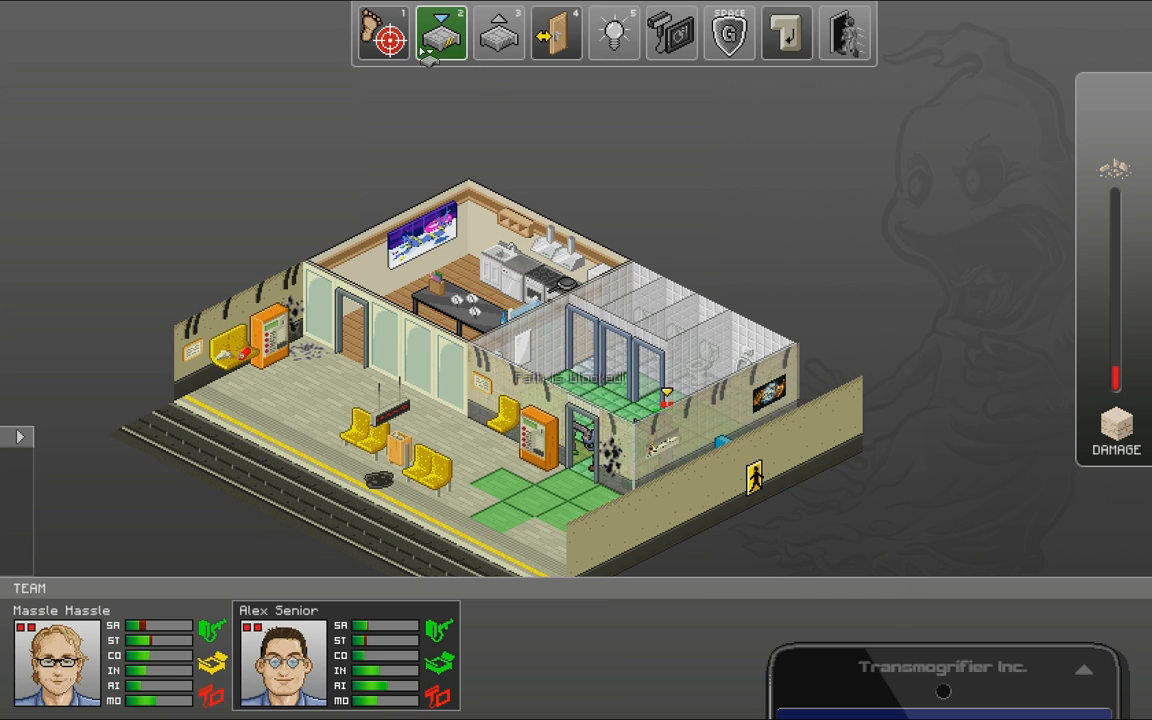
{"action": "left_click", "coordinate": [382, 32]}
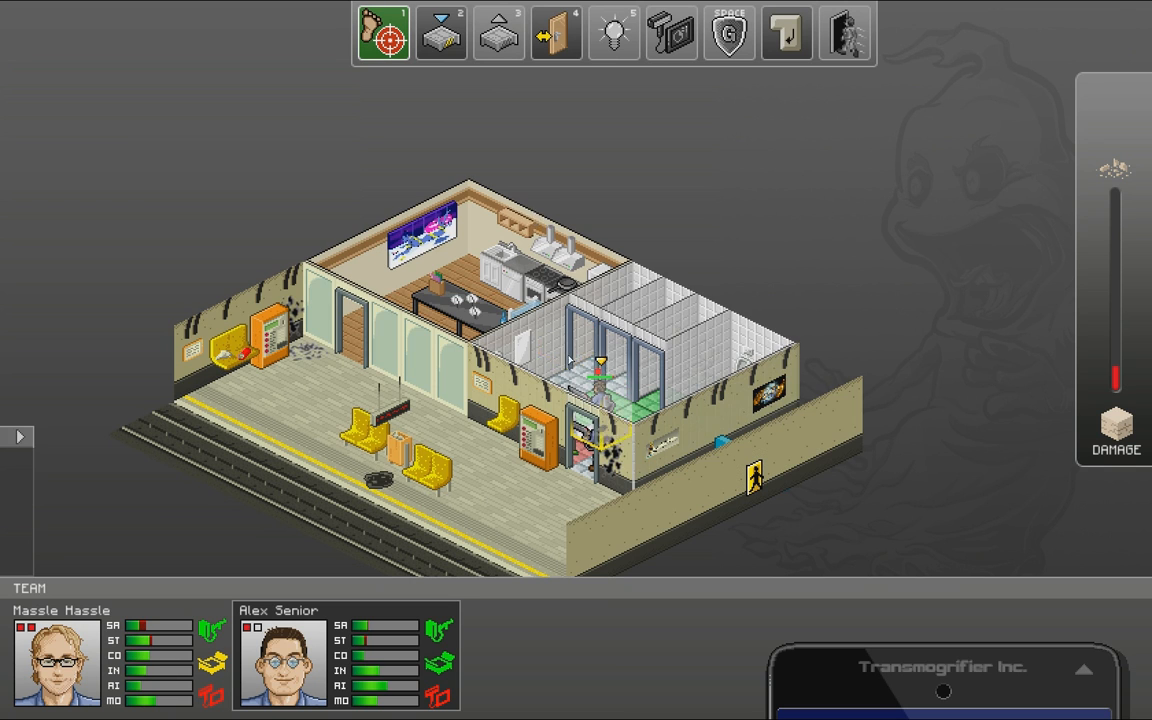
{"action": "left_click", "coordinate": [440, 32]}
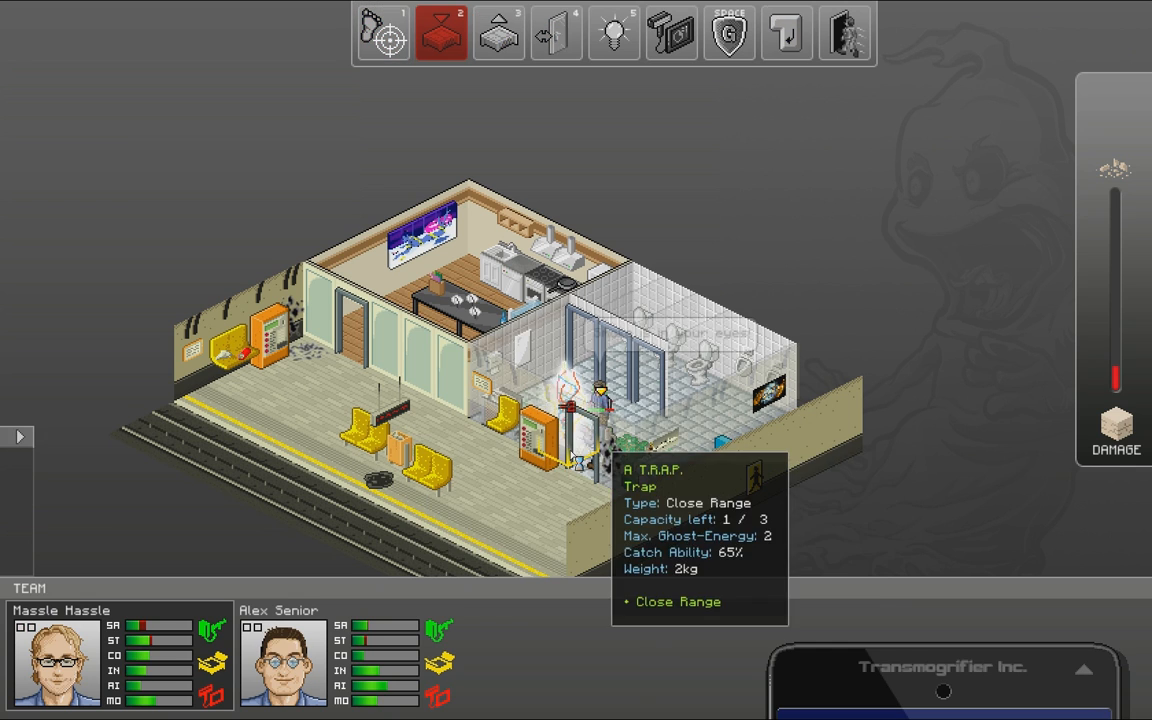
{"action": "left_click", "coordinate": [384, 32]}
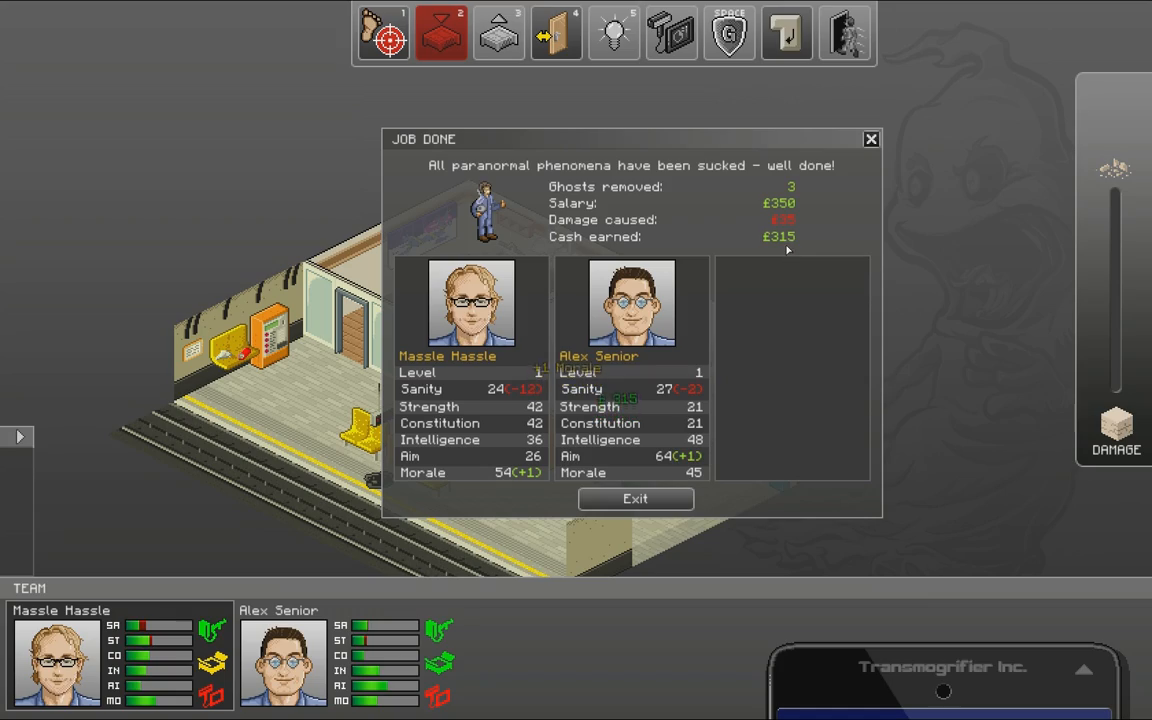
- Close the results, pay £240 at Torchwood General to heal the hunters, then head to the equipment store
{"action": "left_click", "coordinate": [636, 498]}
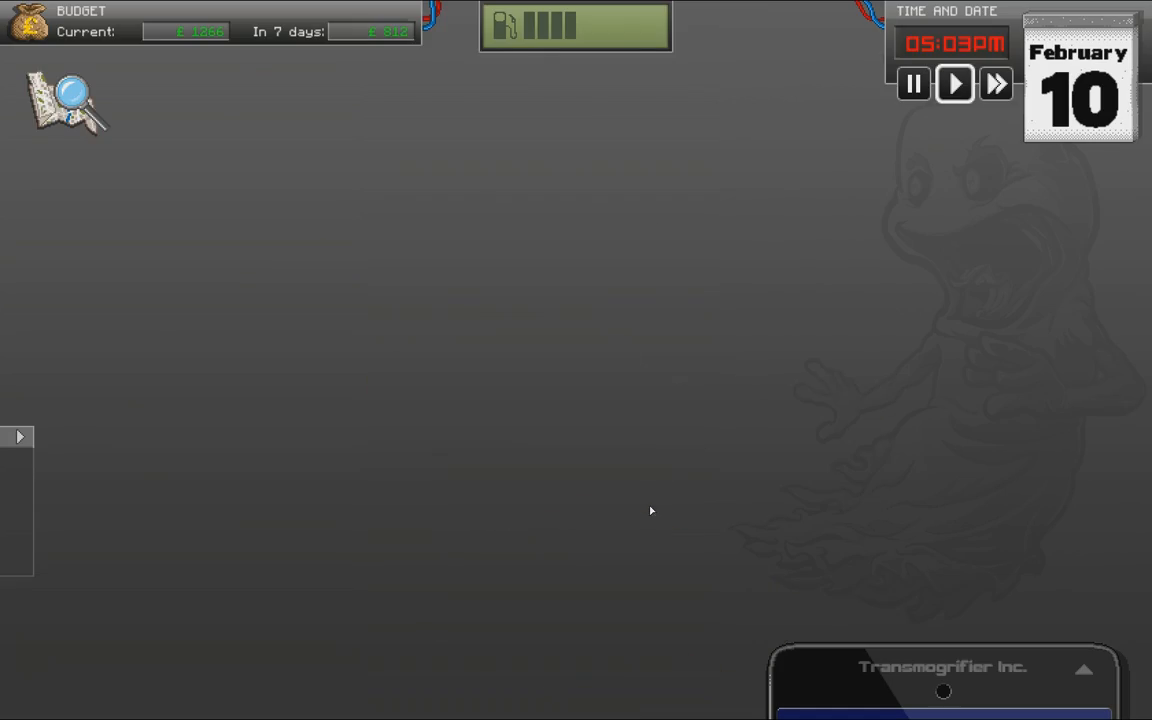
{"action": "left_click", "coordinate": [64, 100]}
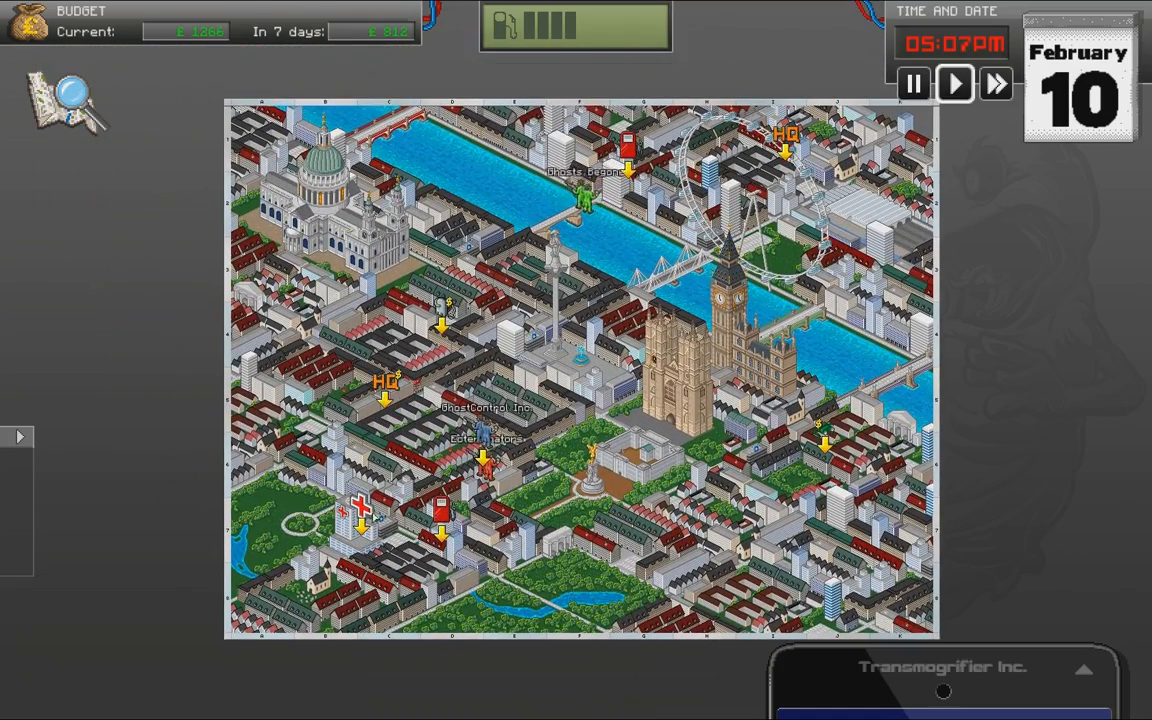
{"action": "left_click", "coordinate": [996, 84]}
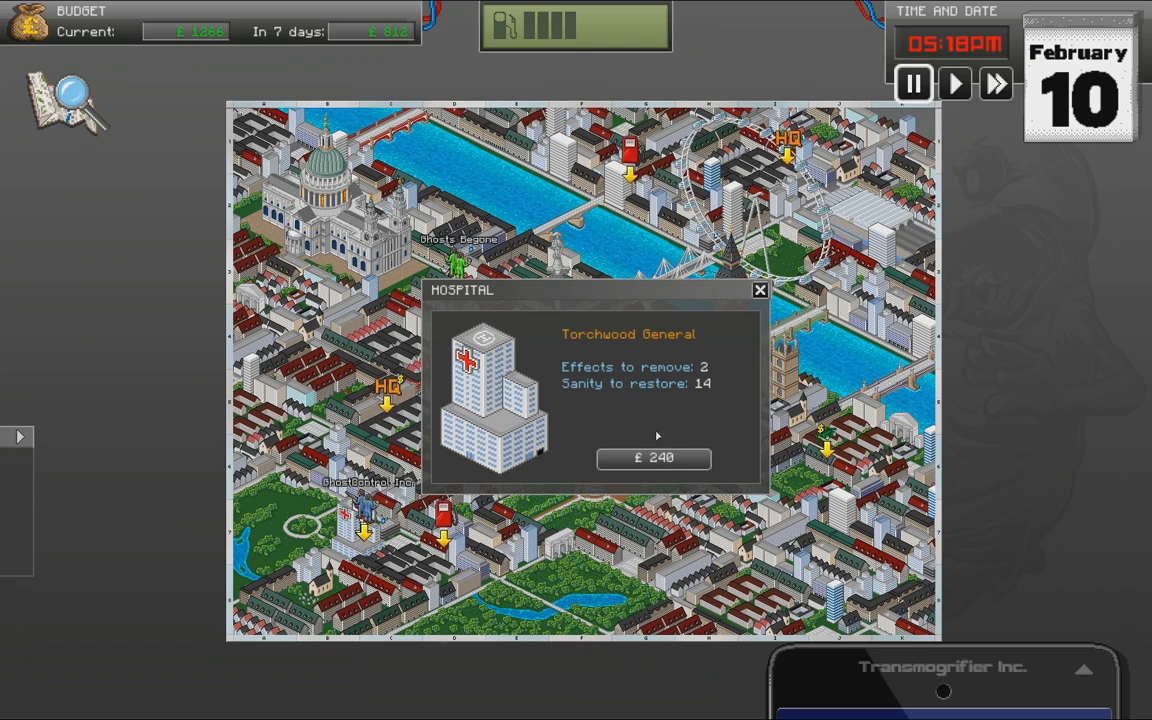
{"action": "left_click", "coordinate": [652, 458]}
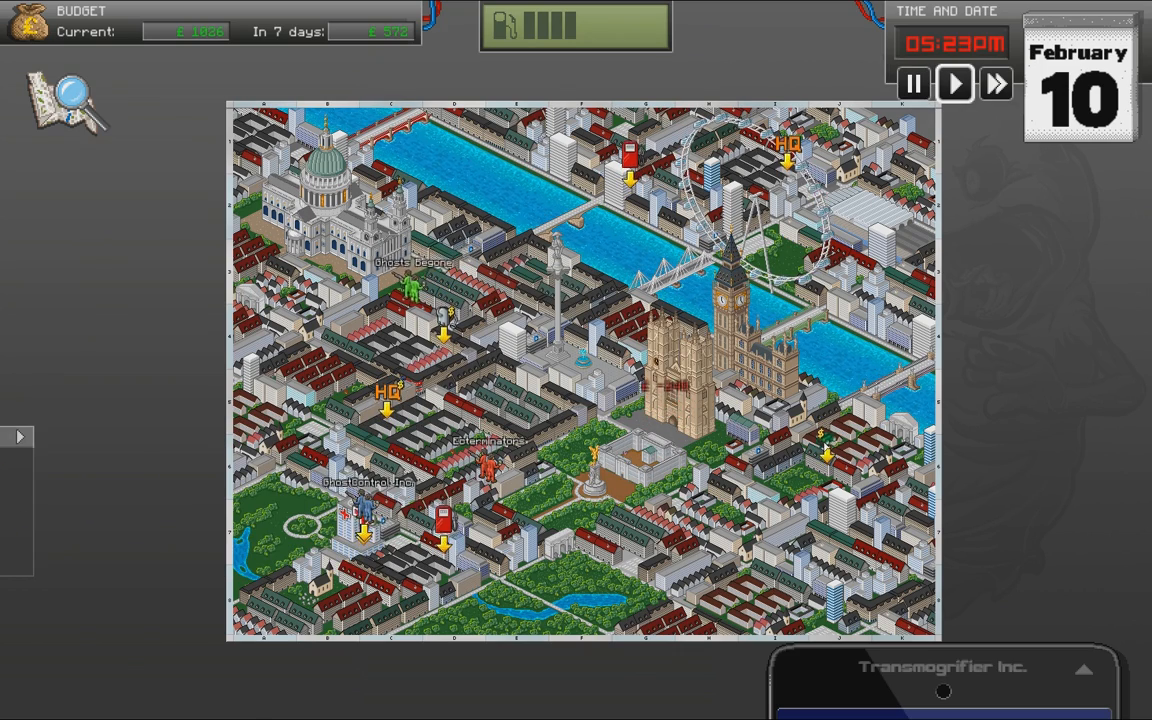
{"action": "left_click", "coordinate": [952, 84]}
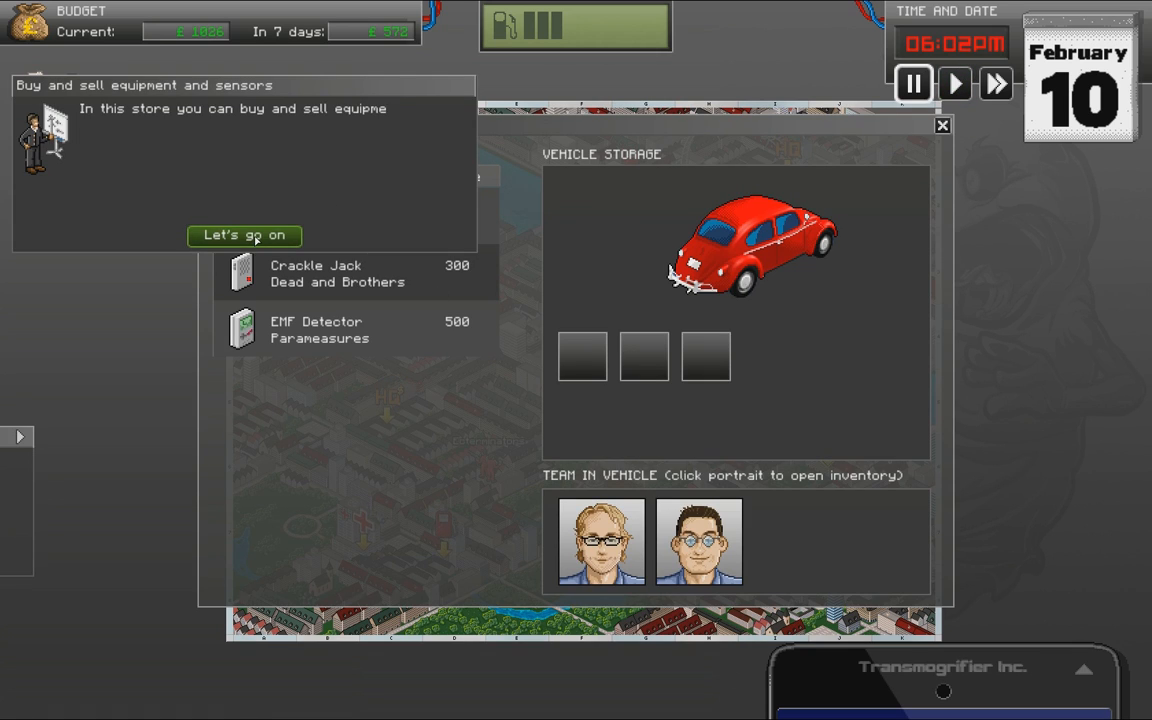
- Review Alex Senior's inventory at the equipment store and close it
{"action": "left_click", "coordinate": [244, 236]}
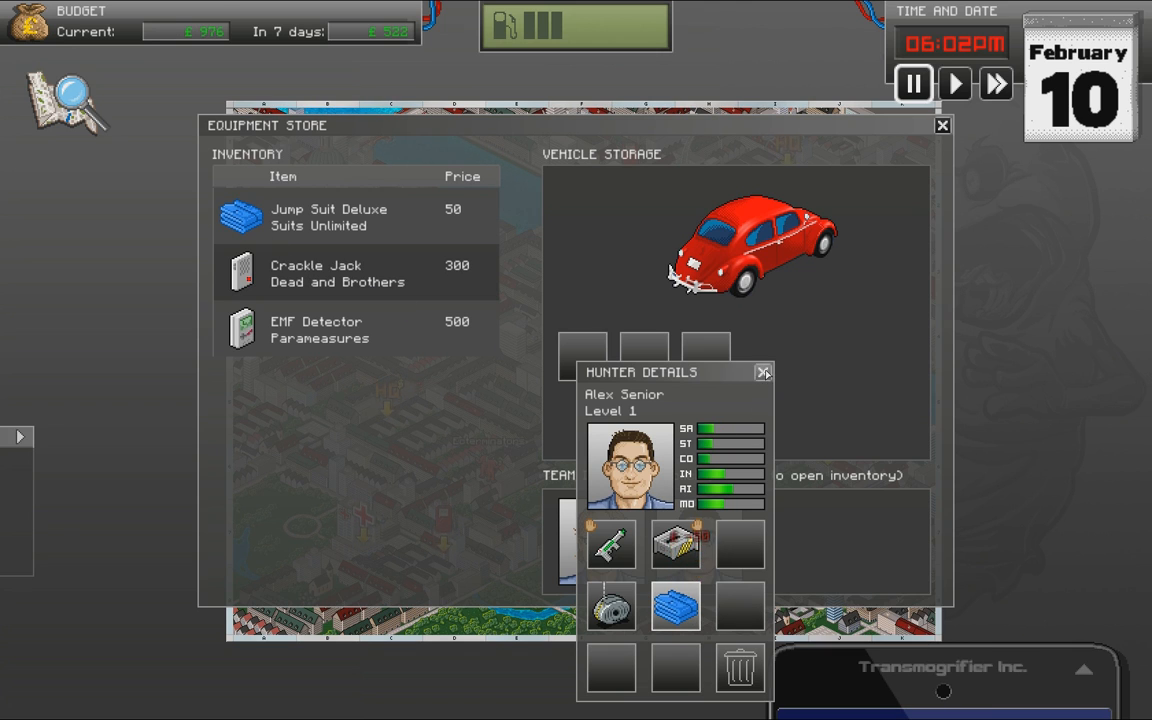
{"action": "left_click", "coordinate": [764, 372]}
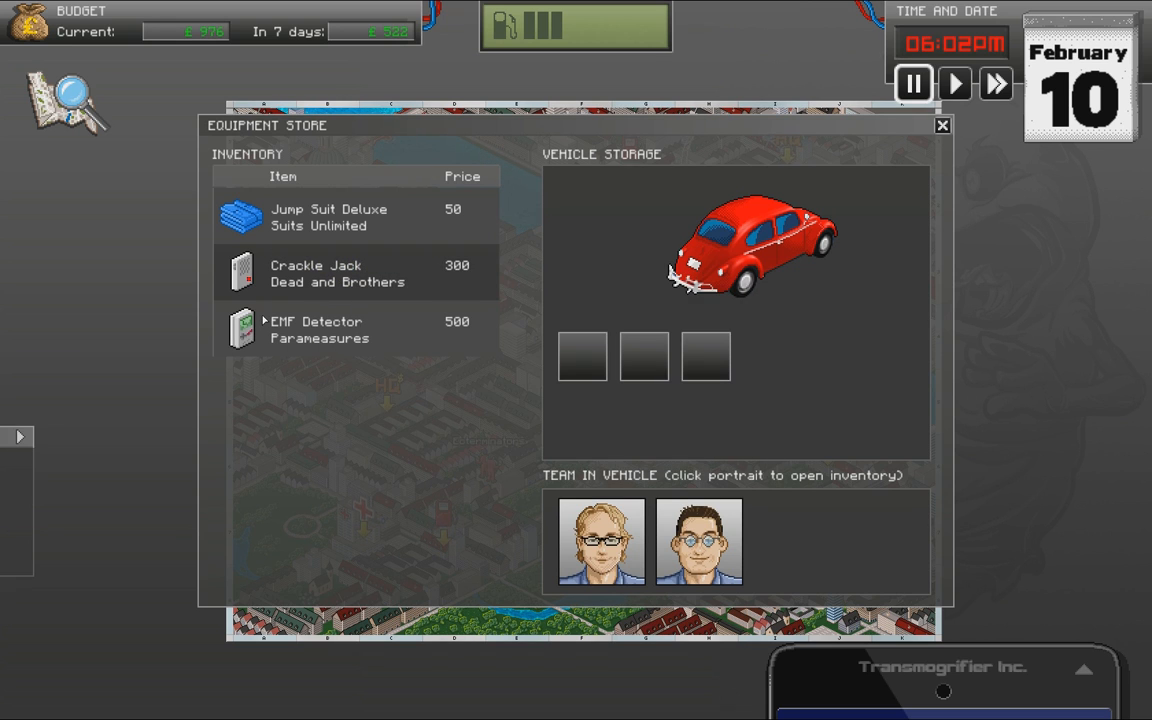
{"action": "mouse_move", "coordinate": [316, 330]}
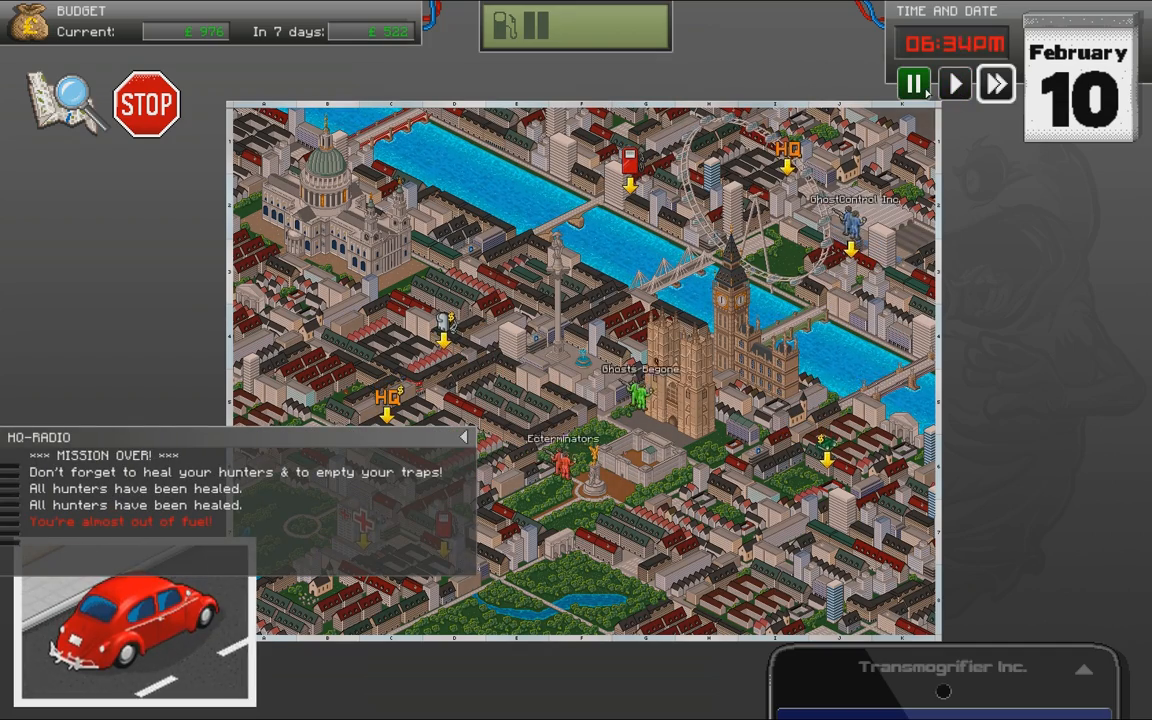
- Take the kitchen ghost call and send the car across the city toward headquarters
{"action": "left_click", "coordinate": [952, 84]}
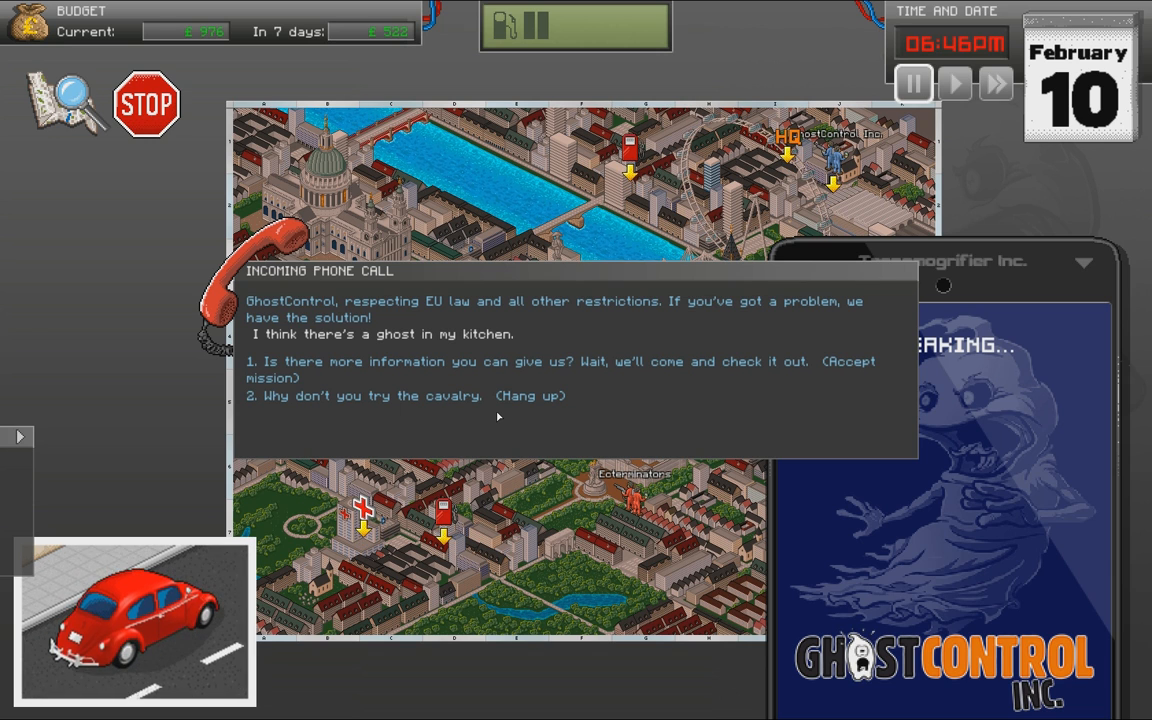
{"action": "mouse_move", "coordinate": [468, 424]}
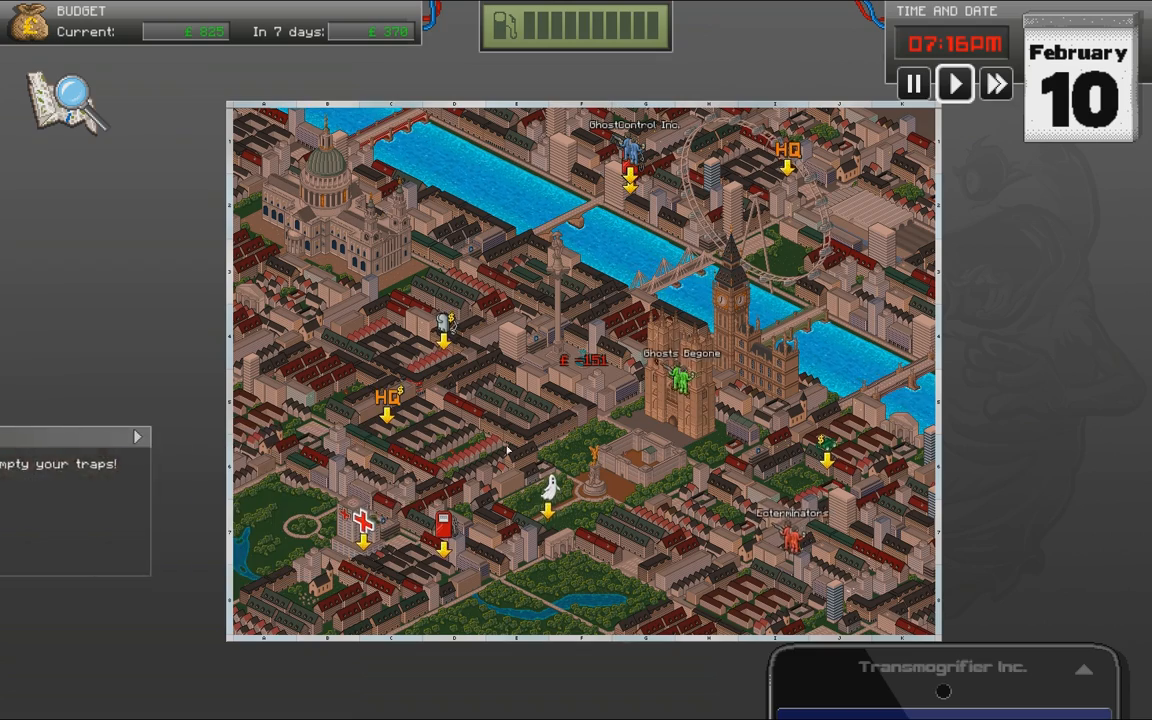
{"action": "left_click", "coordinate": [954, 84]}
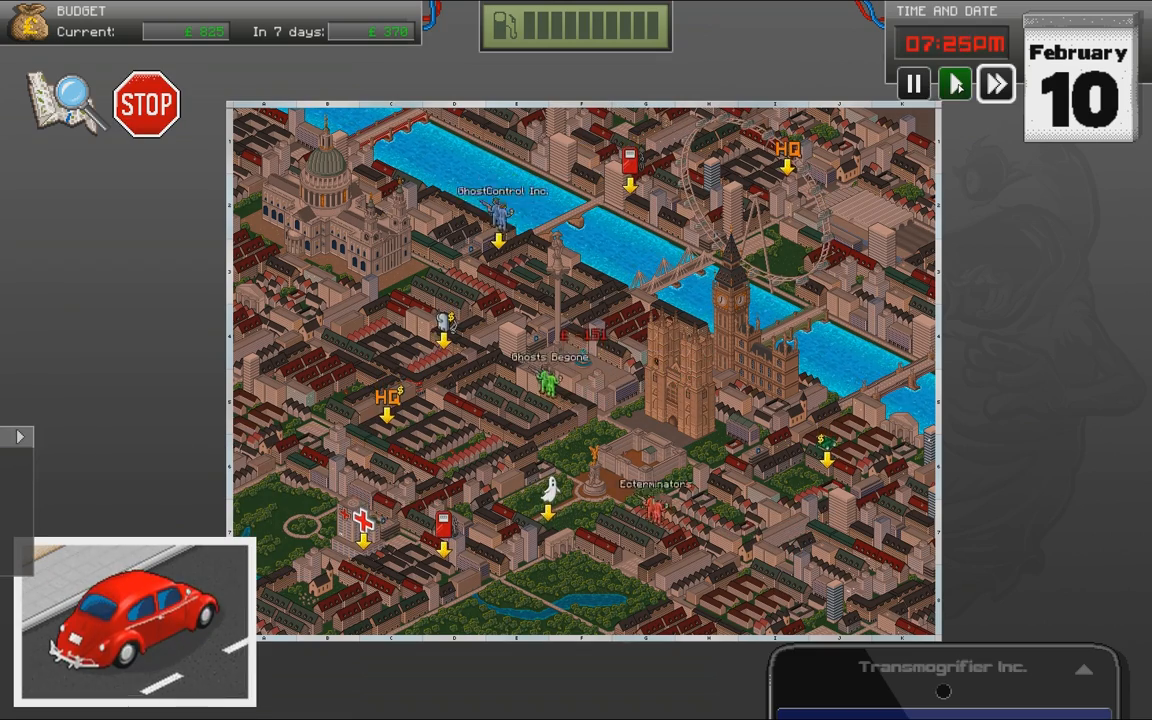
{"action": "left_click", "coordinate": [954, 84]}
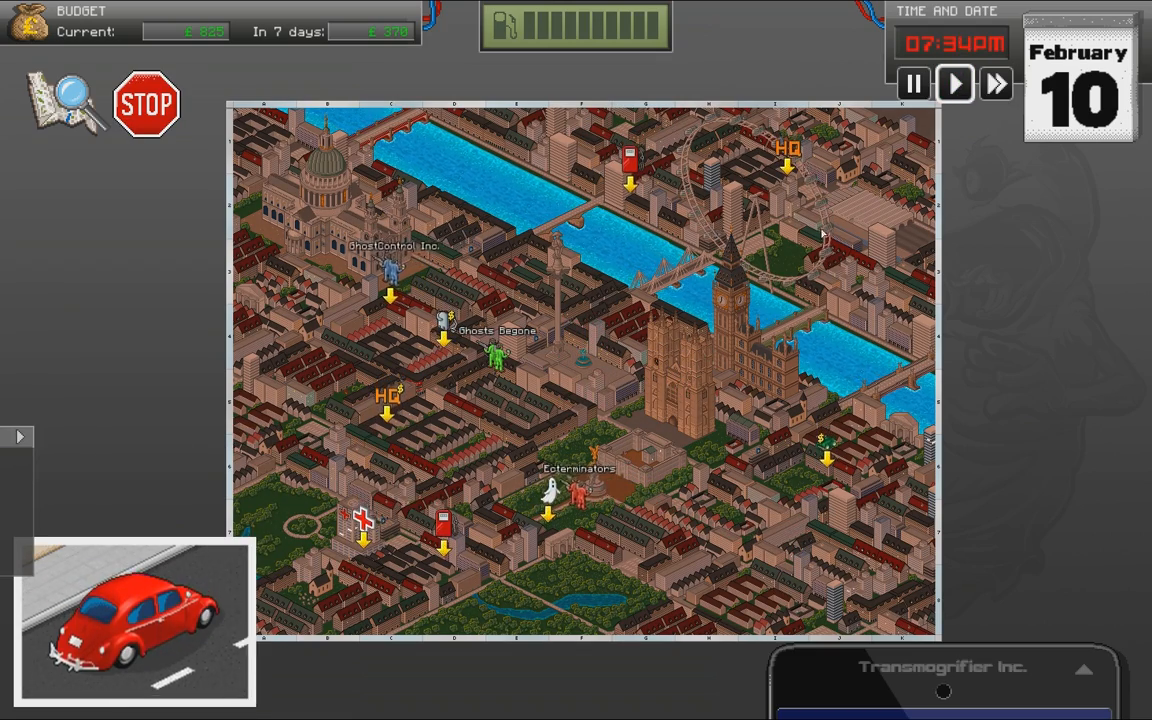
- Empty both traps at headquarters, dismiss the radio, and drive toward the new ghost job
{"action": "left_click", "coordinate": [148, 104]}
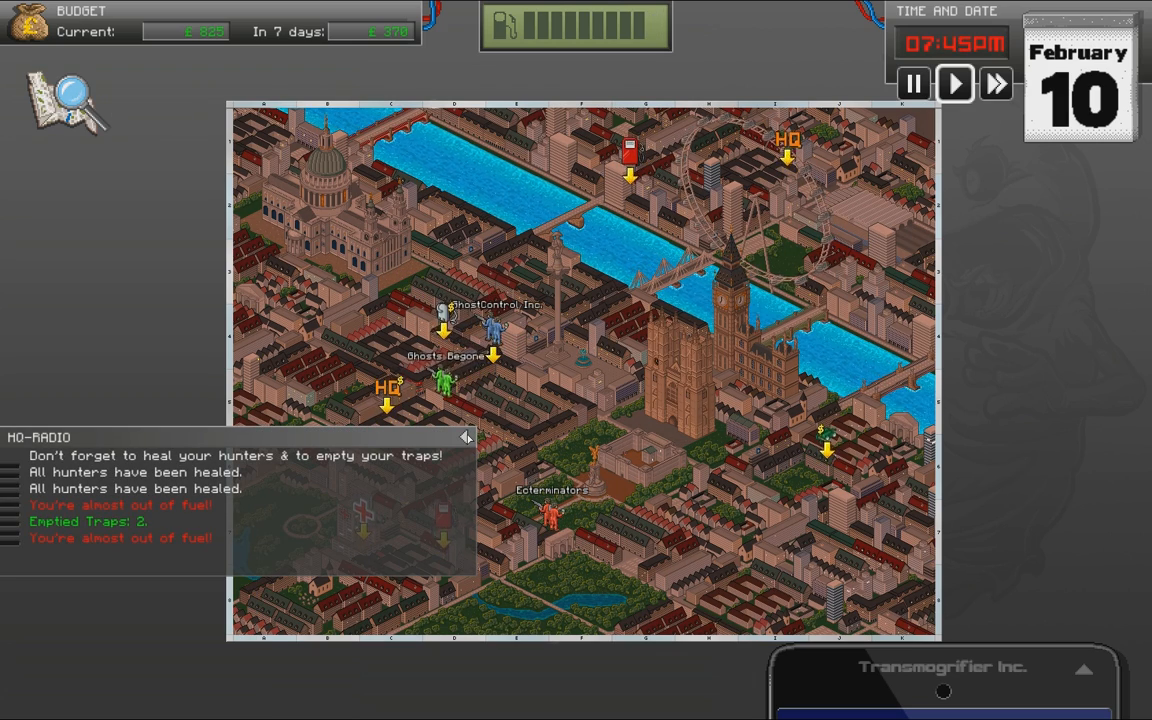
{"action": "left_click", "coordinate": [464, 436]}
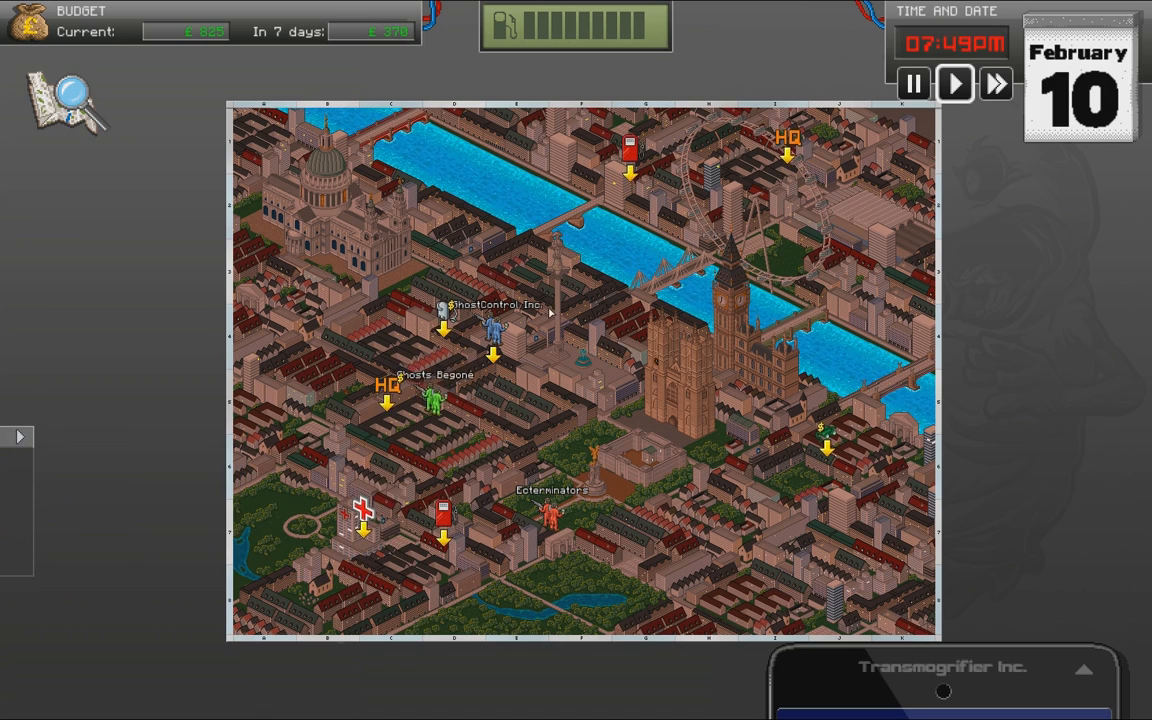
{"action": "left_click", "coordinate": [996, 84]}
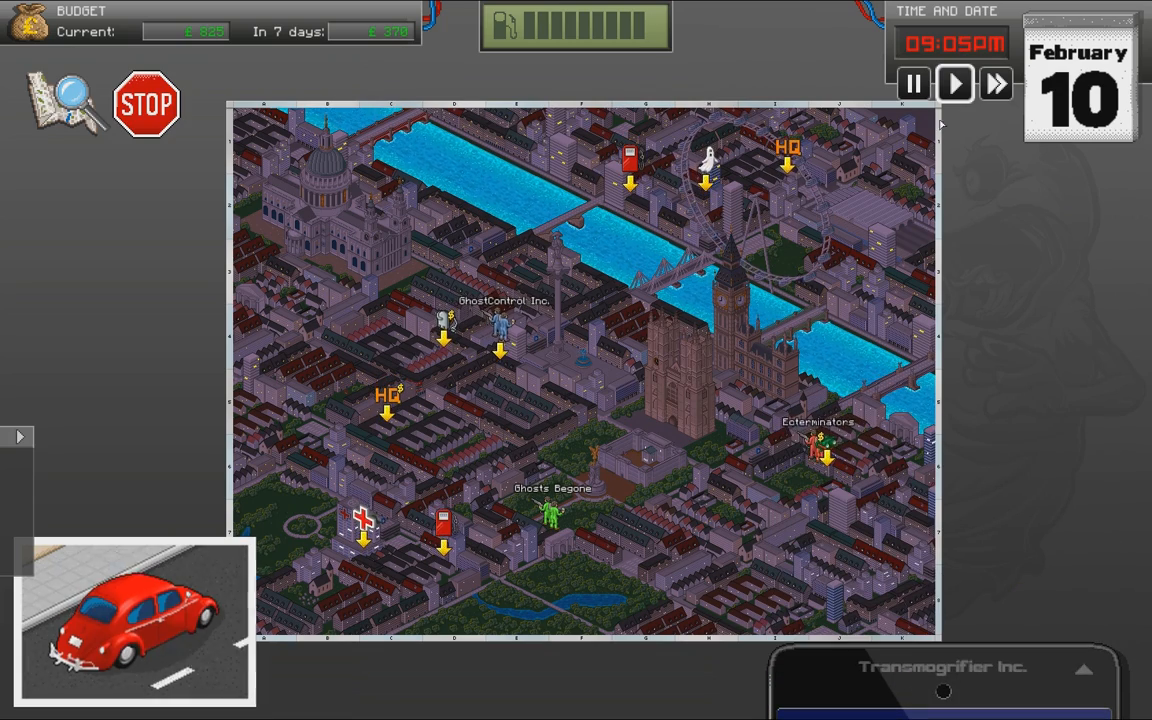
- Arrive at the house, confirm the loadout for Massie Massie and Alex Senior, and launch the mission
{"action": "left_click", "coordinate": [996, 84]}
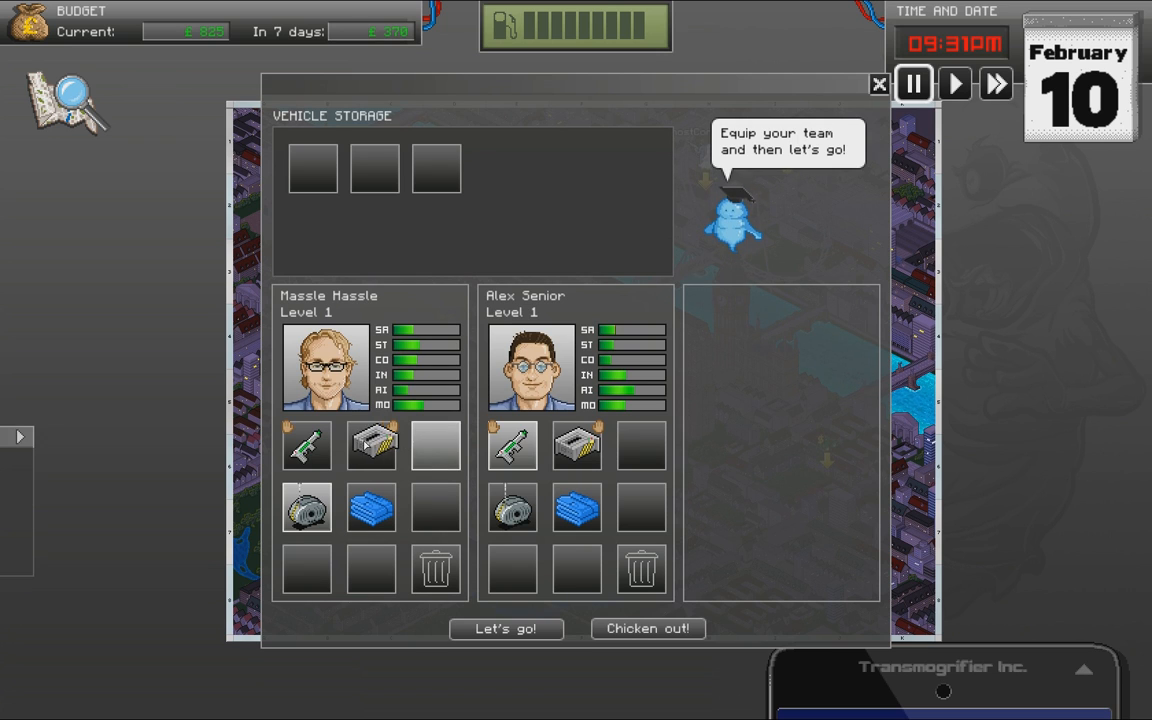
{"action": "mouse_move", "coordinate": [506, 628]}
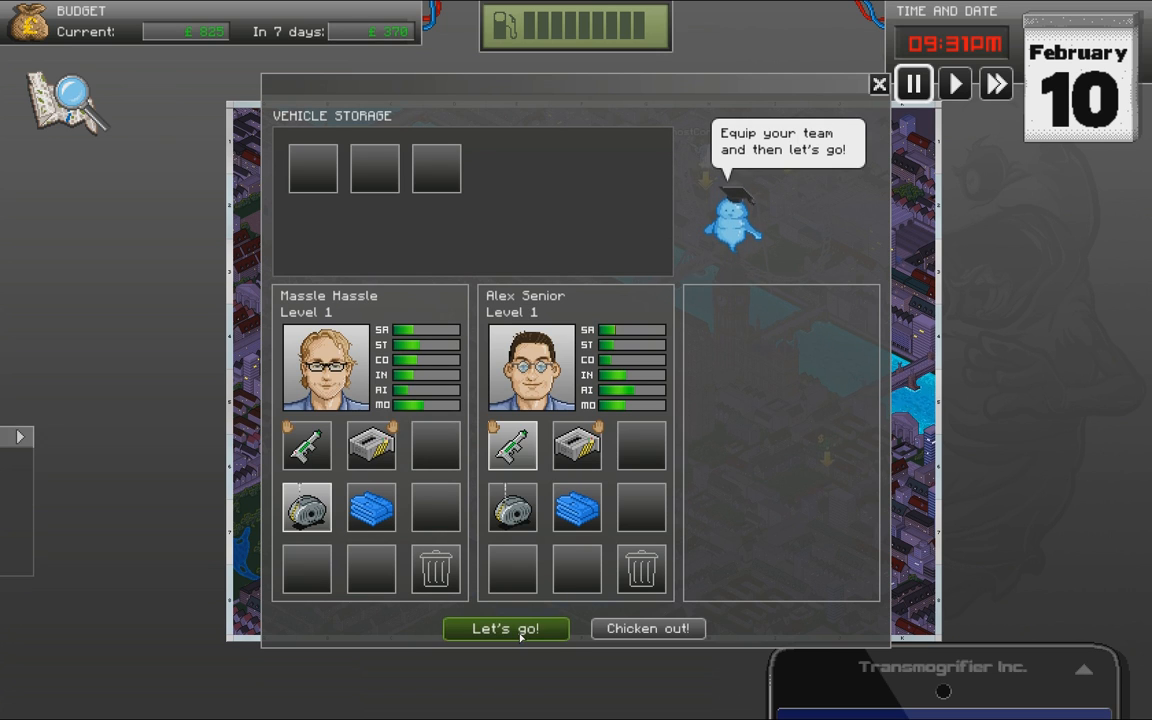
{"action": "left_click", "coordinate": [504, 628]}
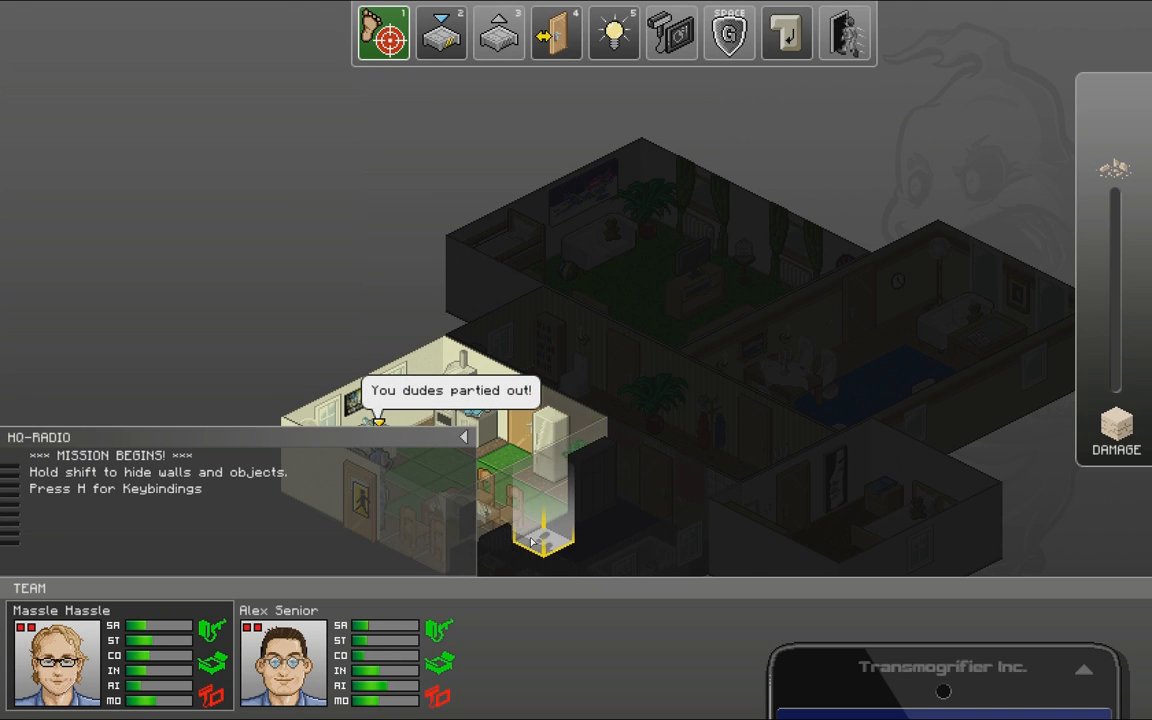